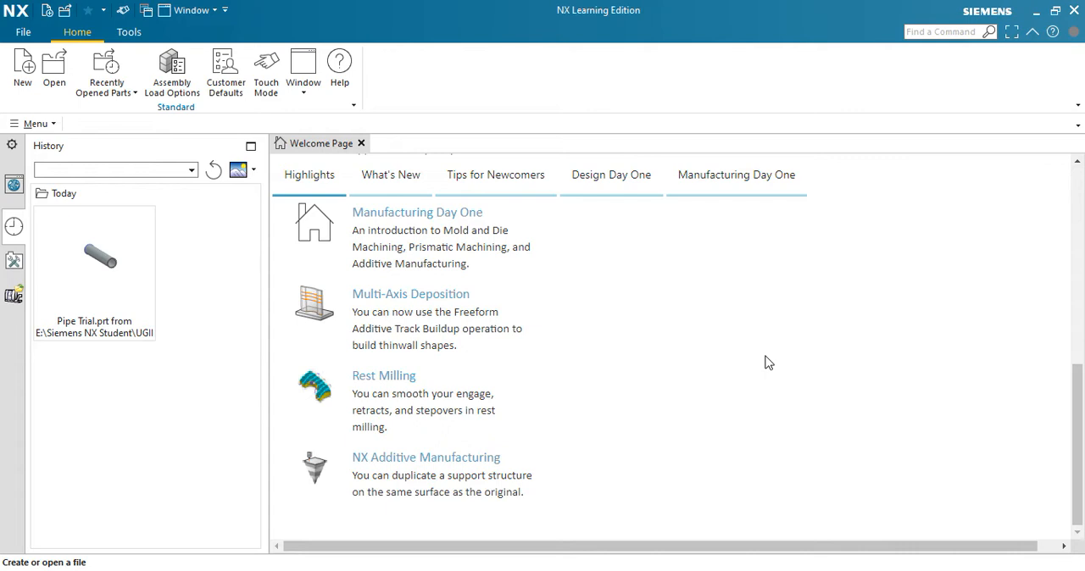
mouse_move(31, 32)
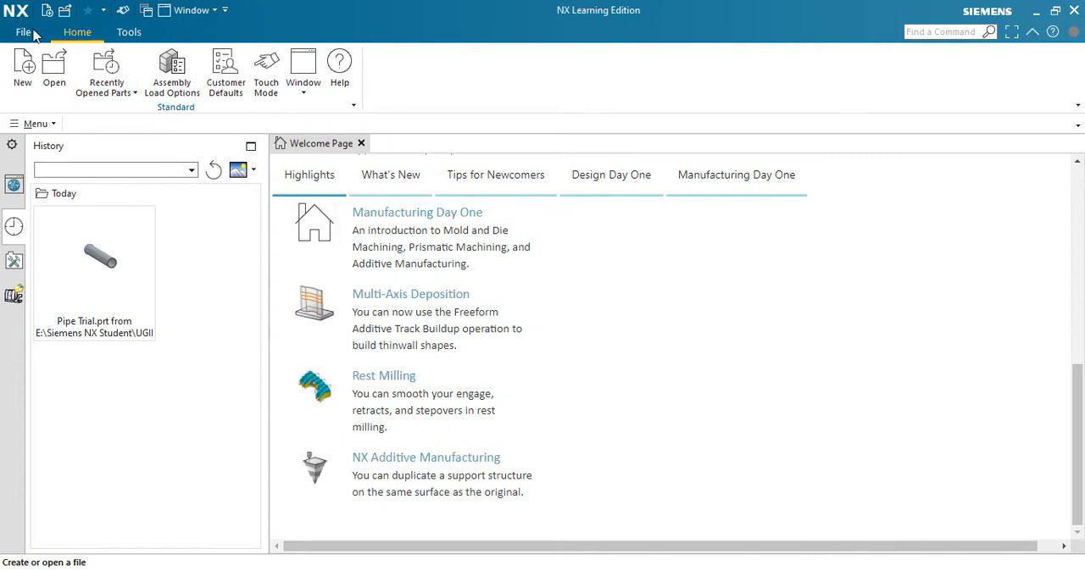
mouse_move(249, 36)
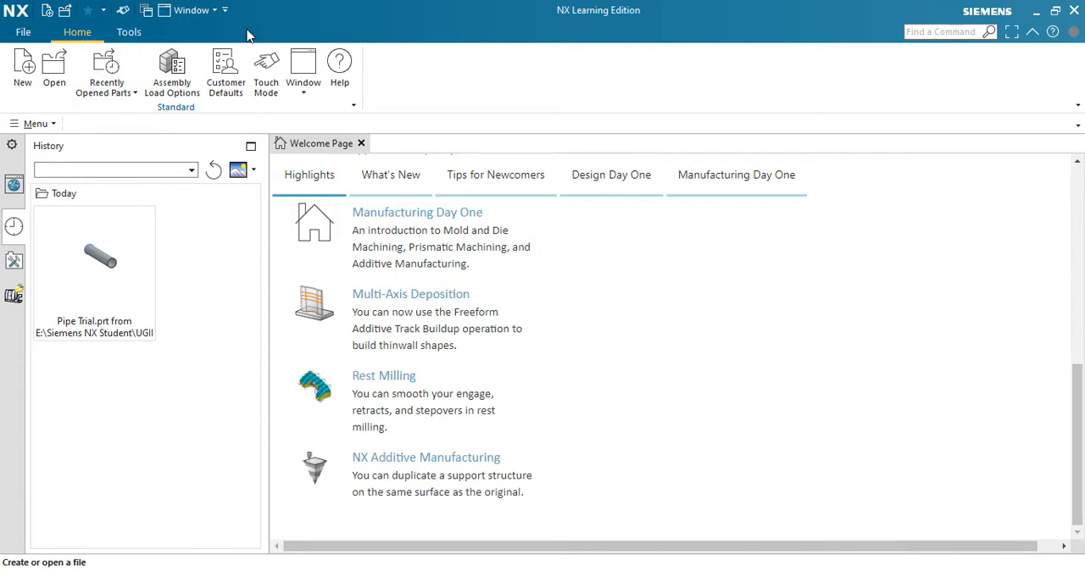
mouse_move(526, 27)
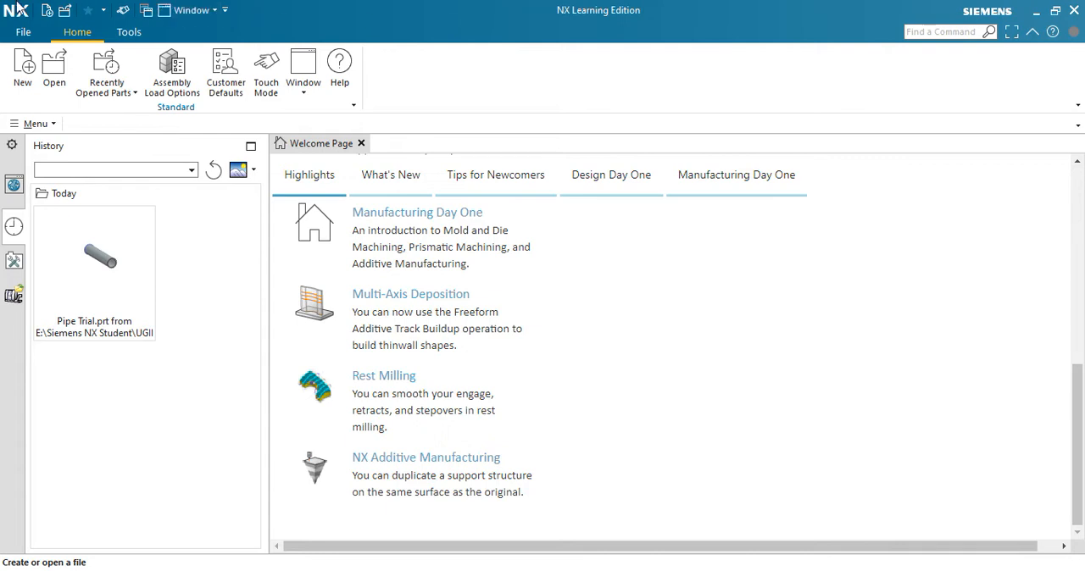
mouse_move(948, 31)
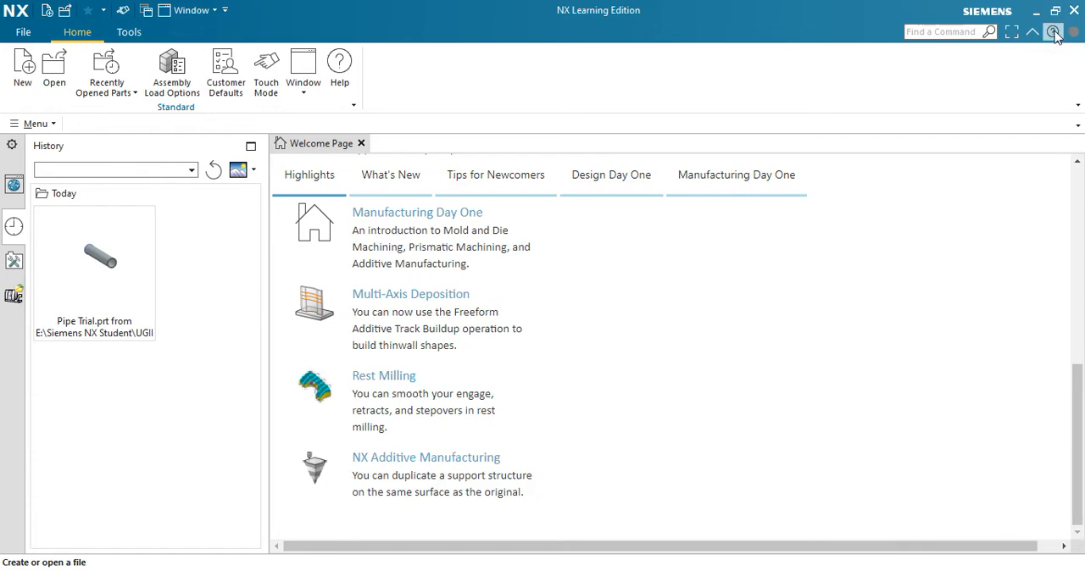
mouse_move(1032, 31)
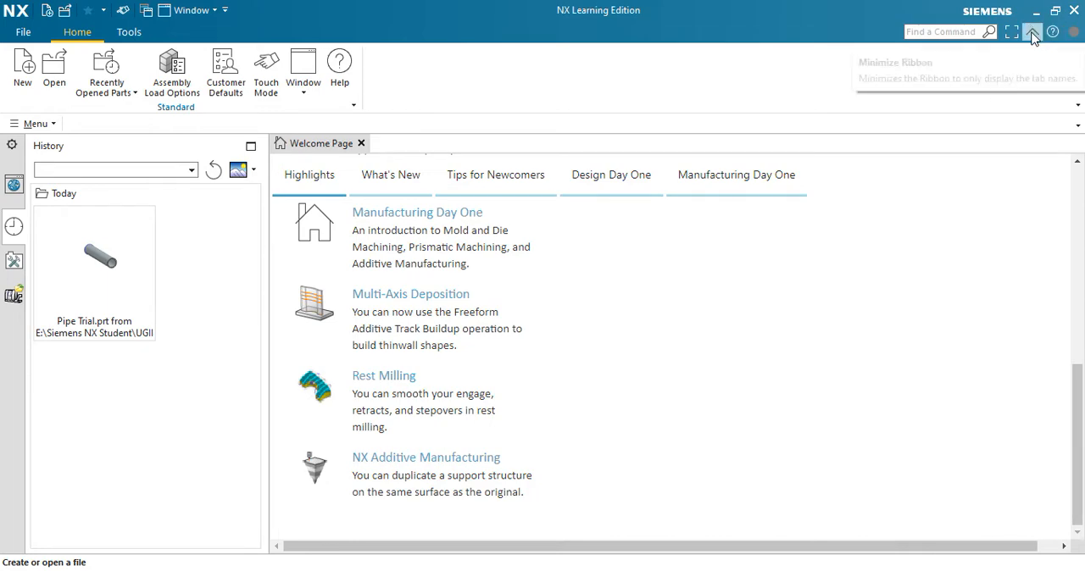
Toggle the ribbon off and on, then browse the File menu from the Home and Tools tabs.
left_click(1033, 32)
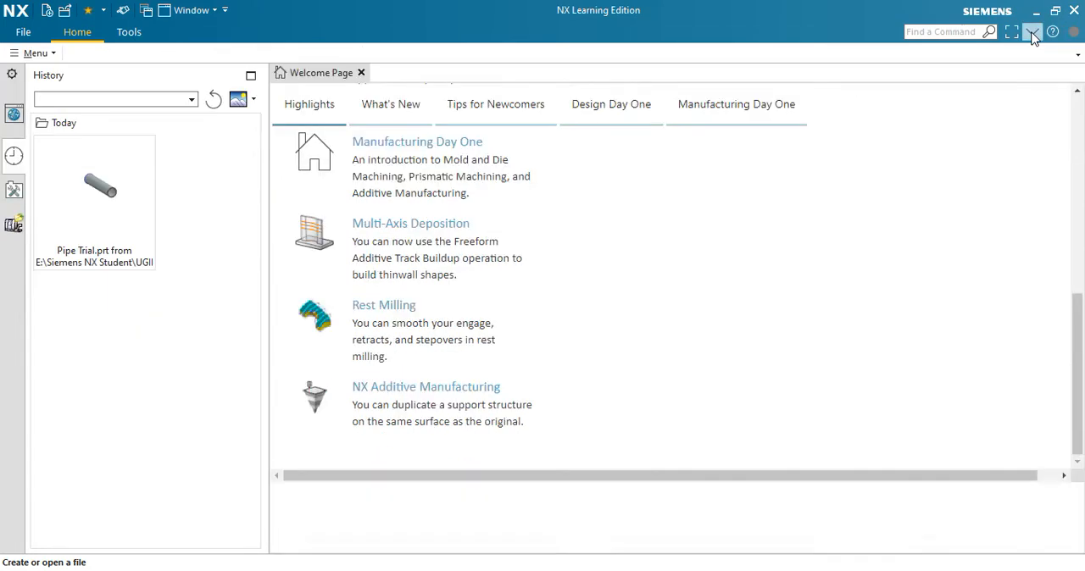
left_click(1033, 34)
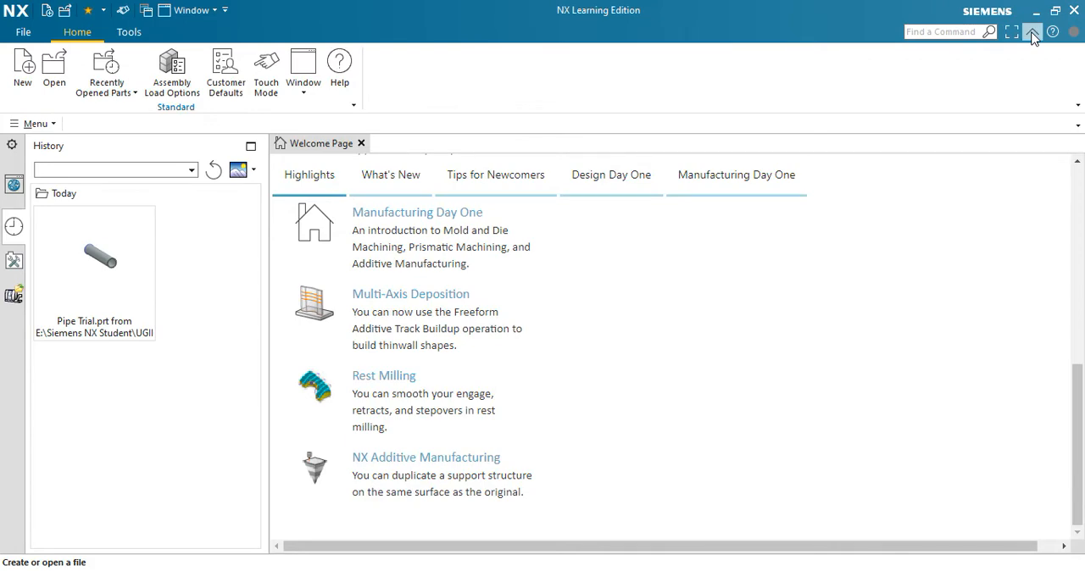
mouse_move(4, 136)
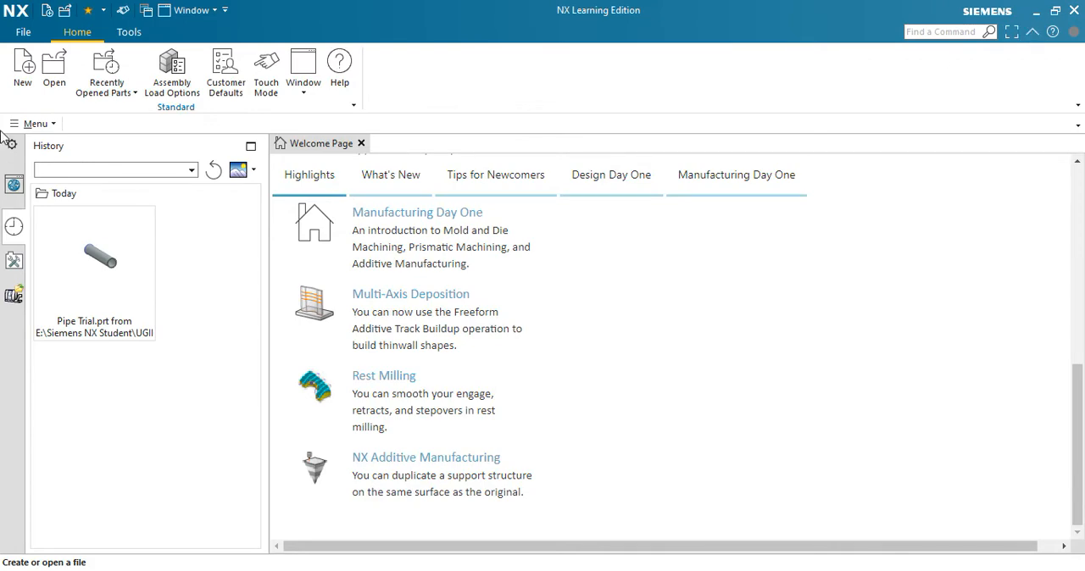
left_click(24, 31)
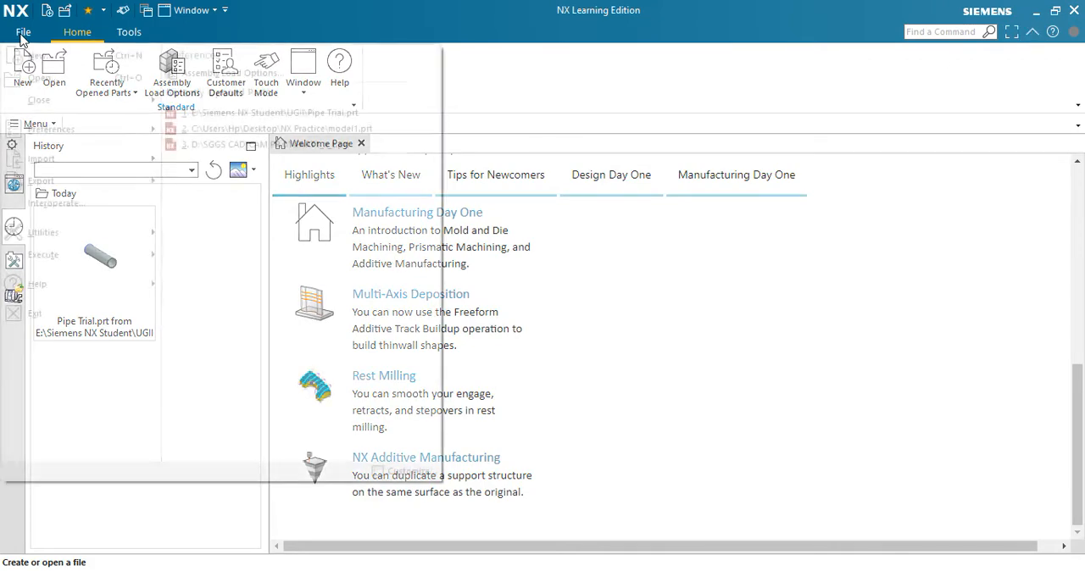
left_click(129, 31)
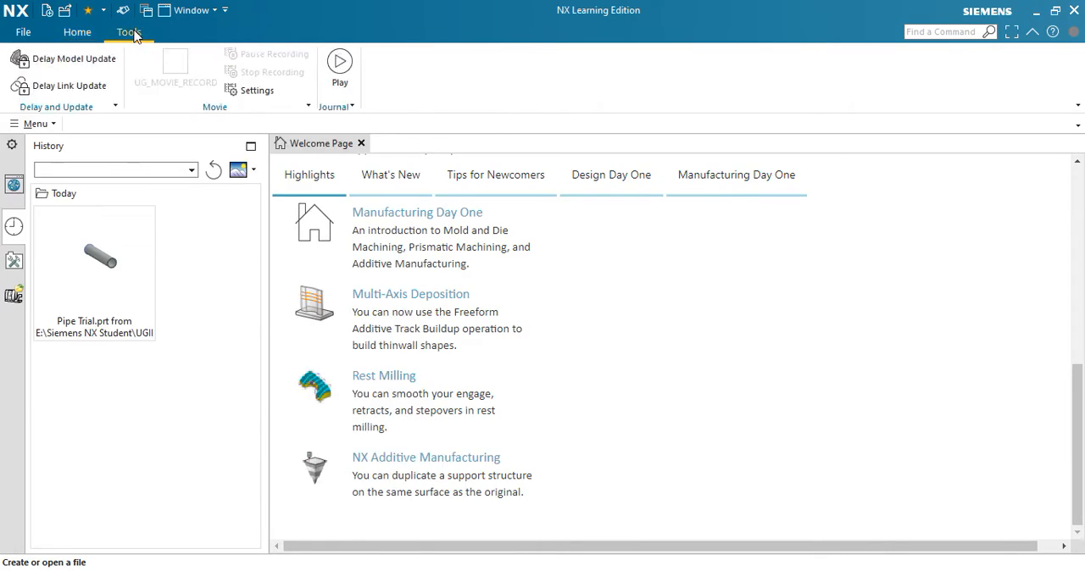
left_click(24, 30)
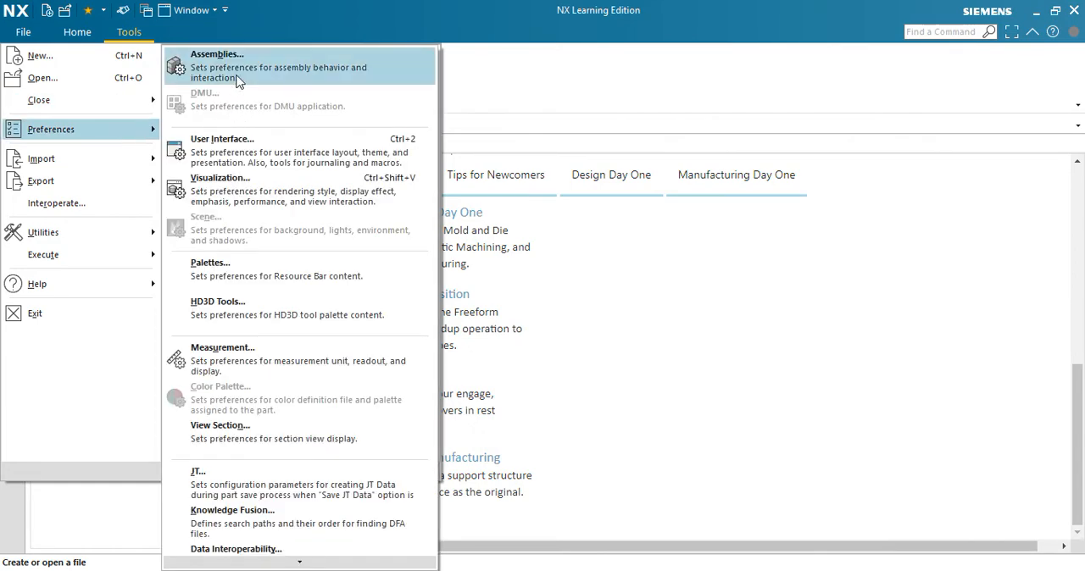
mouse_move(263, 151)
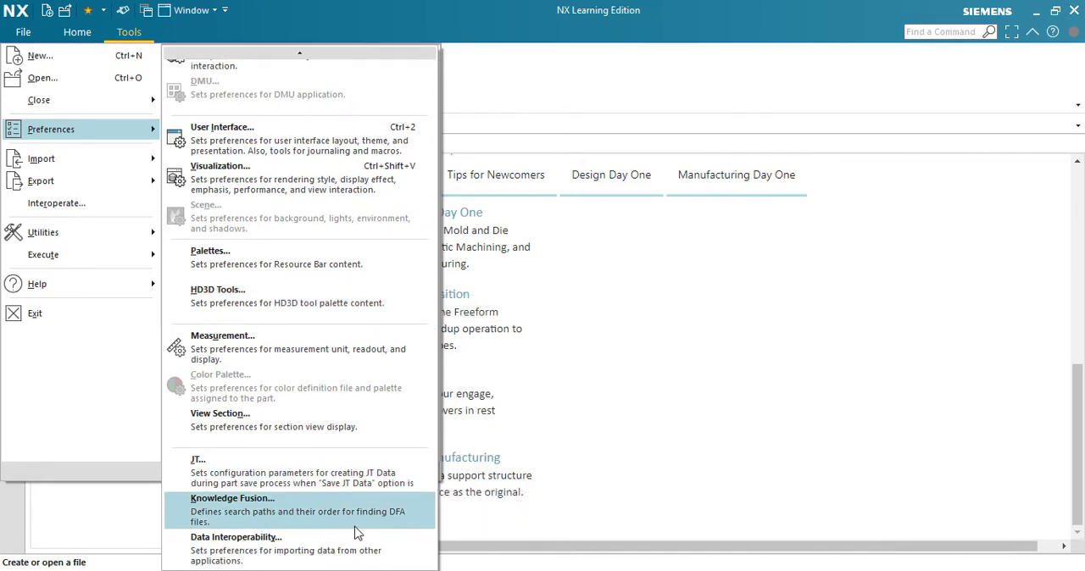
mouse_move(56, 202)
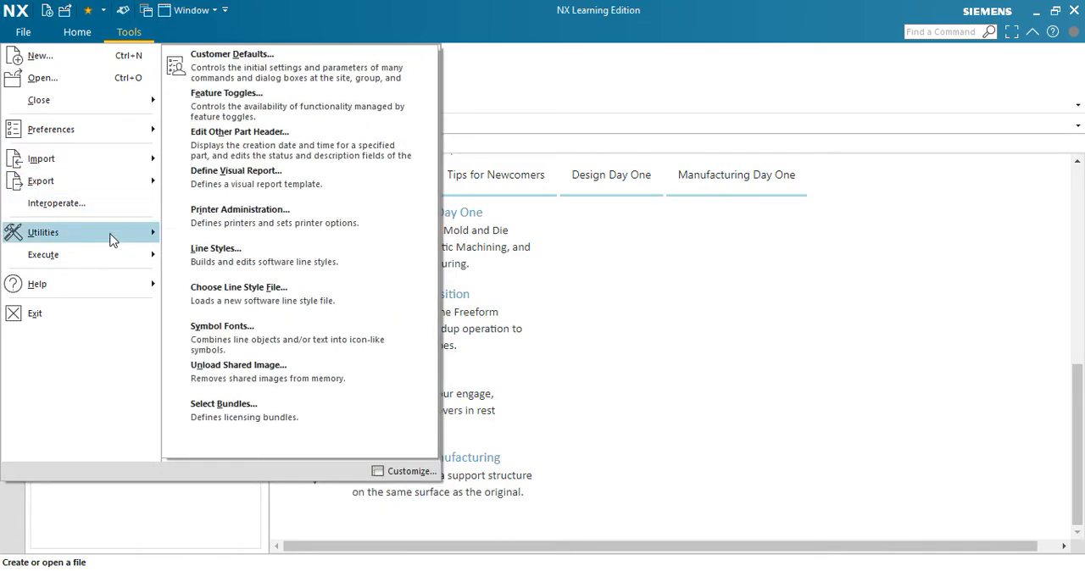
mouse_move(254, 71)
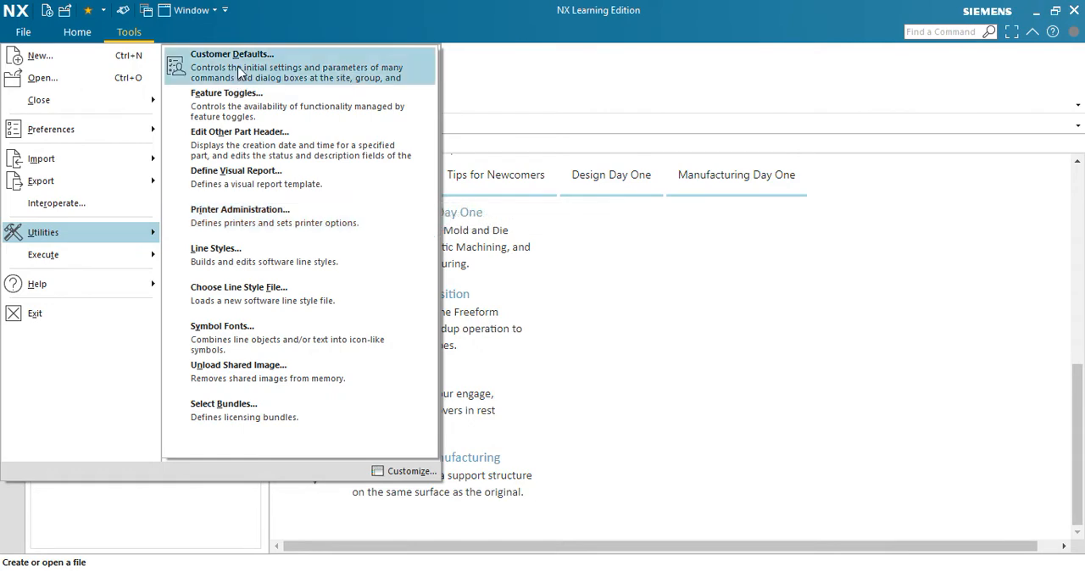
mouse_move(285, 305)
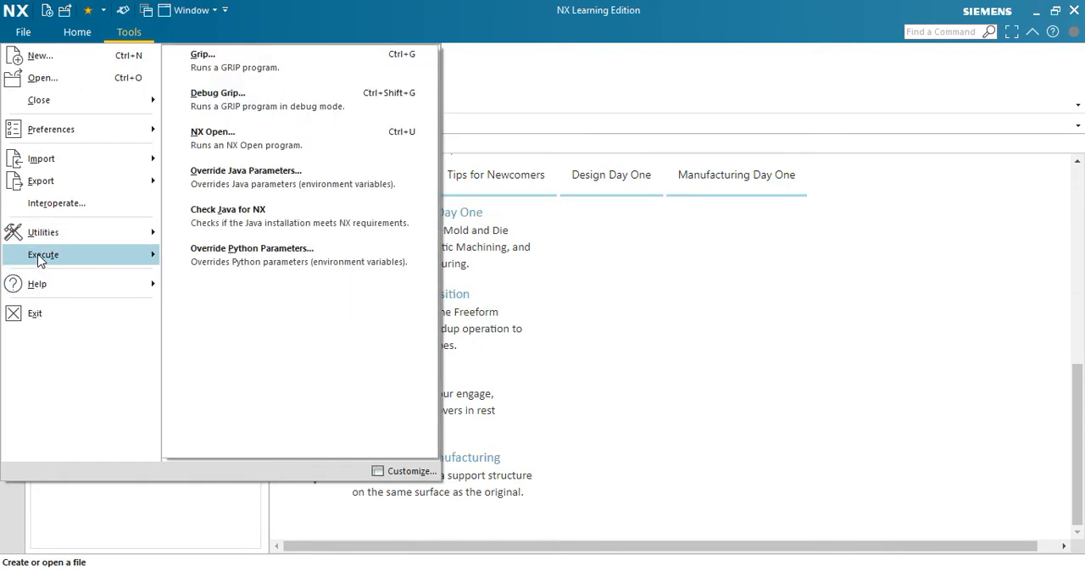
mouse_move(254, 66)
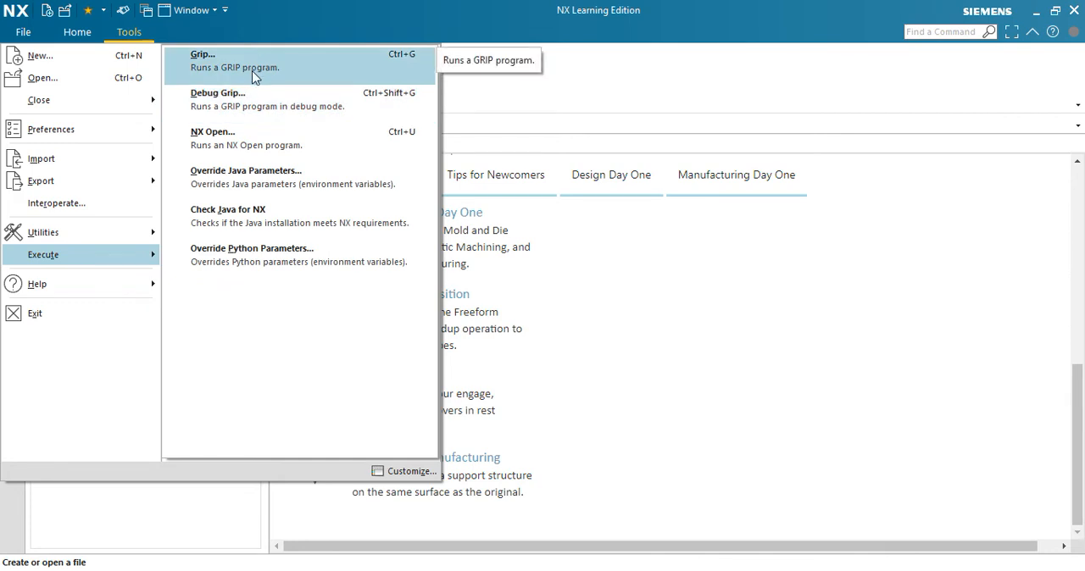
mouse_move(282, 99)
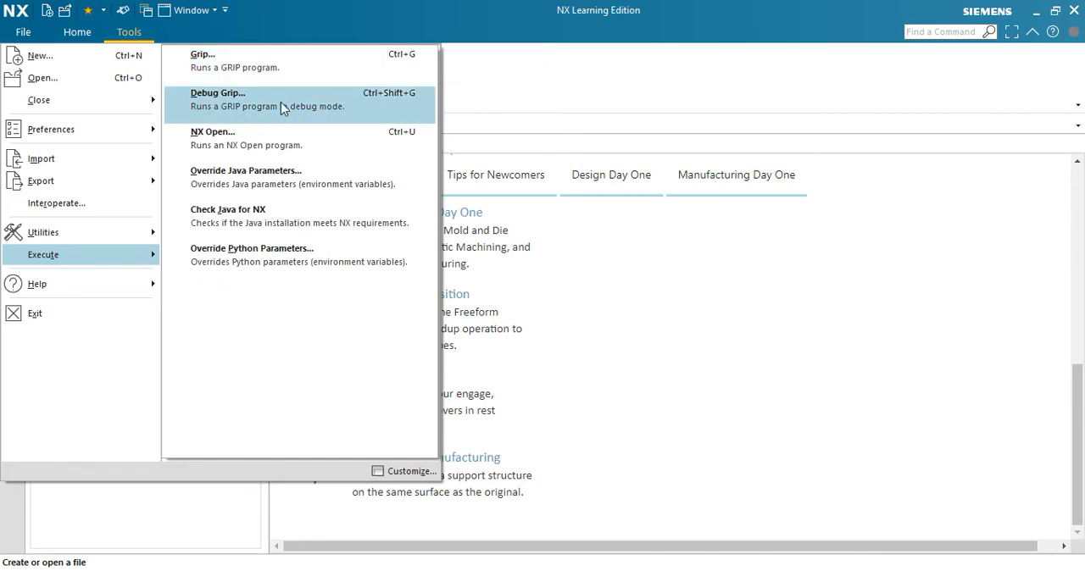
mouse_move(282, 119)
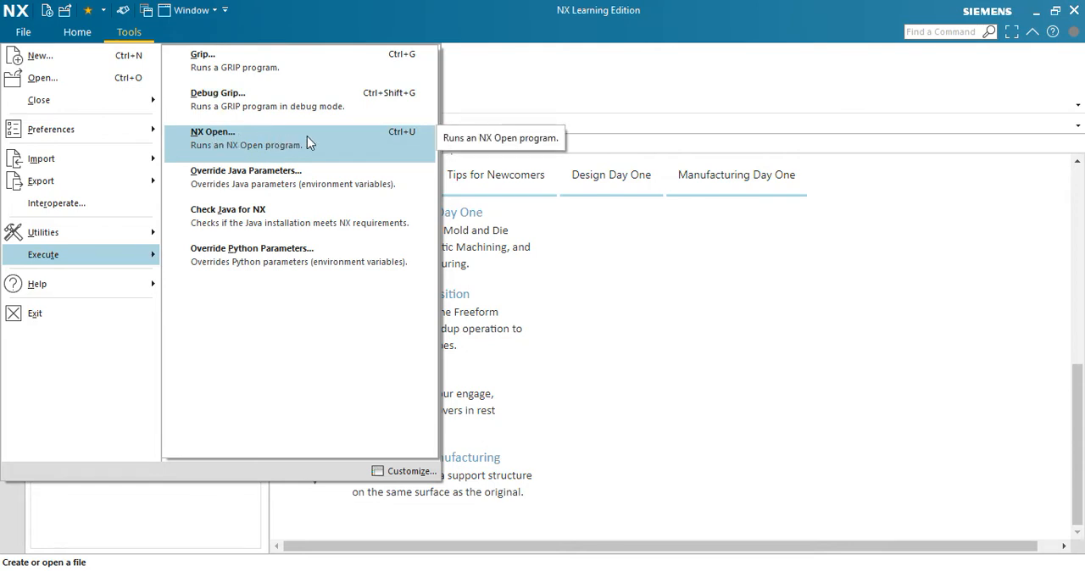
mouse_move(339, 178)
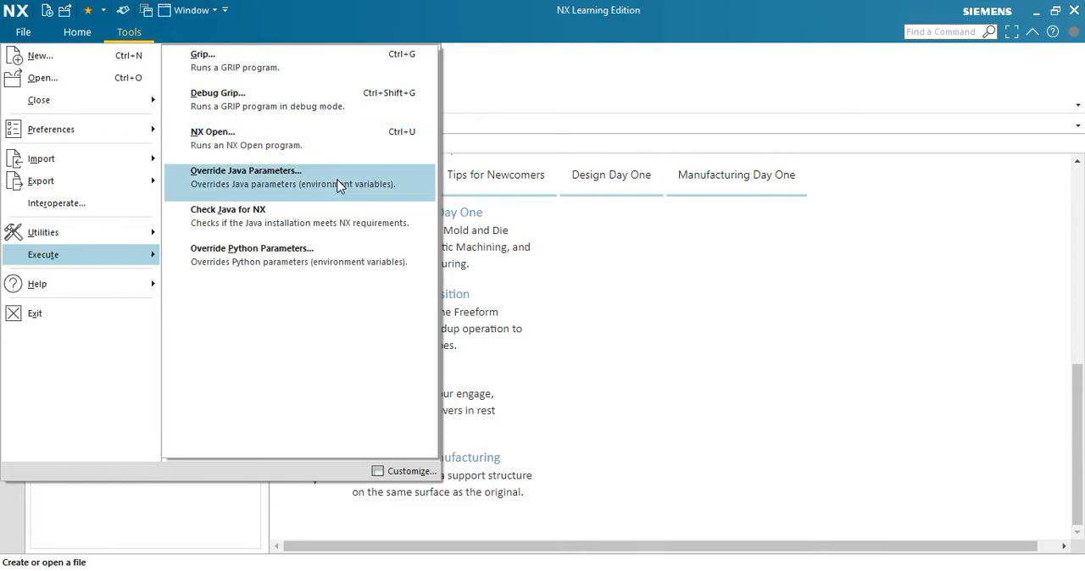
mouse_move(246, 217)
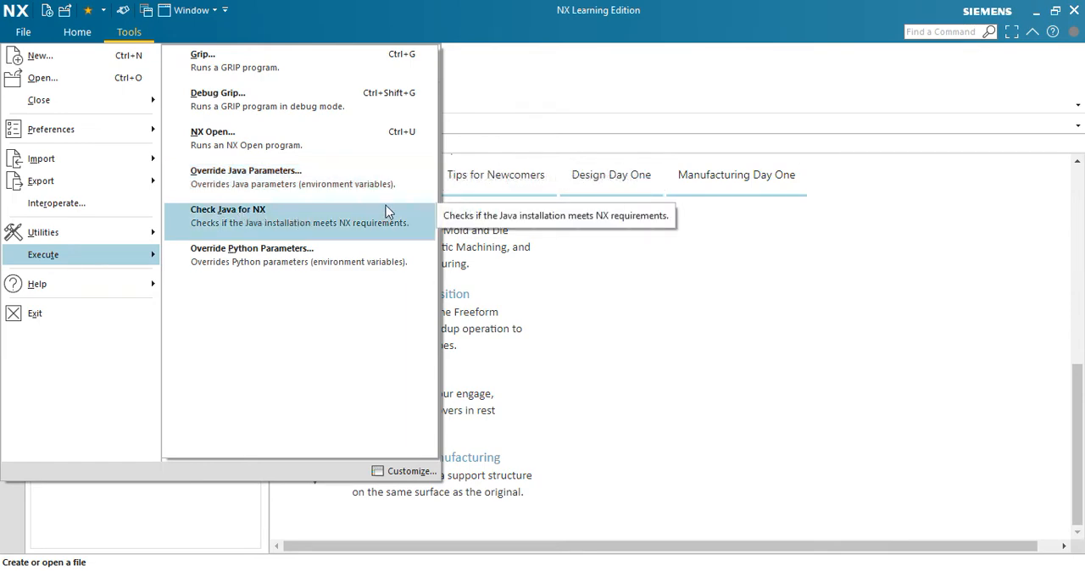
mouse_move(288, 254)
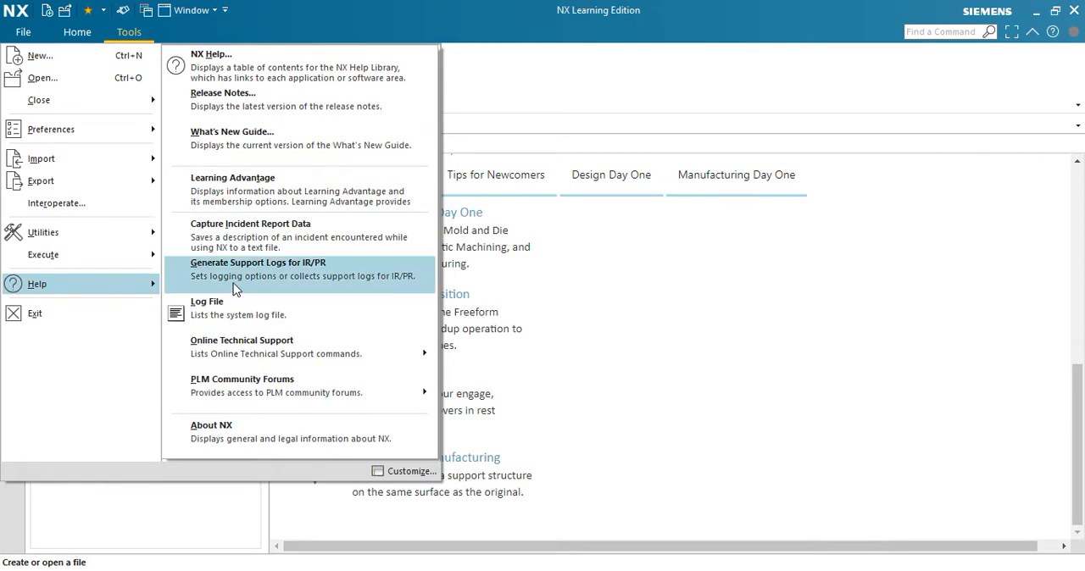
mouse_move(246, 75)
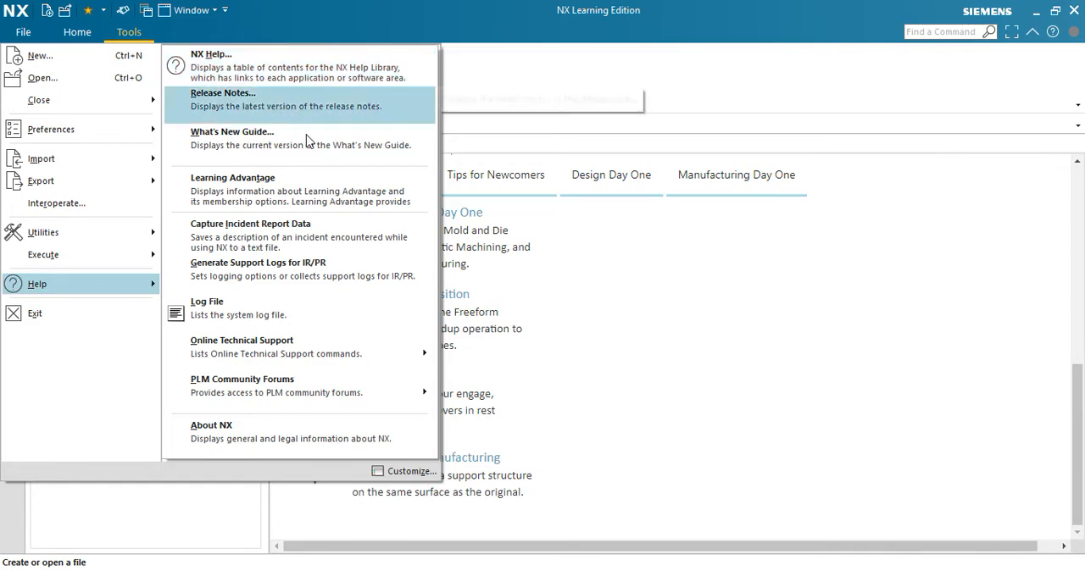
mouse_move(304, 126)
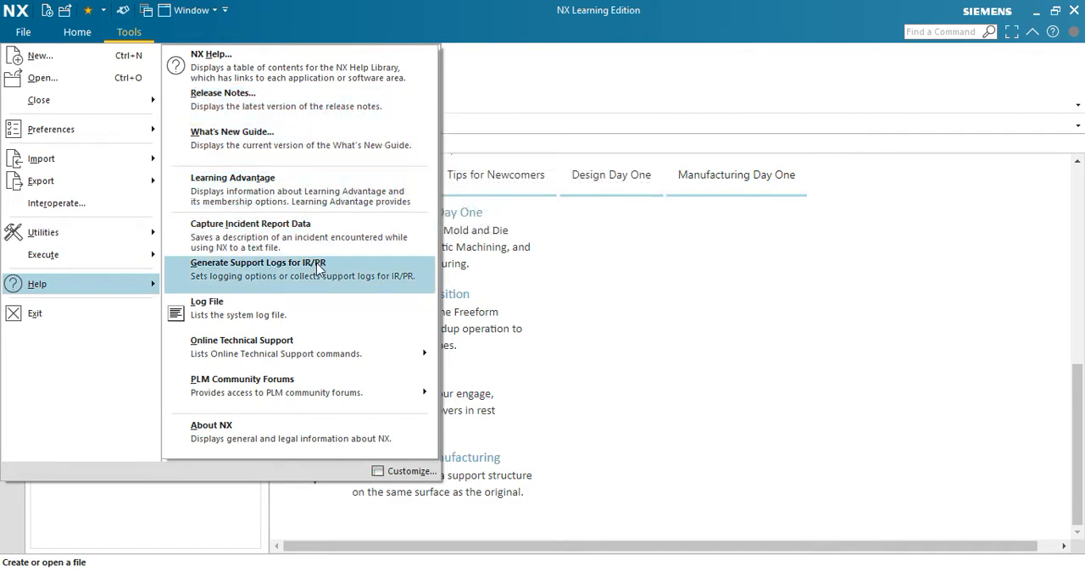
mouse_move(238, 302)
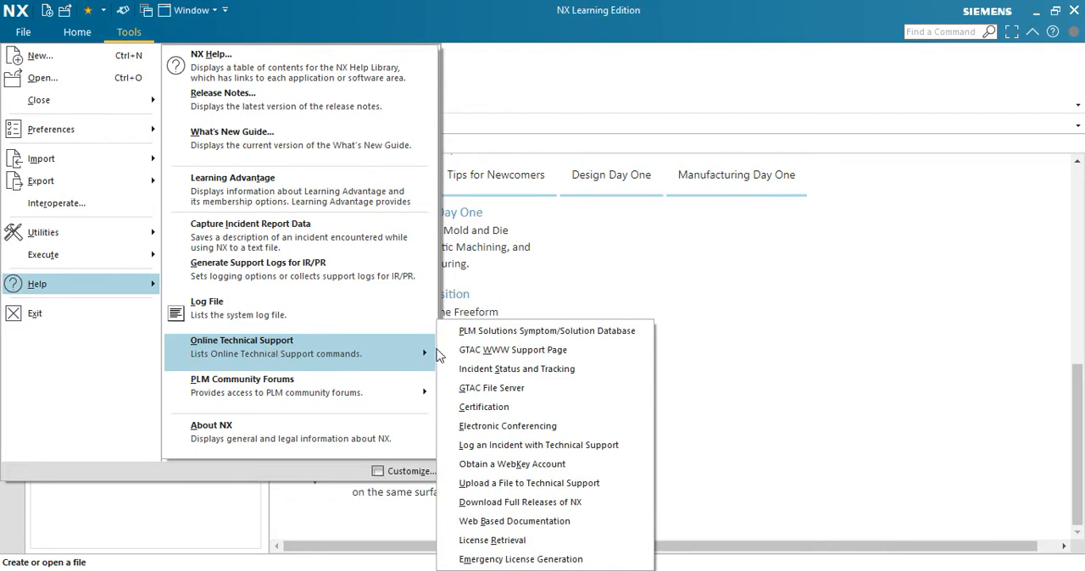
mouse_move(512, 349)
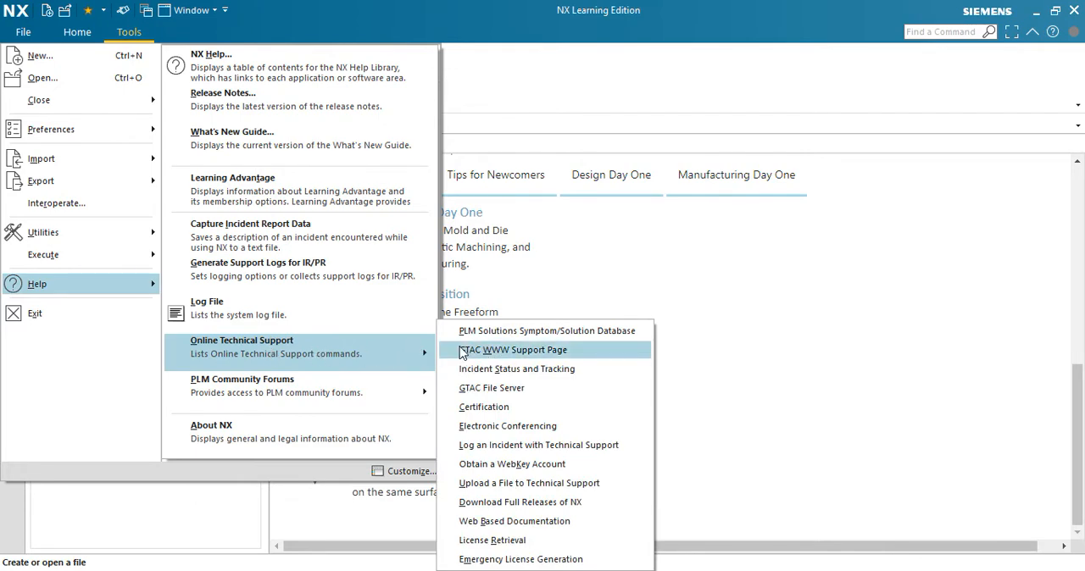
mouse_move(380, 350)
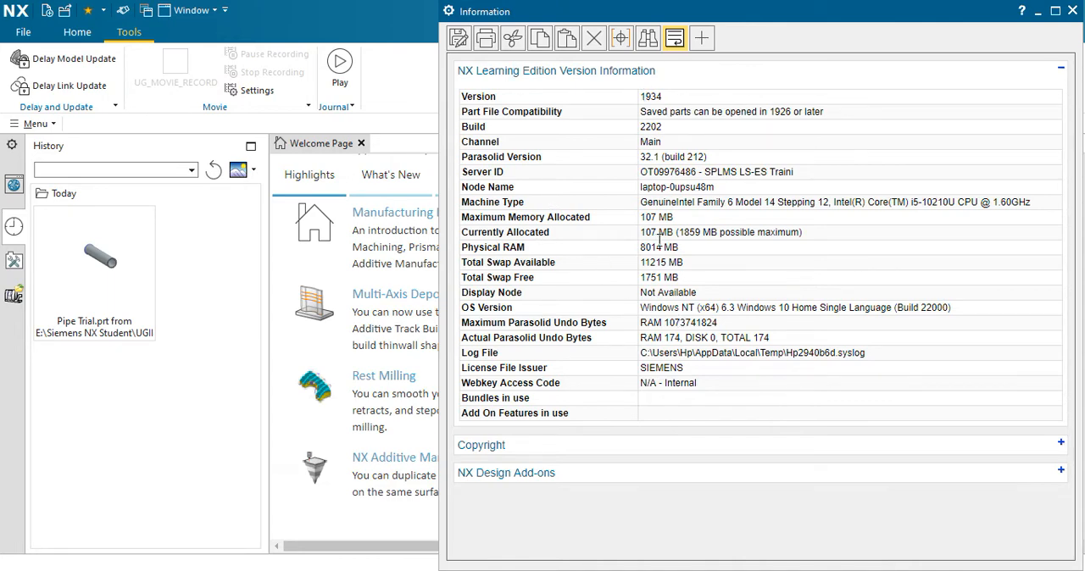
mouse_move(1075, 10)
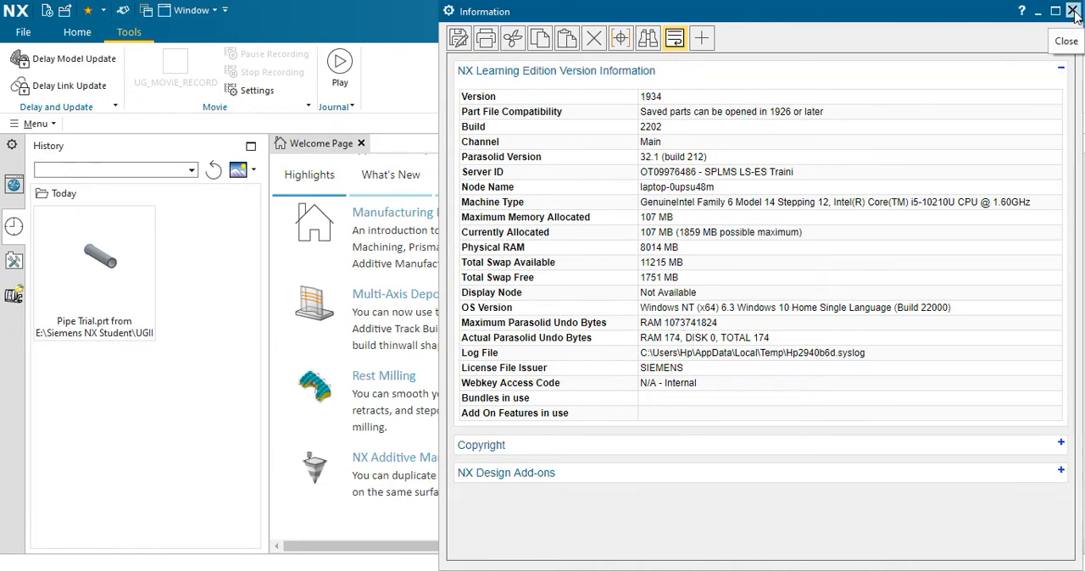
Dismiss the NX version information window and return to the welcome page.
left_click(24, 30)
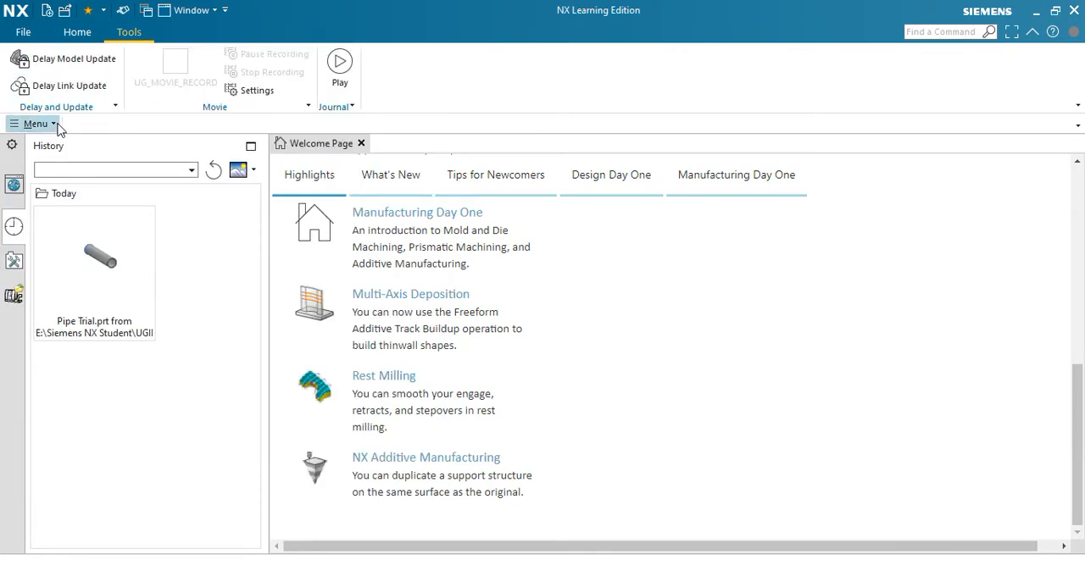
Bring up the classic Menu showing its File commands such as New, Open, Import and Export.
left_click(36, 124)
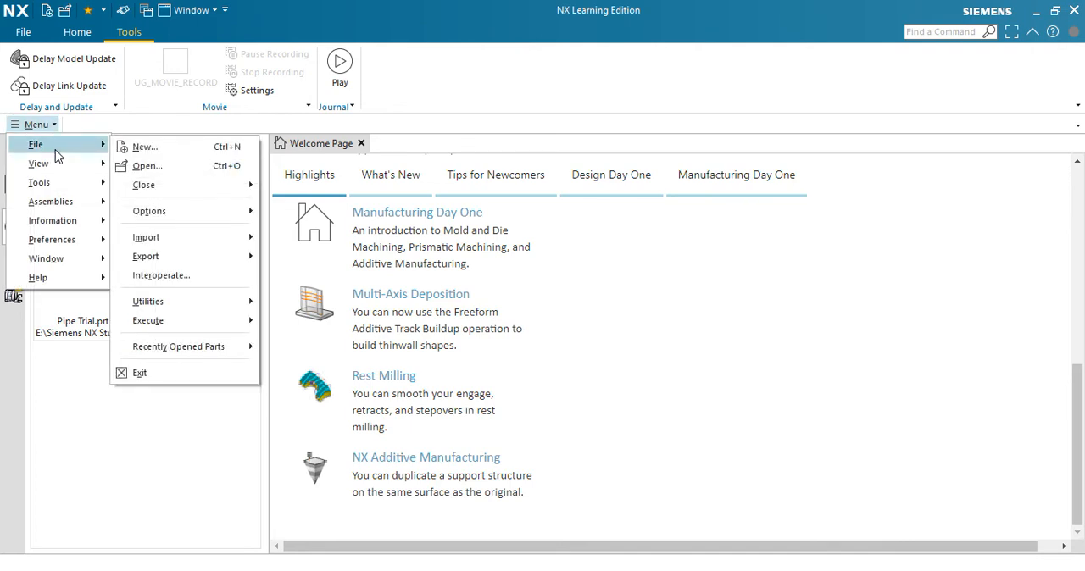
mouse_move(38, 162)
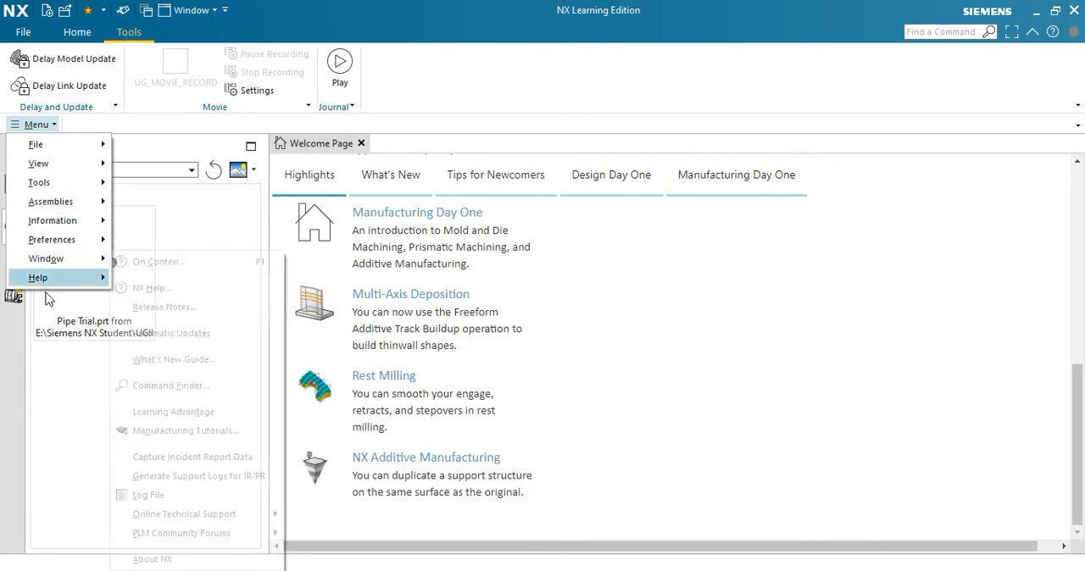
right_click(461, 76)
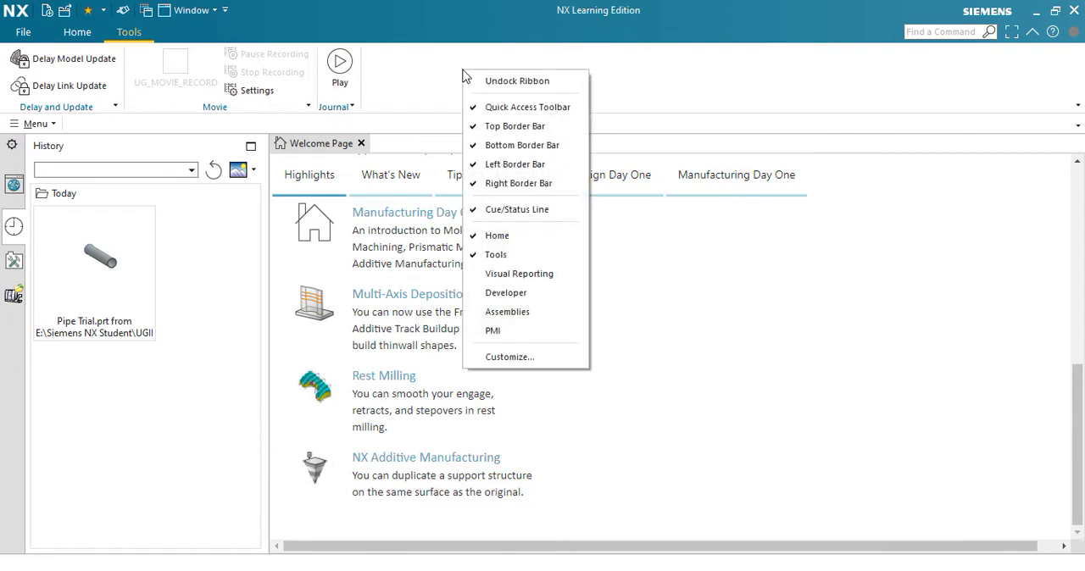
mouse_move(478, 82)
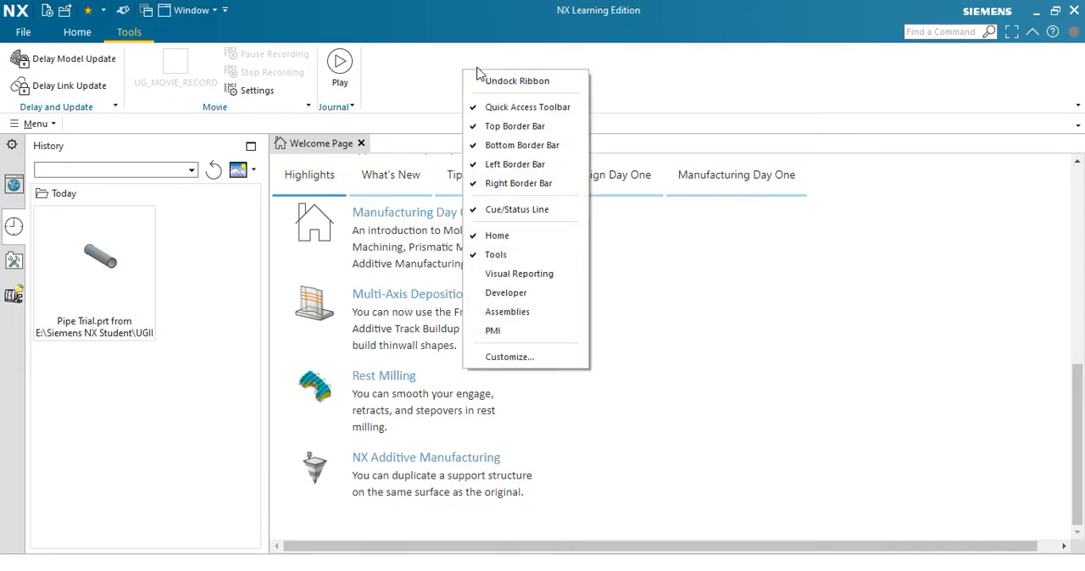
left_click(515, 82)
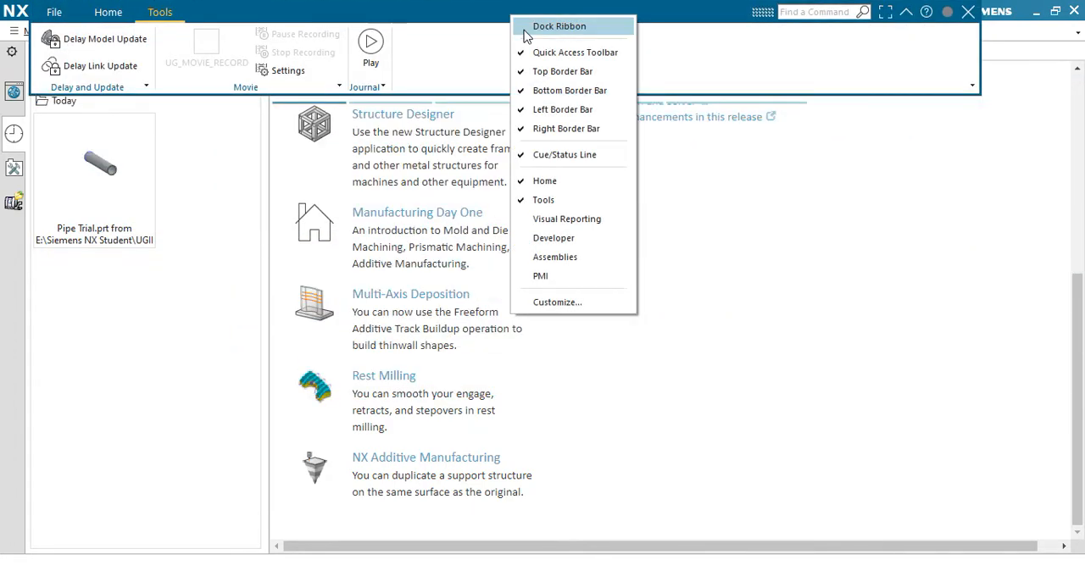
left_click(559, 25)
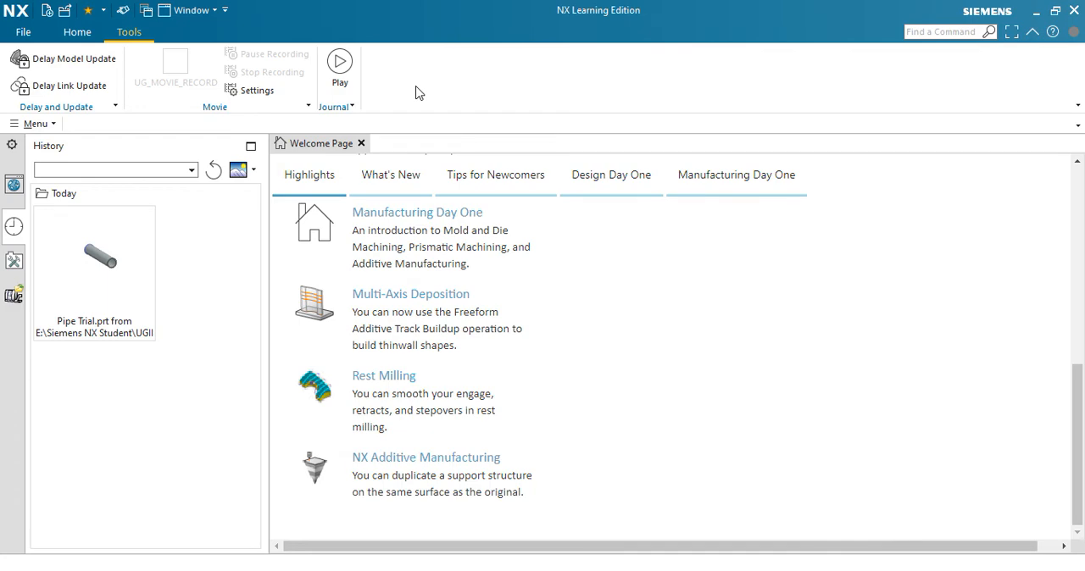
mouse_move(25, 40)
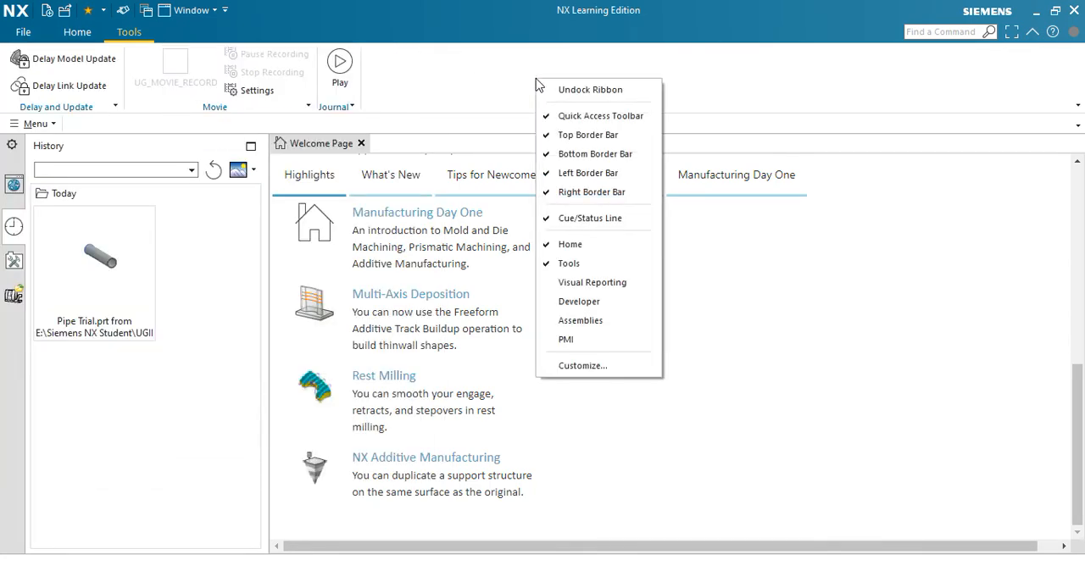
mouse_move(591, 281)
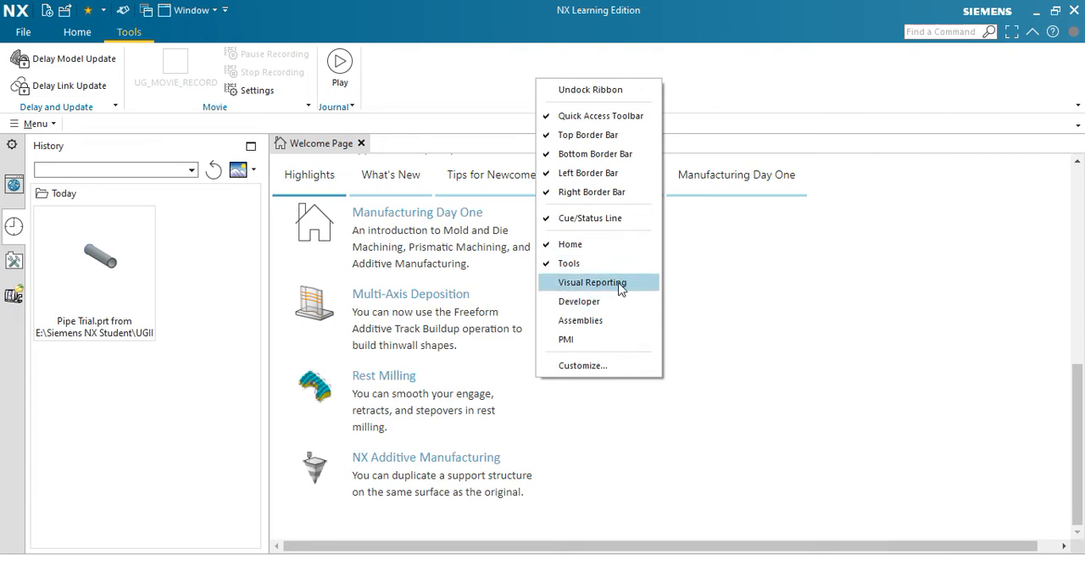
Show the Developer tab with its journal play, record and edit commands.
left_click(580, 302)
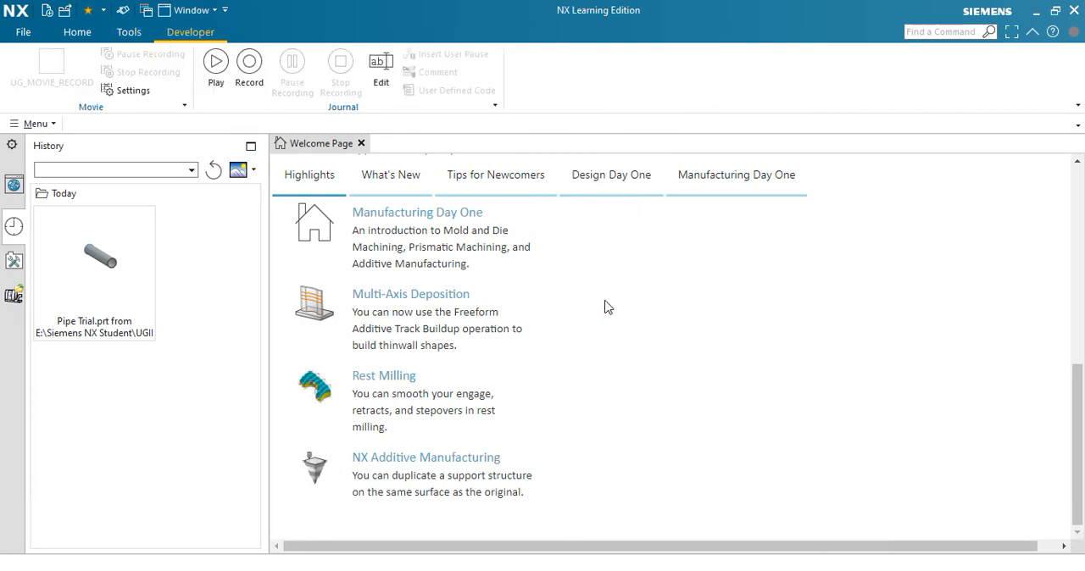
mouse_move(195, 32)
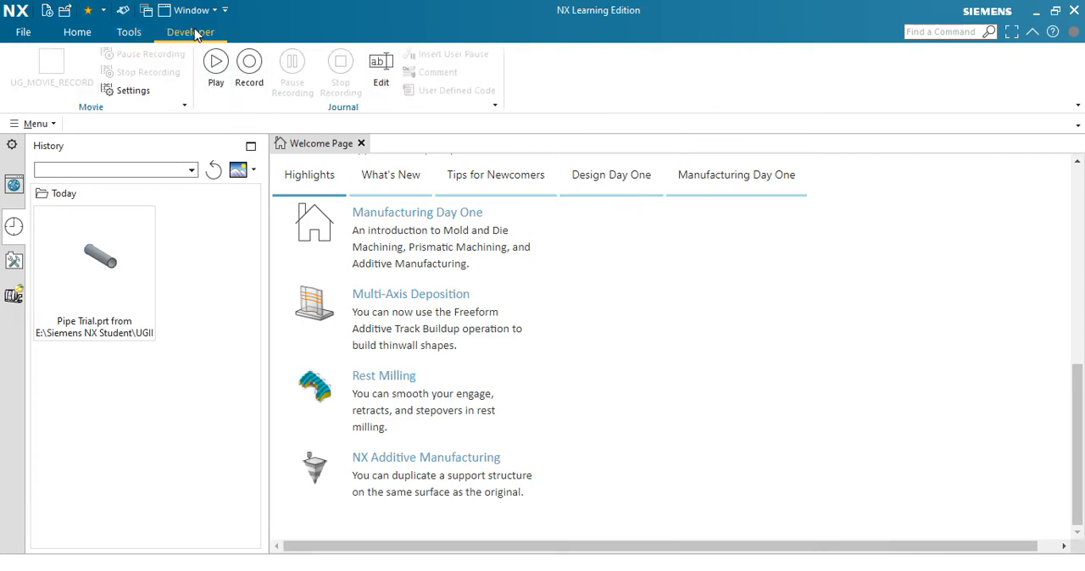
mouse_move(234, 41)
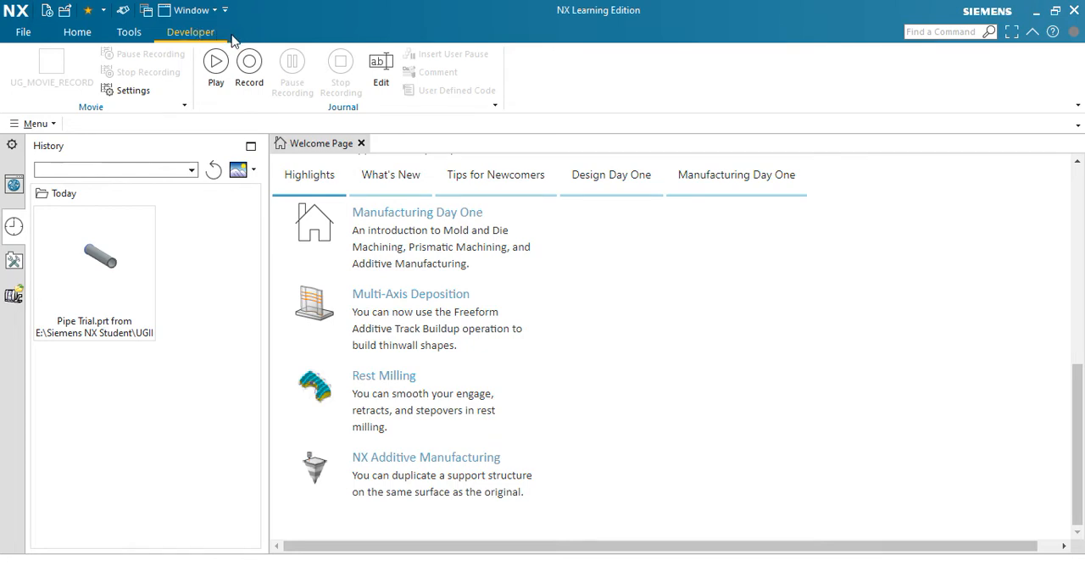
mouse_move(332, 95)
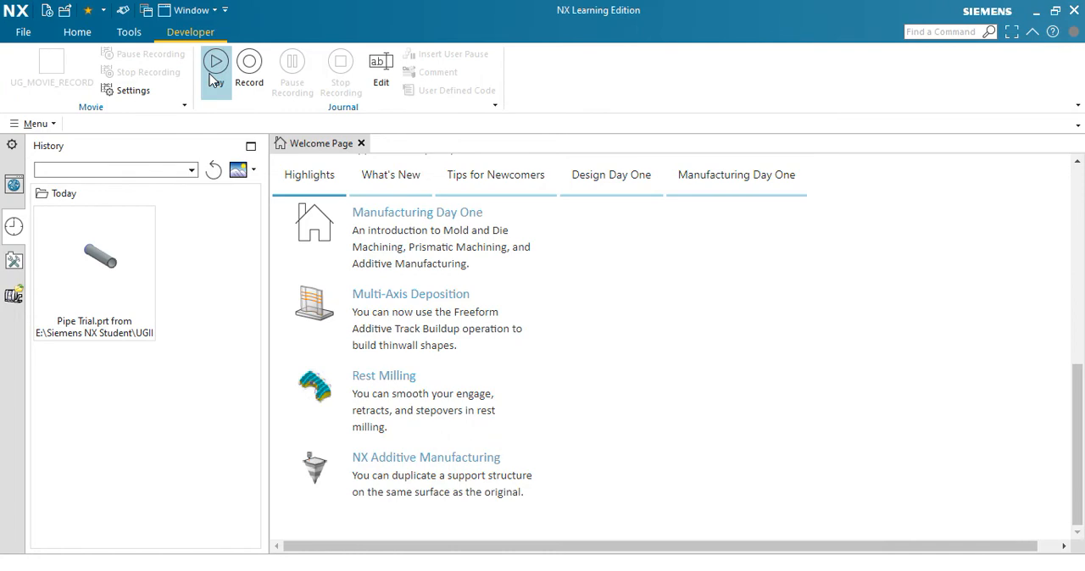
mouse_move(264, 43)
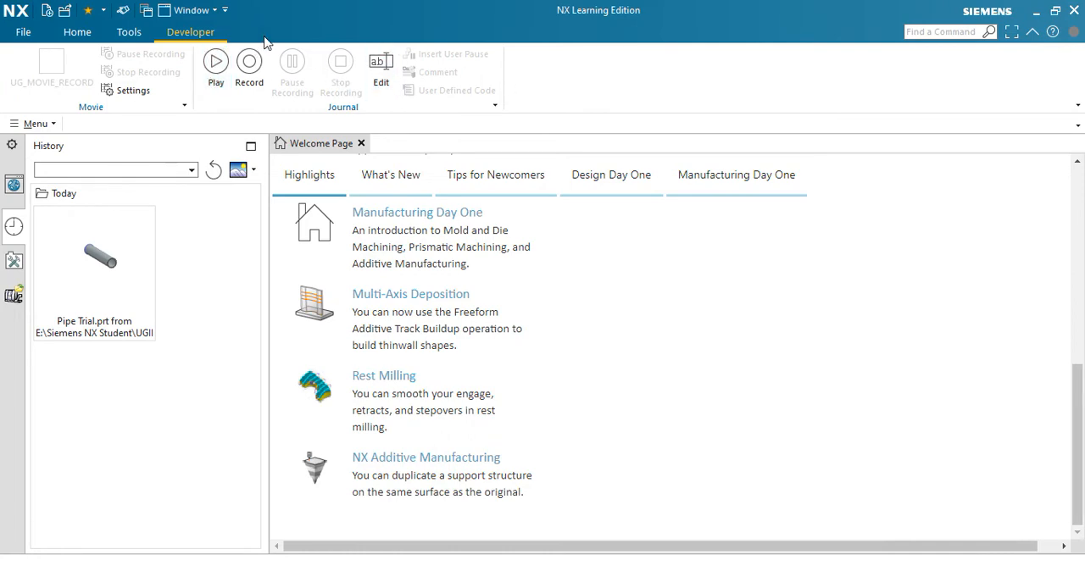
Add the Assemblies and PMI tabs to the ribbon and return to the Home tab.
right_click(263, 42)
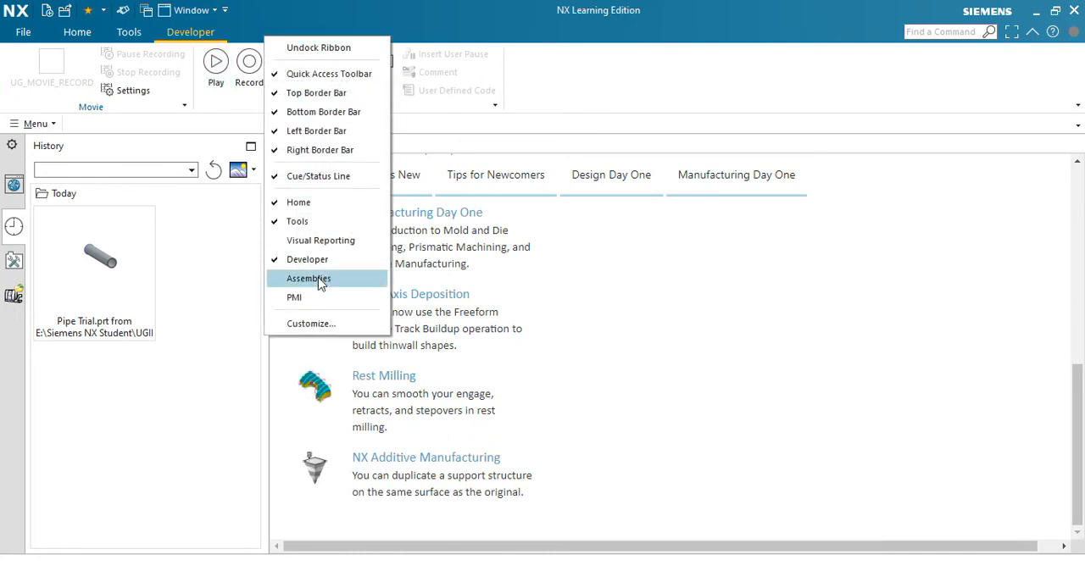
left_click(308, 278)
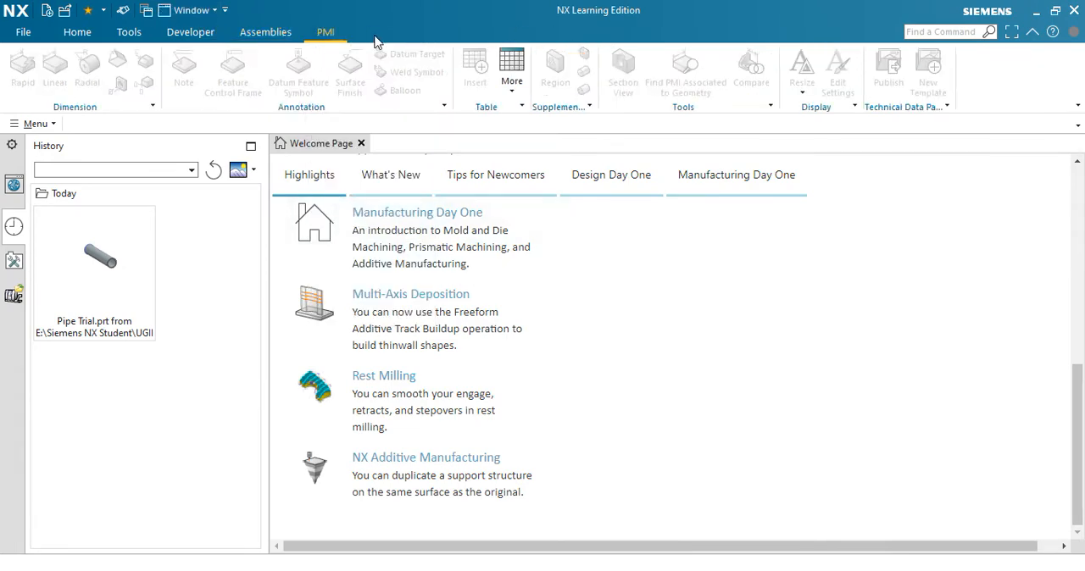
right_click(325, 31)
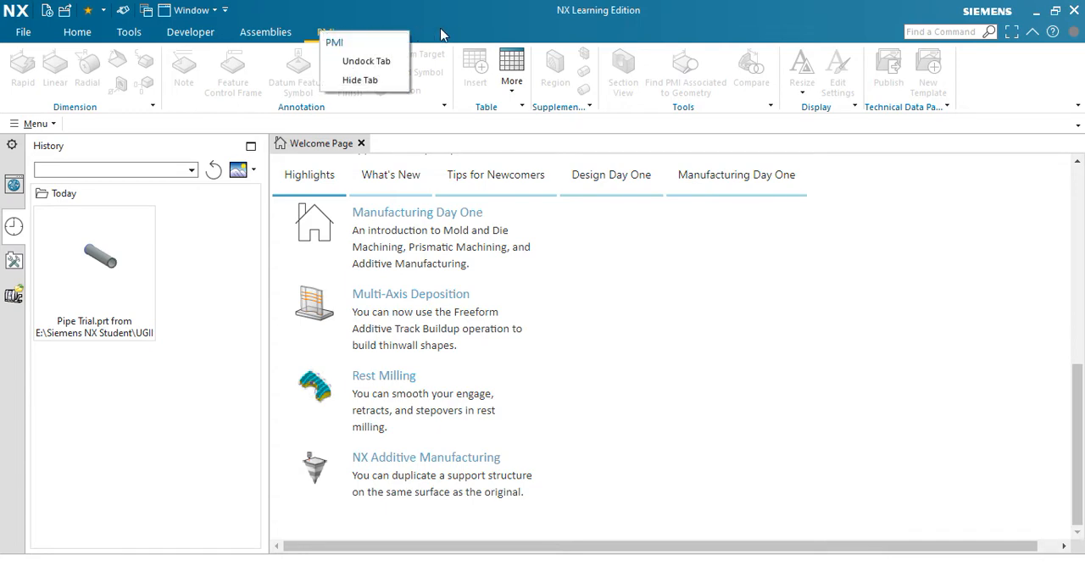
left_click(76, 31)
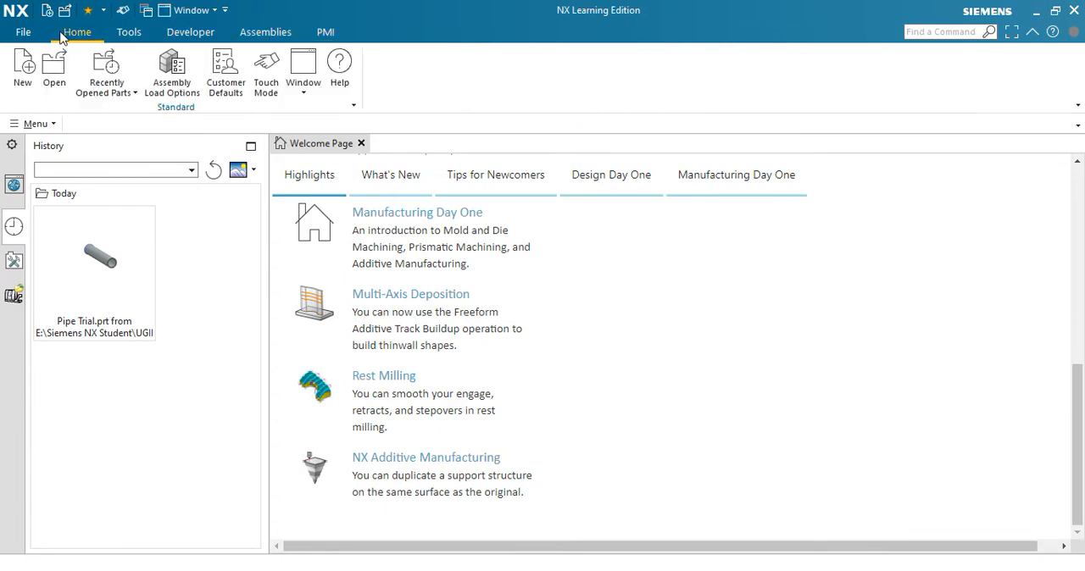
left_click(24, 31)
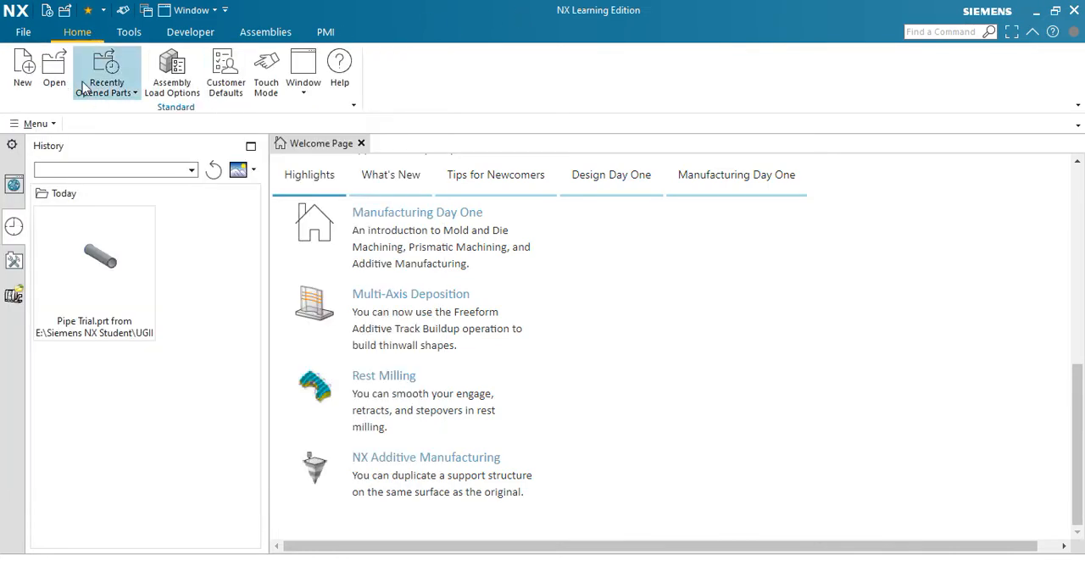
left_click(12, 145)
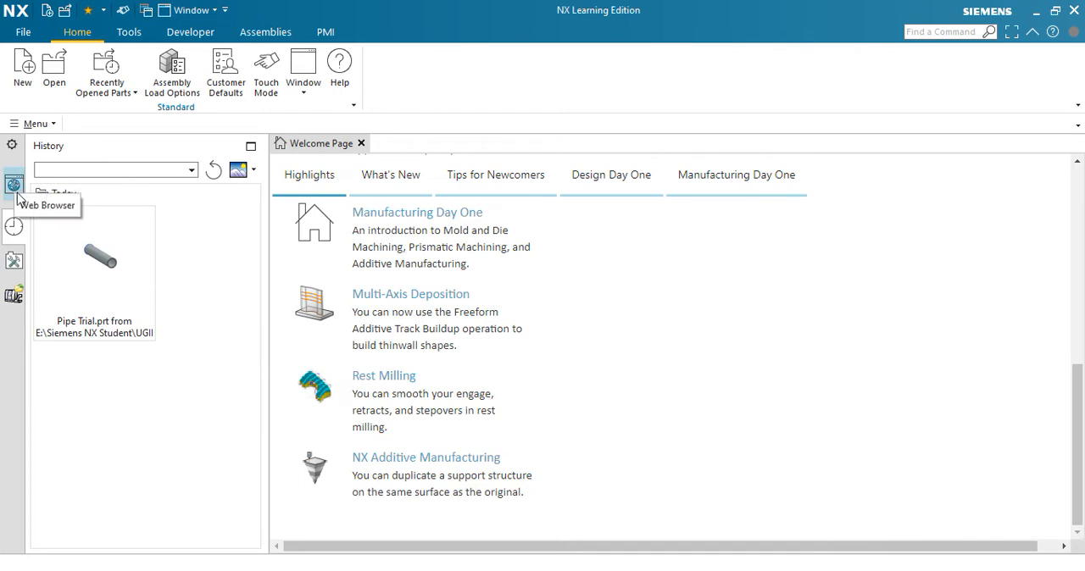
left_click(13, 183)
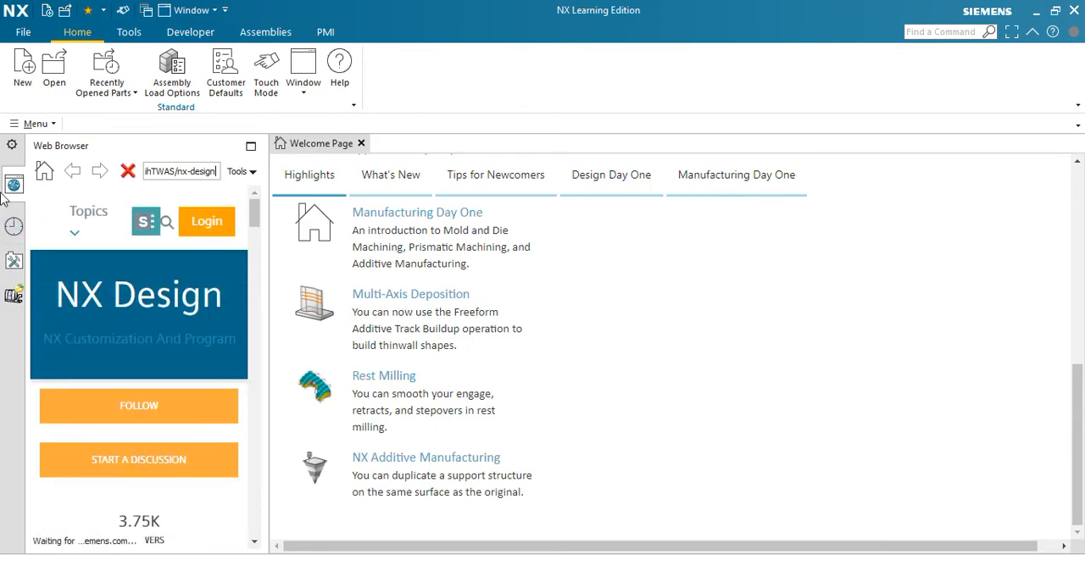
mouse_move(14, 227)
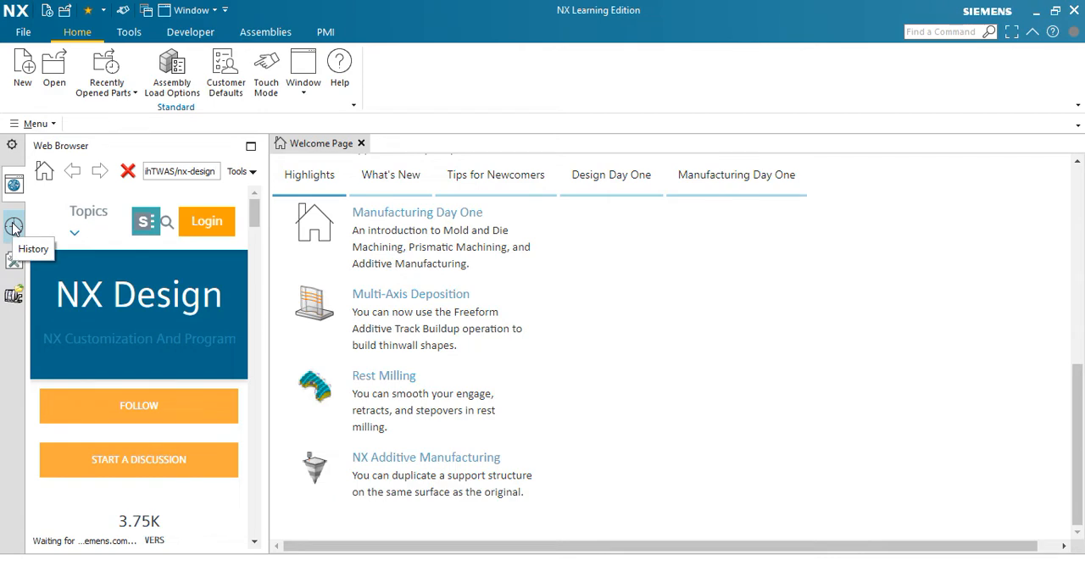
left_click(13, 227)
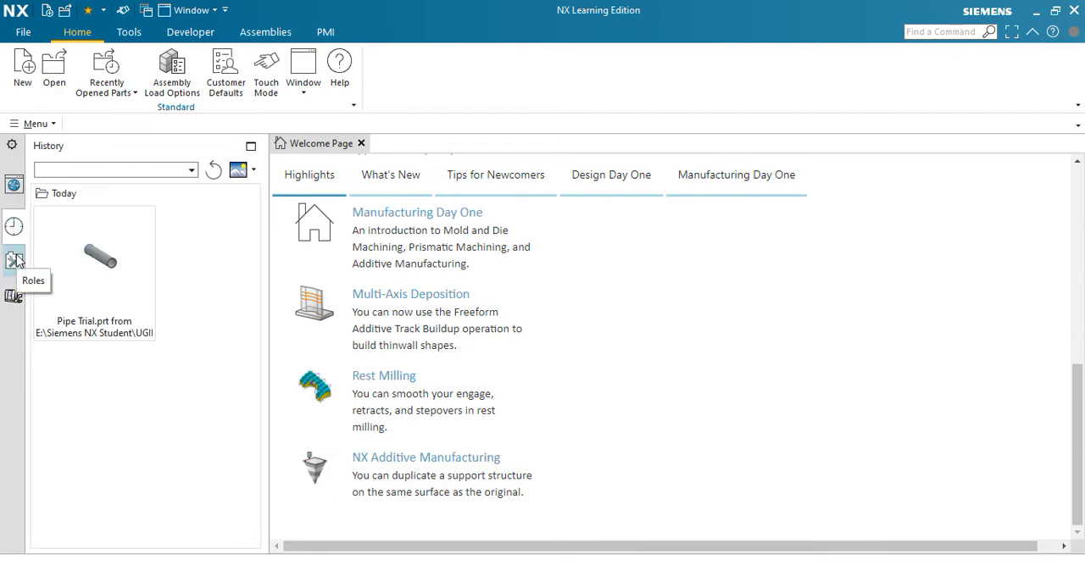
Show the Roles palette and expand the Presentation and Content role groups.
left_click(14, 259)
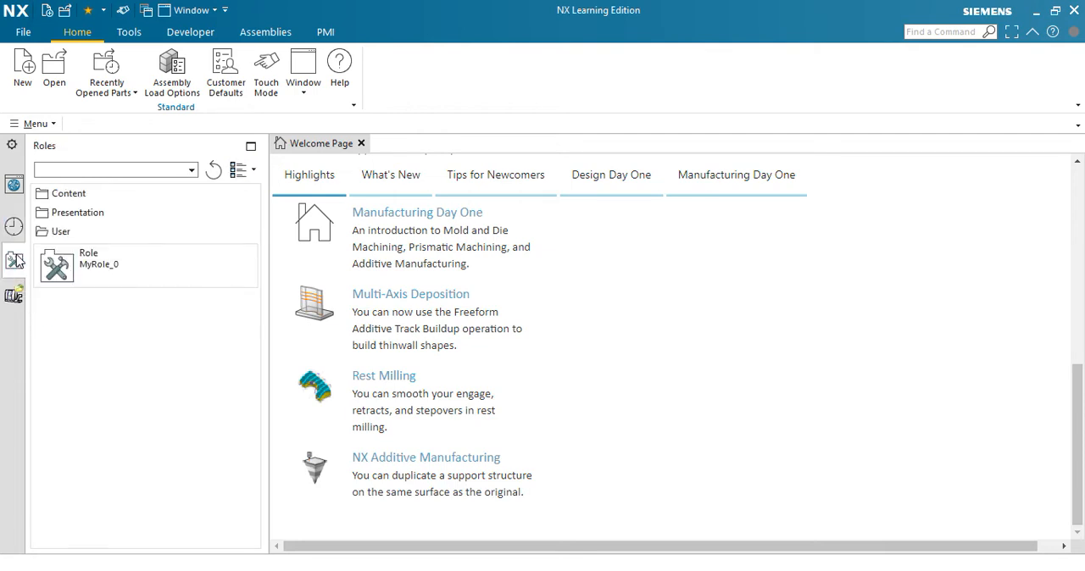
left_click(78, 212)
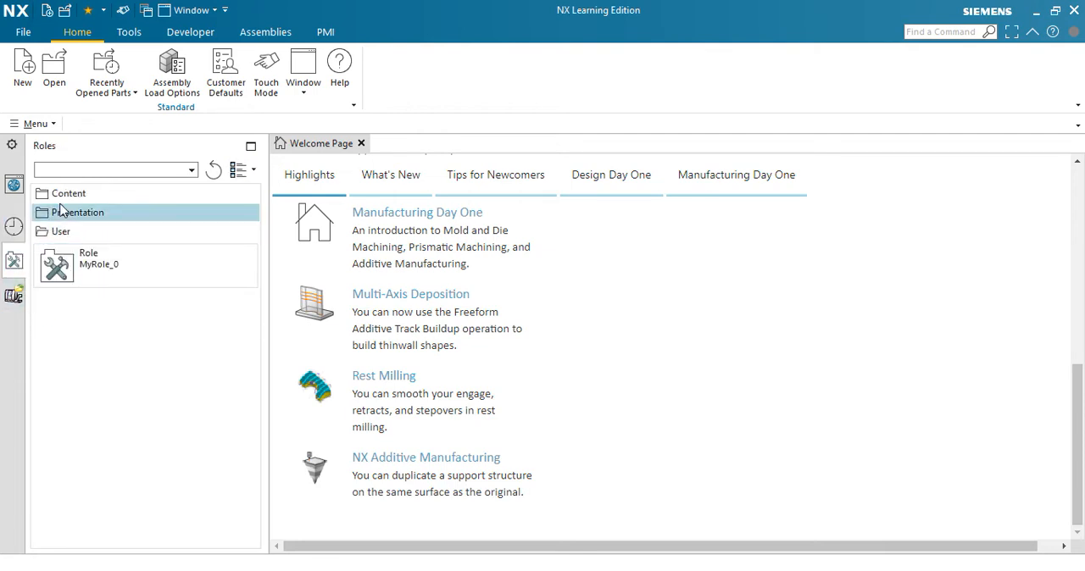
left_click(68, 193)
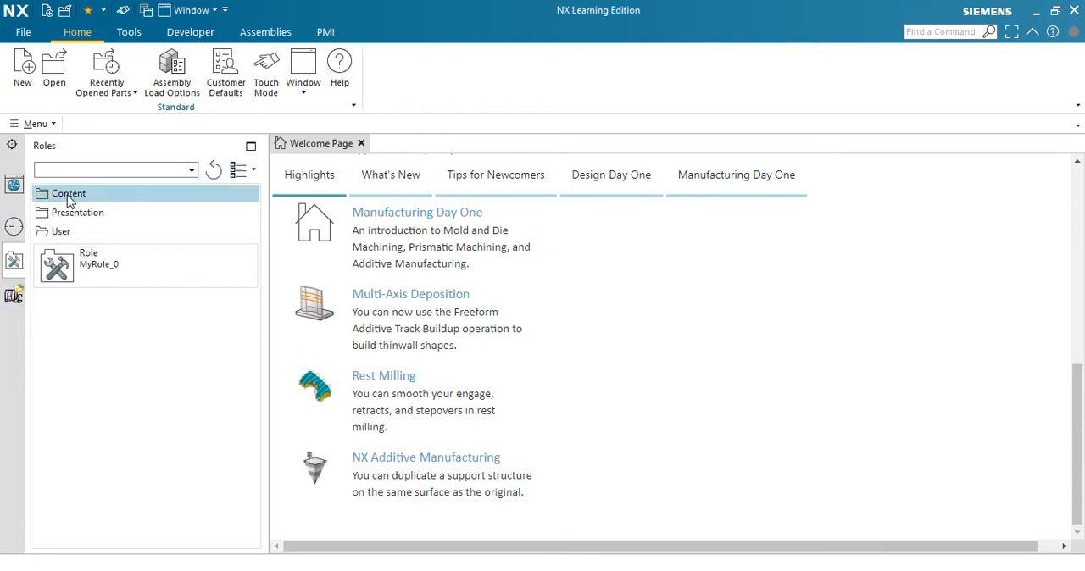
left_click(68, 193)
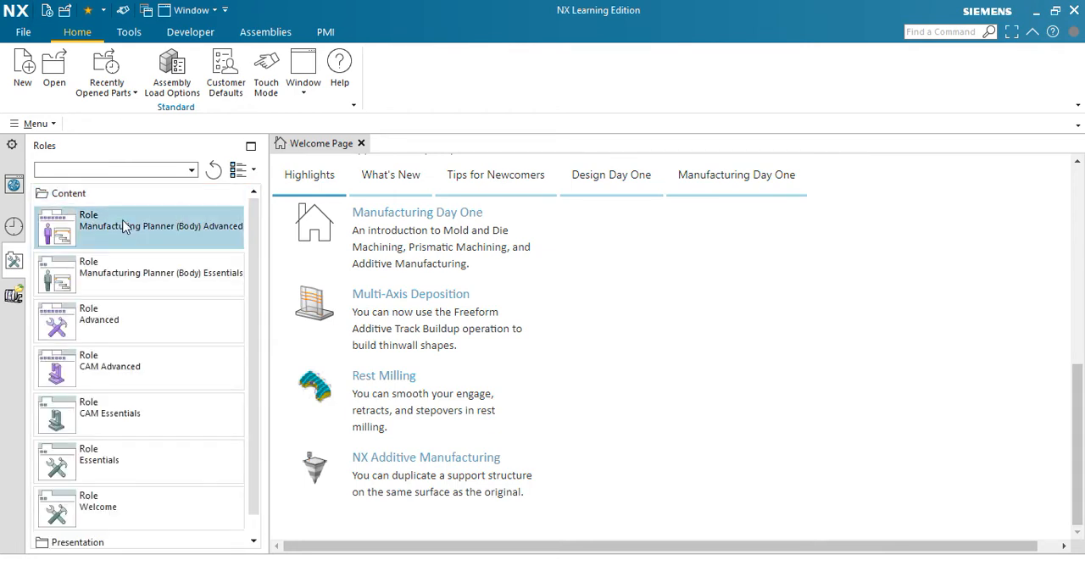
mouse_move(139, 251)
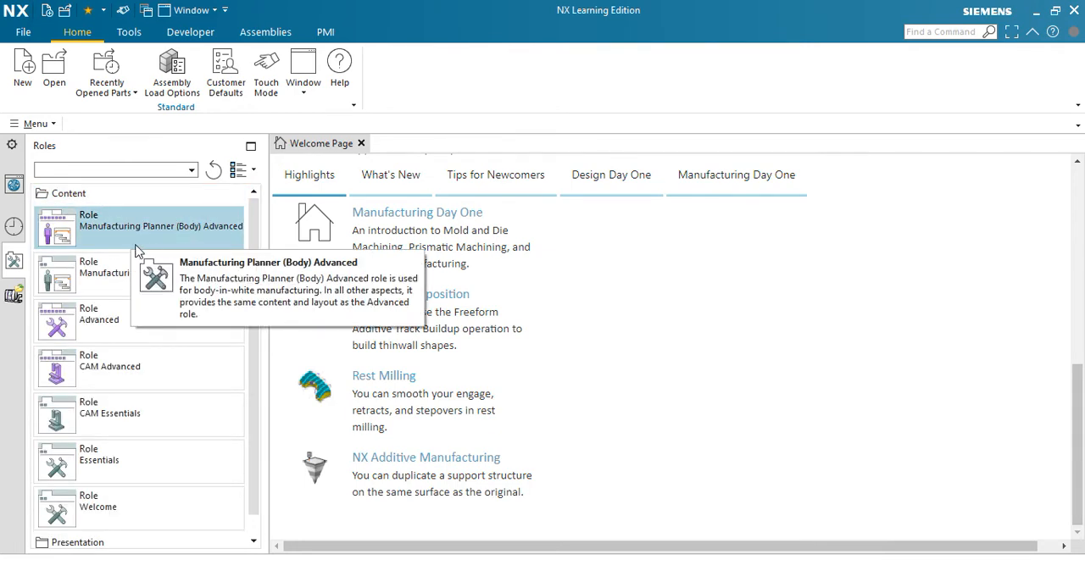
mouse_move(132, 238)
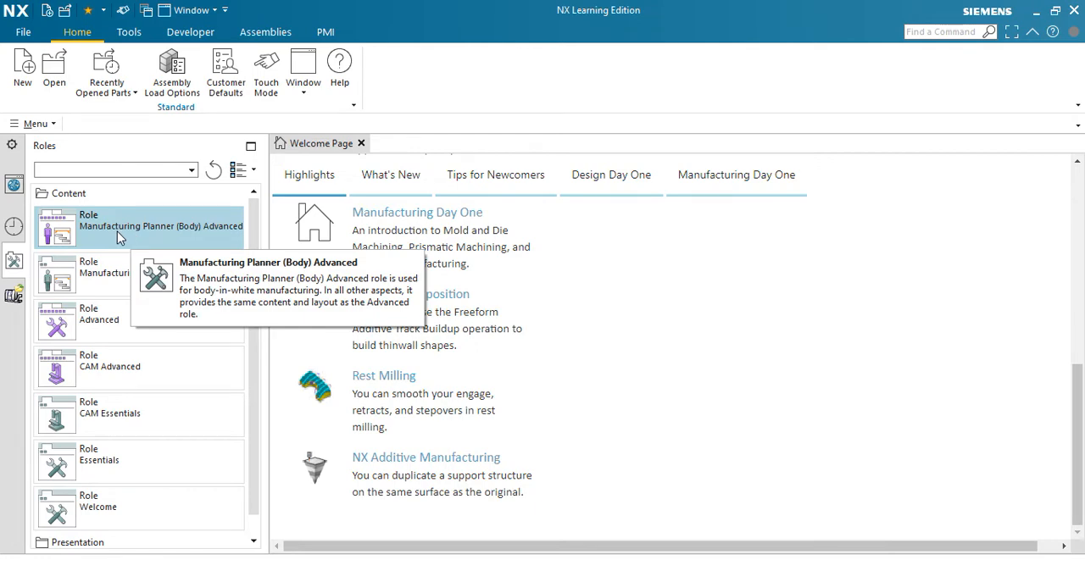
mouse_move(163, 247)
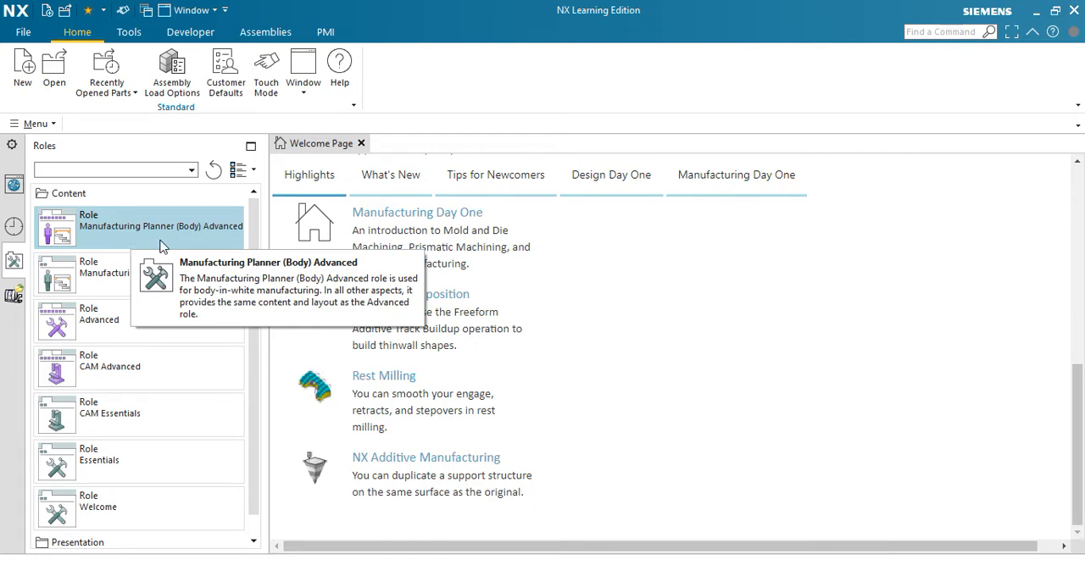
Load the Manufacturing Planner and CAM Advanced roles in turn, then load the Advanced role.
double_click(139, 226)
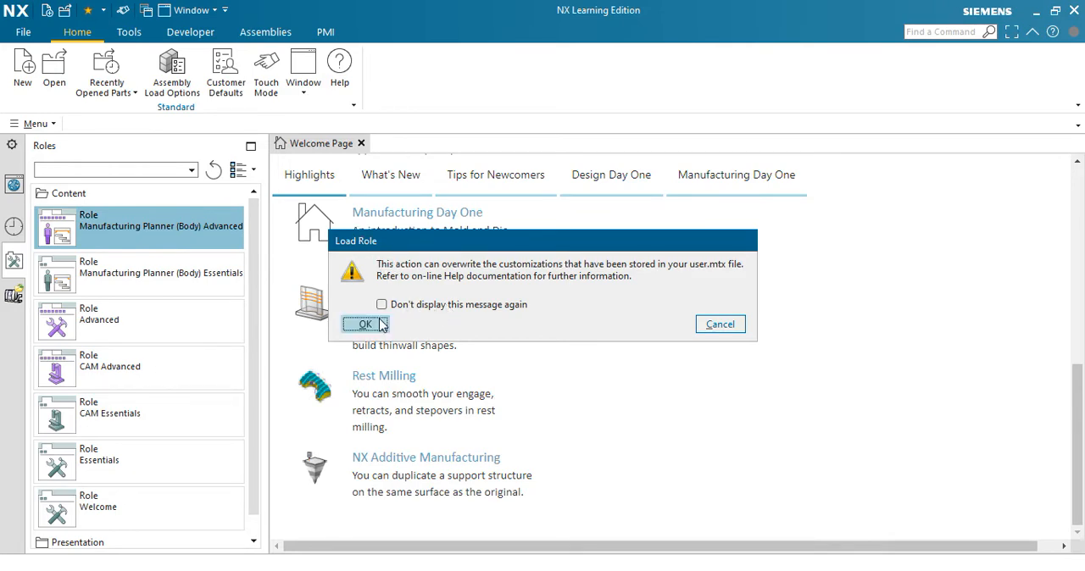
left_click(365, 323)
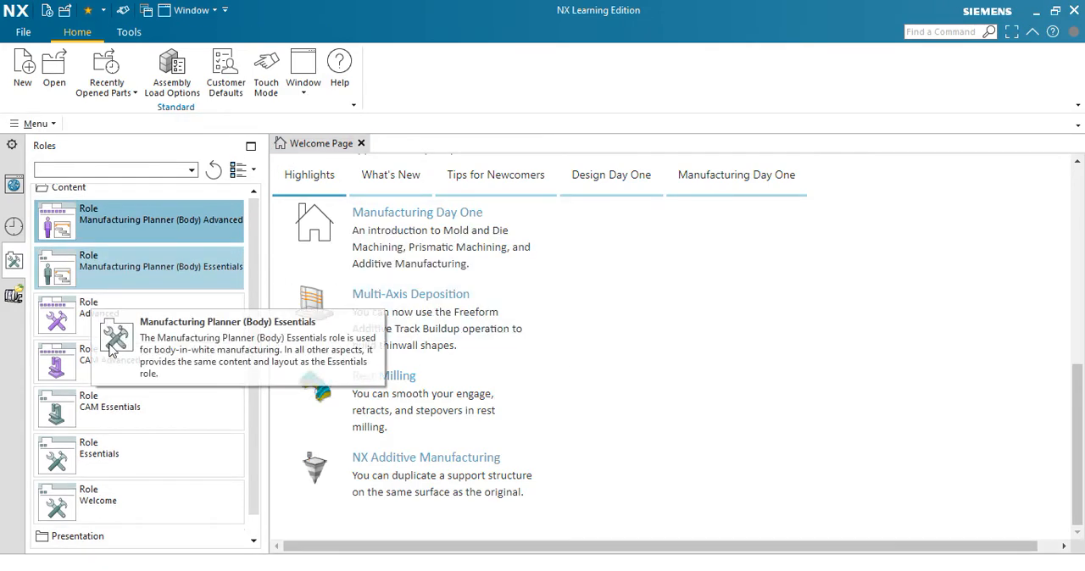
double_click(110, 356)
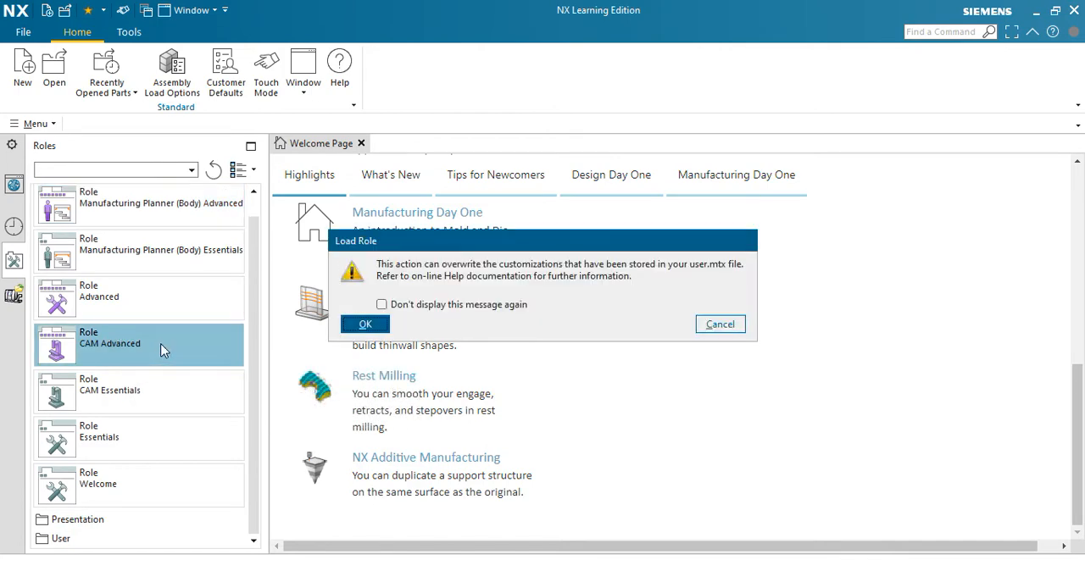
left_click(364, 323)
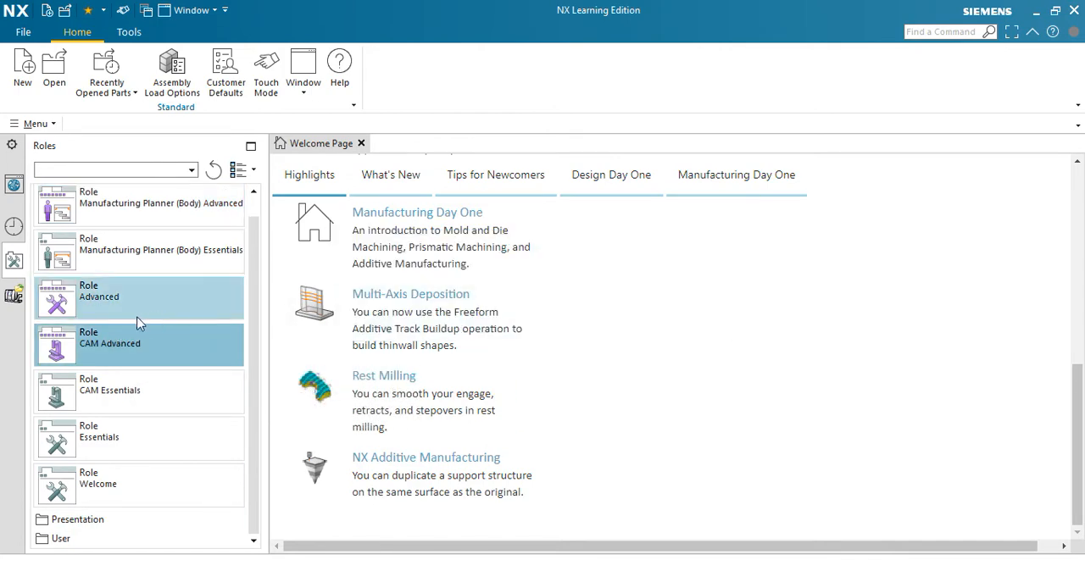
double_click(139, 297)
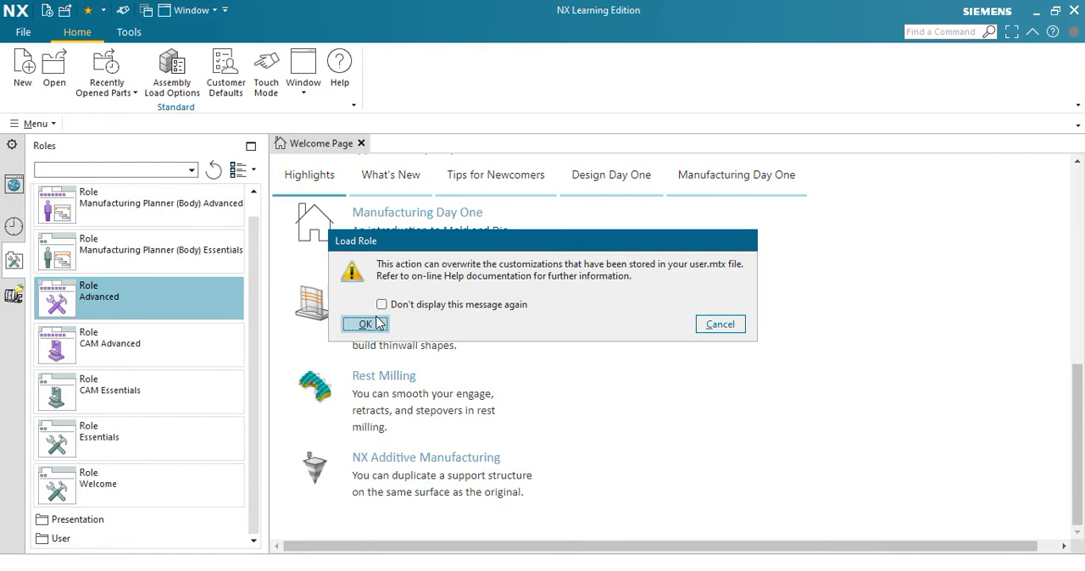
left_click(366, 324)
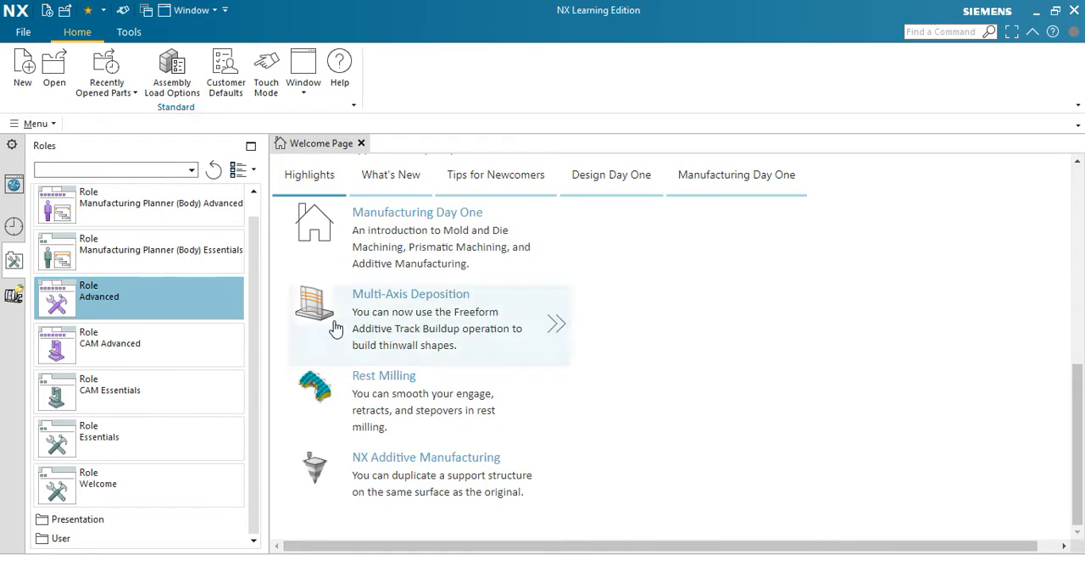
mouse_move(156, 430)
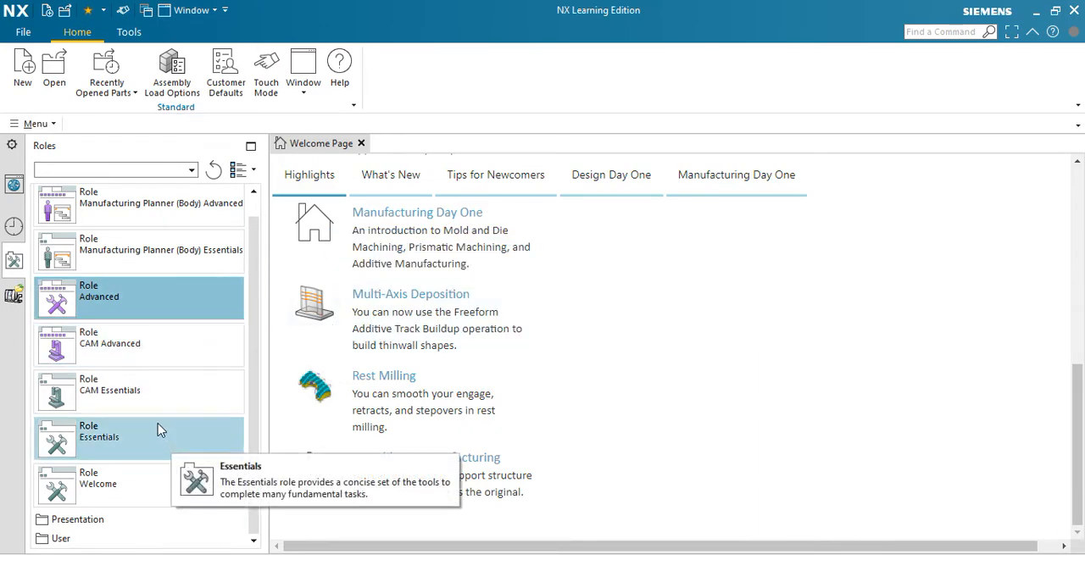
mouse_move(132, 498)
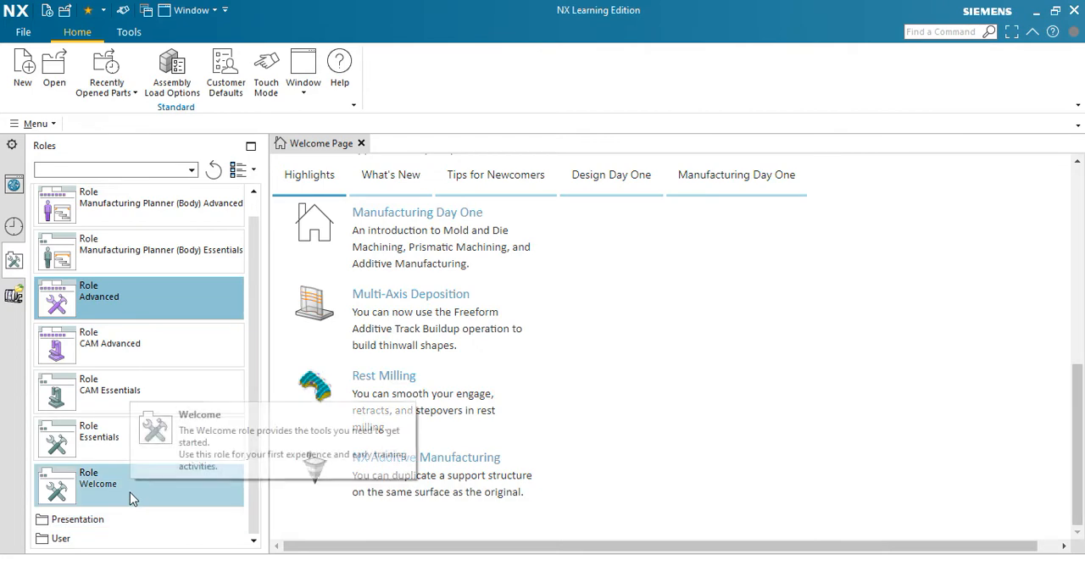
mouse_move(110, 373)
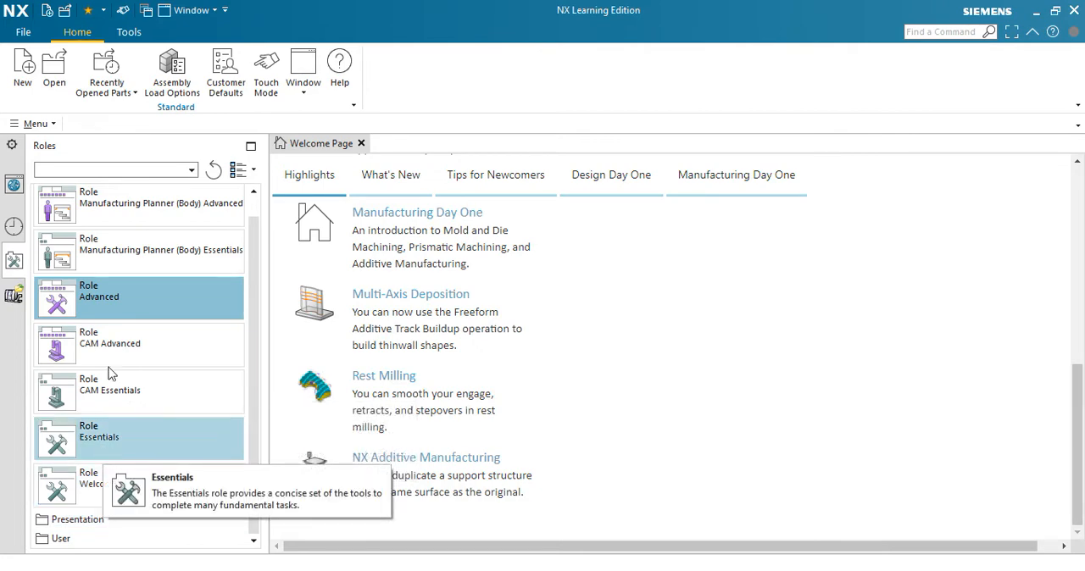
mouse_move(3, 359)
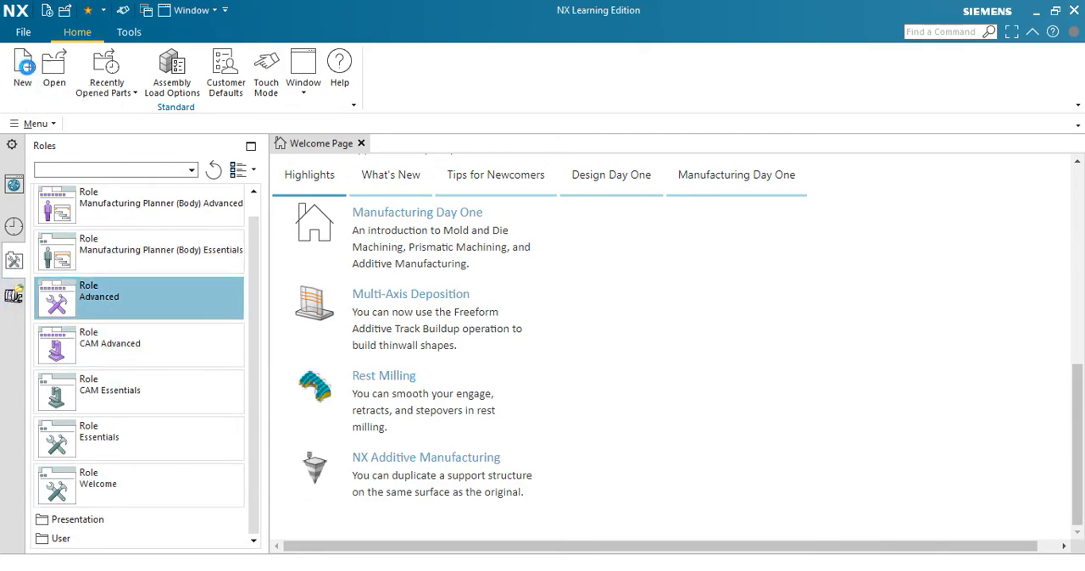
Start a new file and compare the Assembly, Routing Electrical and Blank templates before choosing Model.
left_click(22, 68)
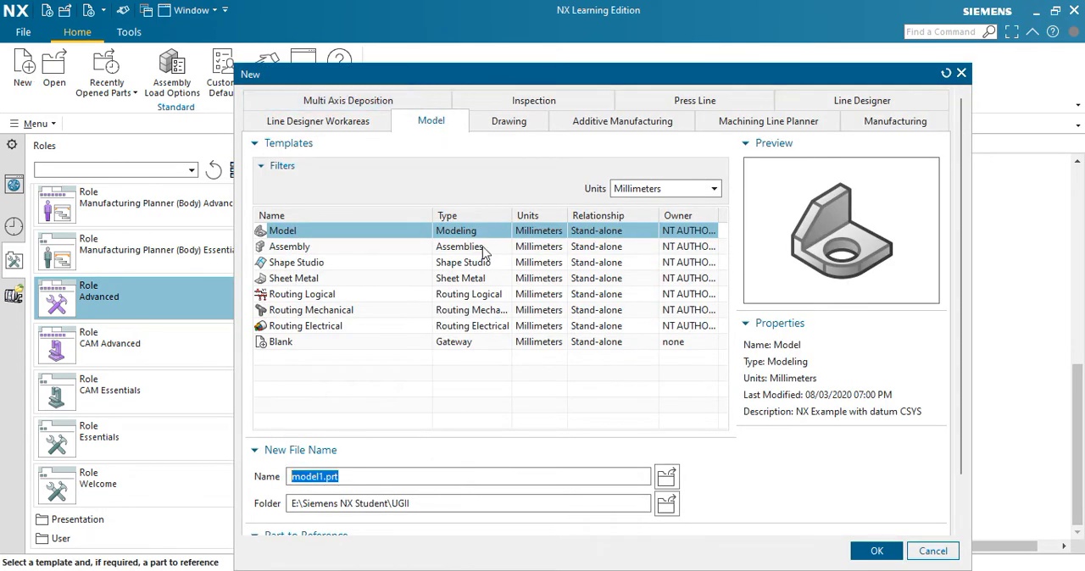
mouse_move(583, 268)
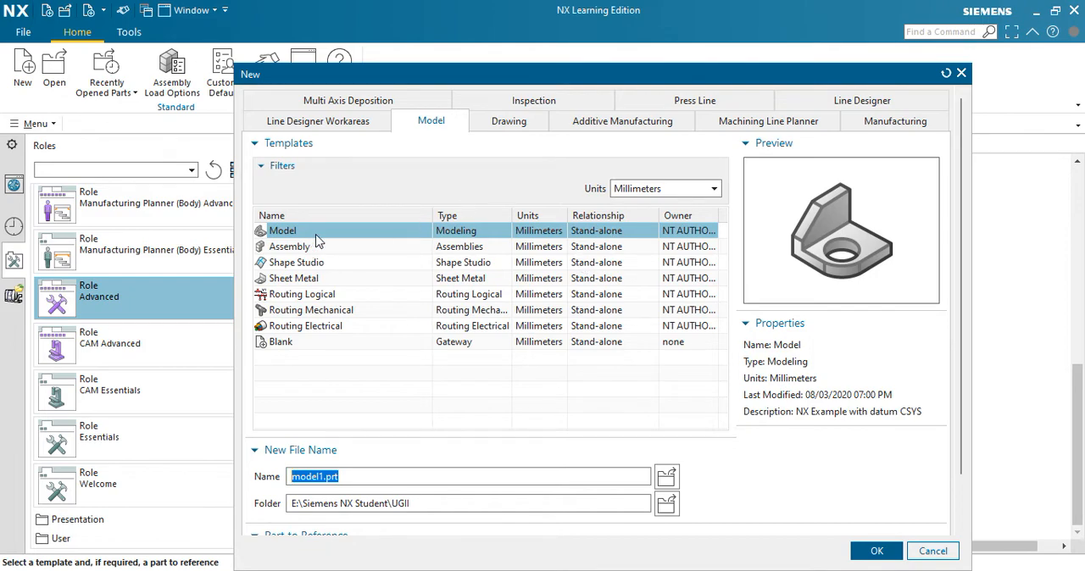
mouse_move(383, 76)
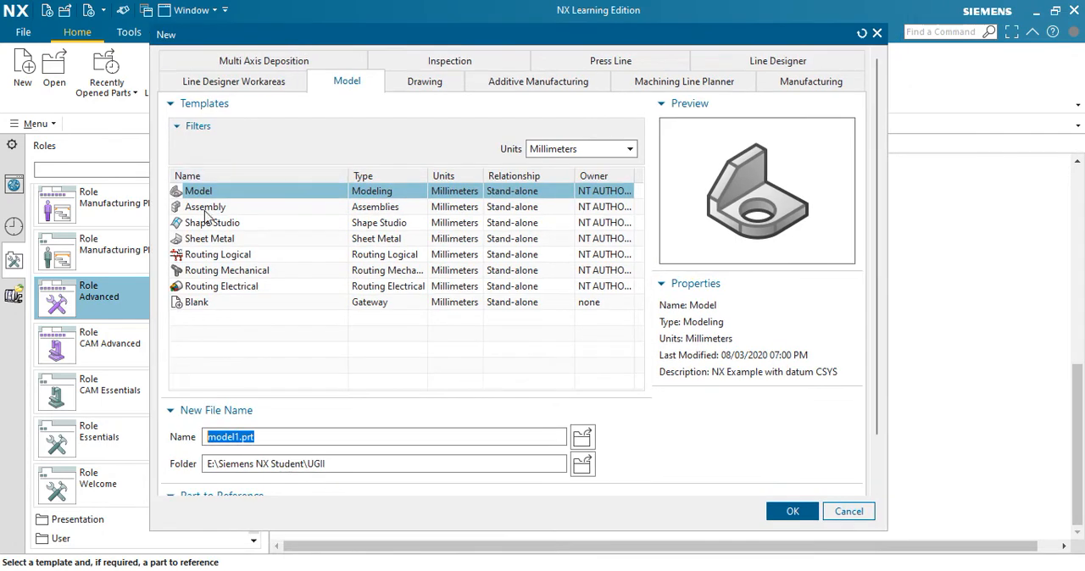
left_click(203, 207)
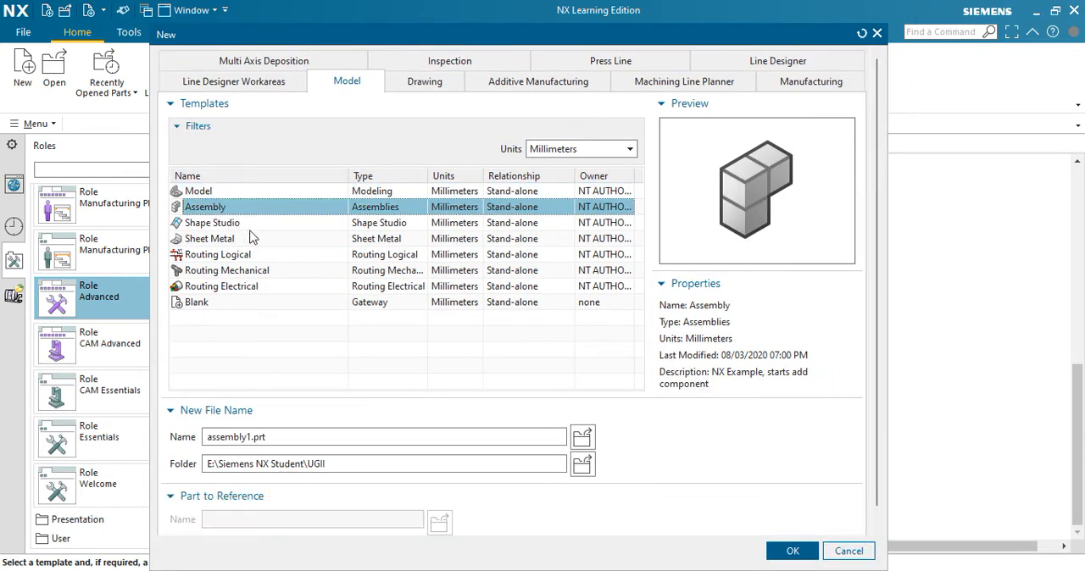
mouse_move(424, 250)
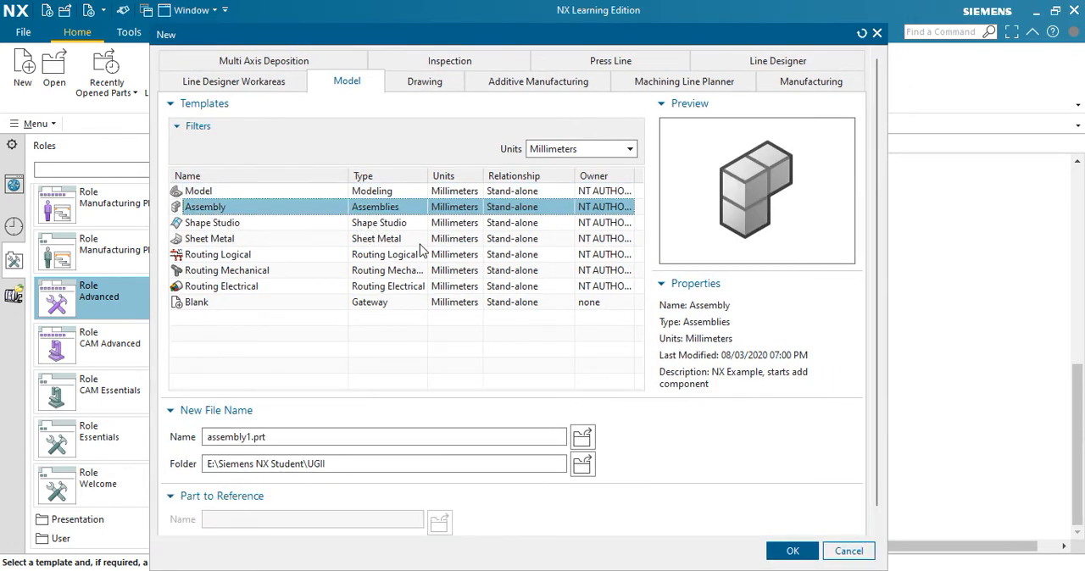
mouse_move(410, 286)
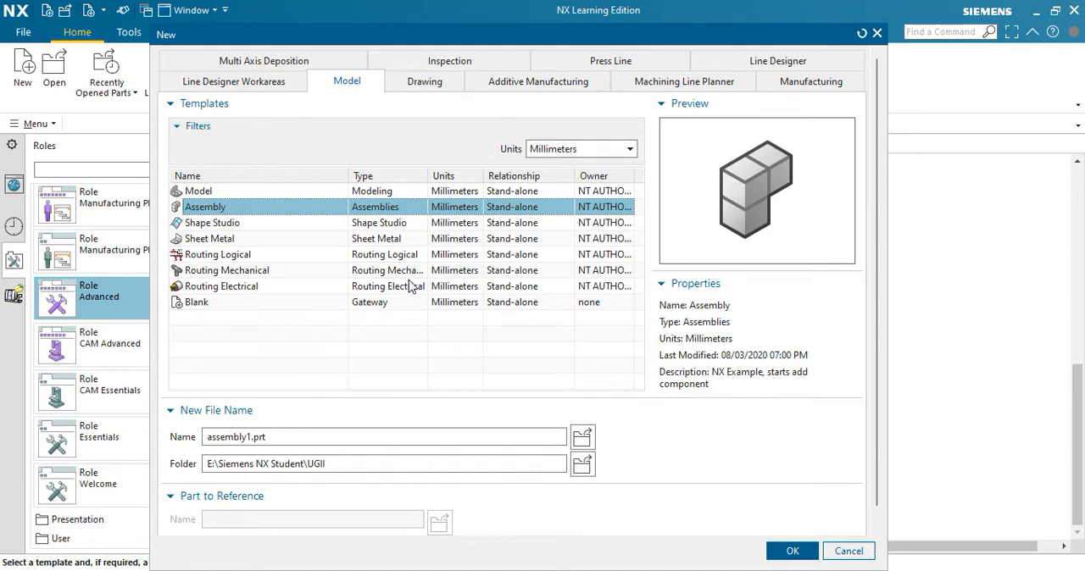
left_click(220, 285)
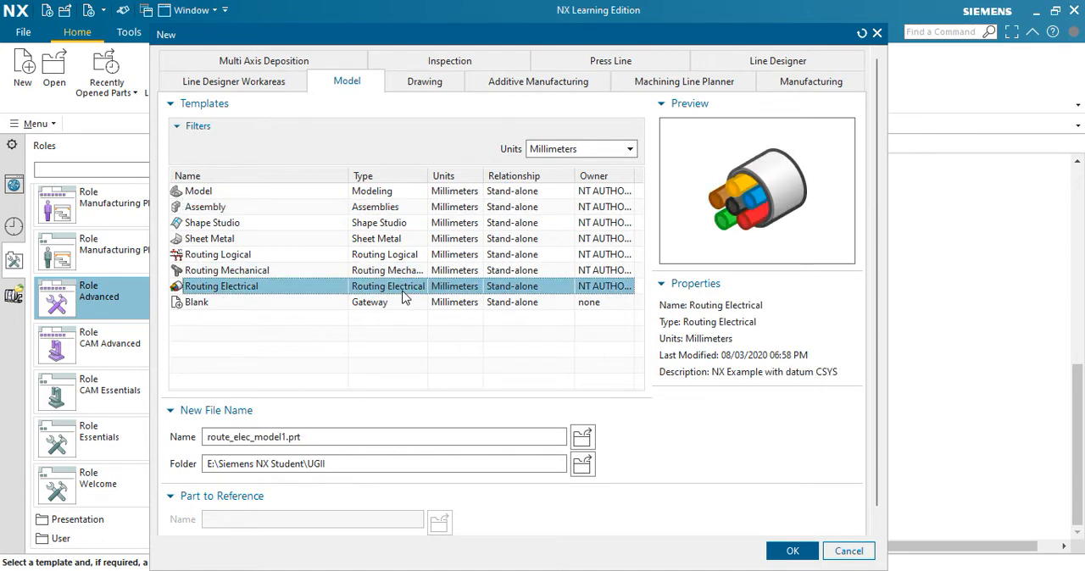
left_click(196, 302)
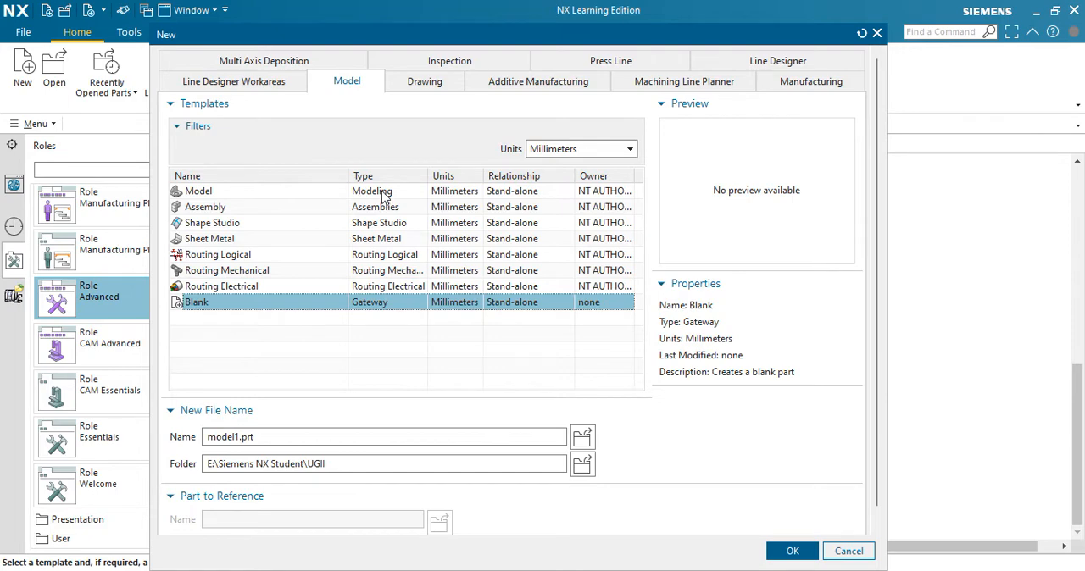
left_click(198, 189)
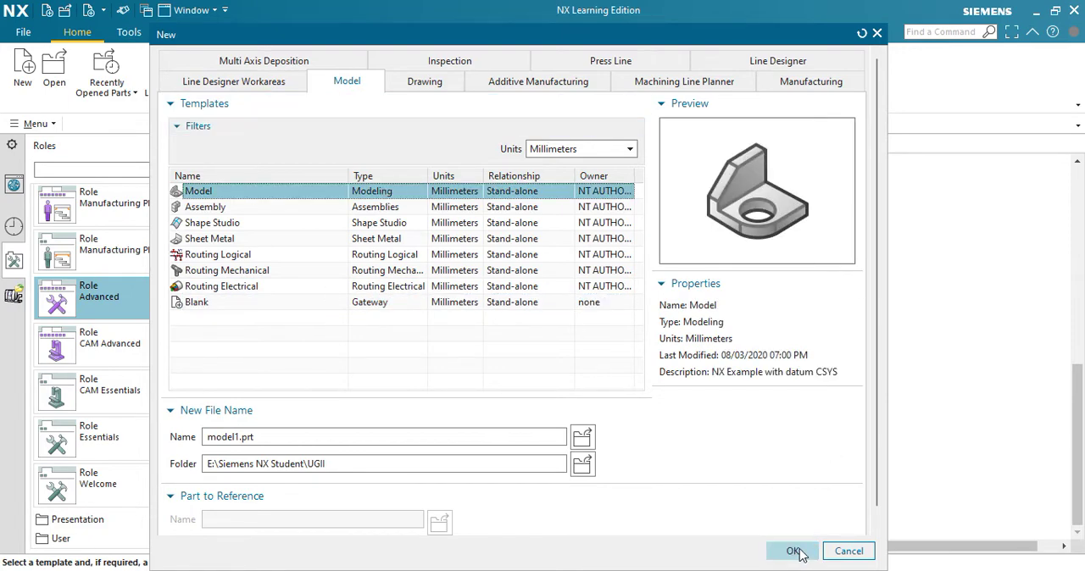
Create model1.prt from the Model template and browse the Selection, Tools and Curve command sets.
left_click(791, 551)
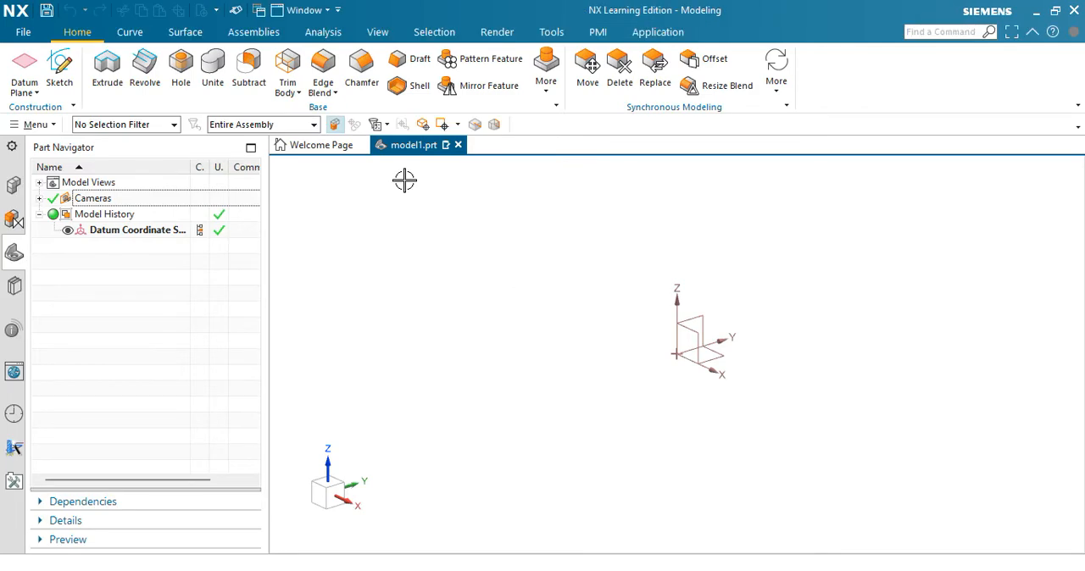
mouse_move(527, 163)
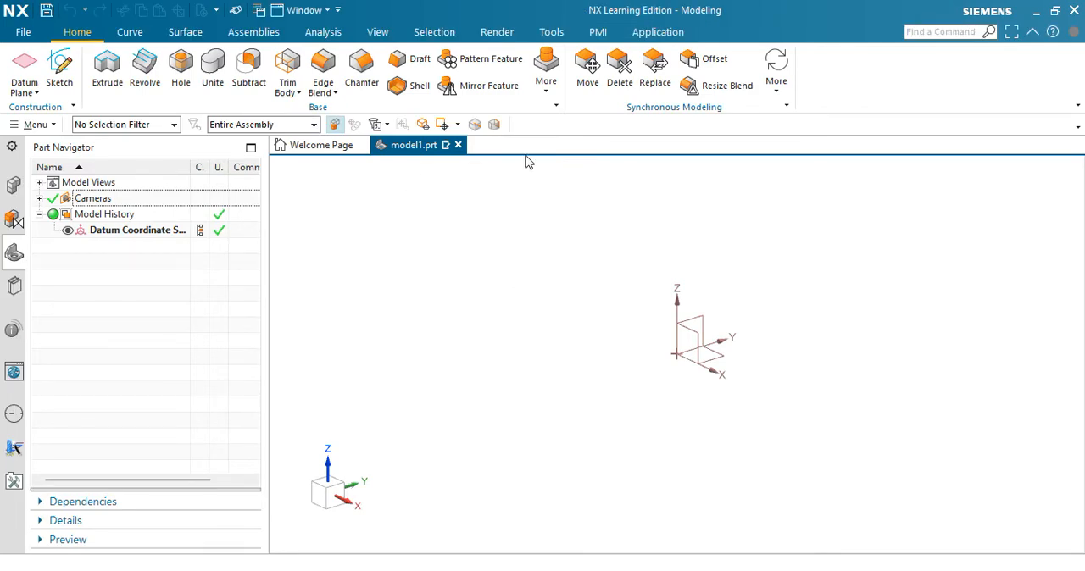
left_click(185, 30)
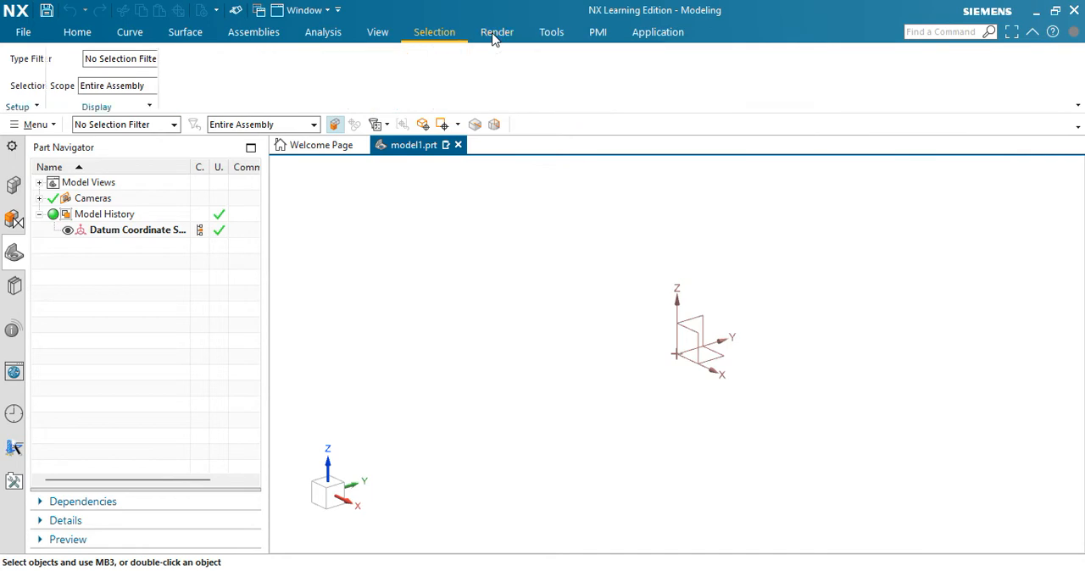
left_click(551, 31)
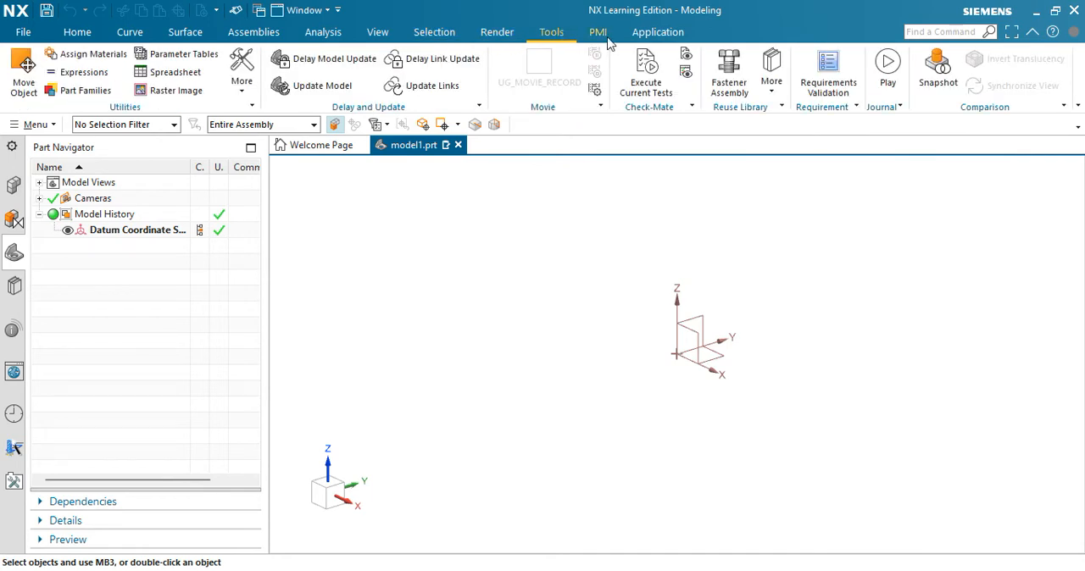
left_click(128, 31)
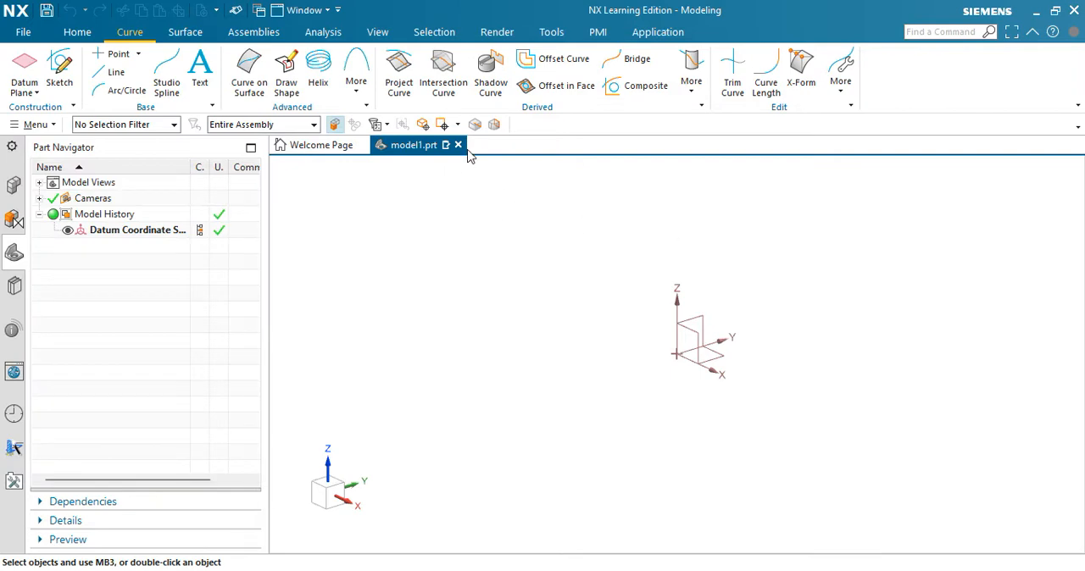
Load the Welcome role from the welcome page and return to the model1.prt part.
left_click(457, 146)
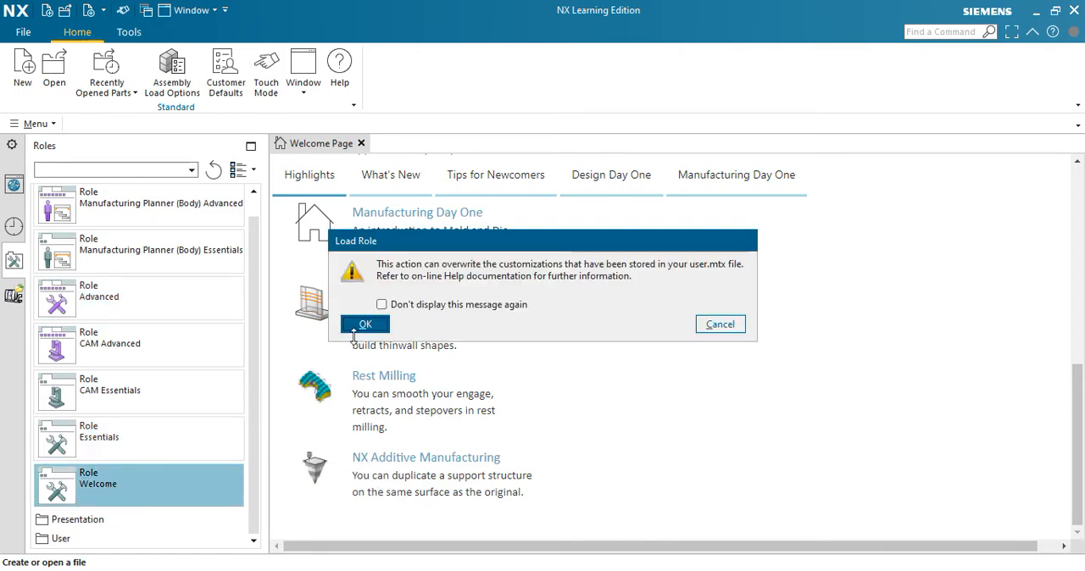
left_click(364, 324)
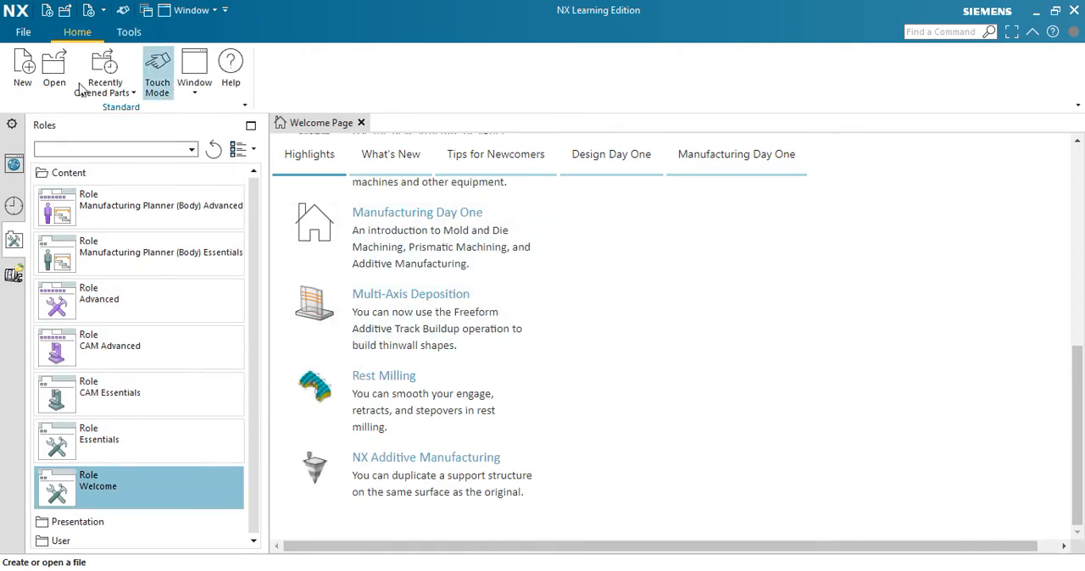
left_click(22, 71)
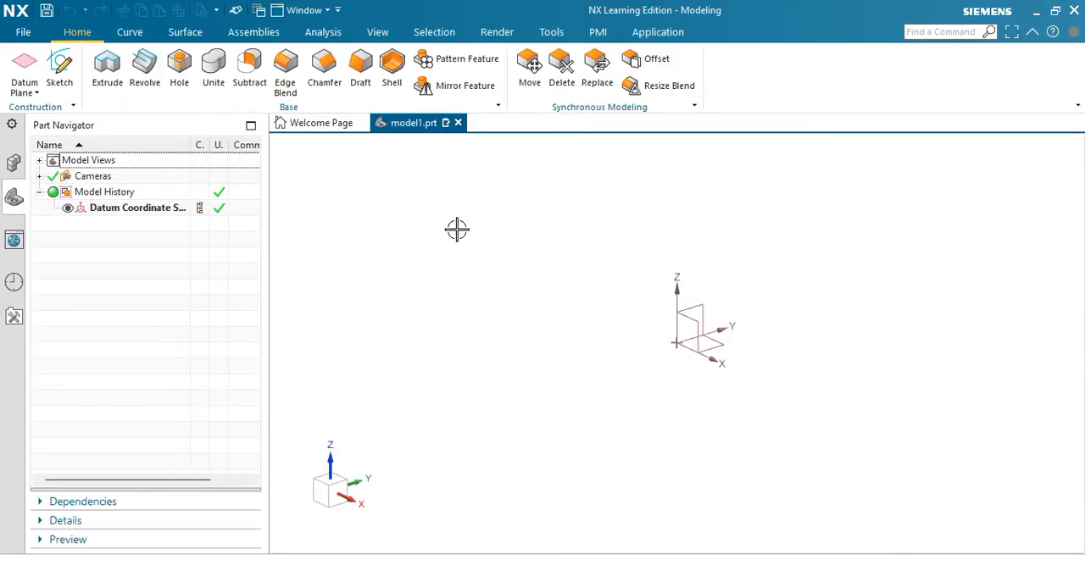
mouse_move(252, 30)
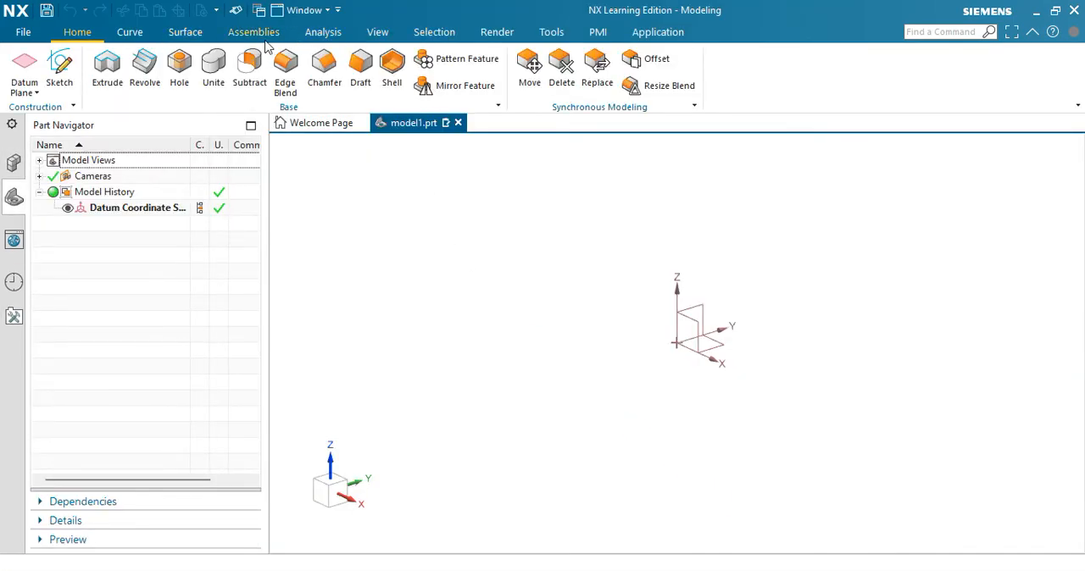
left_click(185, 31)
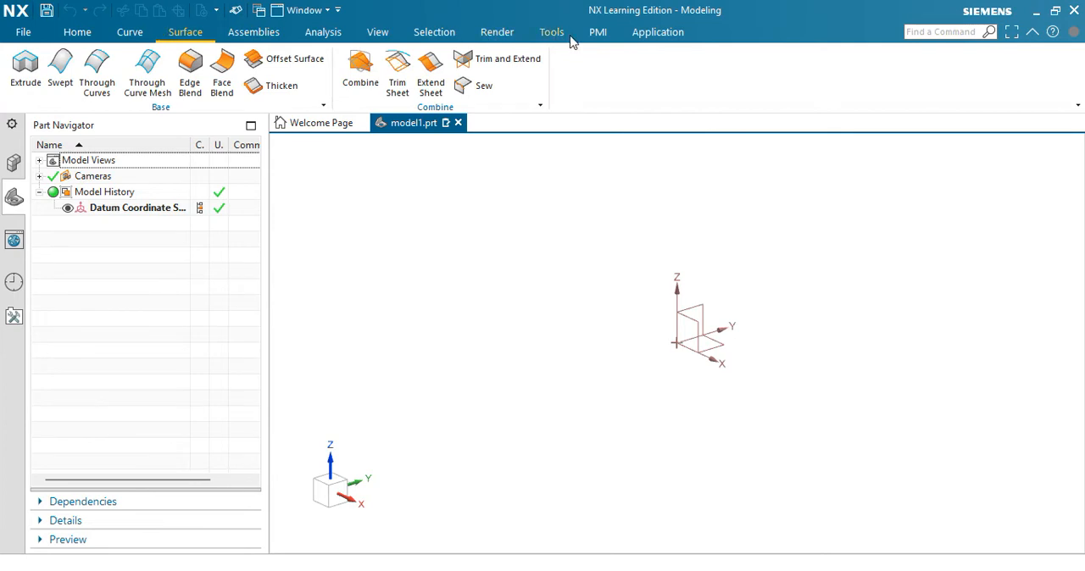
left_click(657, 30)
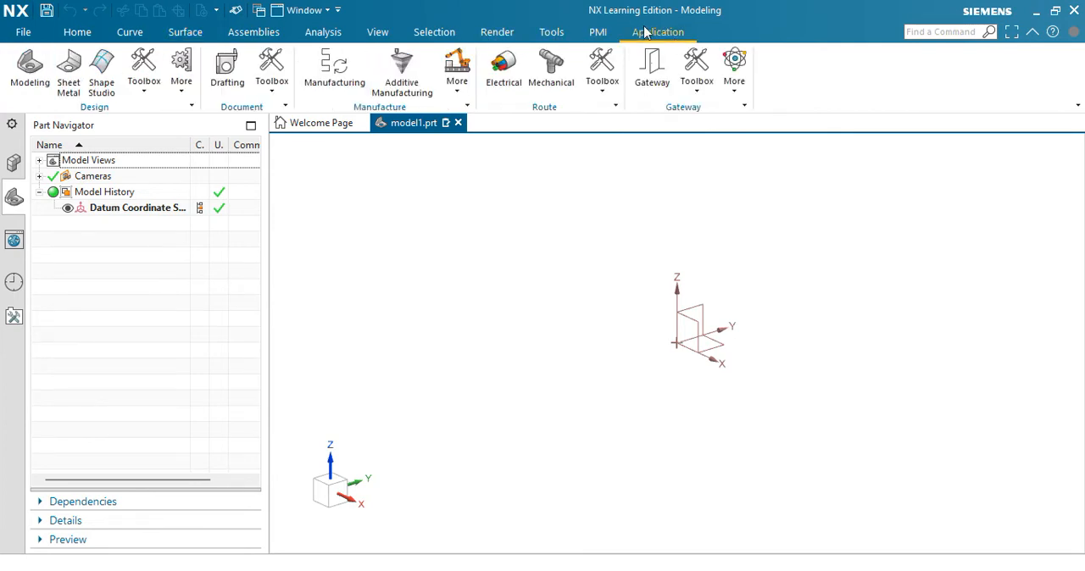
left_click(252, 30)
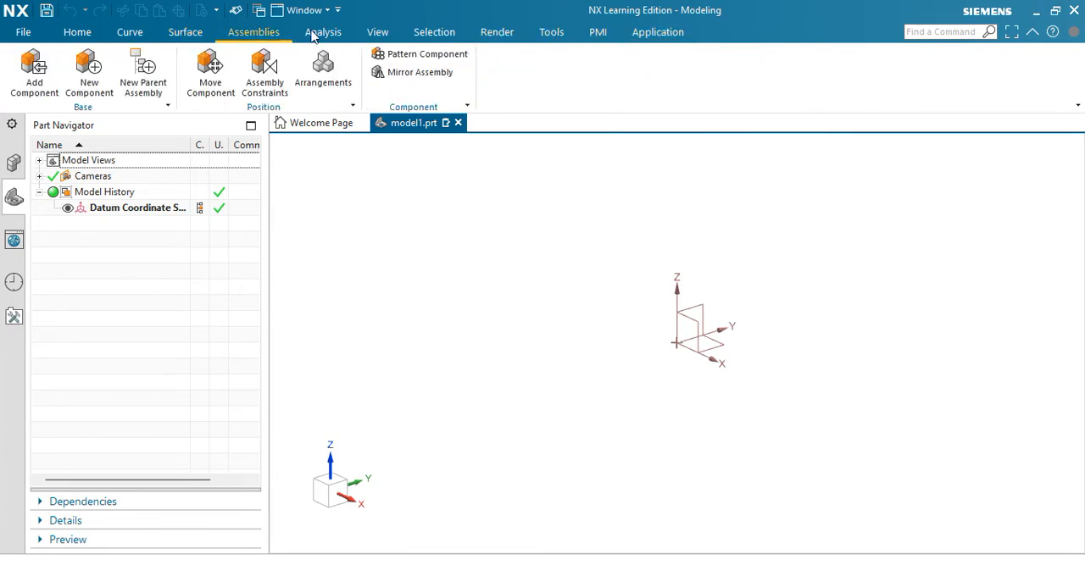
left_click(322, 31)
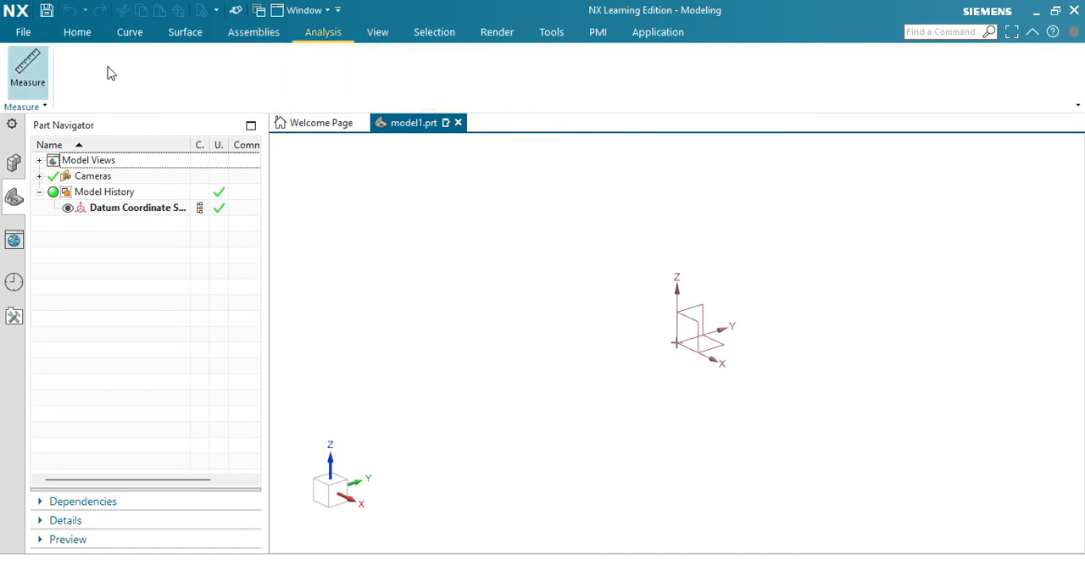
mouse_move(354, 89)
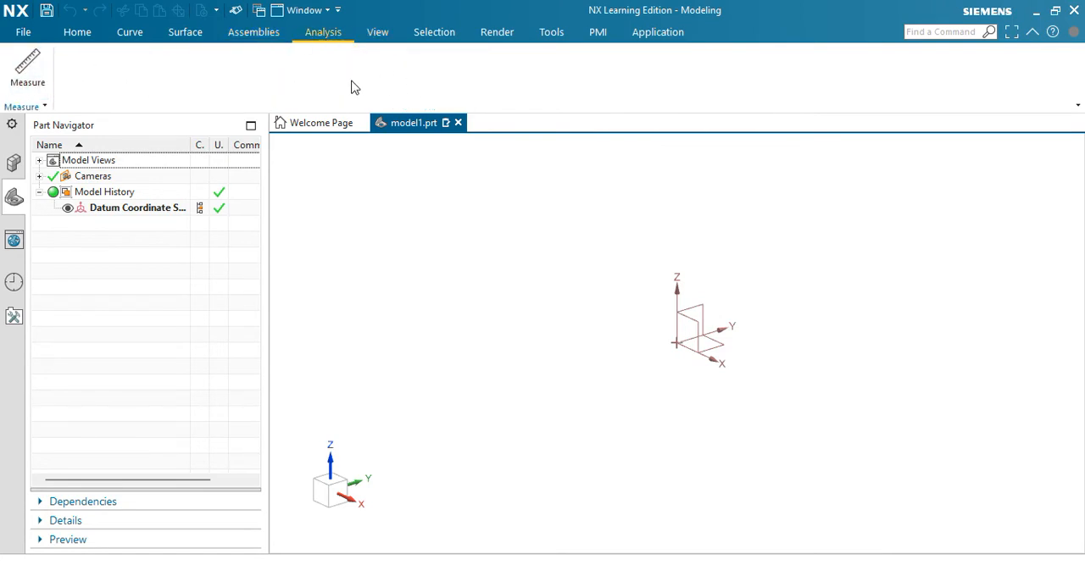
left_click(376, 30)
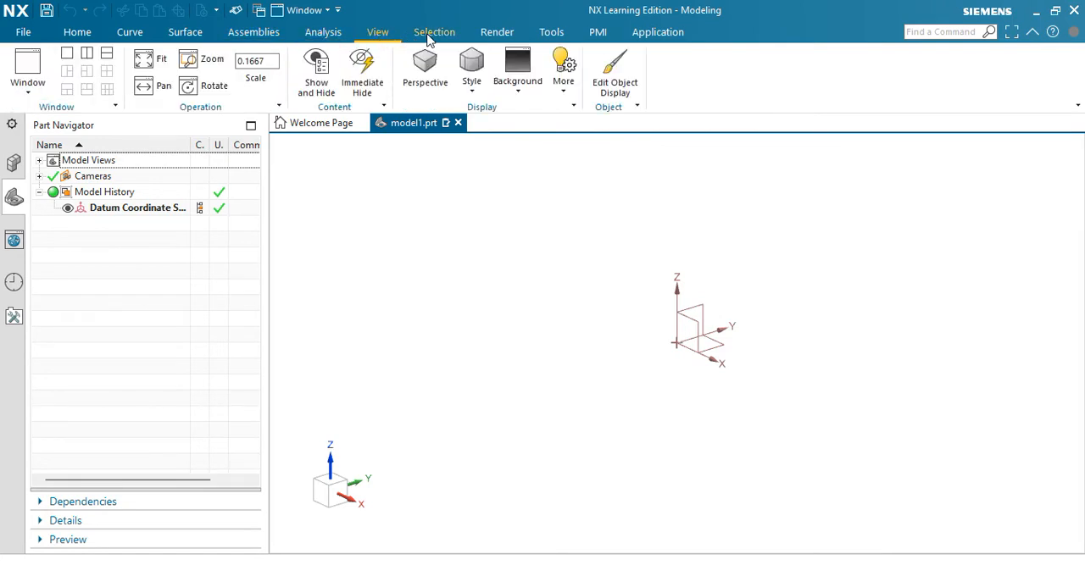
Load the Advanced role and review the expanded Analysis commands.
left_click(322, 31)
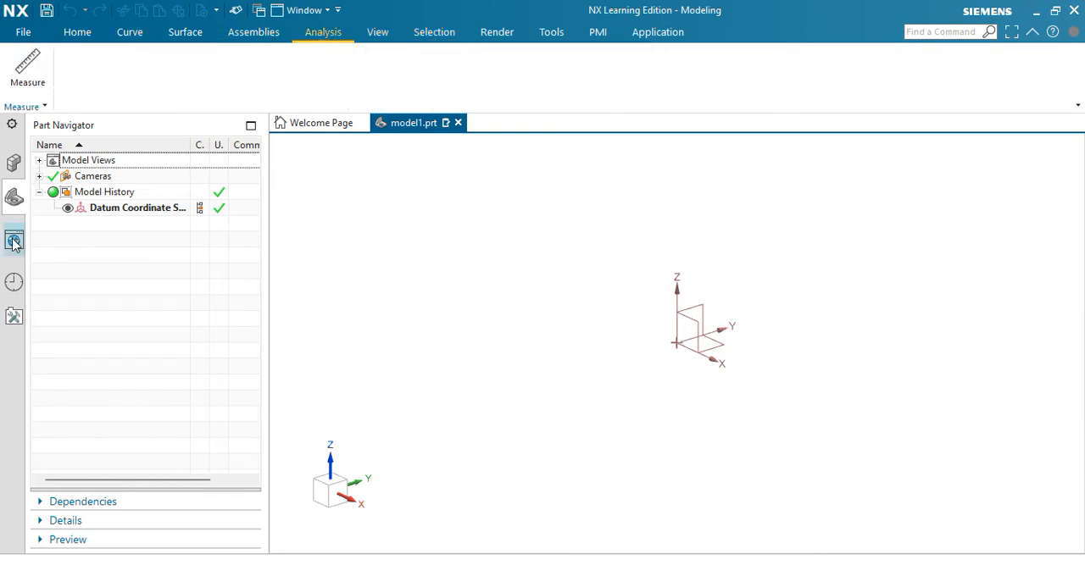
mouse_move(3, 356)
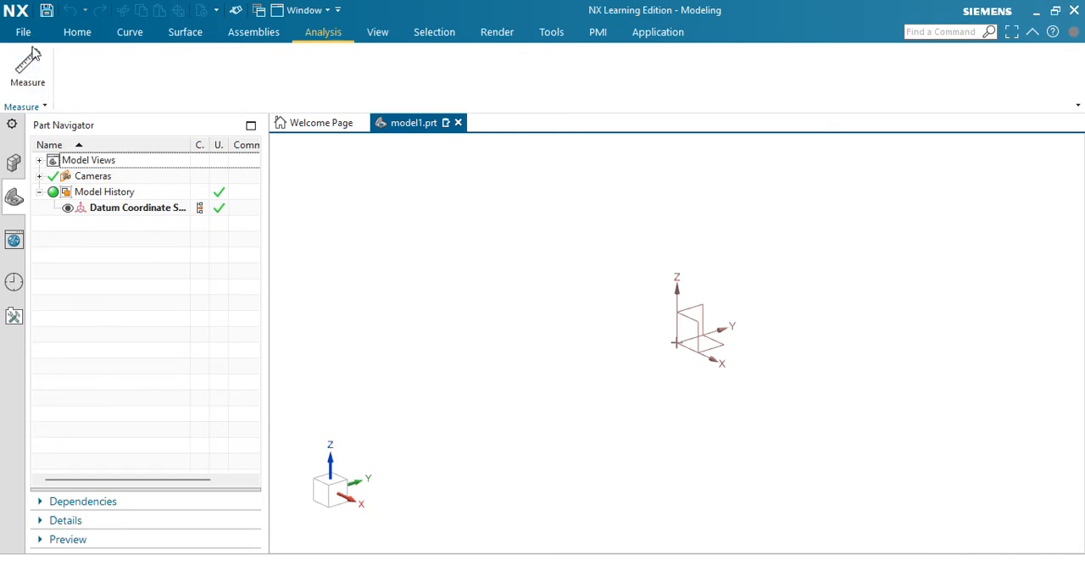
mouse_move(23, 30)
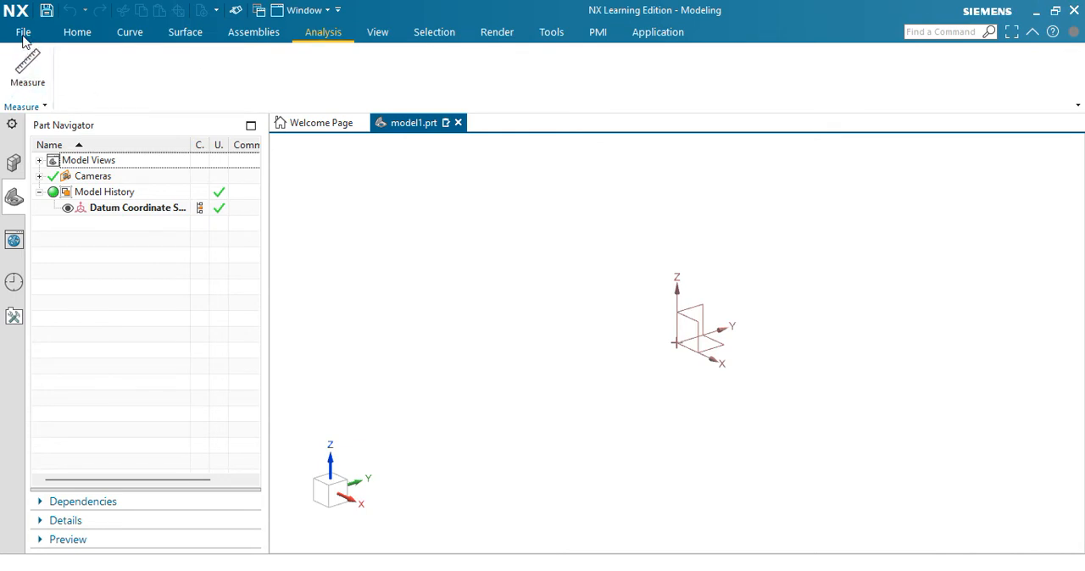
mouse_move(458, 122)
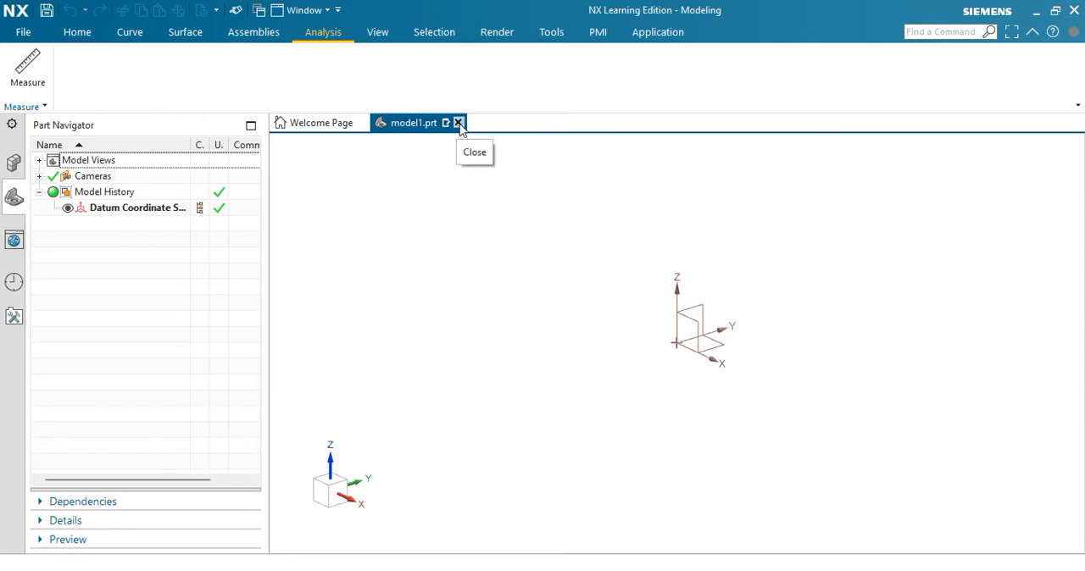
left_click(13, 281)
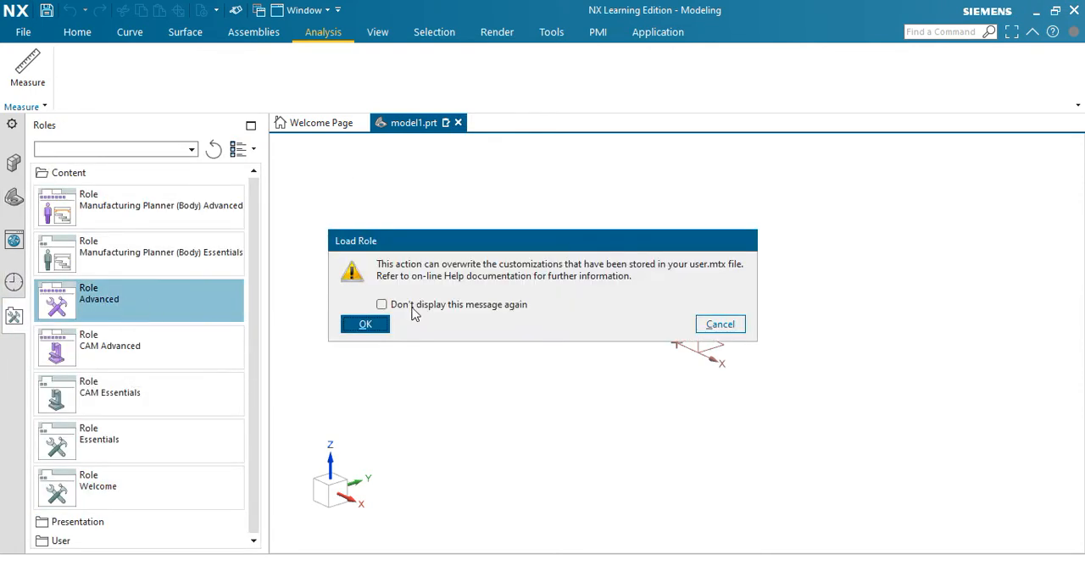
left_click(364, 324)
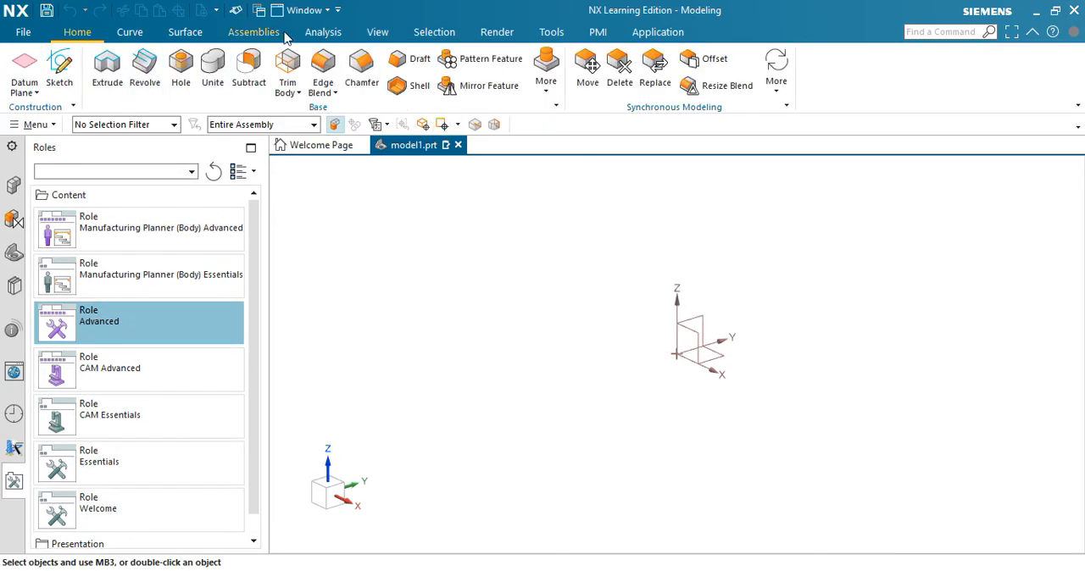
left_click(322, 31)
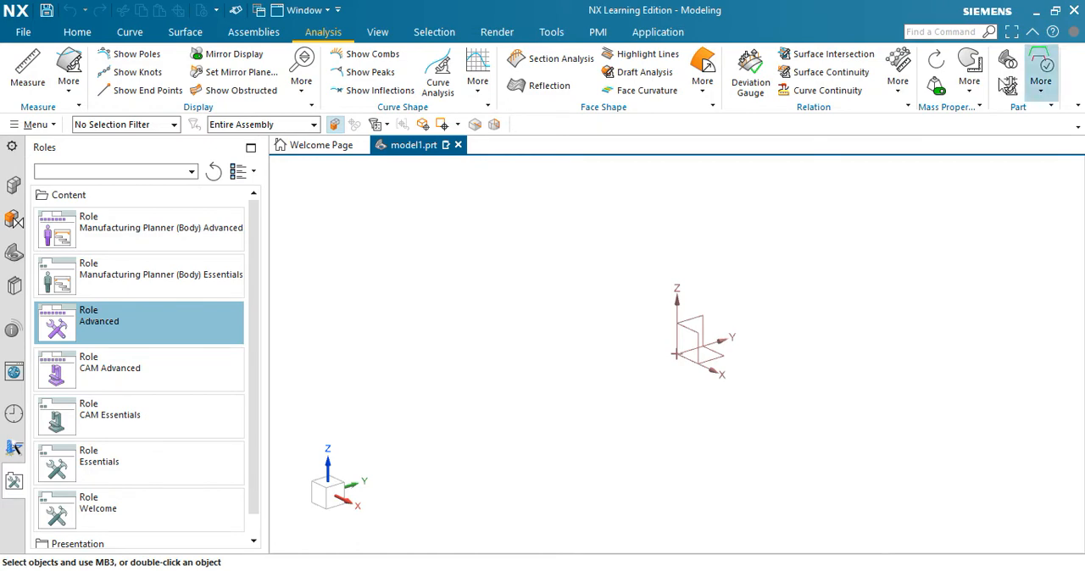
Close model1.prt, answering the Close File save prompt.
left_click(458, 146)
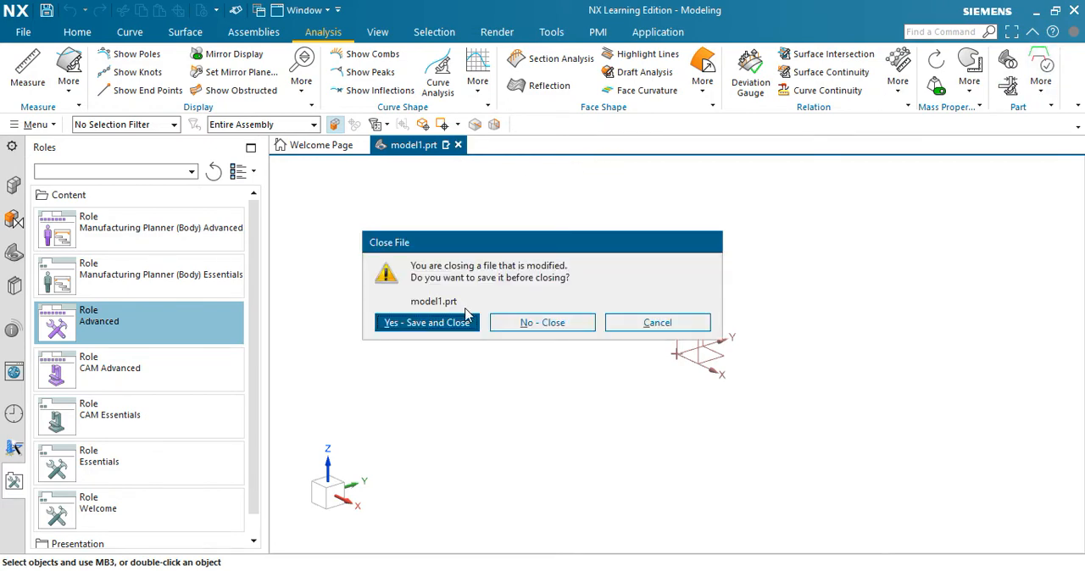
left_click(543, 322)
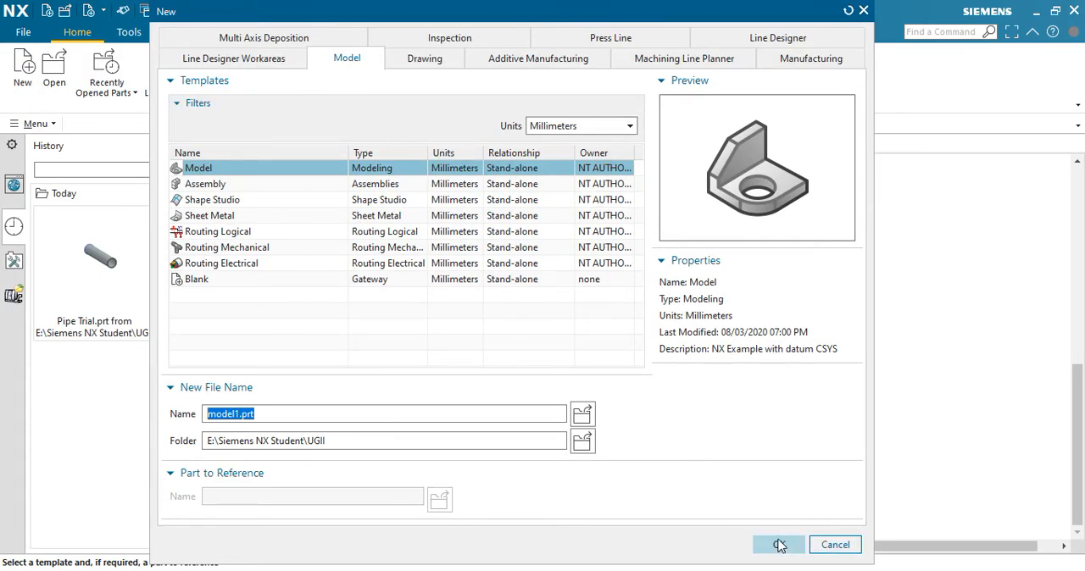
Browse the Drawing templates, selecting the A2 and A4 size sheets.
left_click(423, 57)
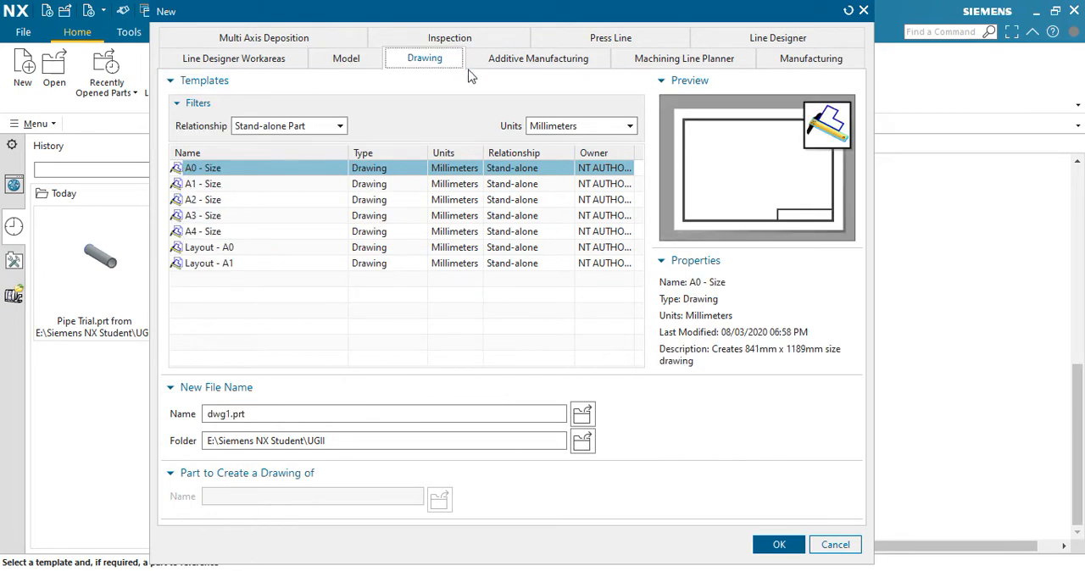
mouse_move(203, 183)
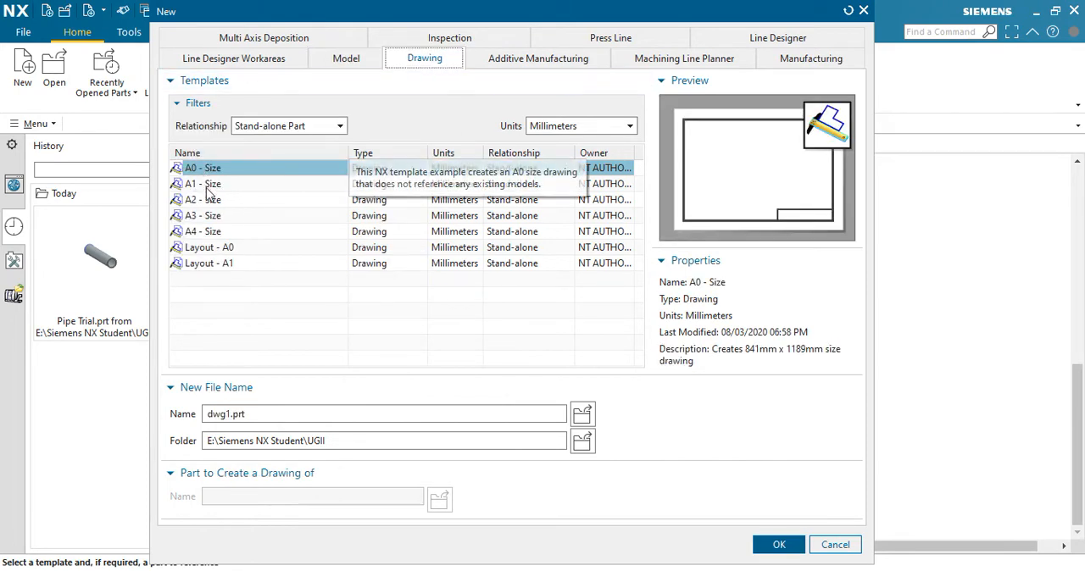
left_click(202, 200)
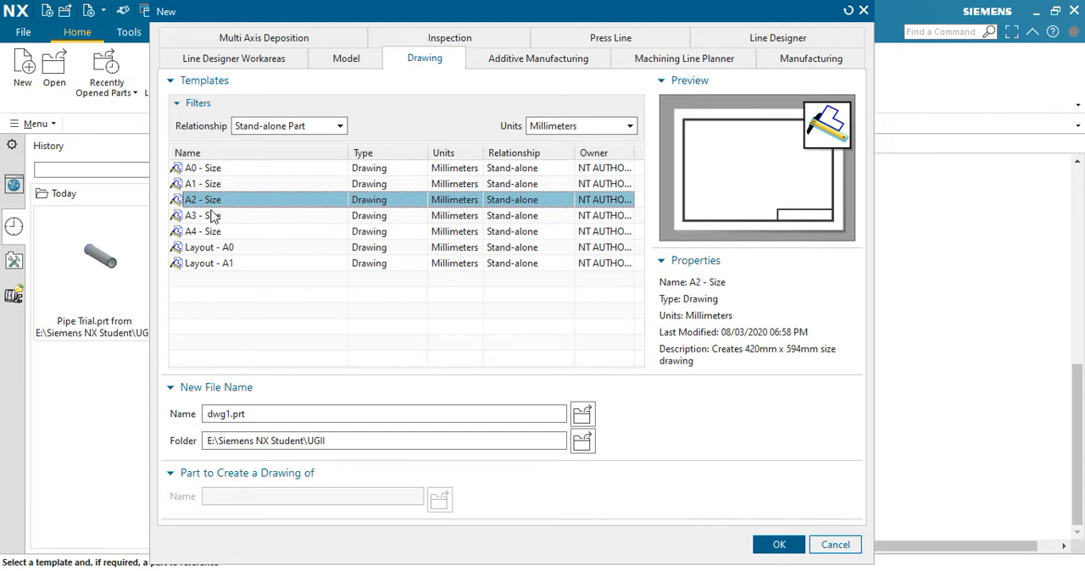
left_click(203, 230)
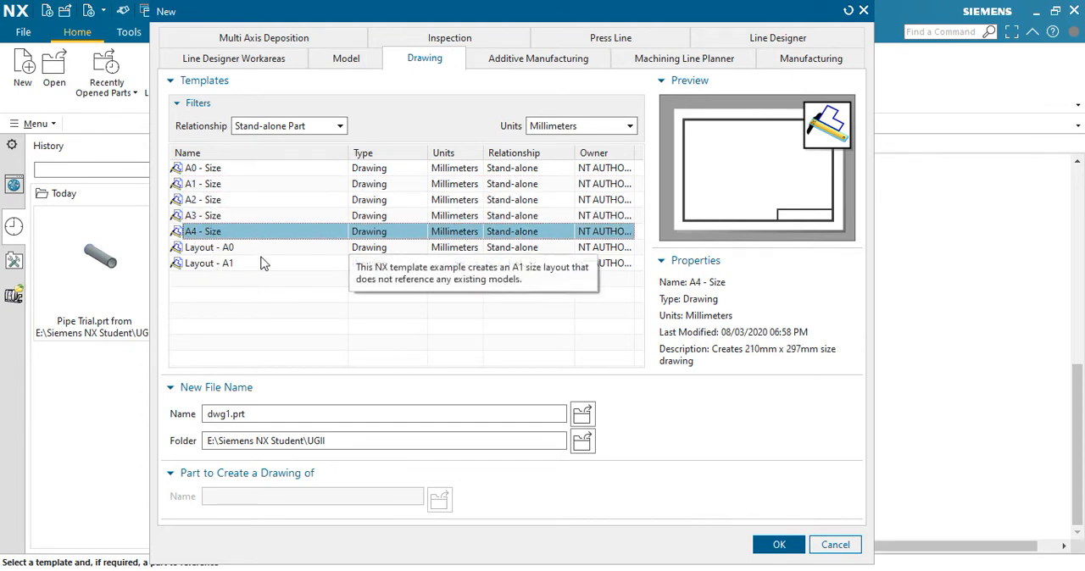
mouse_move(539, 58)
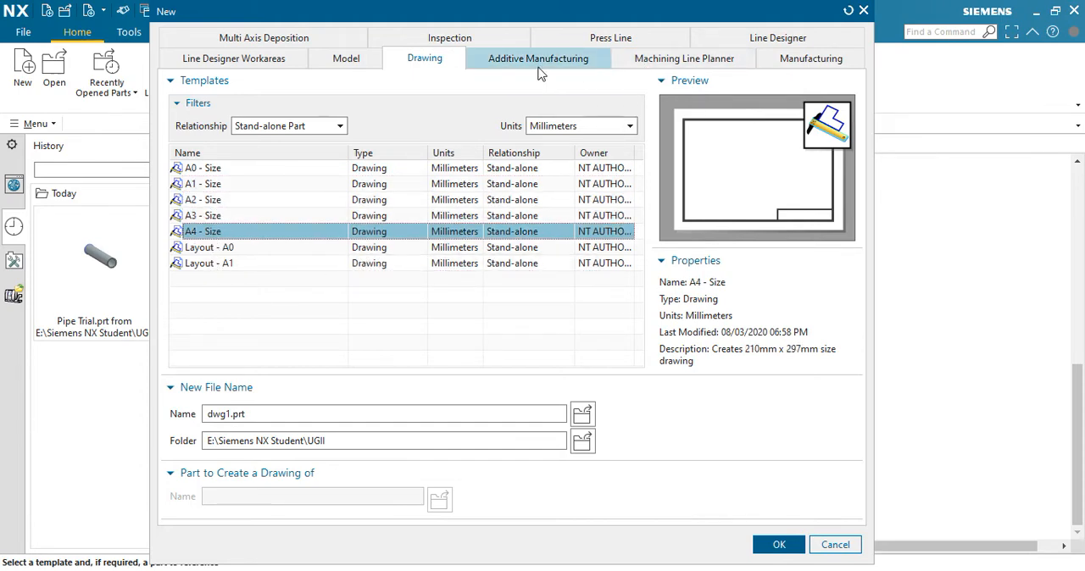
Look through the Additive Manufacturing, Line Designer, Inspection and Multi Axis Deposition template groups.
left_click(537, 57)
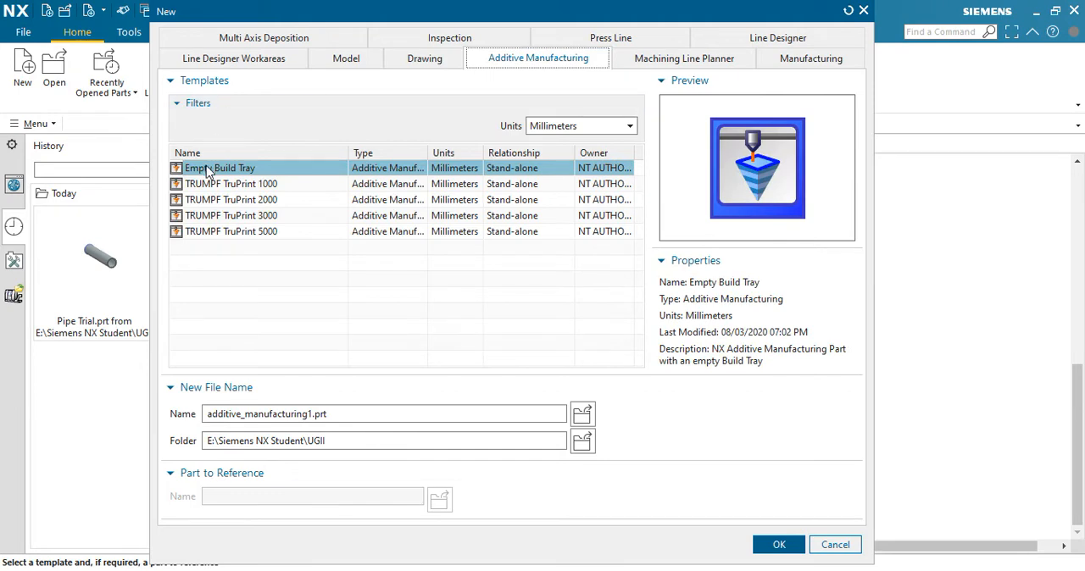
mouse_move(683, 57)
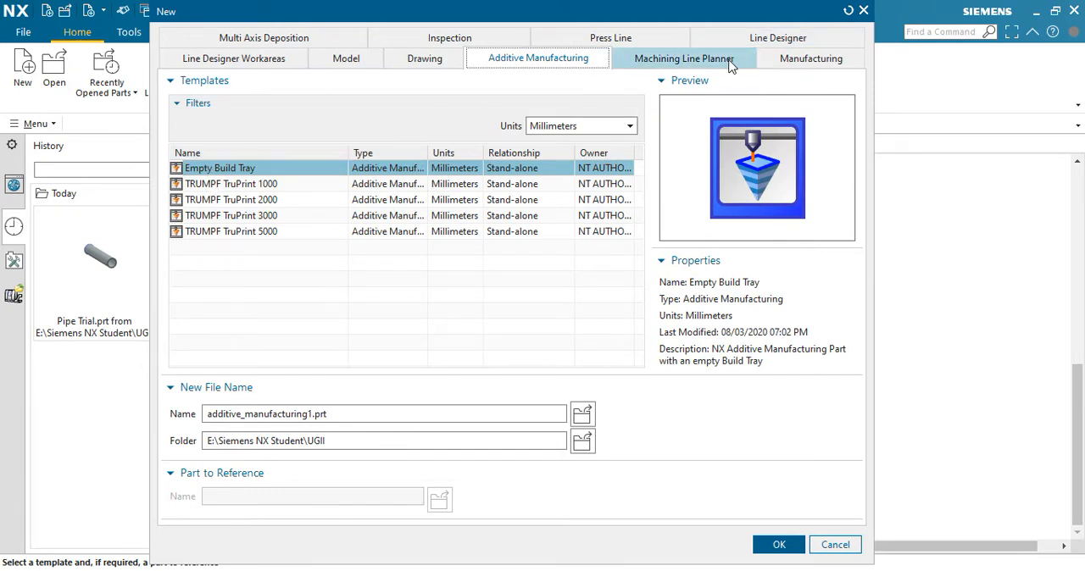
left_click(684, 57)
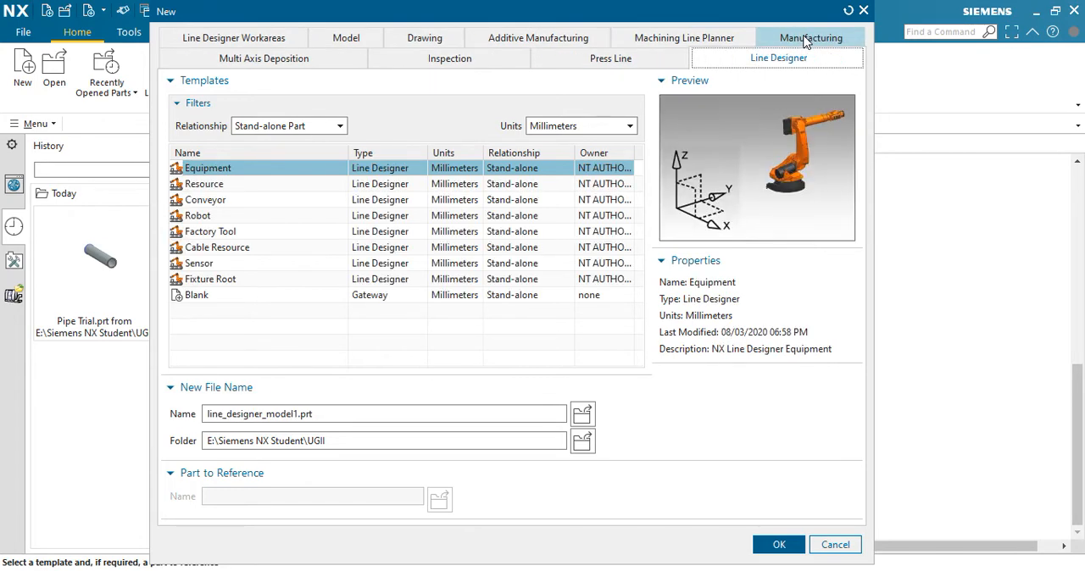
mouse_move(610, 58)
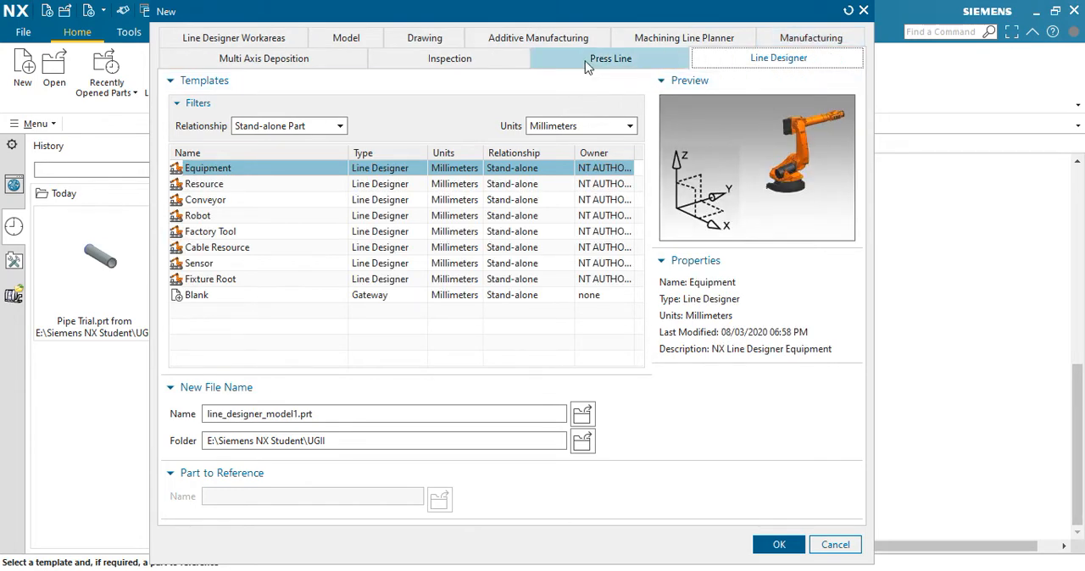
left_click(450, 57)
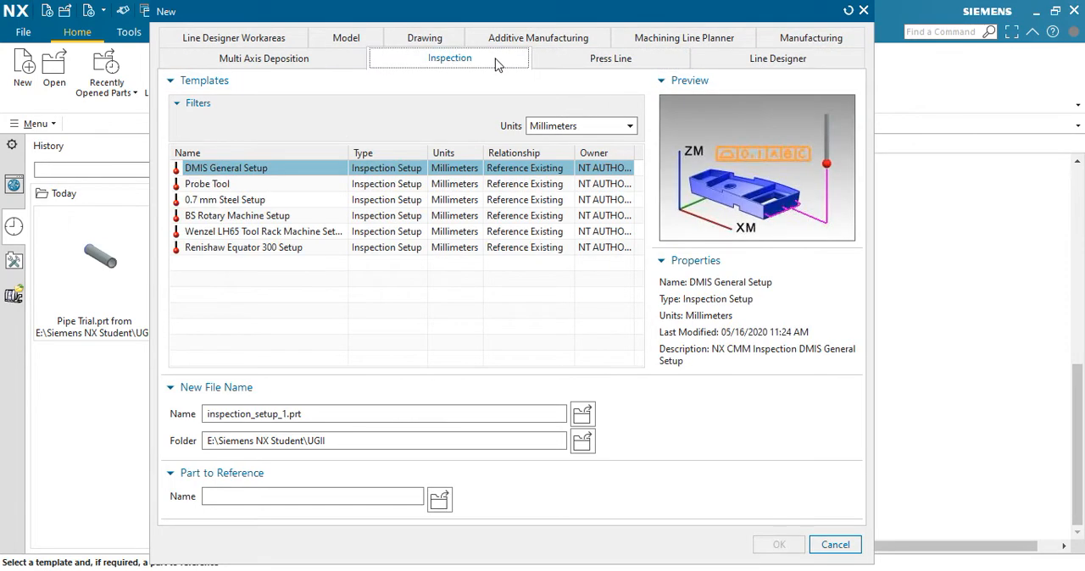
left_click(263, 58)
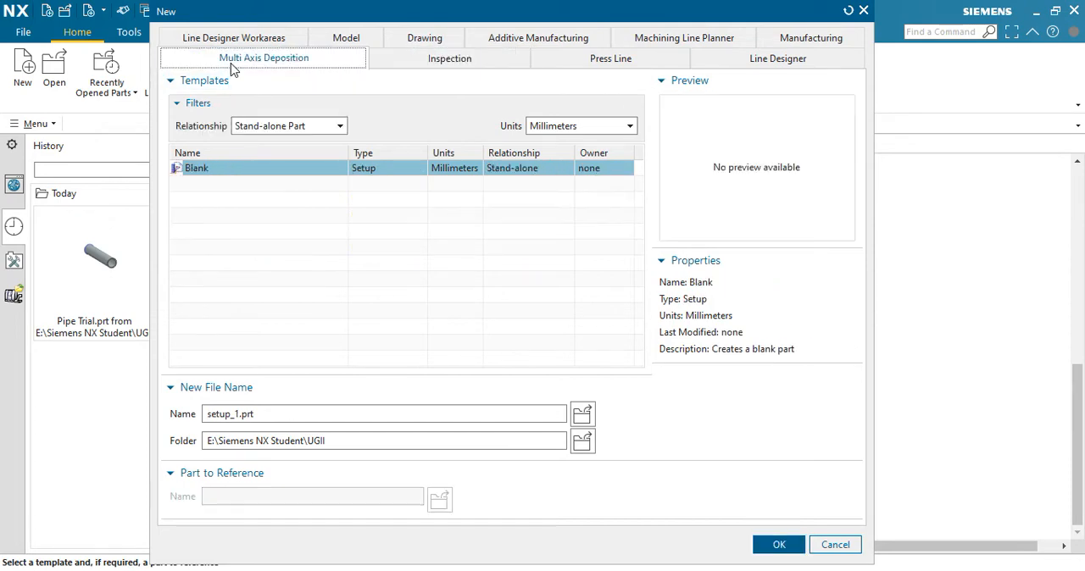
mouse_move(424, 38)
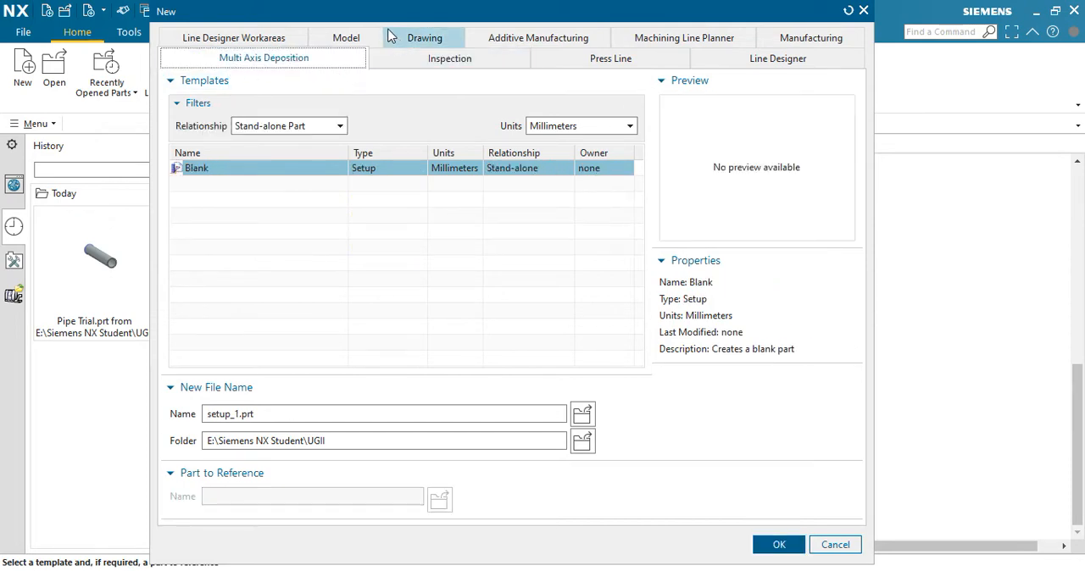
Create the new part model1.prt from the Model template with millimetre units.
left_click(346, 38)
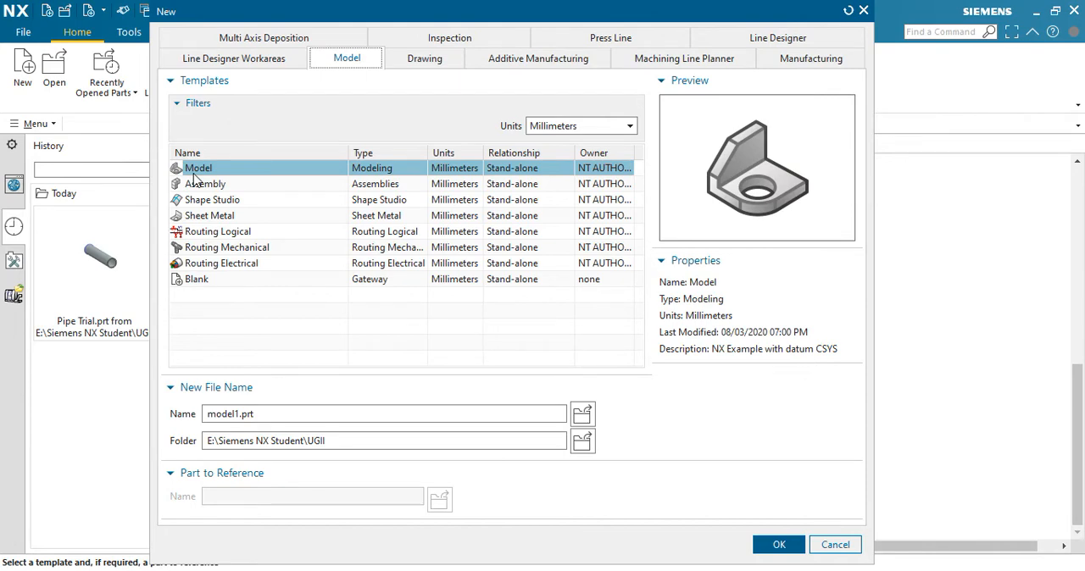
mouse_move(590, 133)
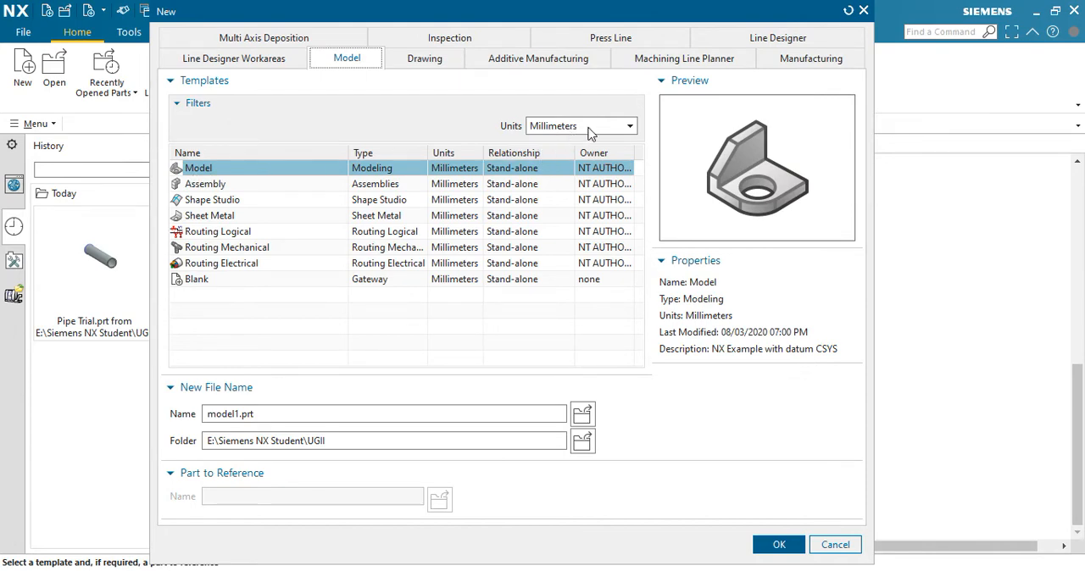
left_click(627, 125)
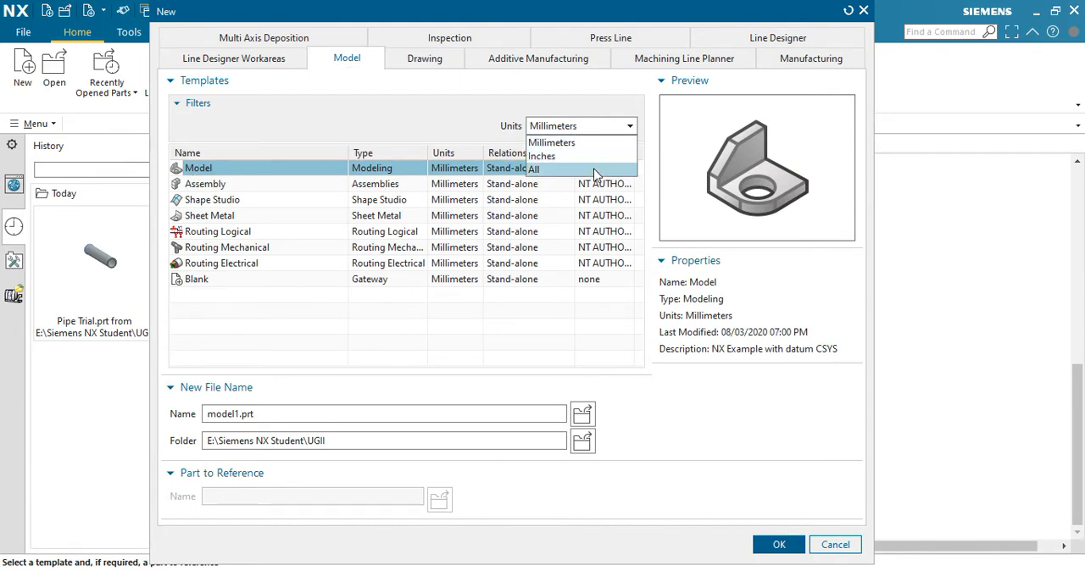
mouse_move(583, 143)
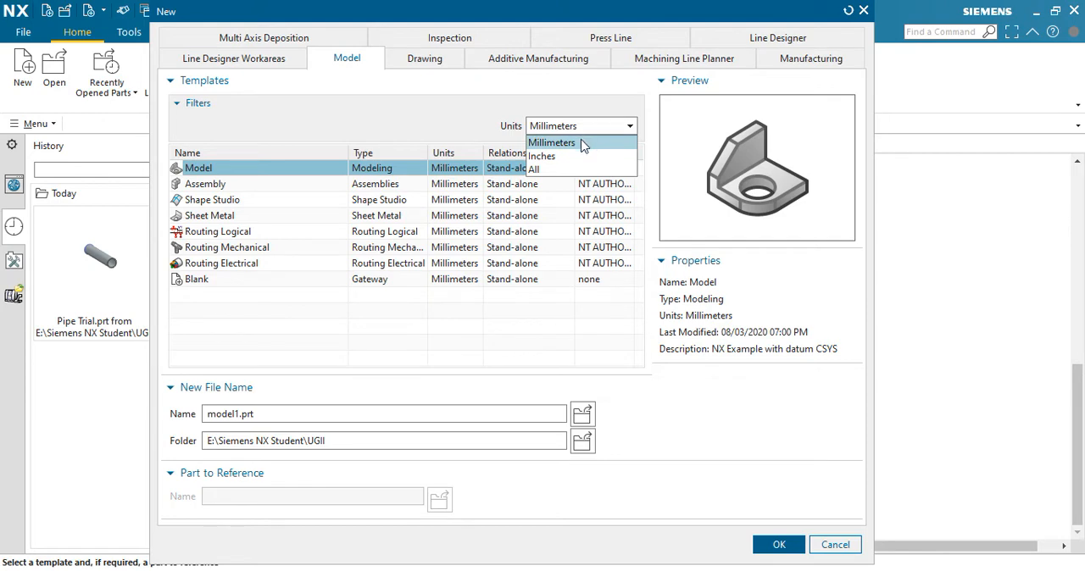
left_click(551, 142)
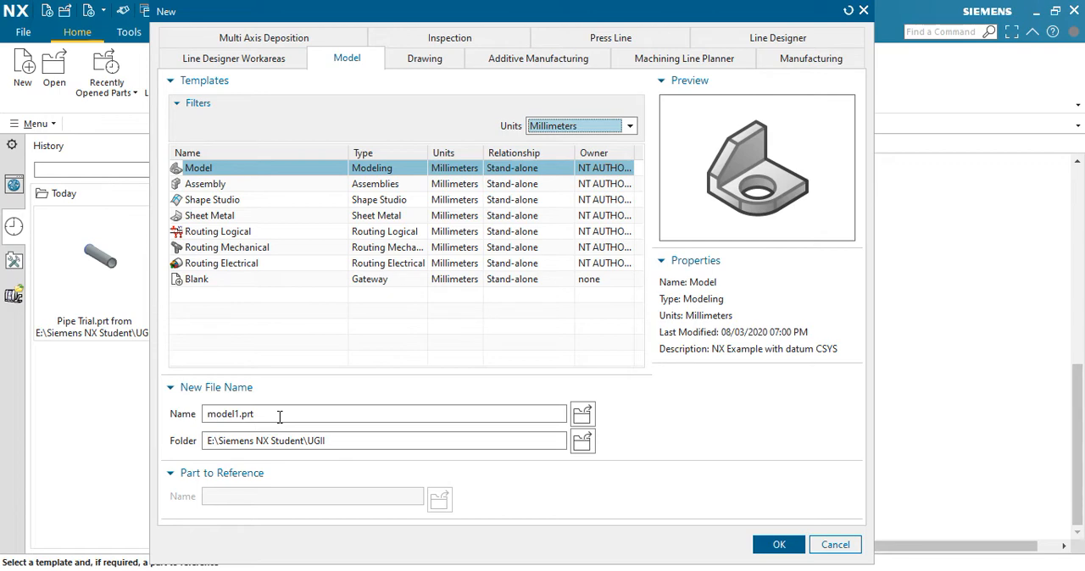
mouse_move(512, 441)
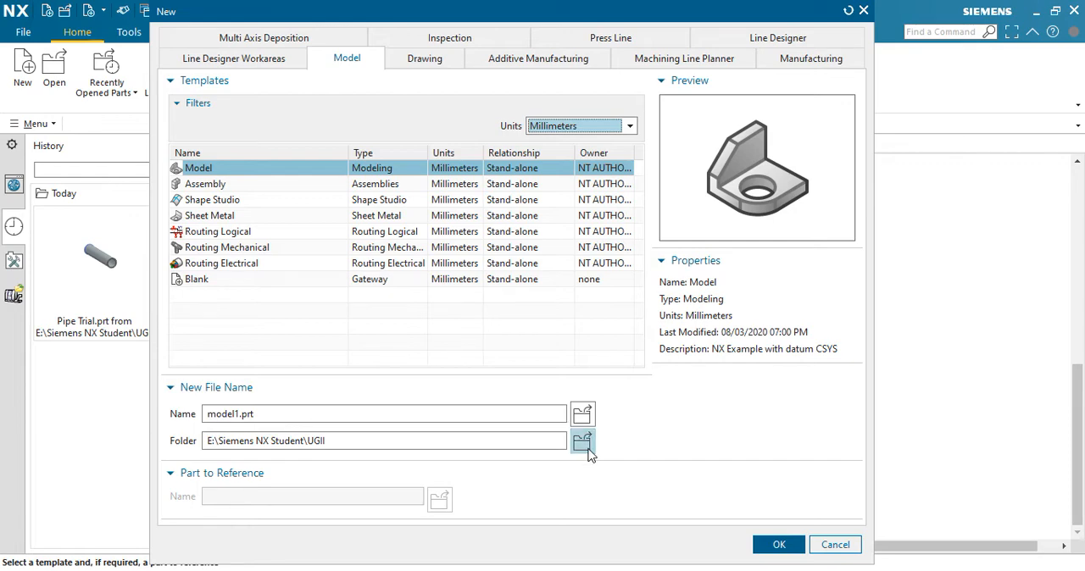
mouse_move(766, 244)
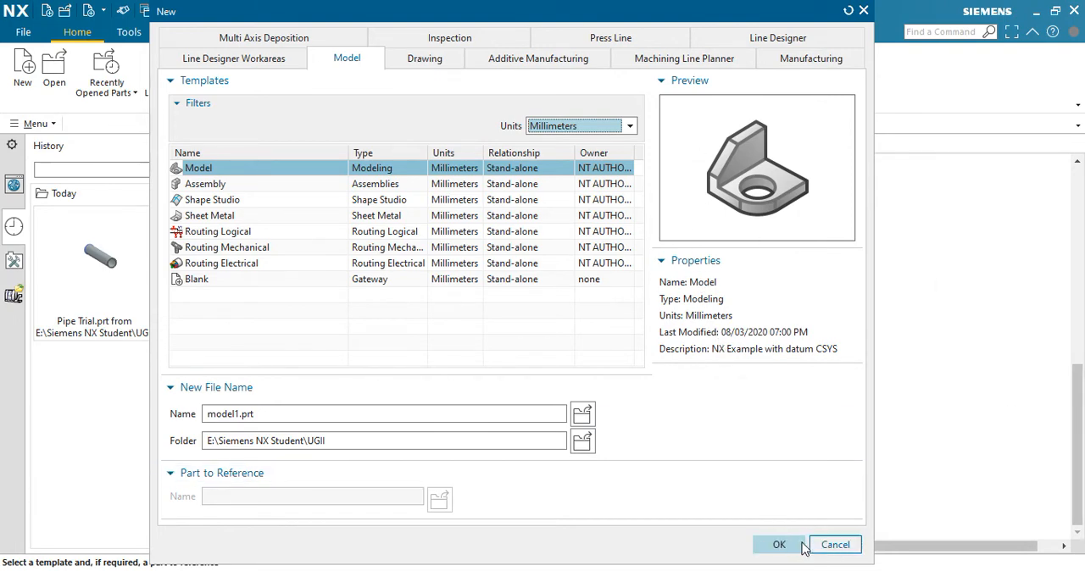
left_click(778, 544)
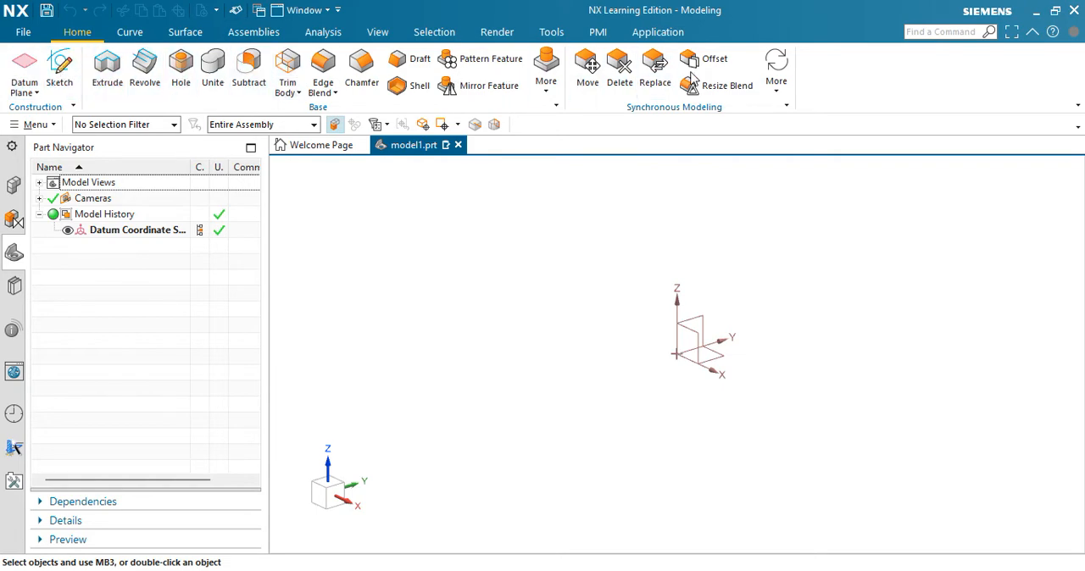
Start an On Plane sketch with inferred CSYS and origin as a specified point.
left_click(776, 69)
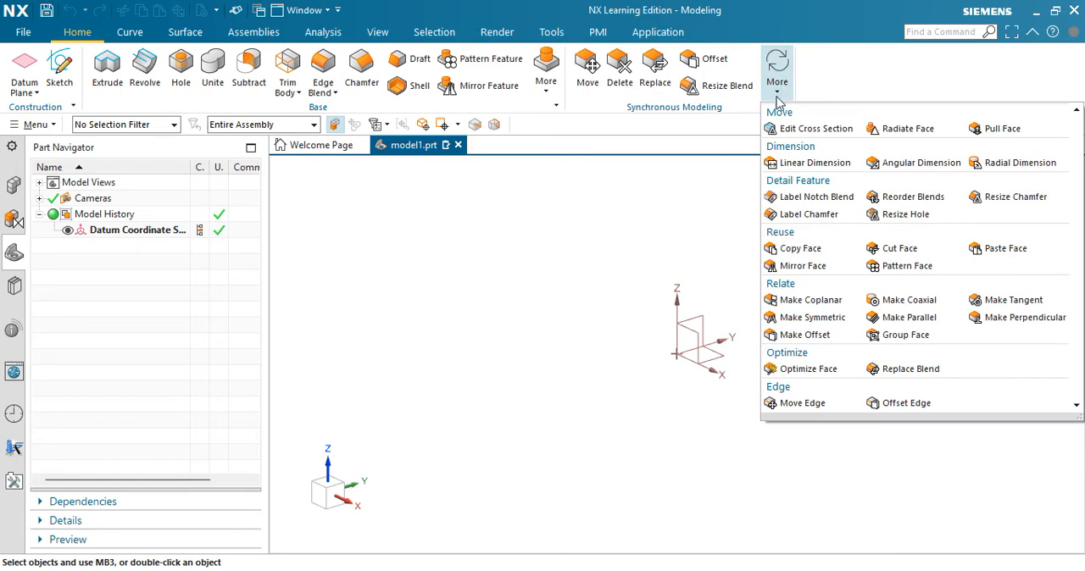
mouse_move(637, 301)
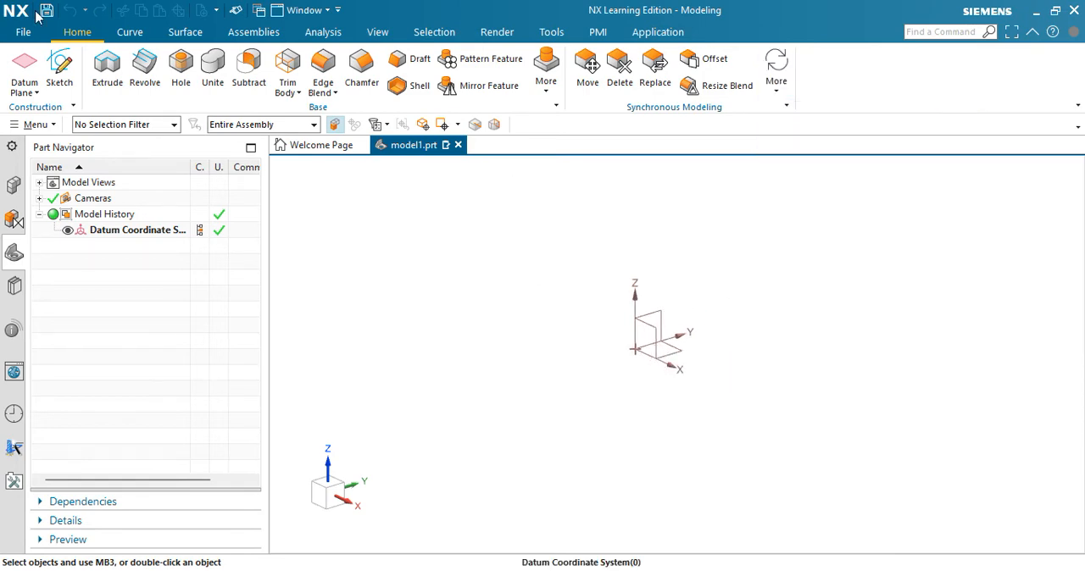
left_click(59, 71)
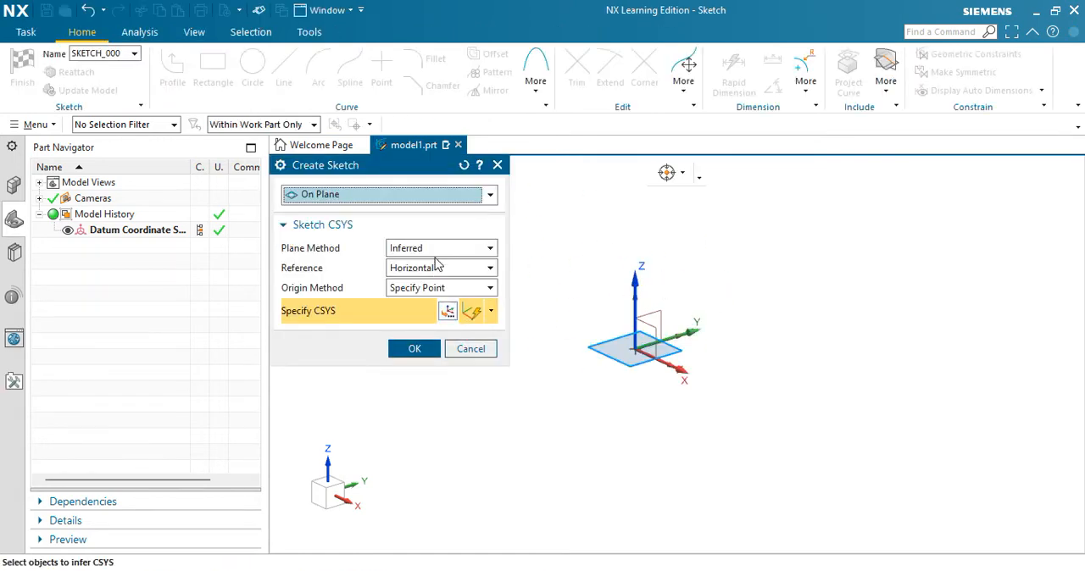
mouse_move(369, 301)
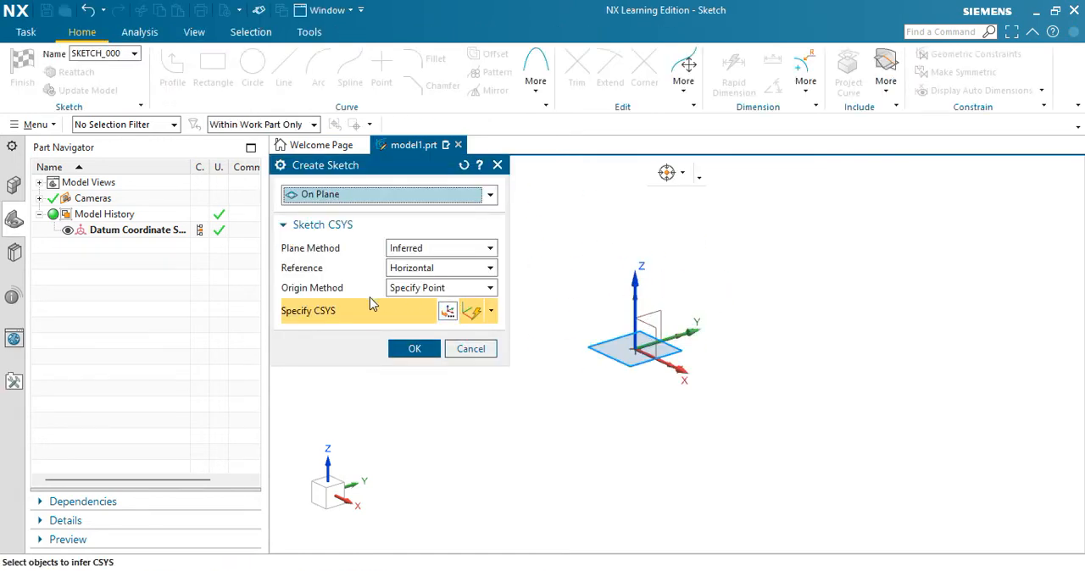
left_click(488, 193)
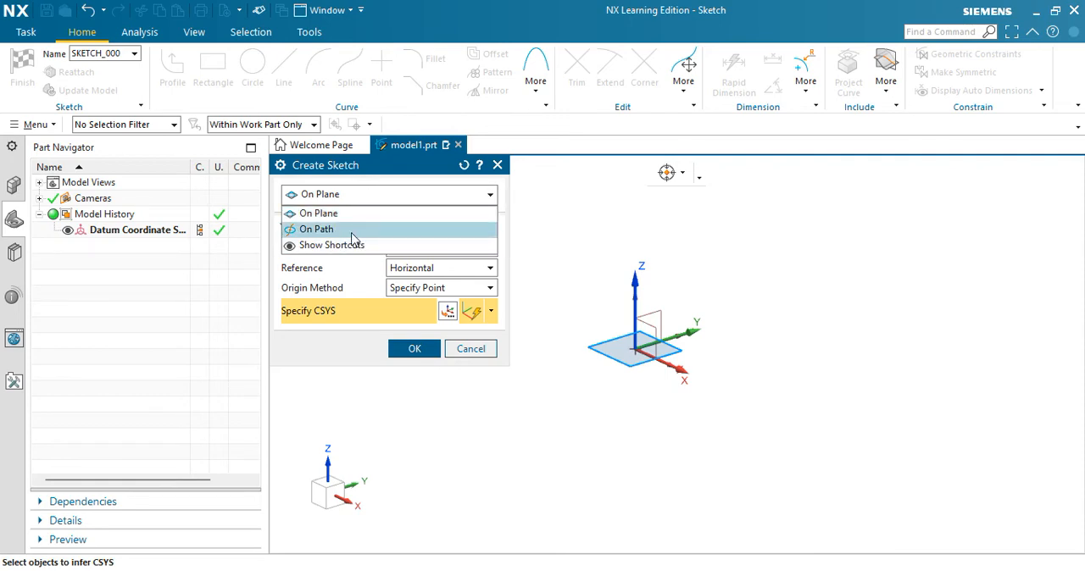
mouse_move(347, 230)
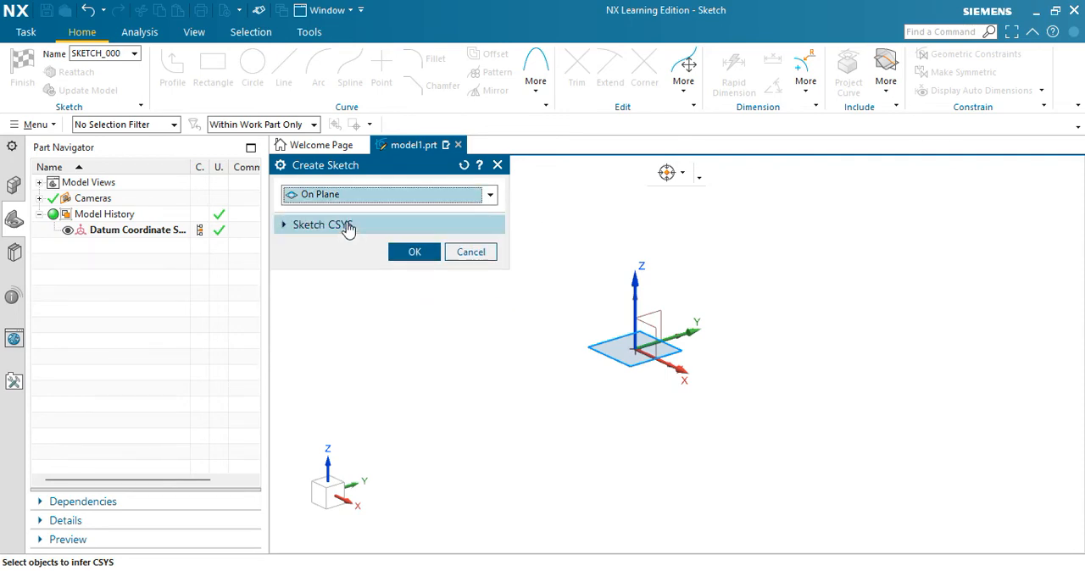
left_click(321, 223)
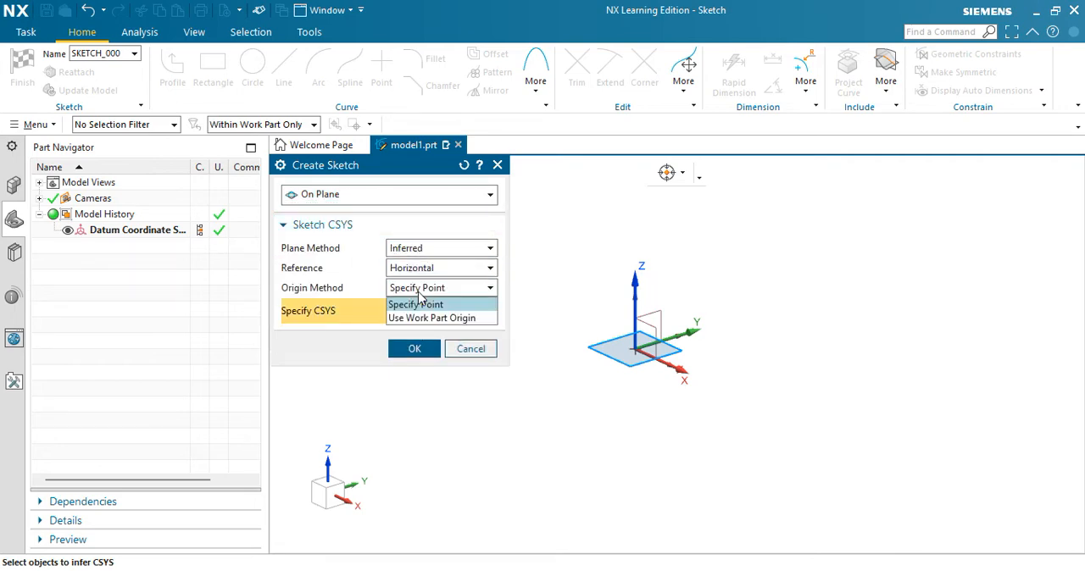
left_click(415, 304)
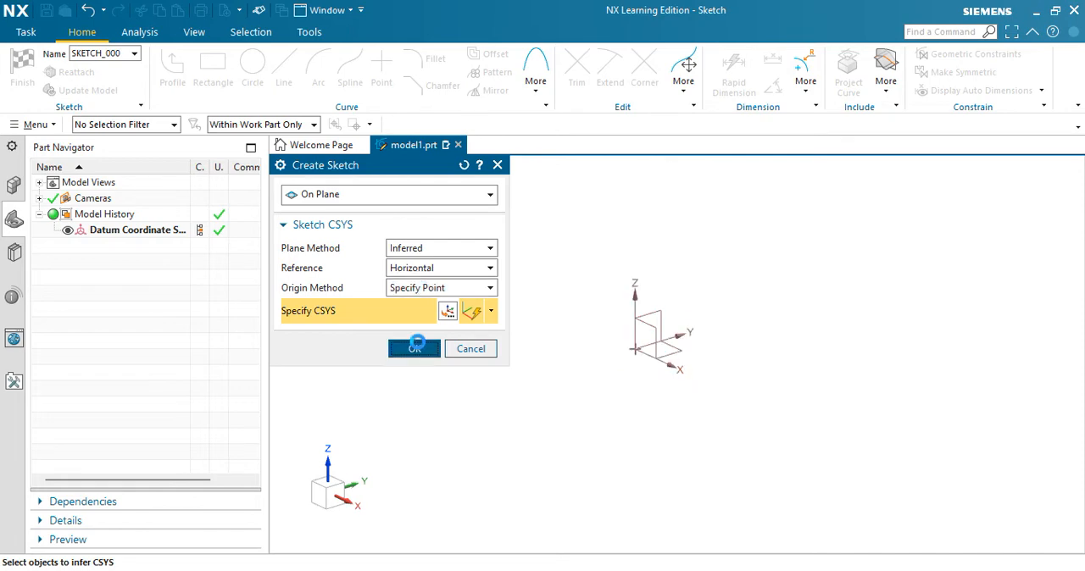
Confirm the sketch and draw a 100 mm circle centred on the sketch origin.
left_click(414, 349)
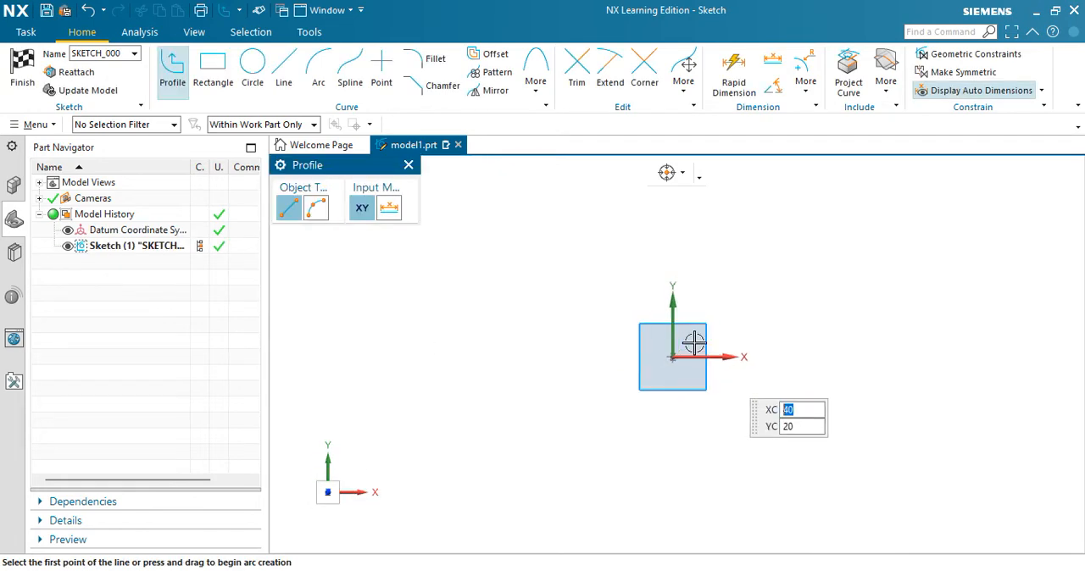
mouse_move(661, 366)
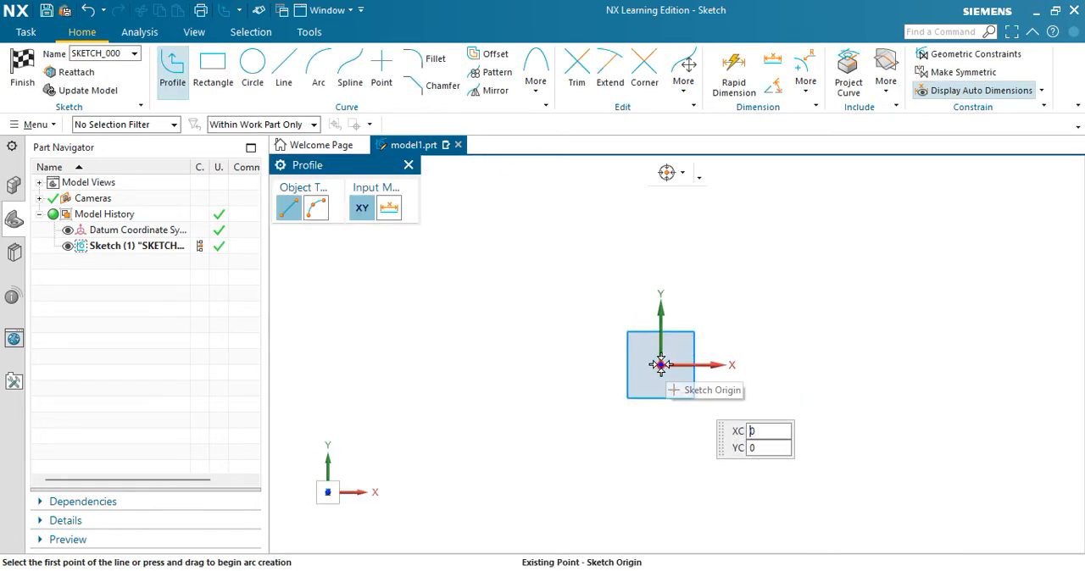
left_click(661, 366)
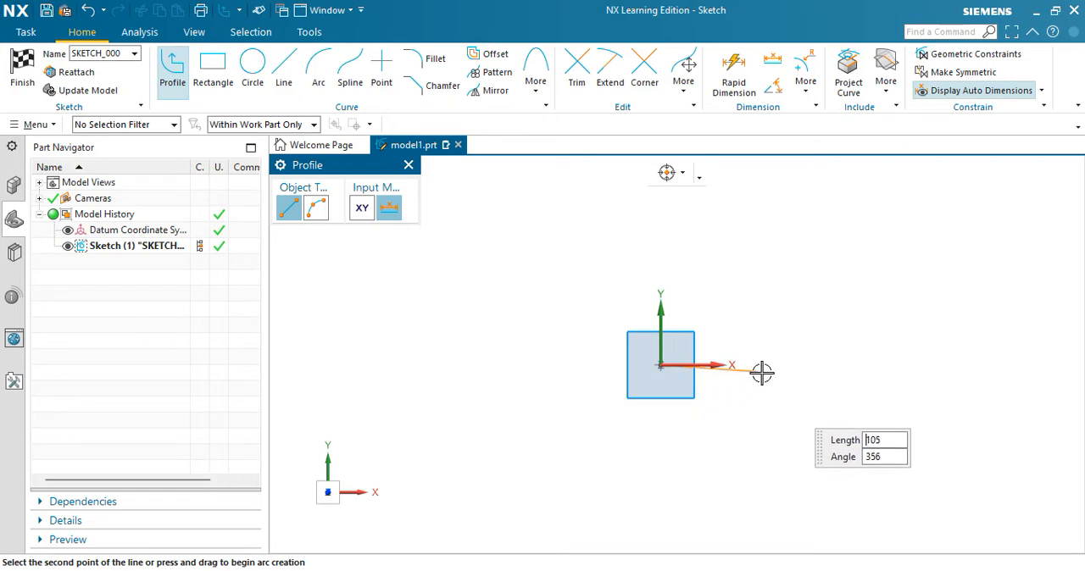
mouse_move(837, 356)
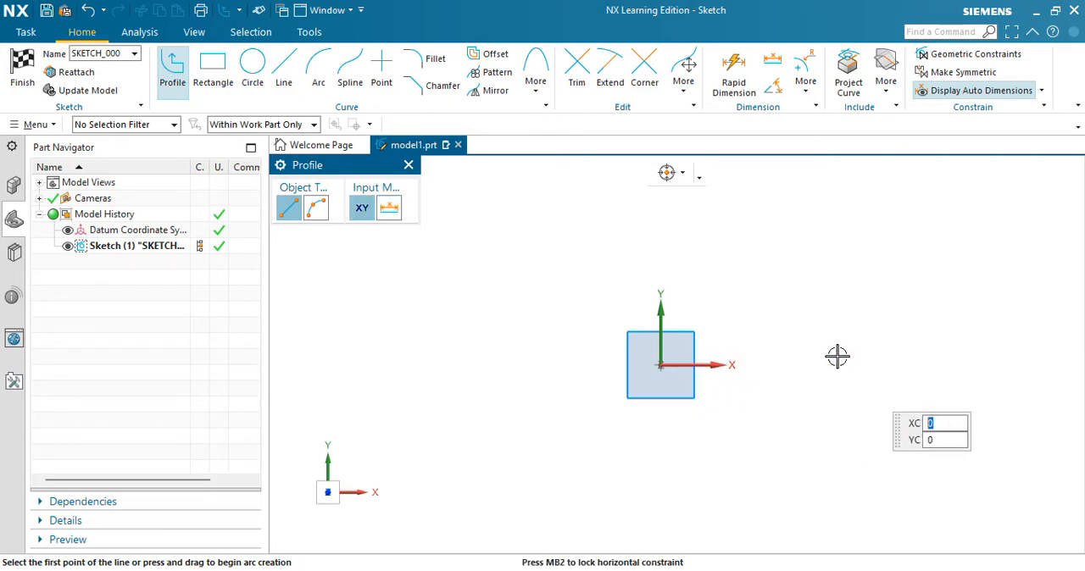
left_click(251, 70)
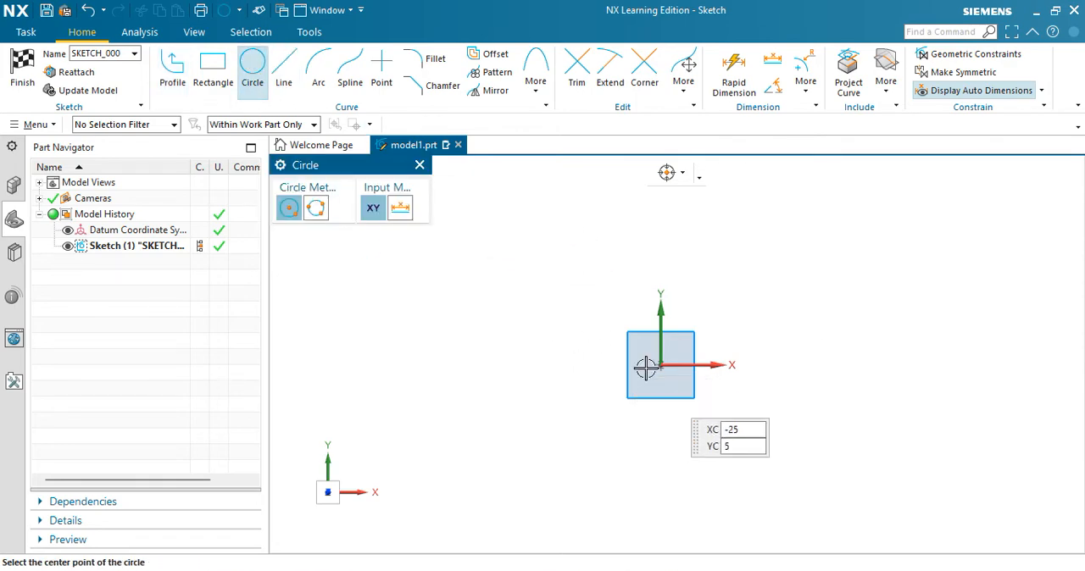
left_click(661, 364)
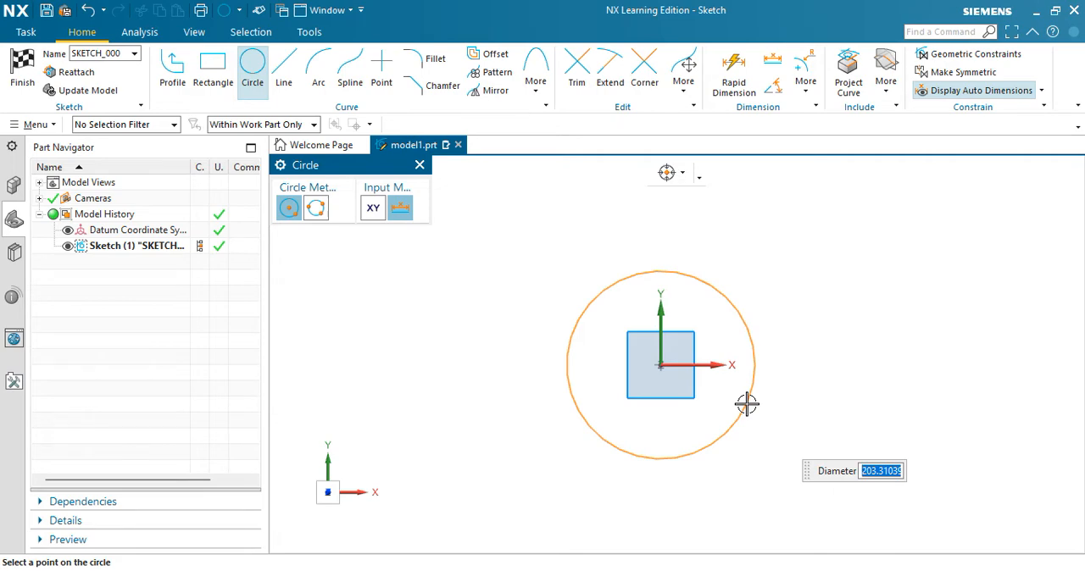
type("100")
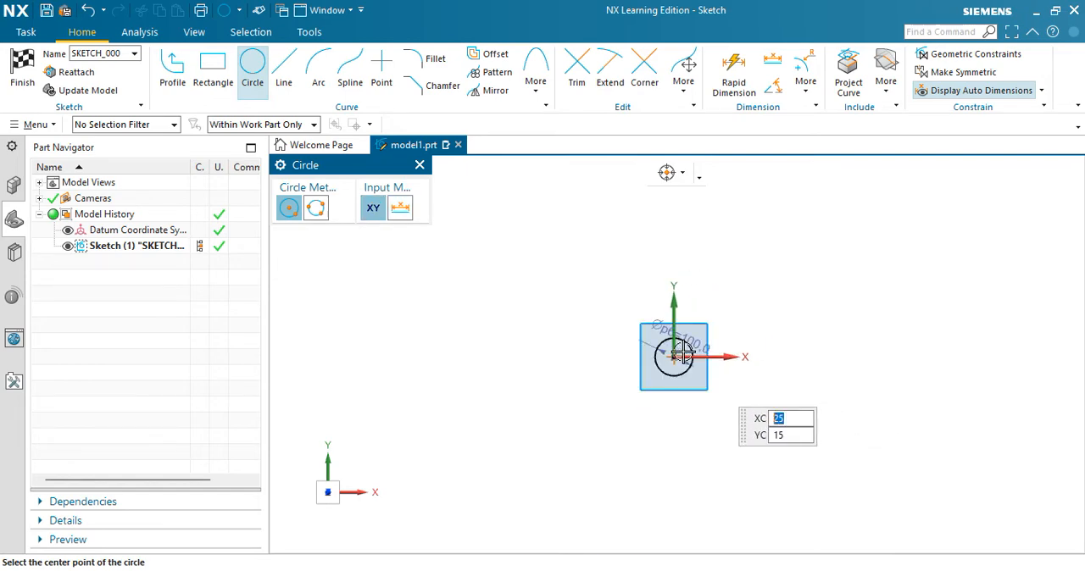
Edit the circle's diameter dimension to 120 mm and place its label beside the circle.
left_click(675, 356)
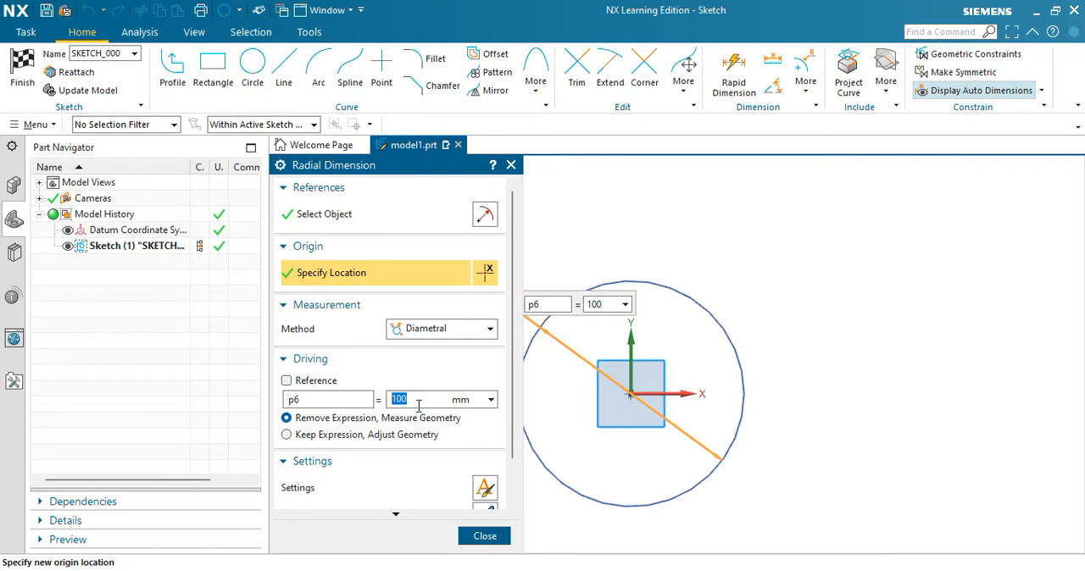
type("120")
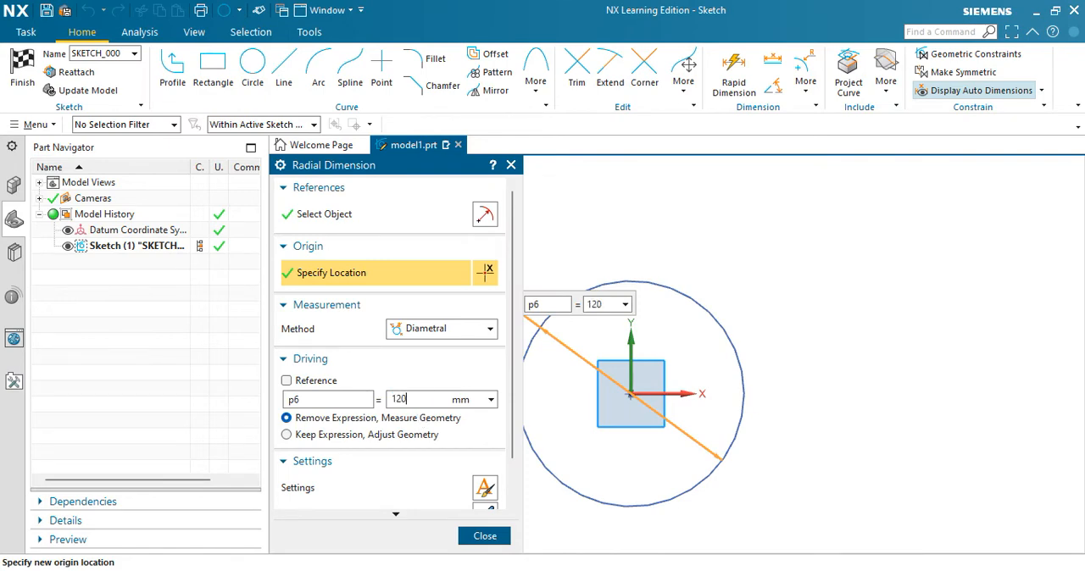
left_click(286, 434)
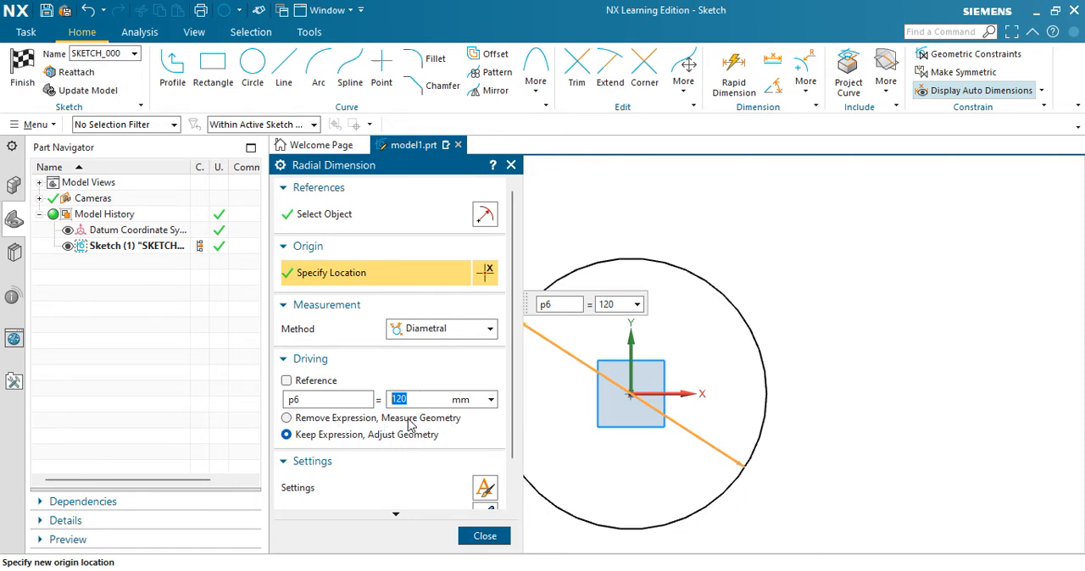
left_click(286, 417)
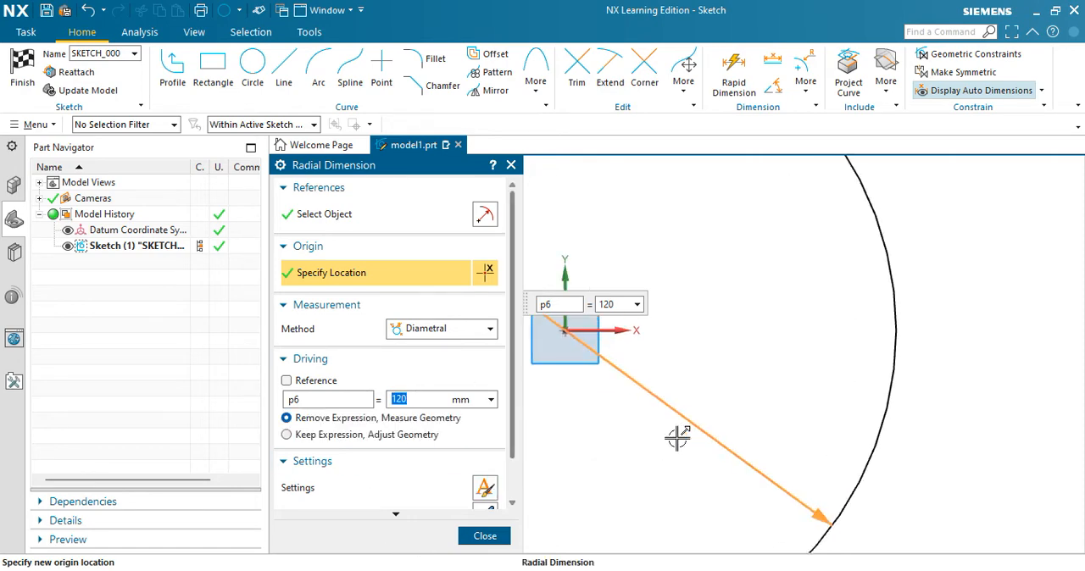
left_click(678, 437)
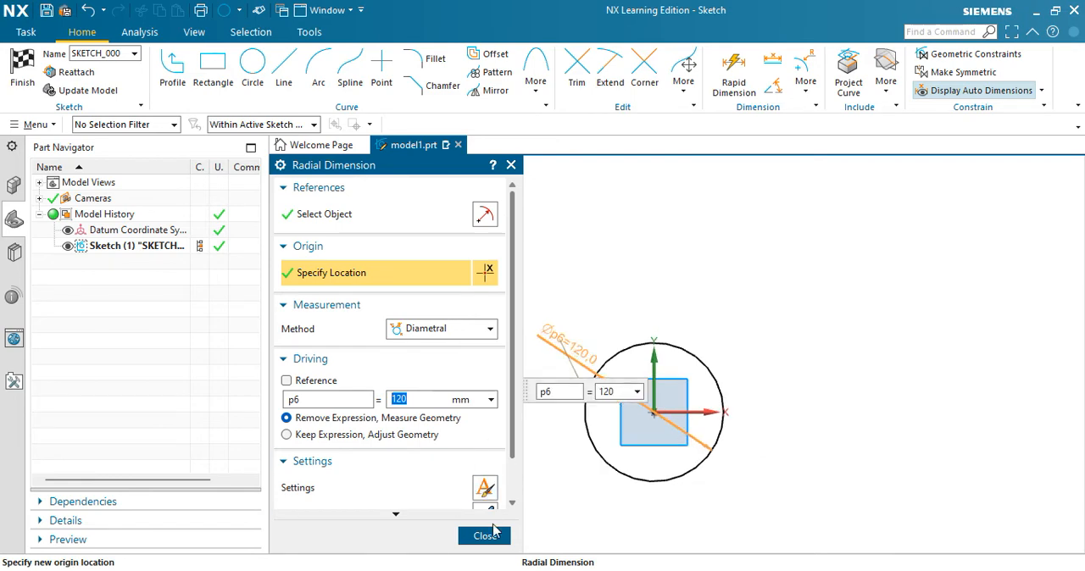
left_click(484, 536)
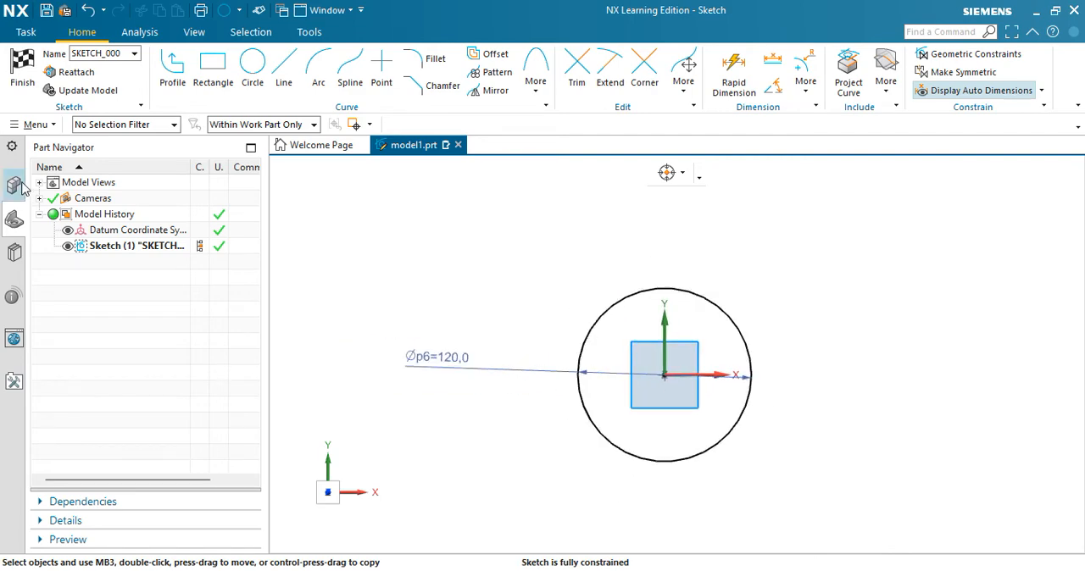
Finish the sketch and extrude the circle 120 mm into a solid cylinder.
left_click(20, 71)
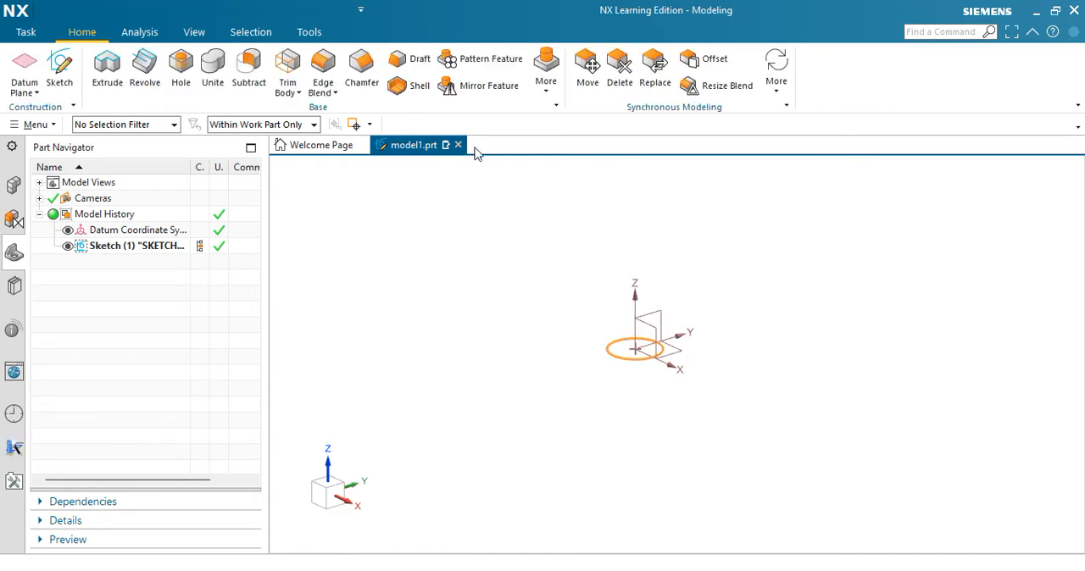
left_click(136, 244)
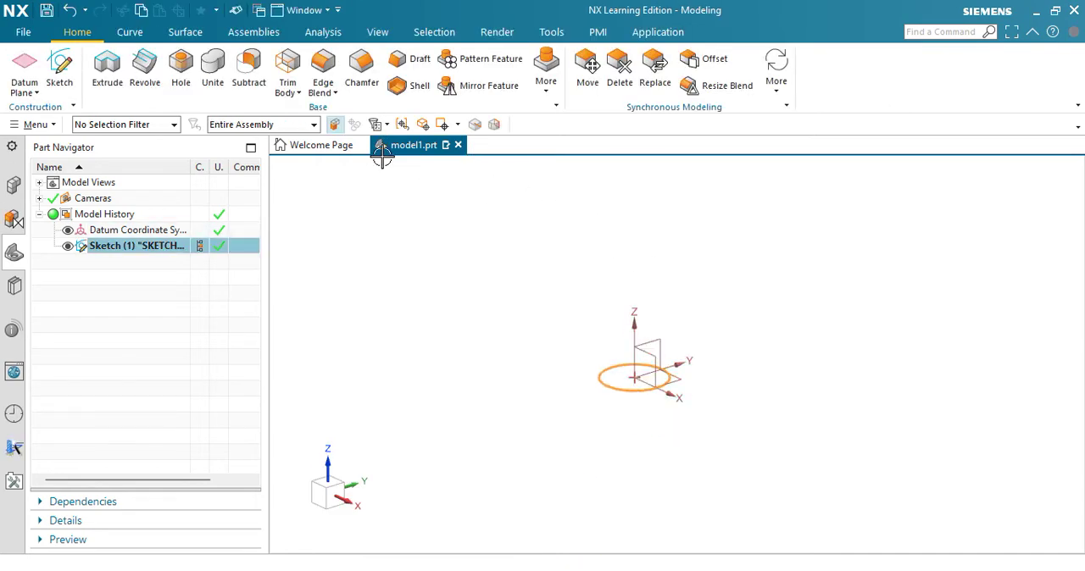
mouse_move(320, 144)
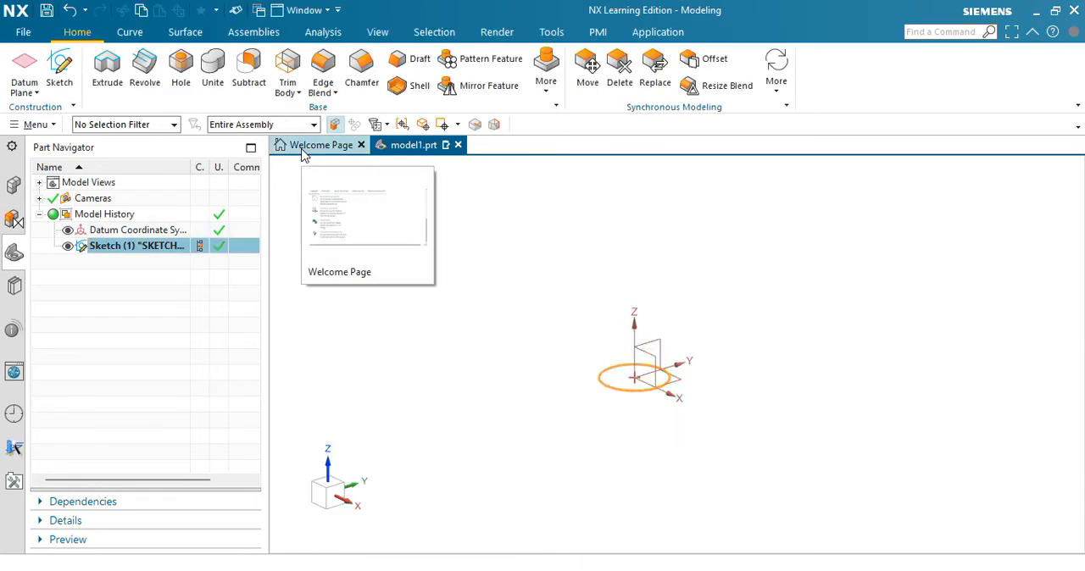
mouse_move(107, 69)
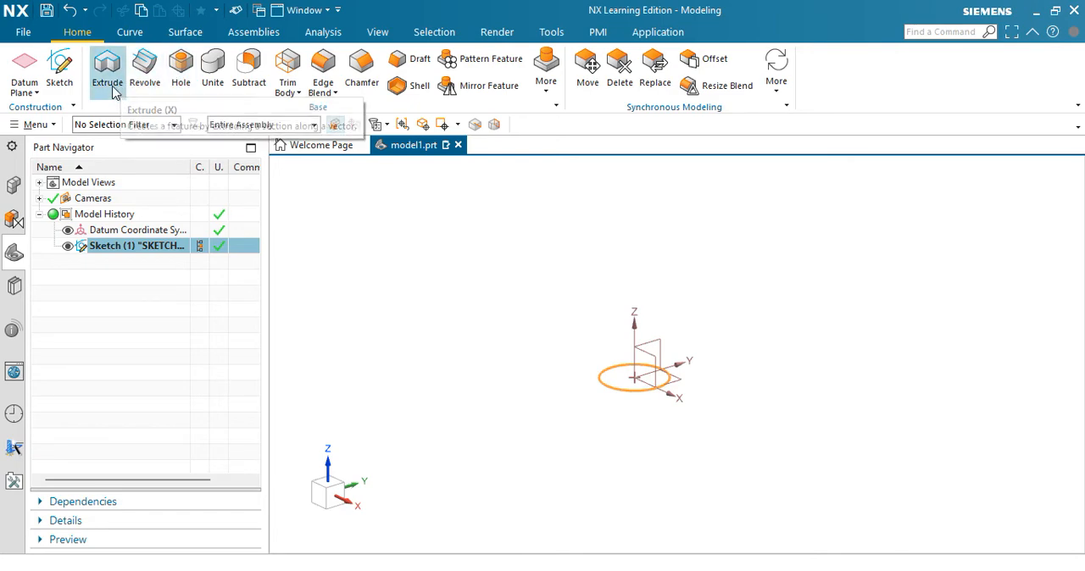
left_click(107, 70)
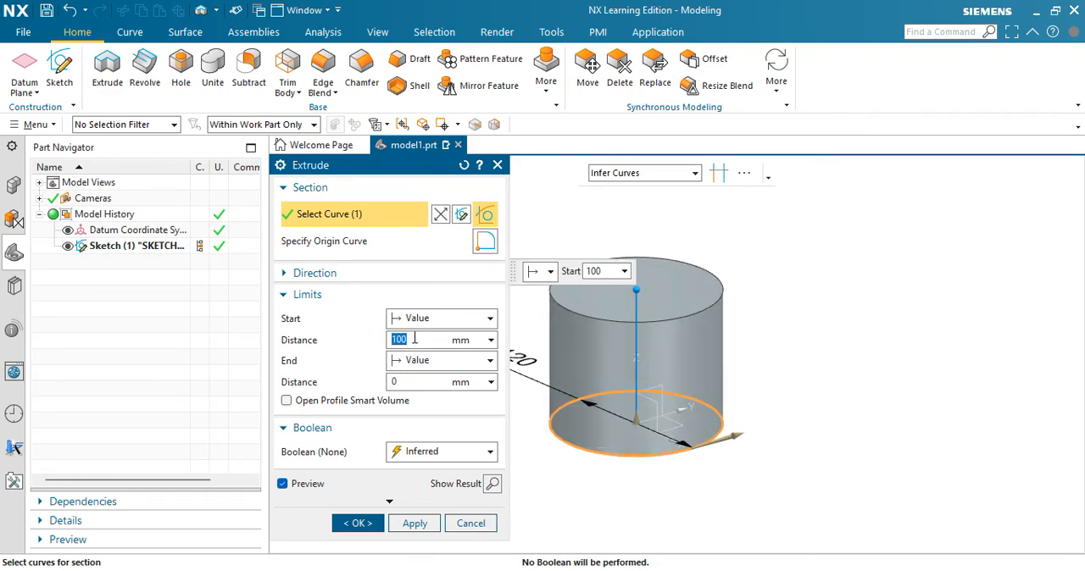
type("120")
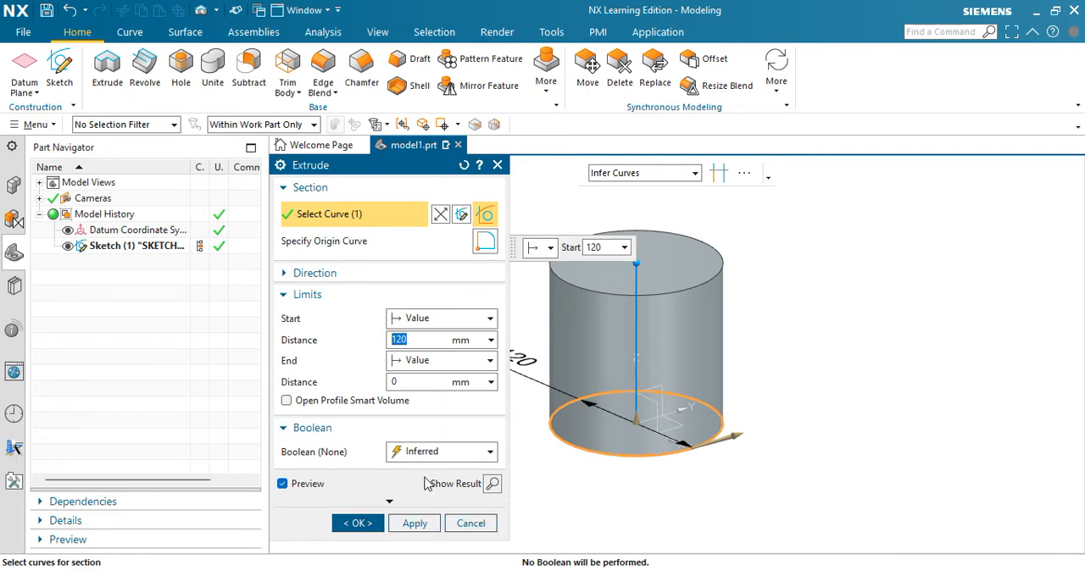
left_click(356, 522)
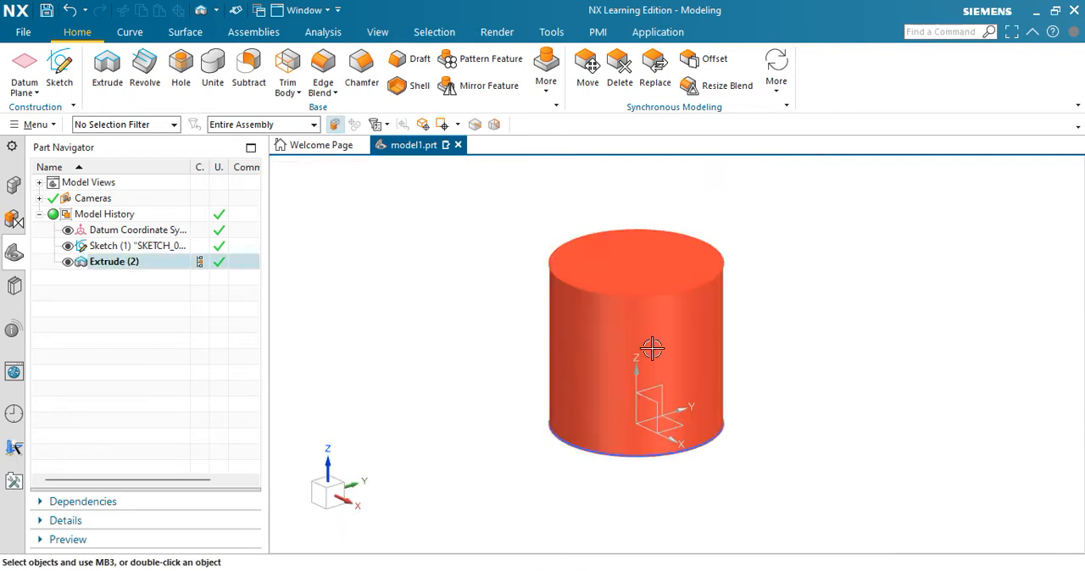
Orbit the cylinder to inspect its side and top face.
left_click_drag(652, 348, 678, 343)
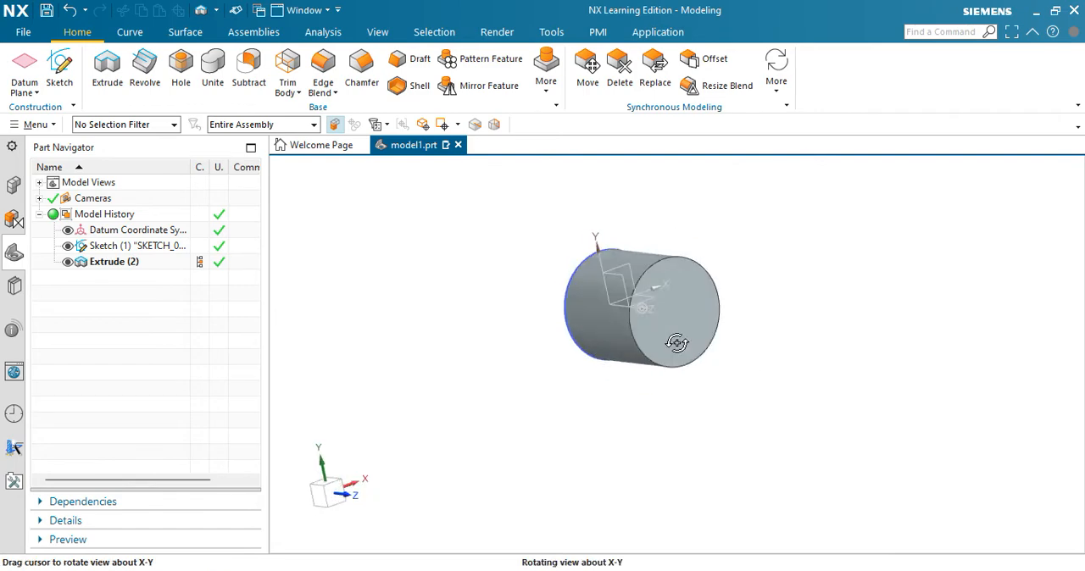
left_click_drag(678, 343, 695, 326)
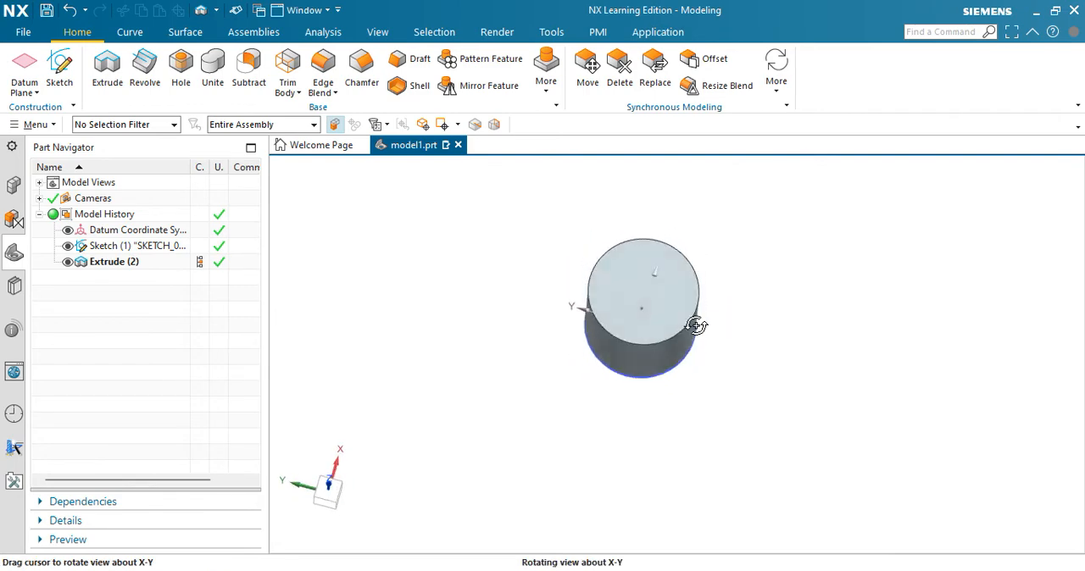
left_click_drag(695, 325, 731, 251)
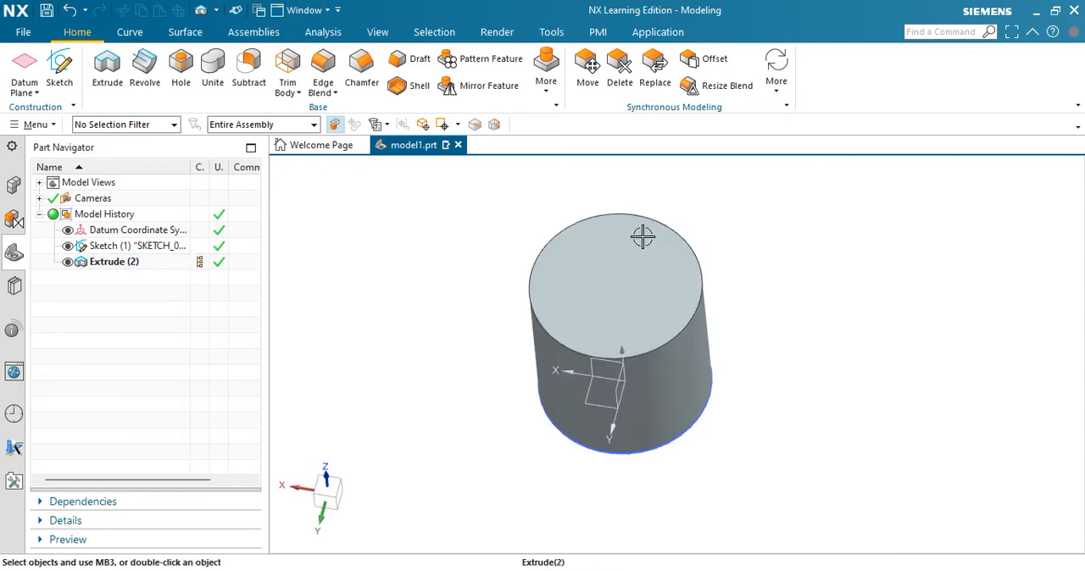
left_click_drag(641, 238, 719, 244)
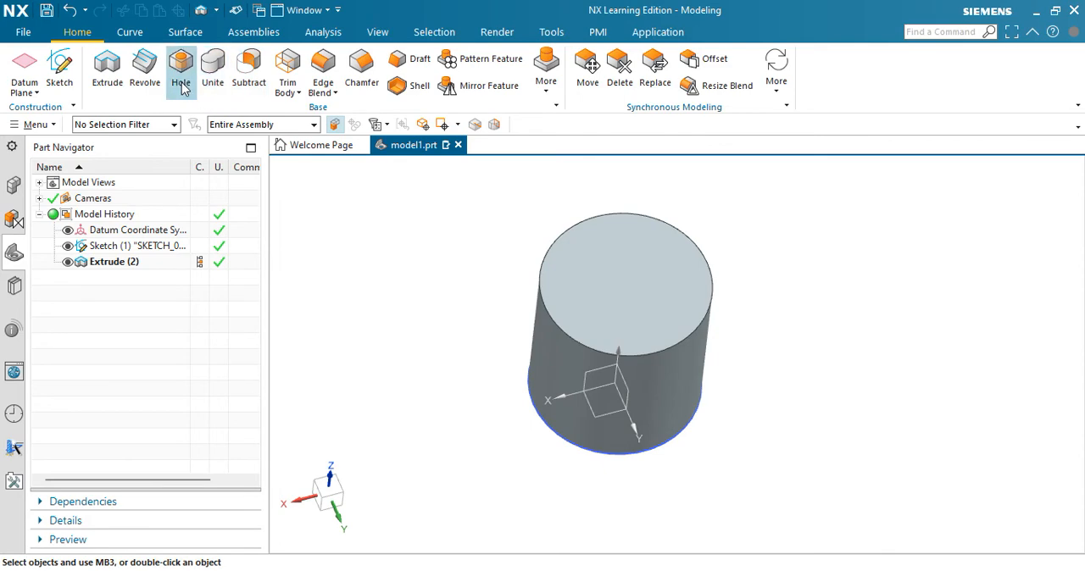
left_click(179, 71)
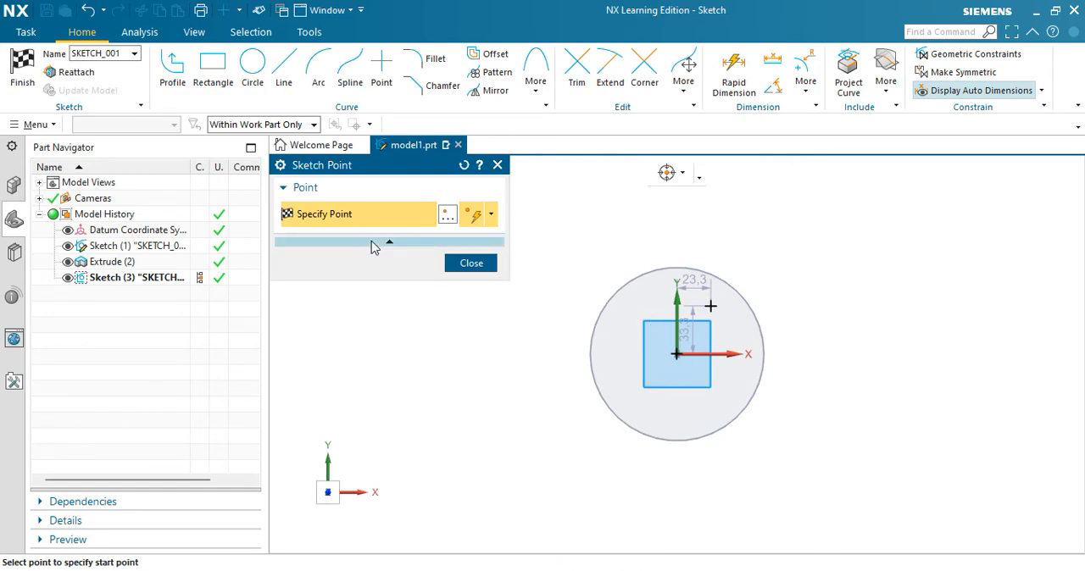
left_click(447, 213)
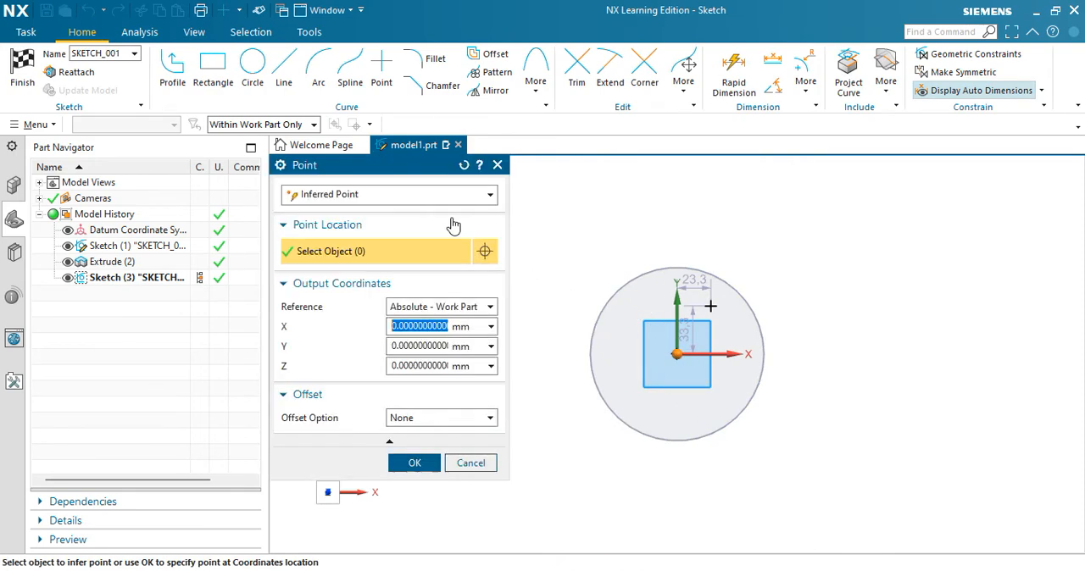
left_click(414, 463)
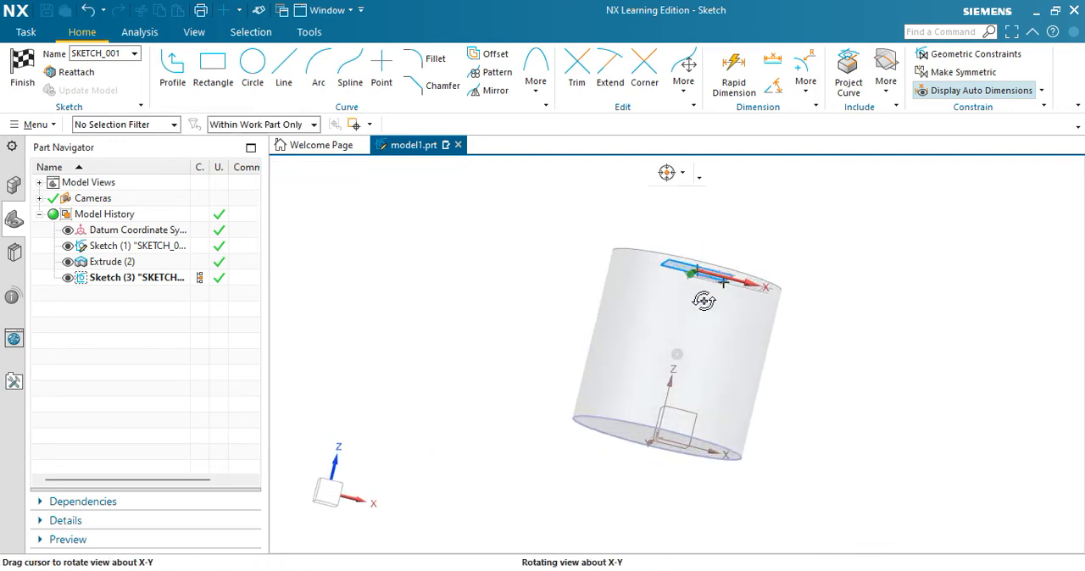
left_click_drag(686, 289, 712, 347)
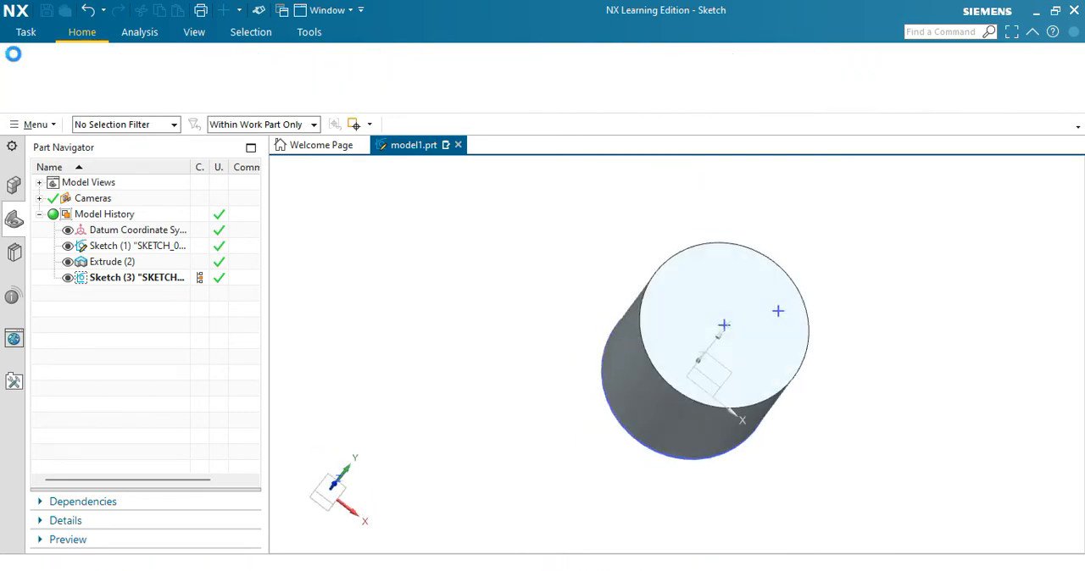
left_click(180, 68)
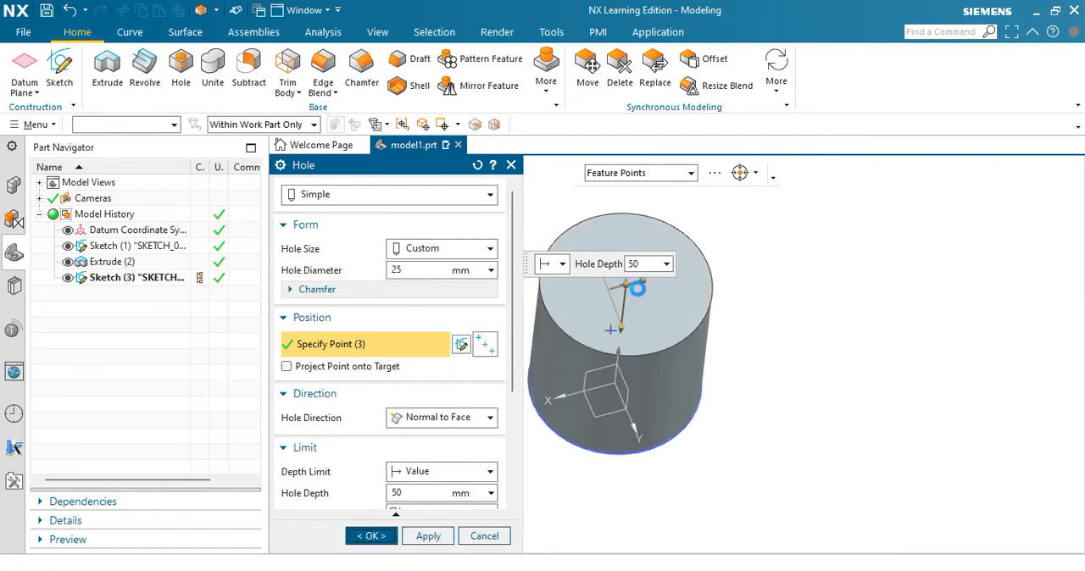
left_click(370, 536)
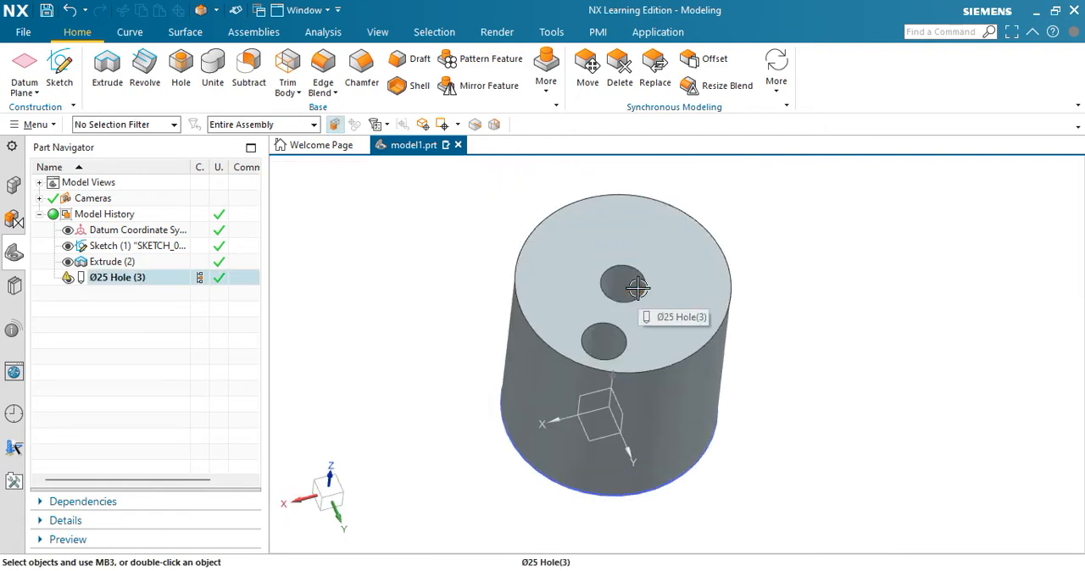
left_click_drag(638, 289, 617, 393)
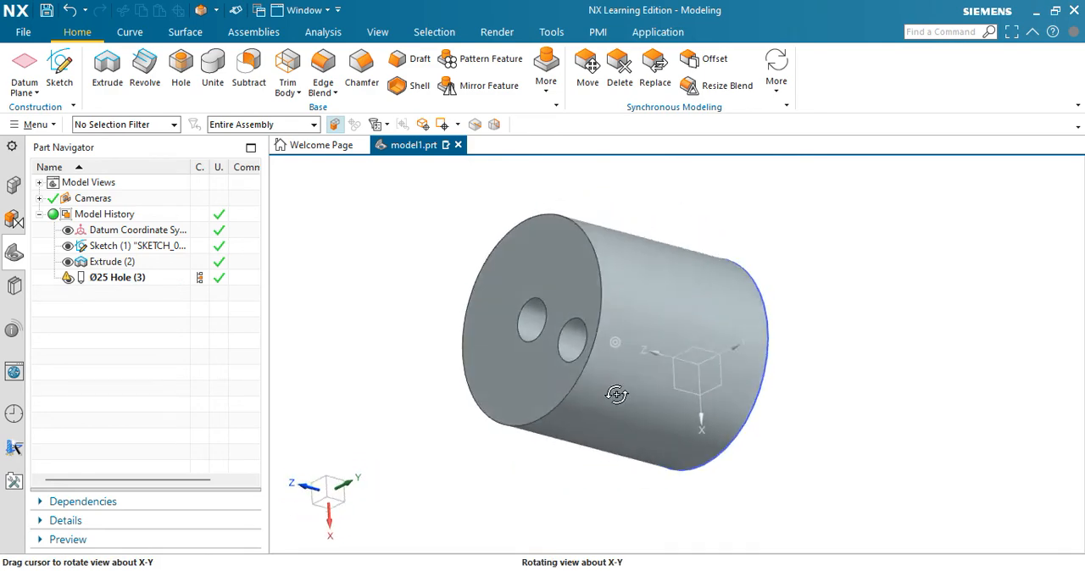
left_click_drag(617, 394, 651, 409)
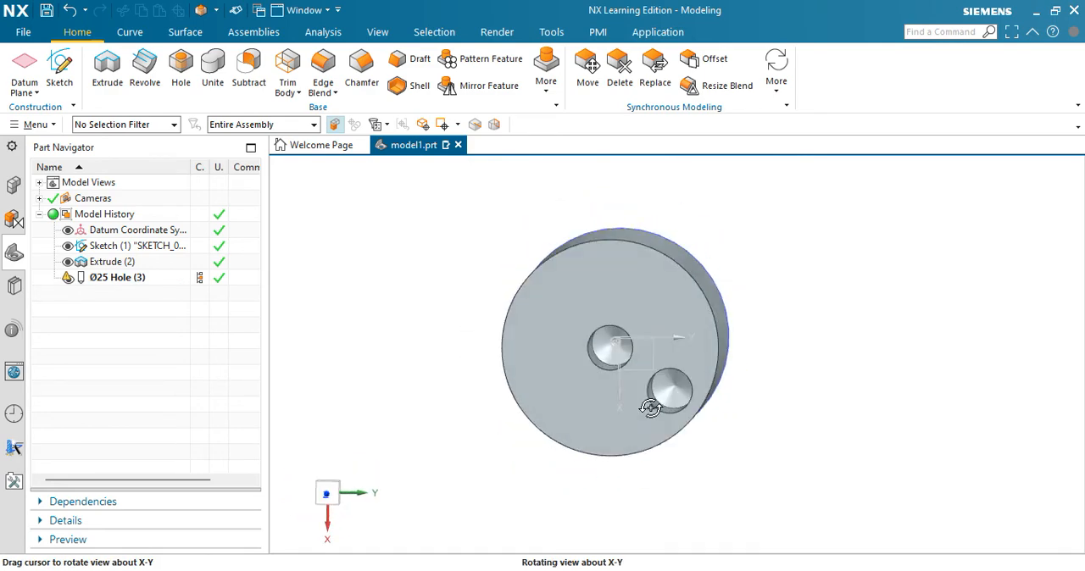
left_click_drag(651, 407, 631, 314)
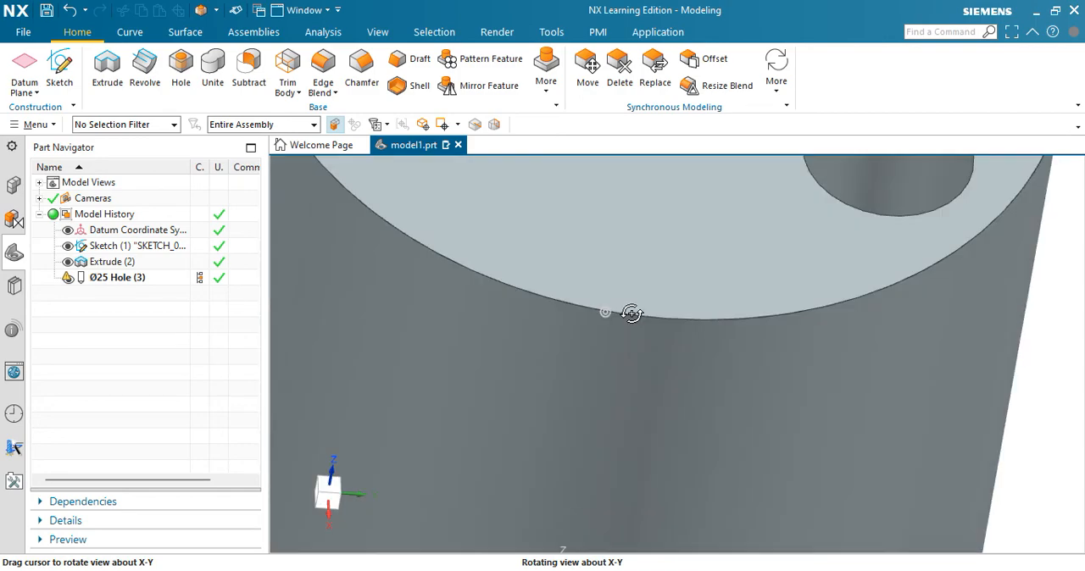
left_click_drag(631, 313, 618, 346)
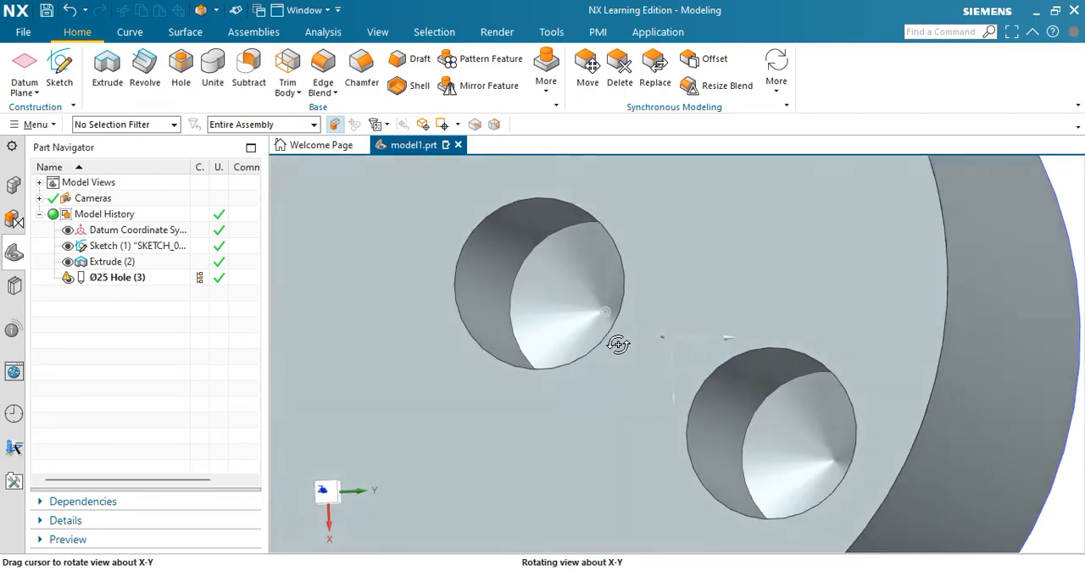
left_click_drag(618, 343, 618, 352)
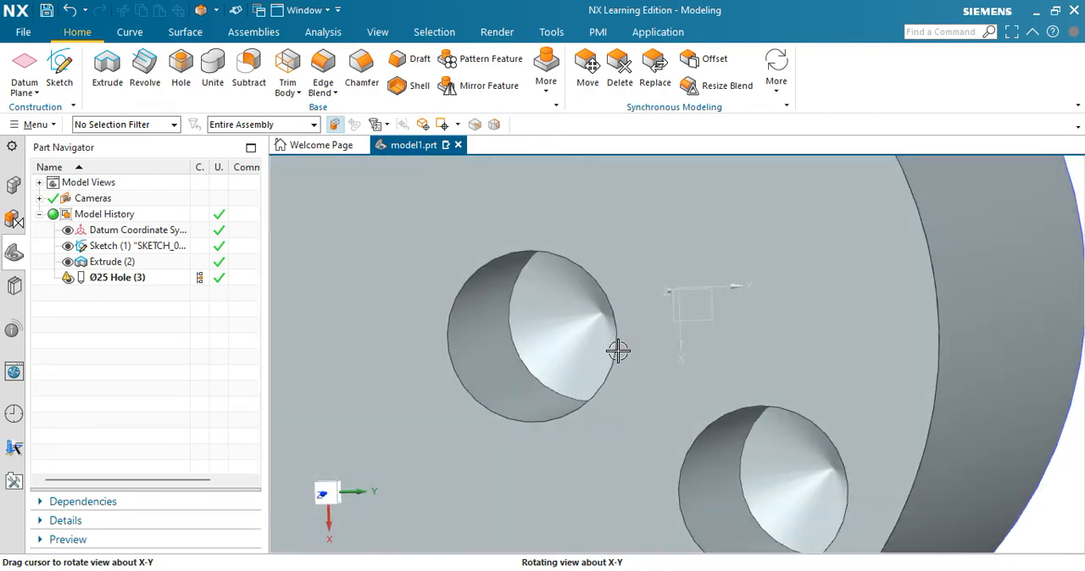
left_click(112, 261)
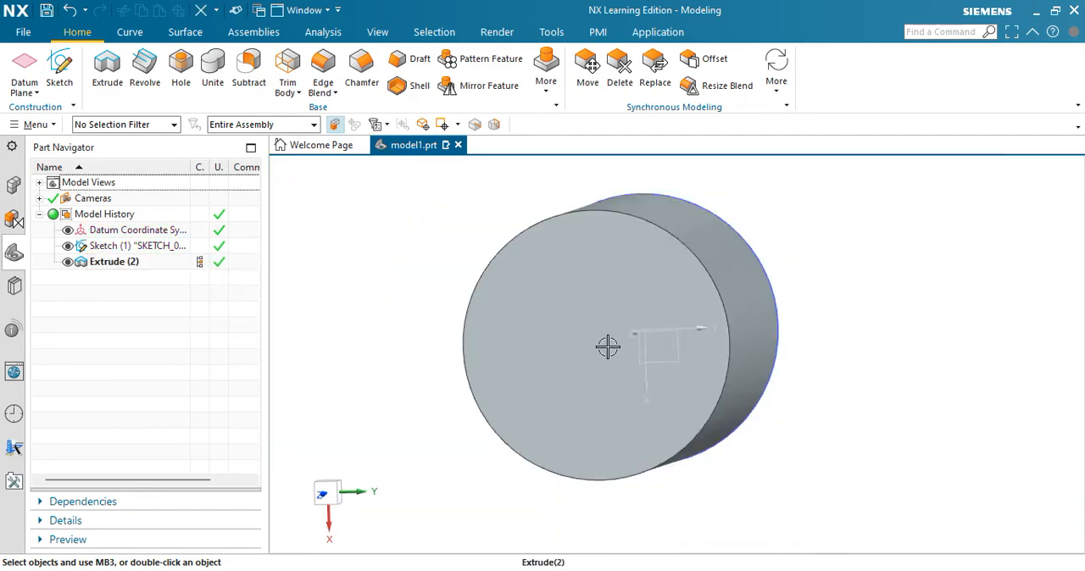
Sketch a Ø100 mm circle on the cylinder's top face with a Rapid Dimension and finish the sketch.
left_click_drag(608, 346, 608, 294)
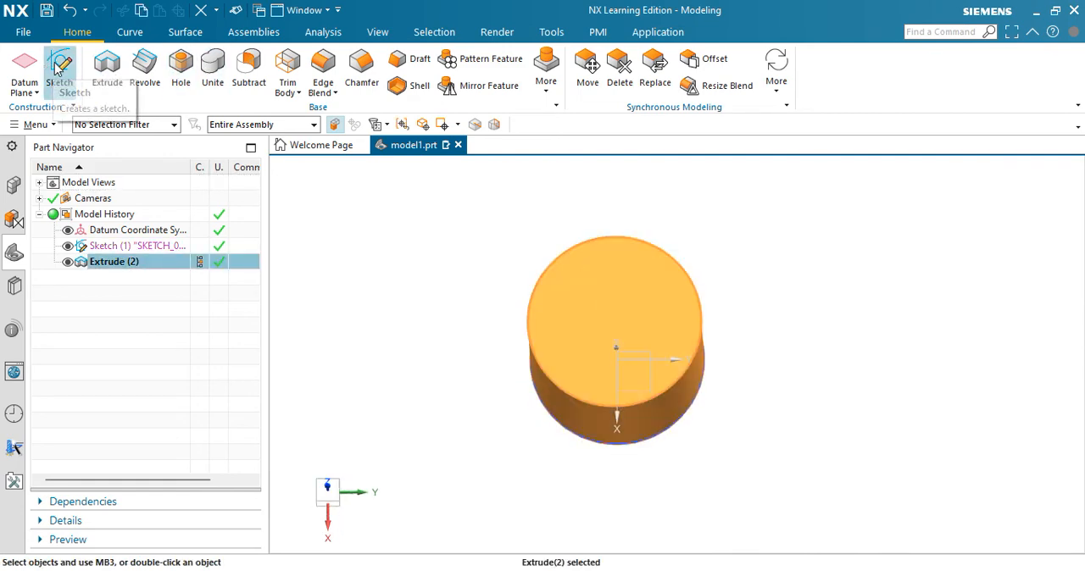
left_click(57, 69)
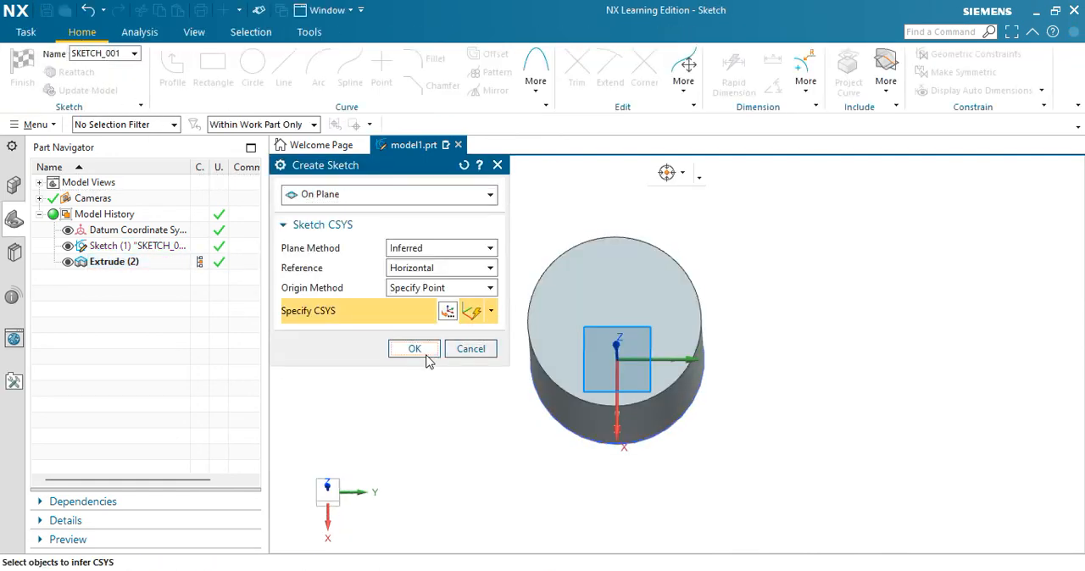
left_click(414, 349)
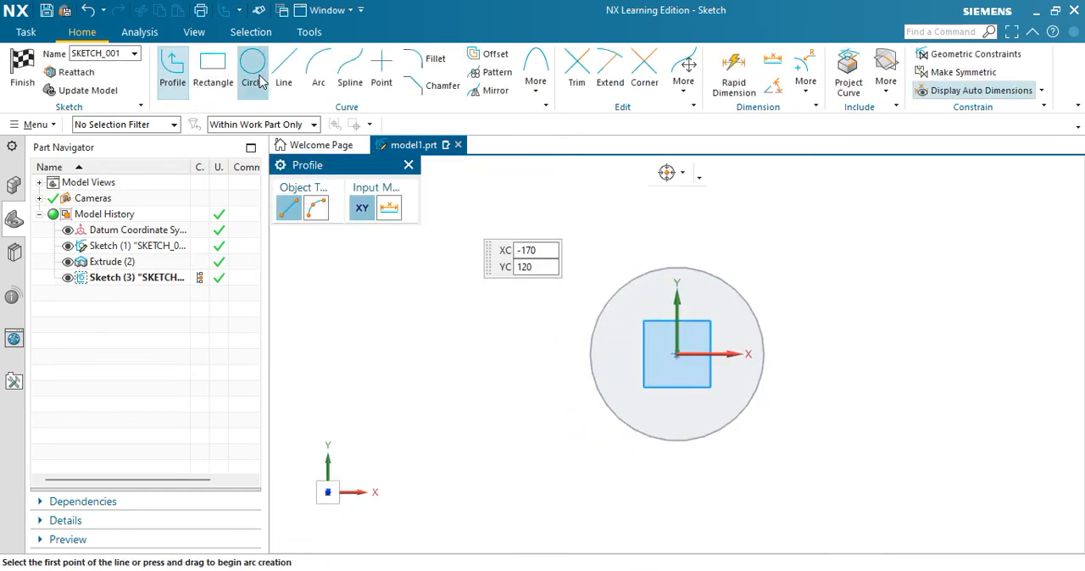
left_click(251, 72)
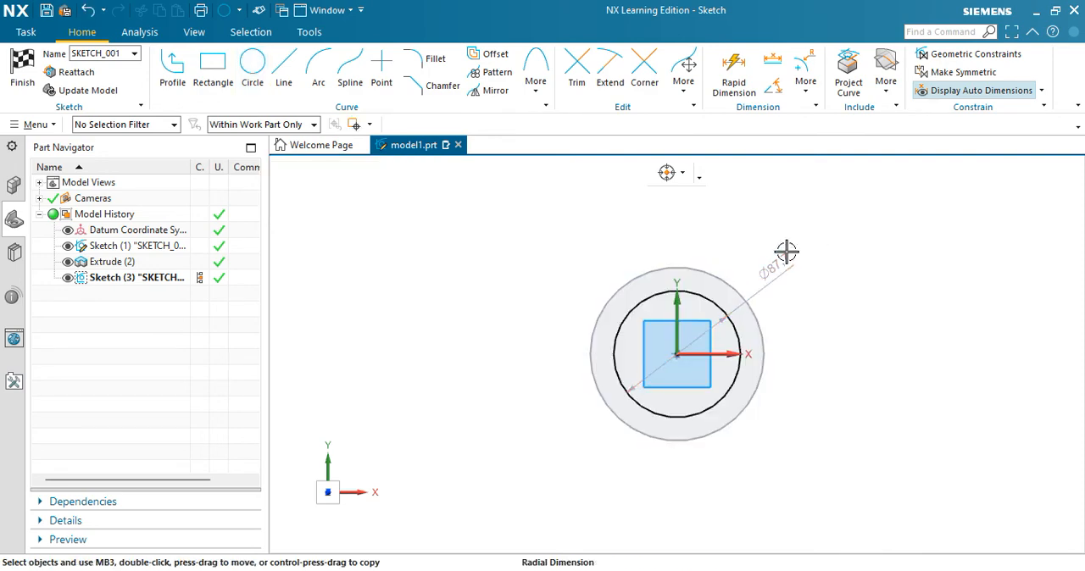
left_click(783, 255)
type("100")
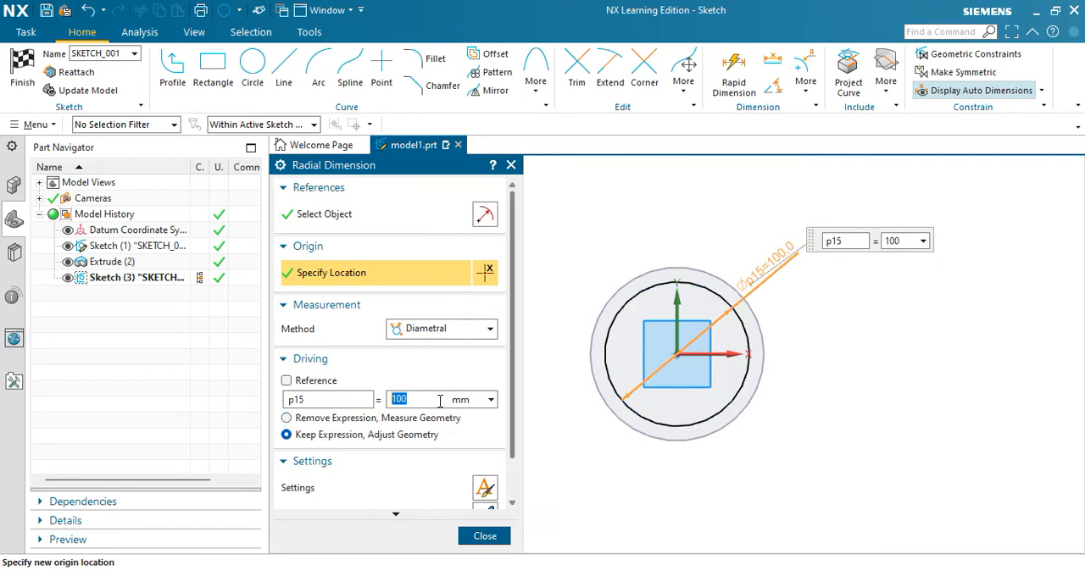
left_click(483, 536)
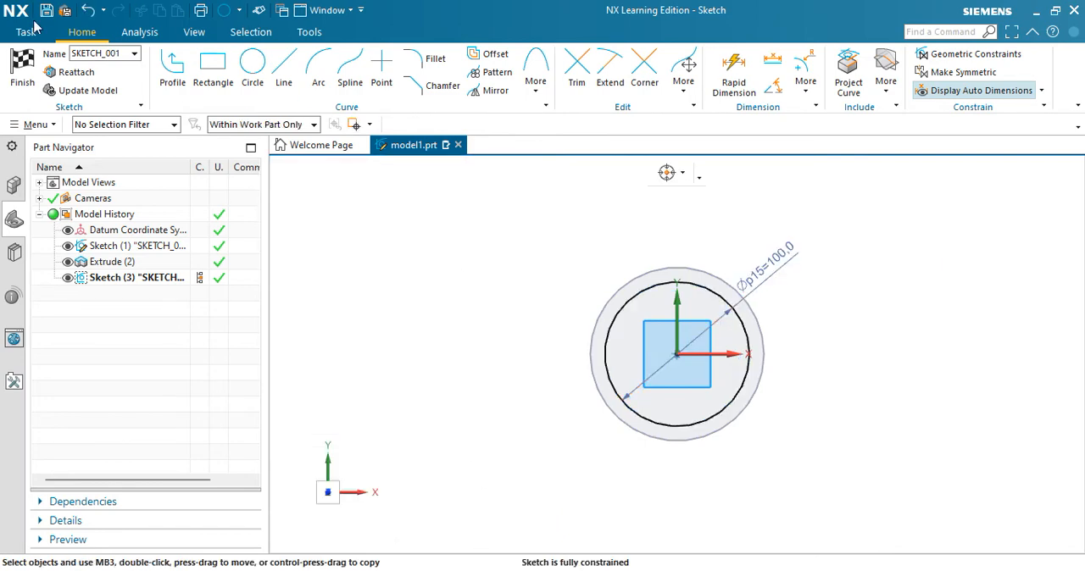
left_click(20, 68)
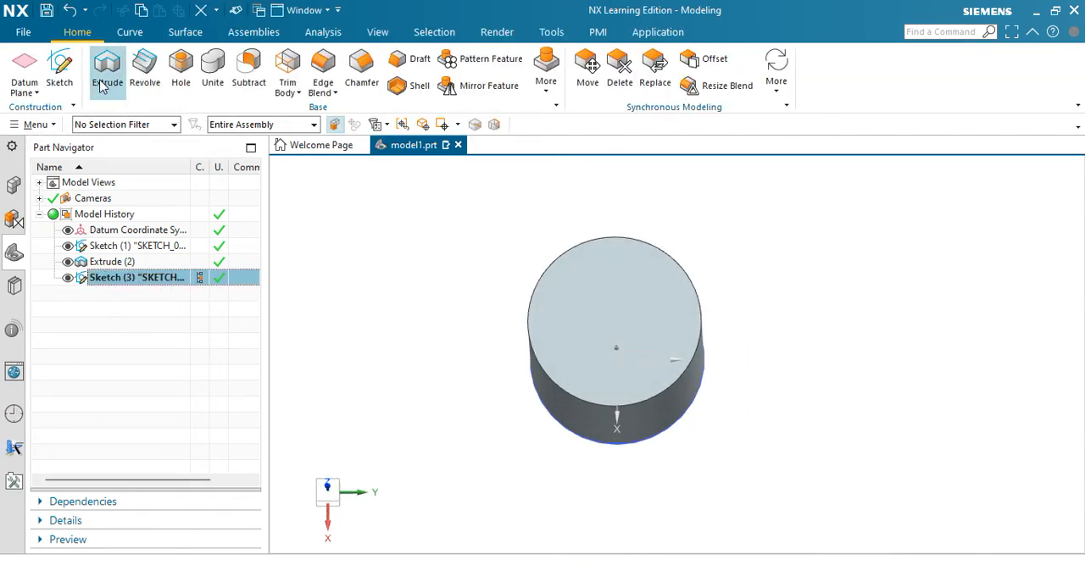
Extrude the Ø100 circle 120 mm with Boolean Subtract to bore through the cylinder.
left_click(107, 70)
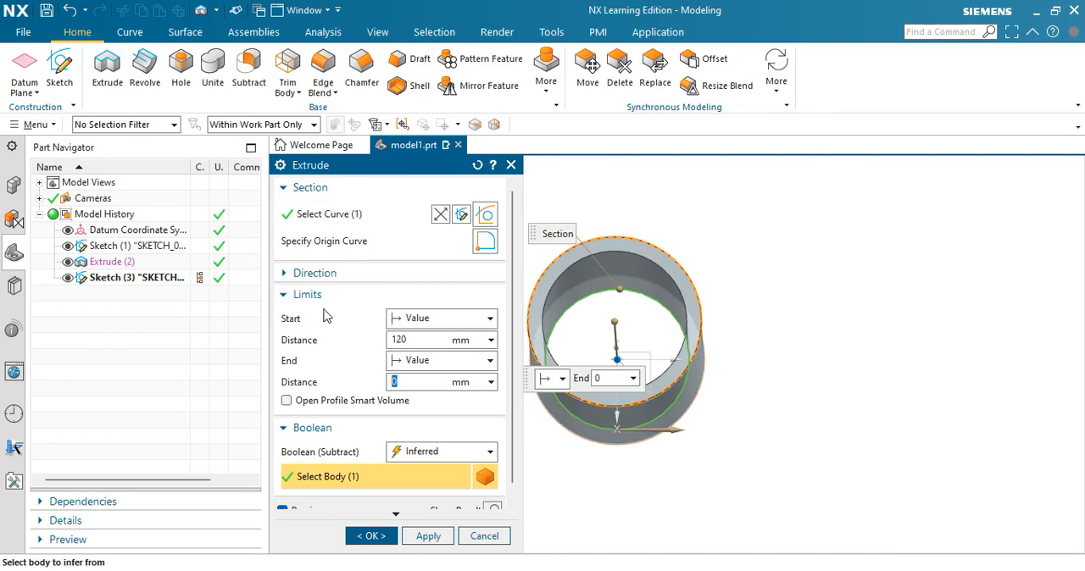
left_click(488, 317)
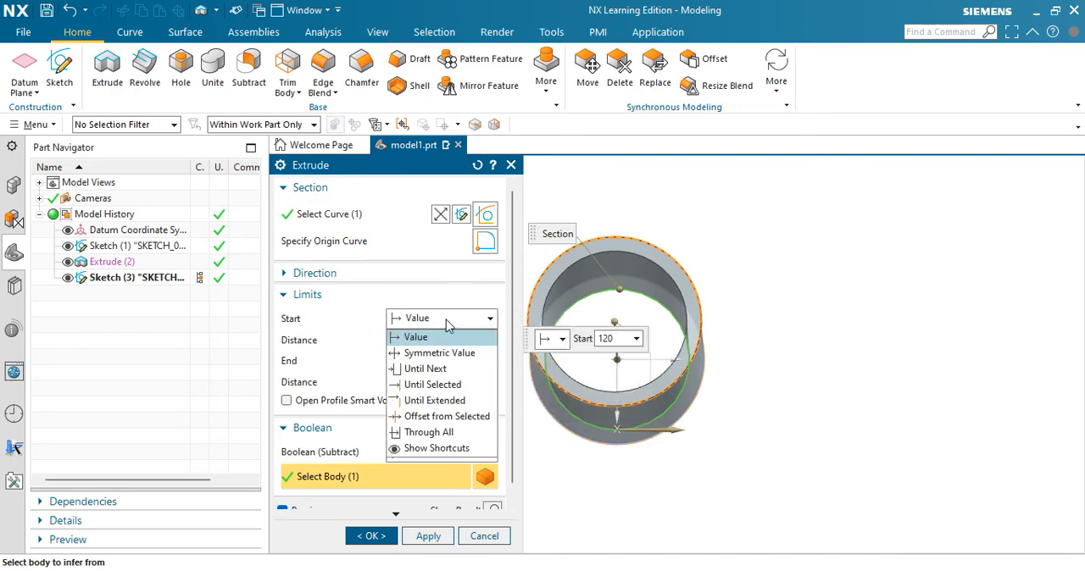
mouse_move(448, 417)
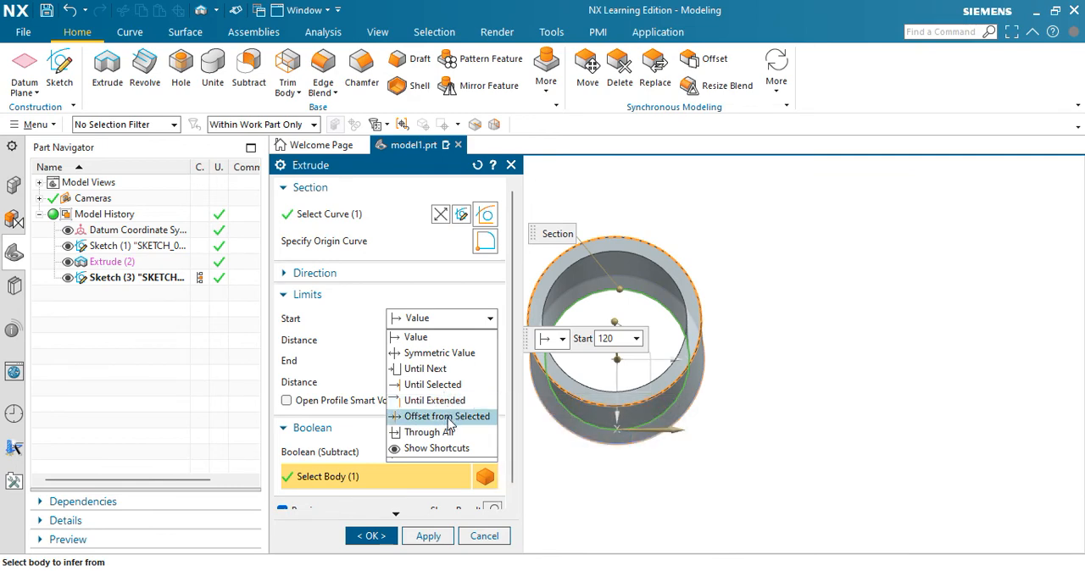
left_click(415, 336)
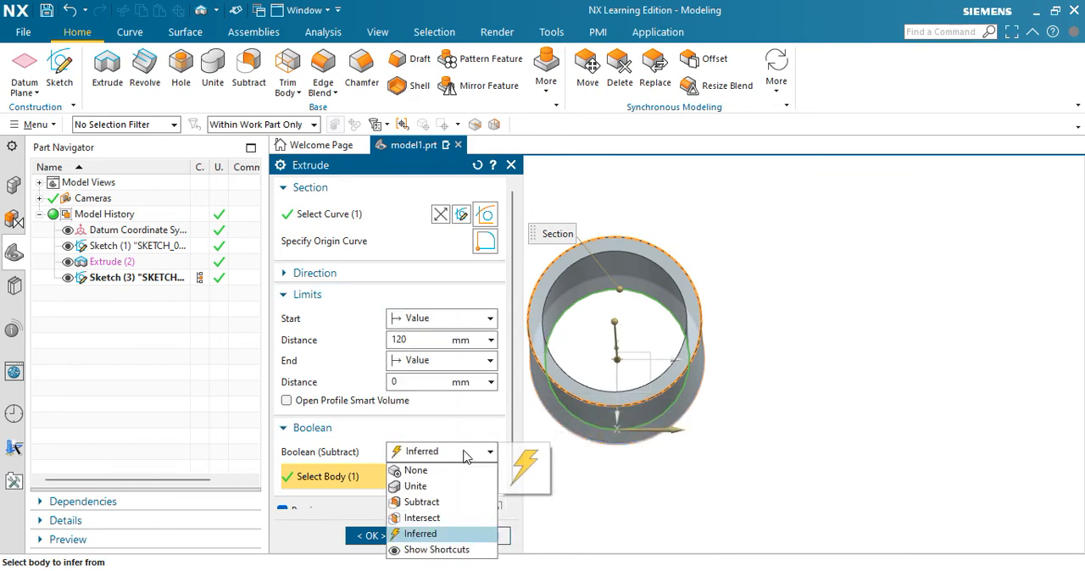
left_click(421, 502)
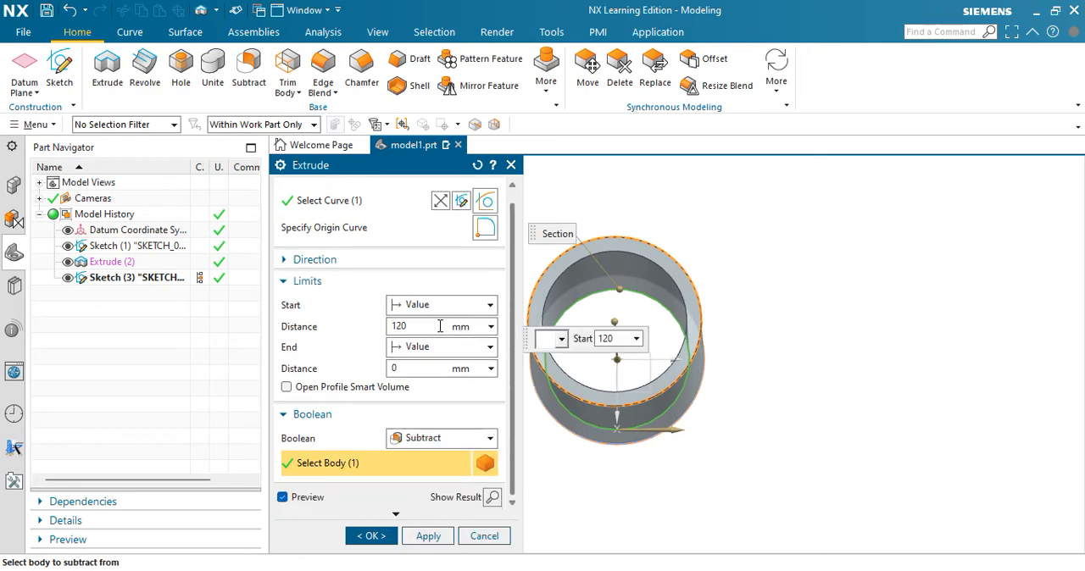
mouse_move(356, 335)
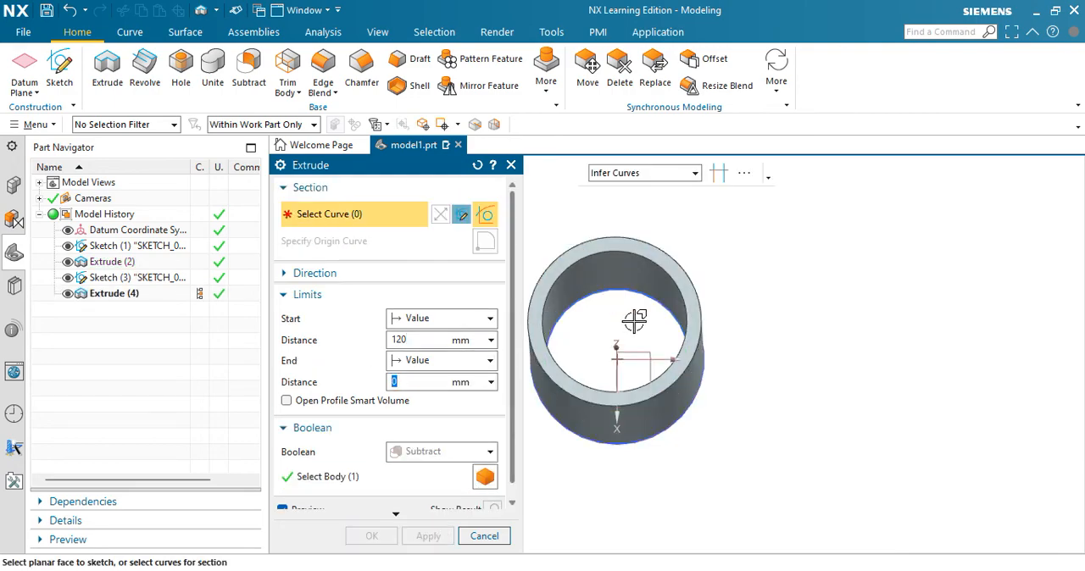
Orbit the tube to view the bore from below and from the side.
left_click_drag(634, 320, 715, 281)
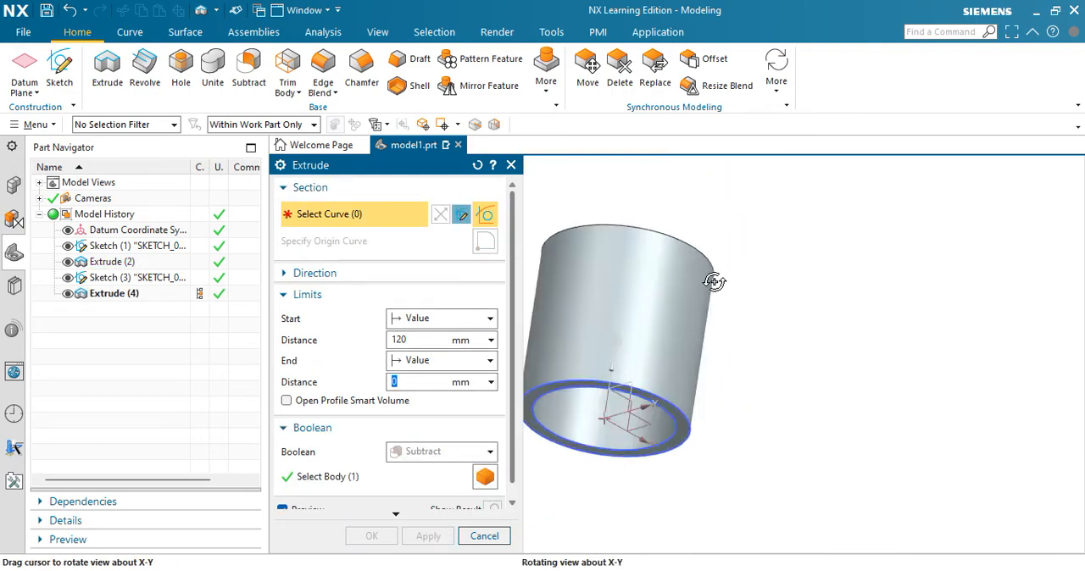
left_click_drag(715, 282, 807, 376)
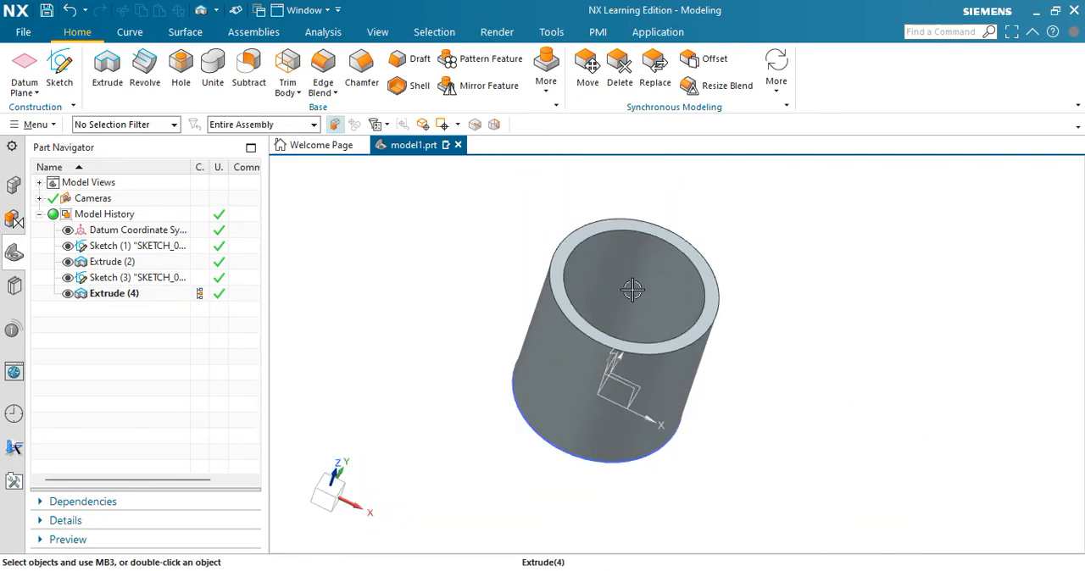
left_click_drag(631, 291, 613, 321)
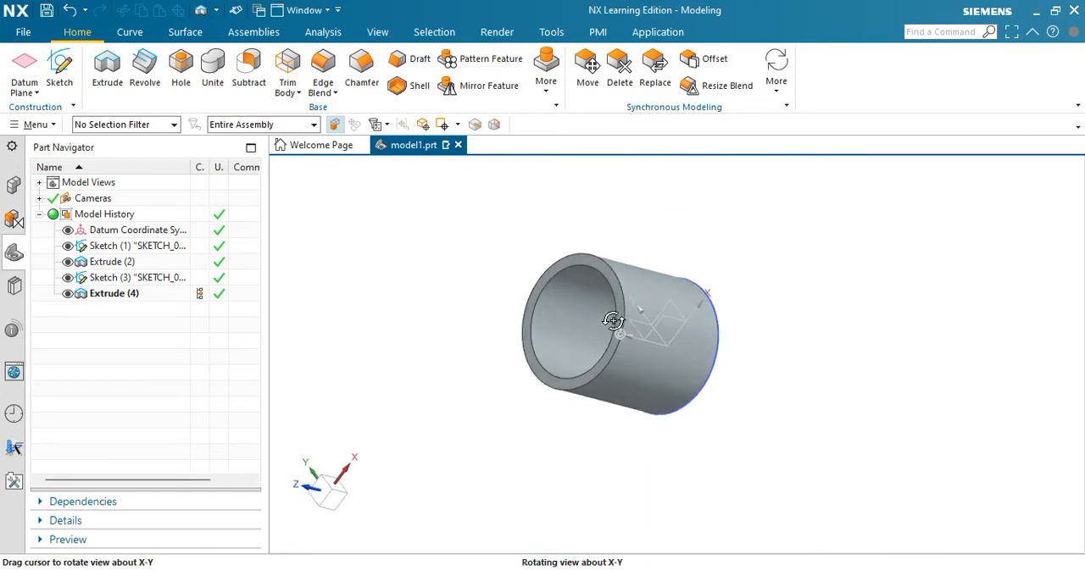
left_click_drag(613, 320, 617, 224)
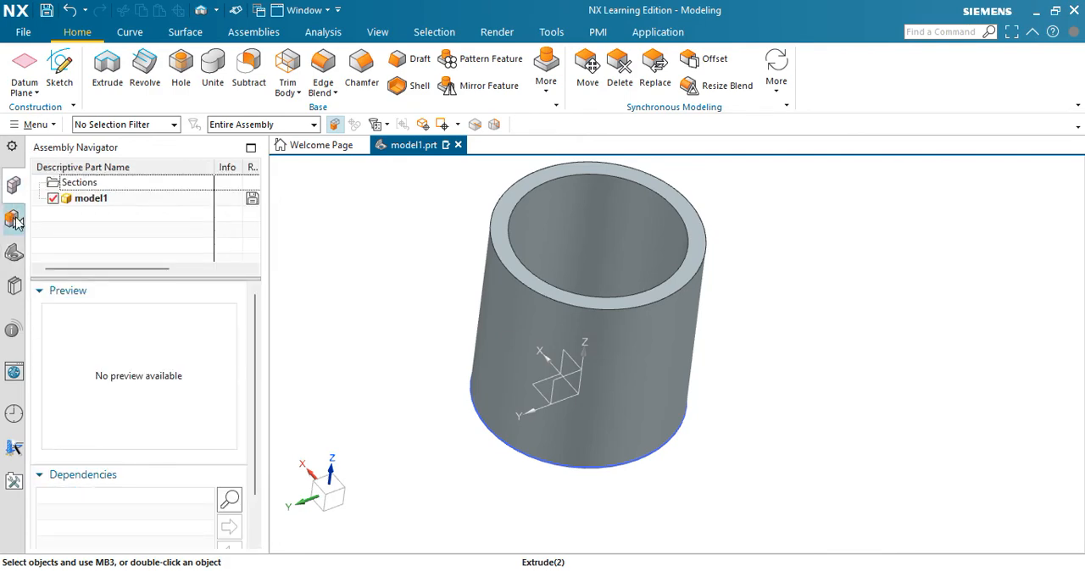
left_click(91, 197)
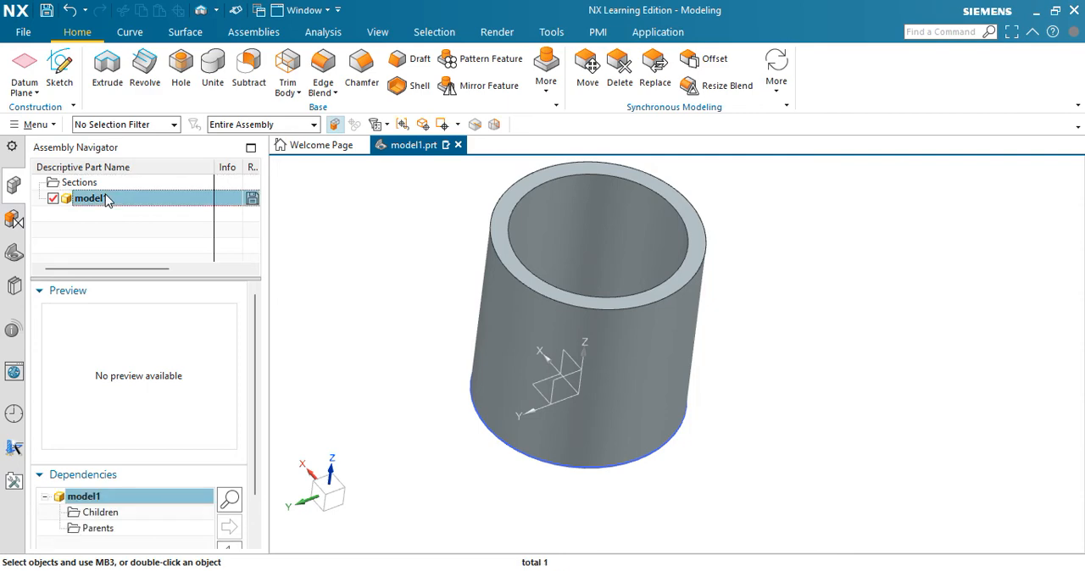
left_click(14, 218)
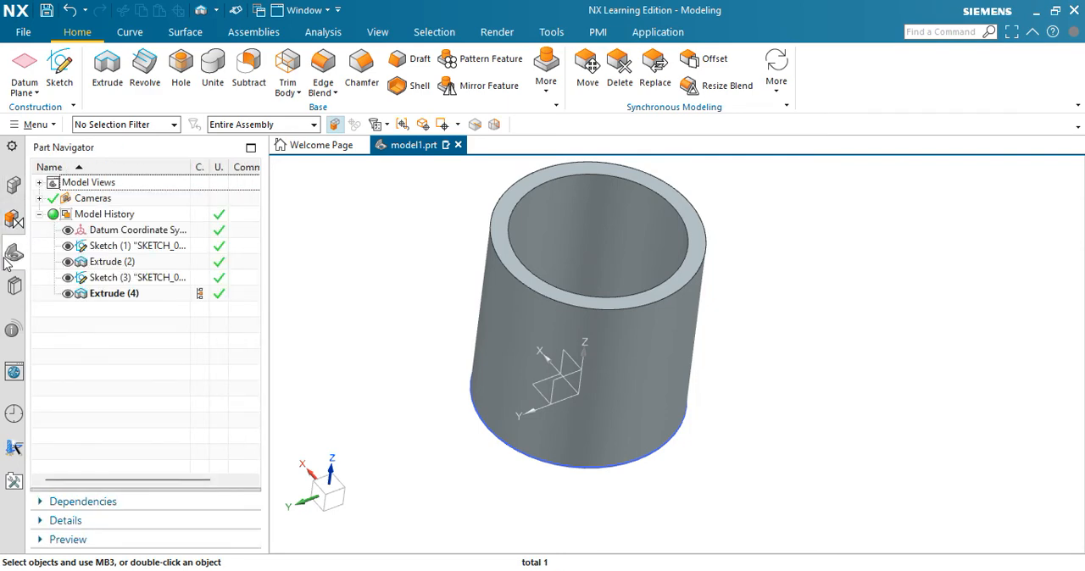
left_click(136, 245)
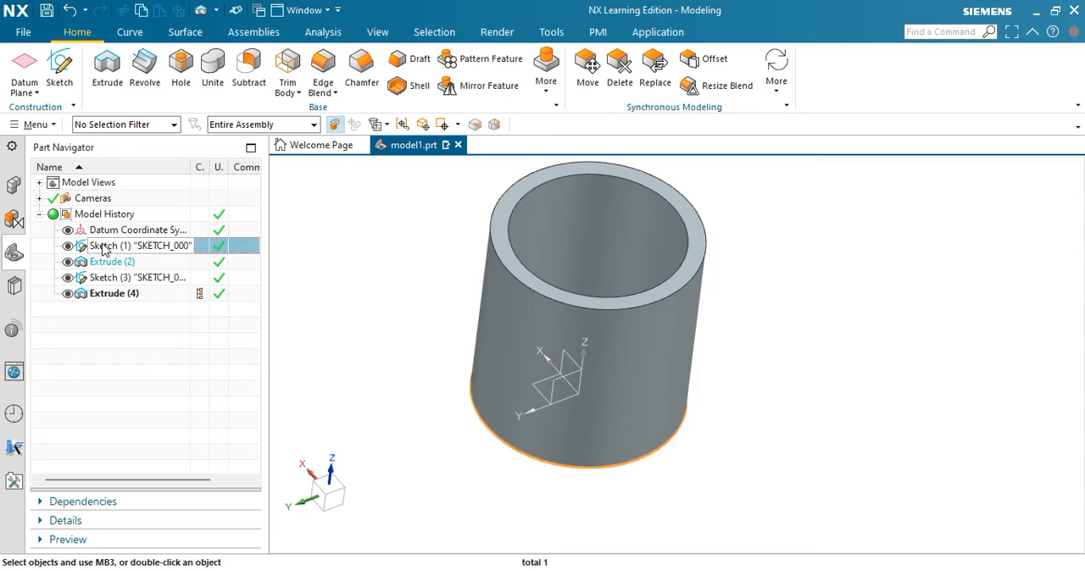
left_click(112, 262)
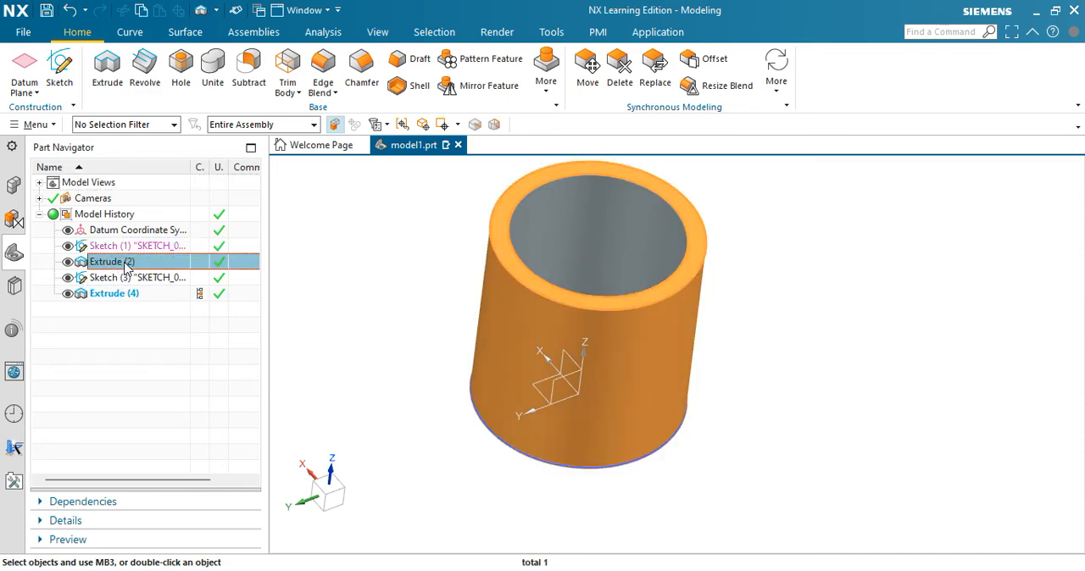
left_click(136, 278)
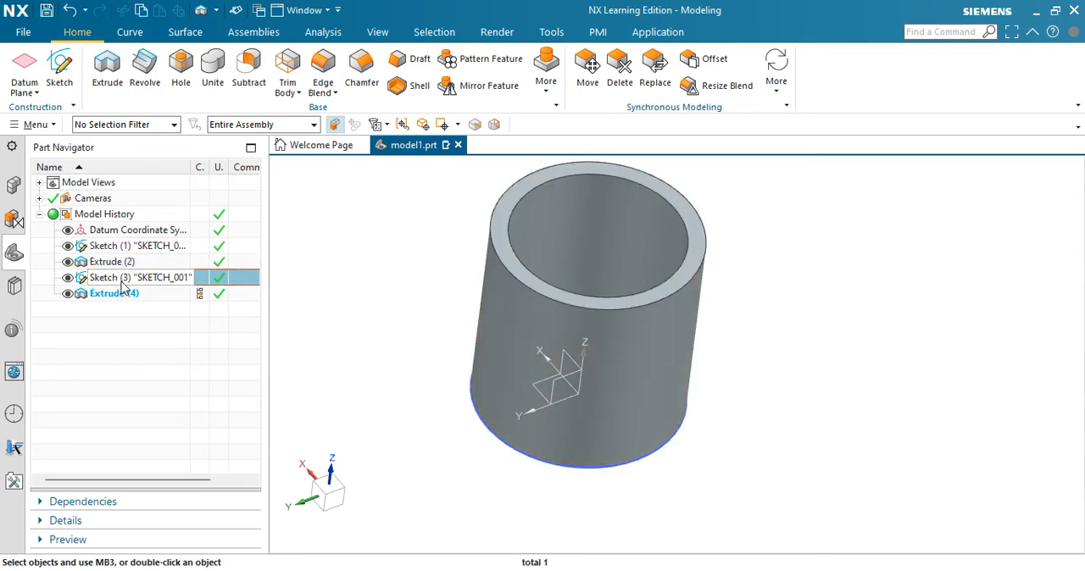
left_click(114, 293)
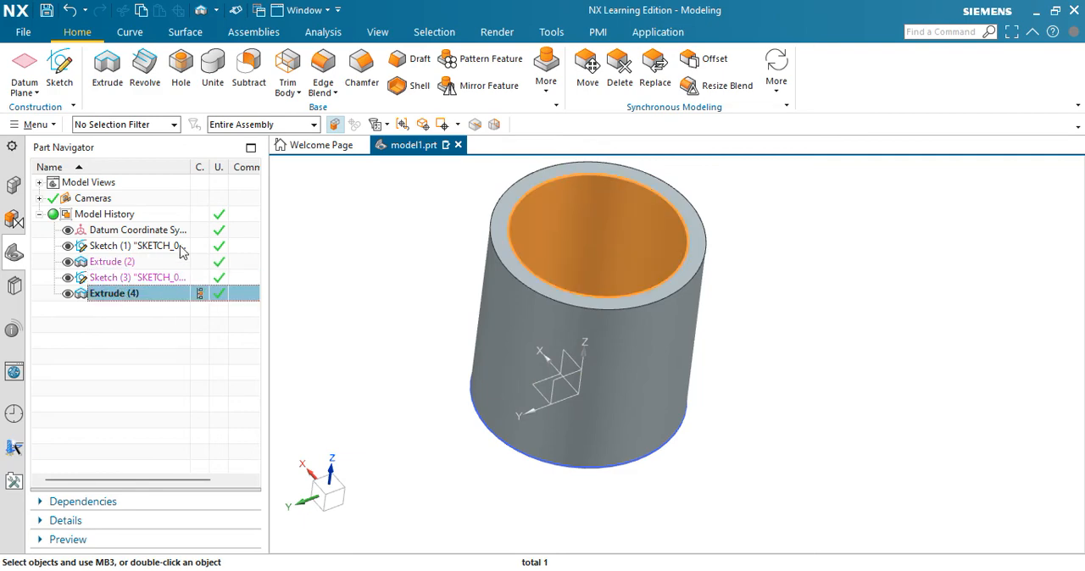
left_click_drag(594, 322, 671, 223)
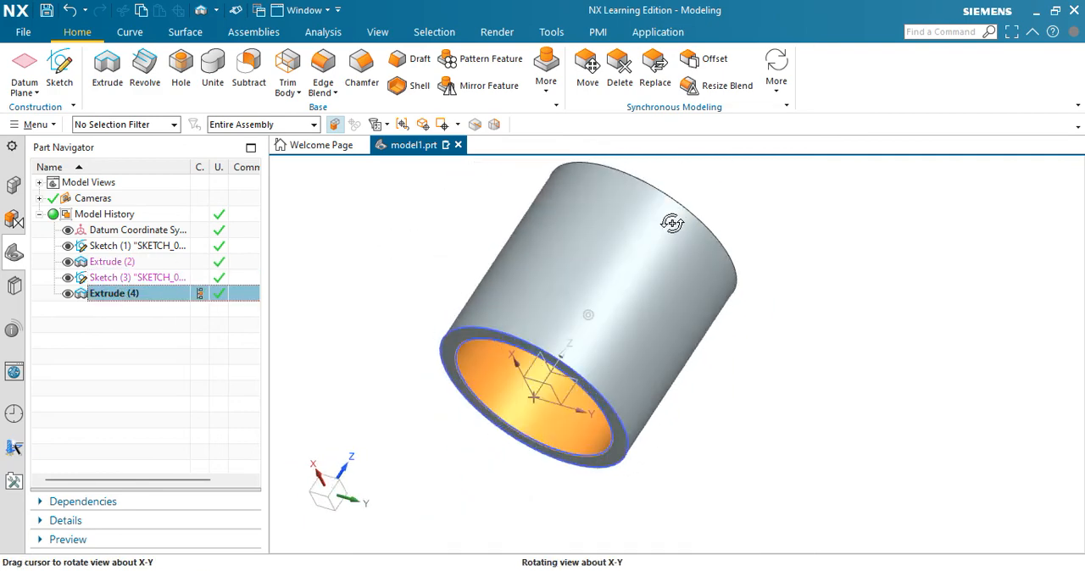
left_click_drag(670, 224, 610, 246)
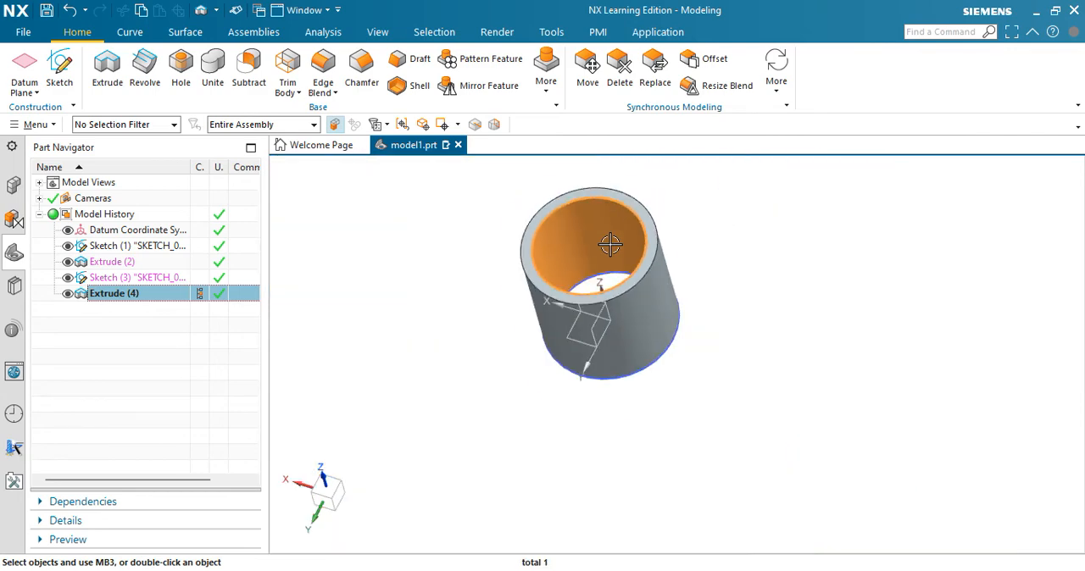
mouse_move(322, 68)
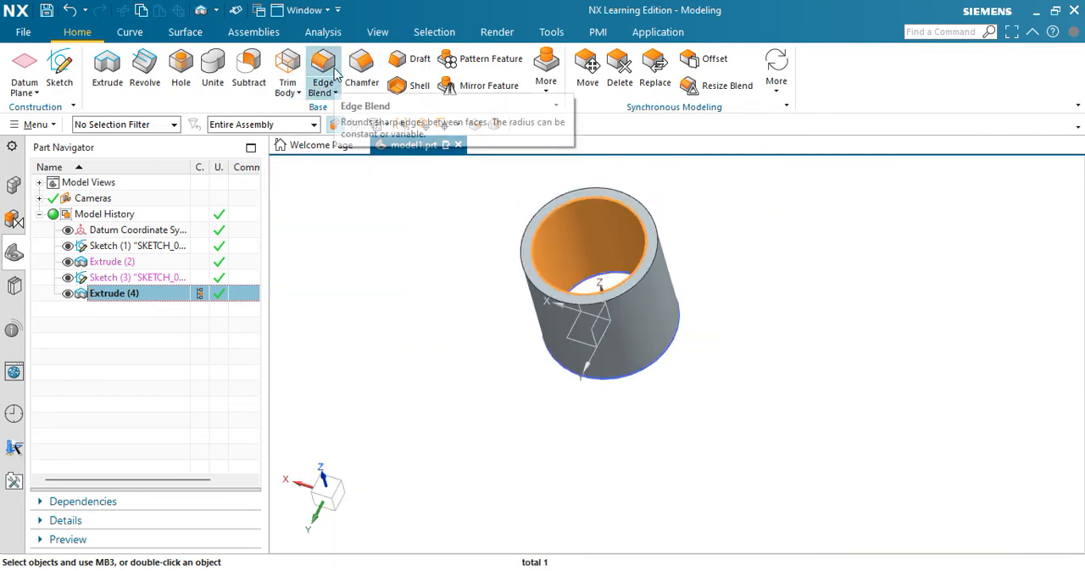
Start an Edge Blend on the four rim edges with Radius 1 set to 2 mm.
left_click(332, 92)
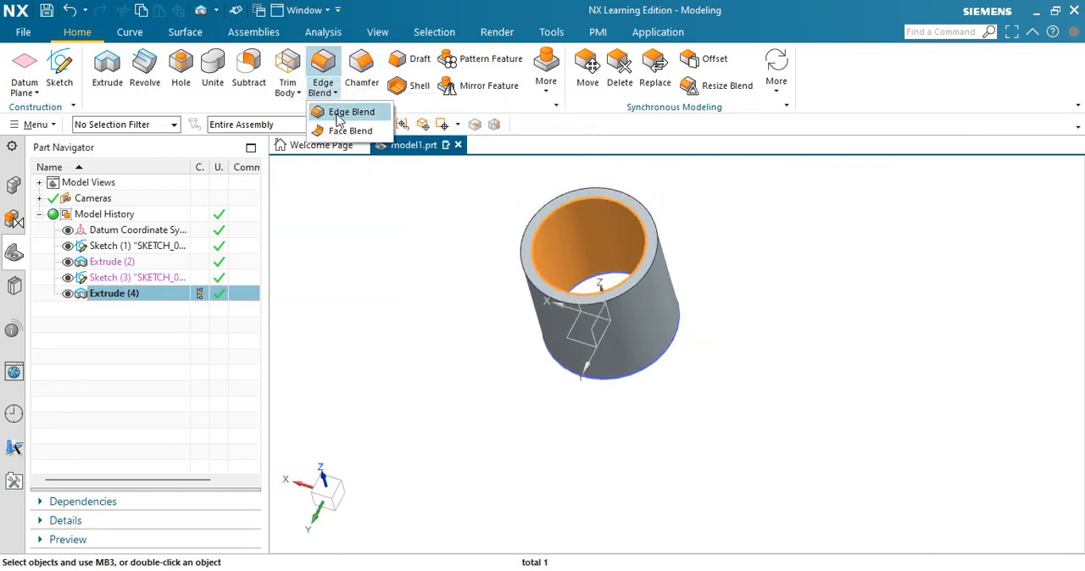
left_click(351, 112)
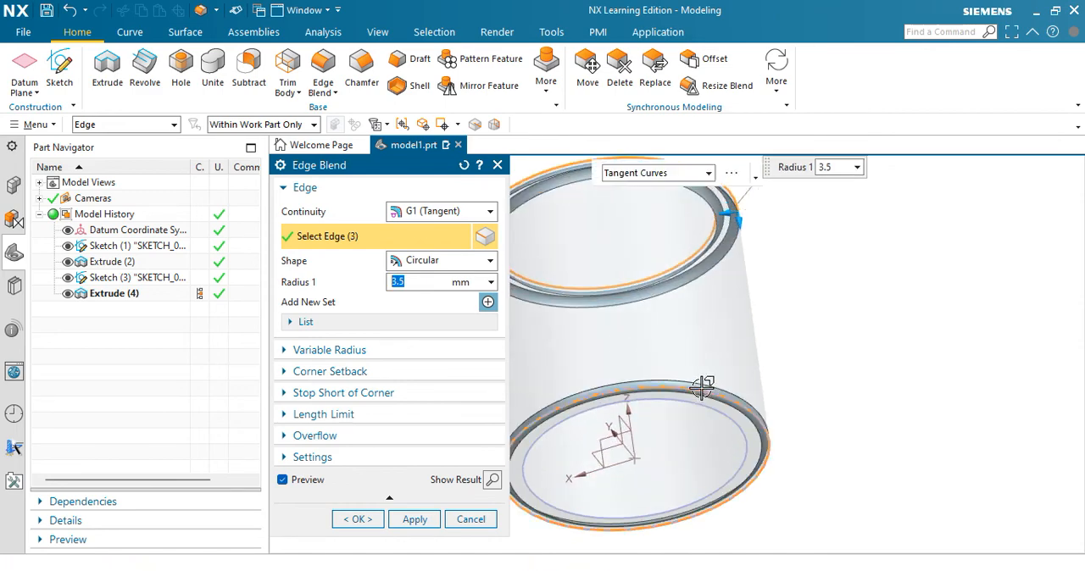
left_click(703, 386)
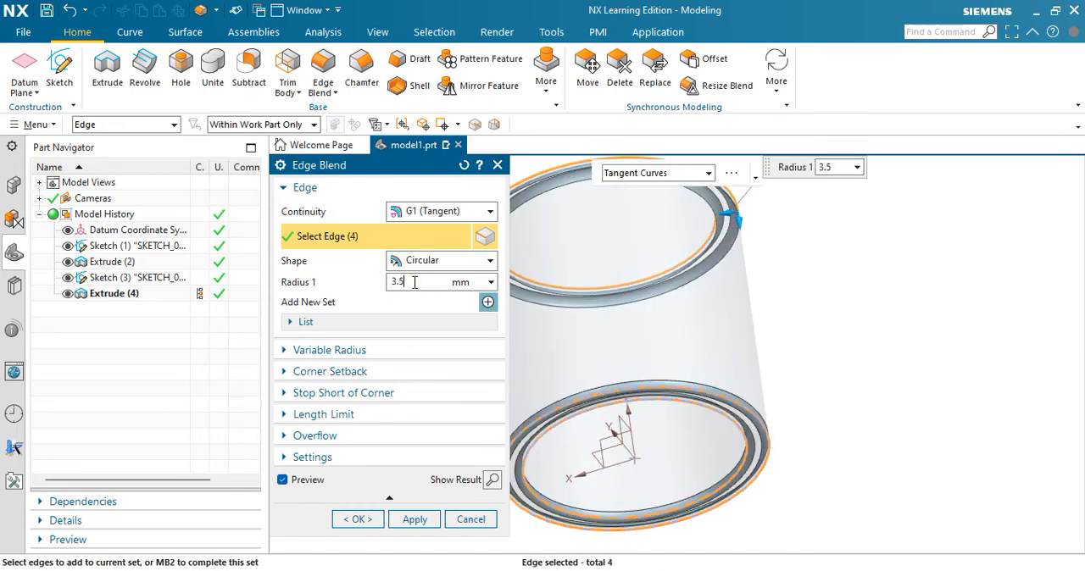
triple_click(398, 281)
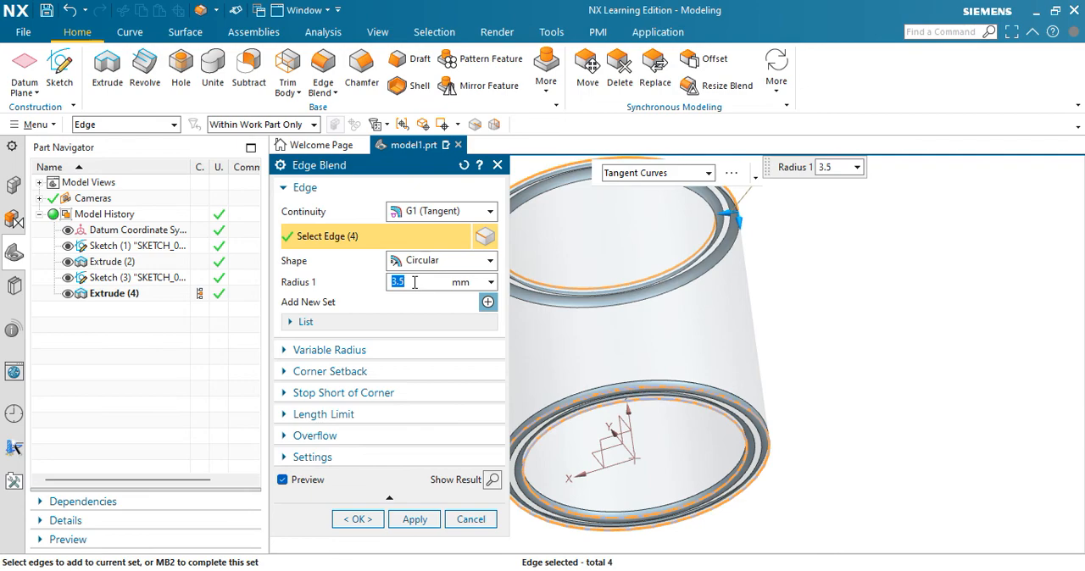
type("2")
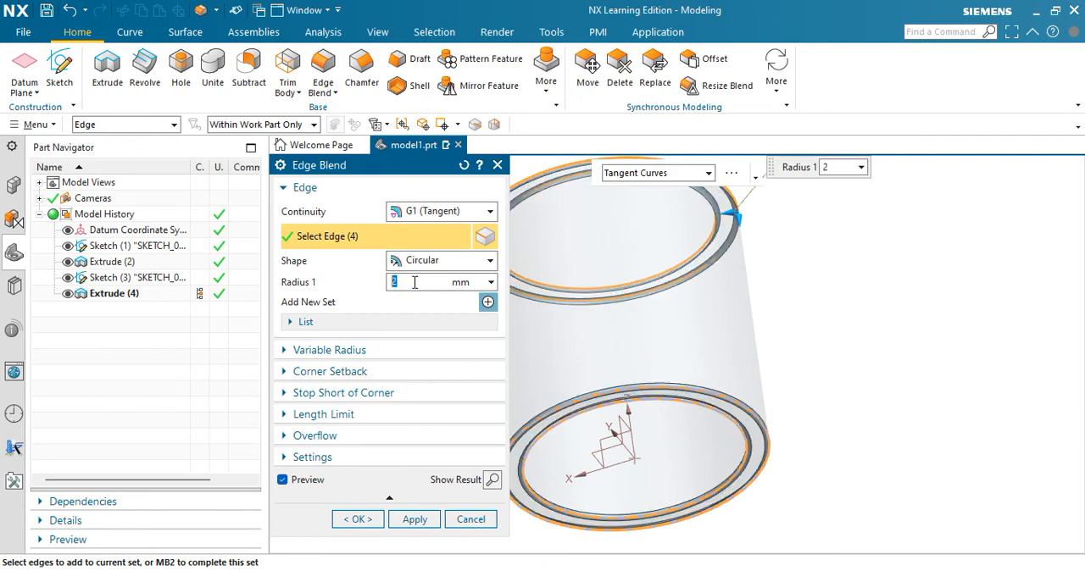
Set the blend continuity to G2 (Curvature) and apply it to the tube.
left_click(414, 519)
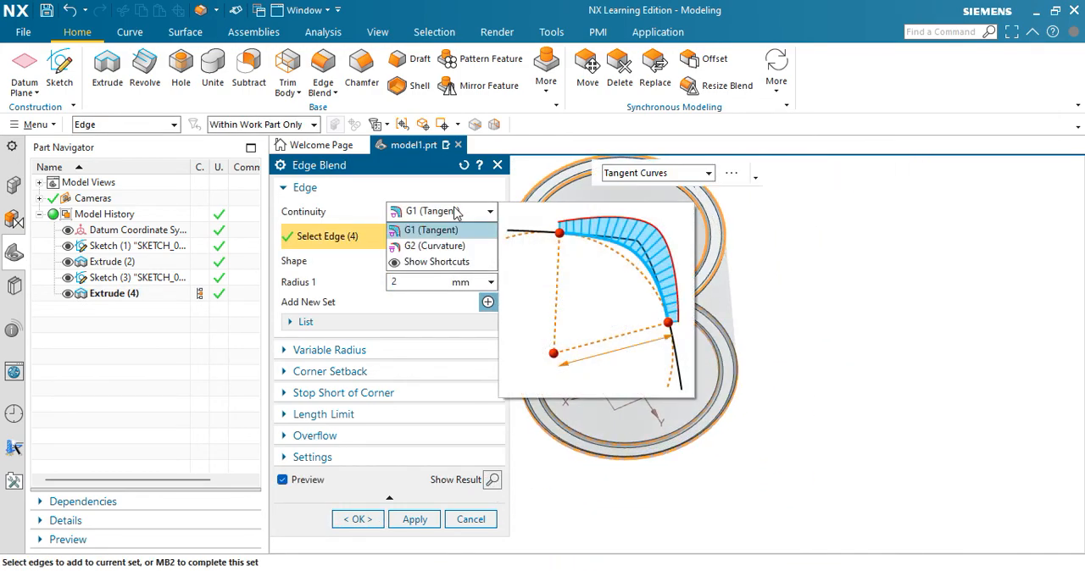
mouse_move(434, 246)
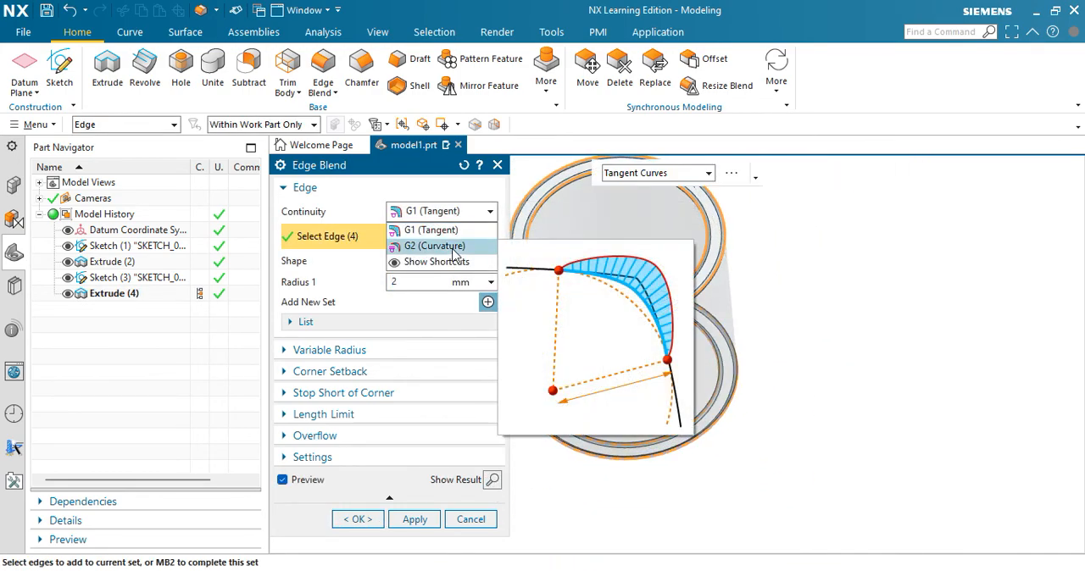
left_click(434, 246)
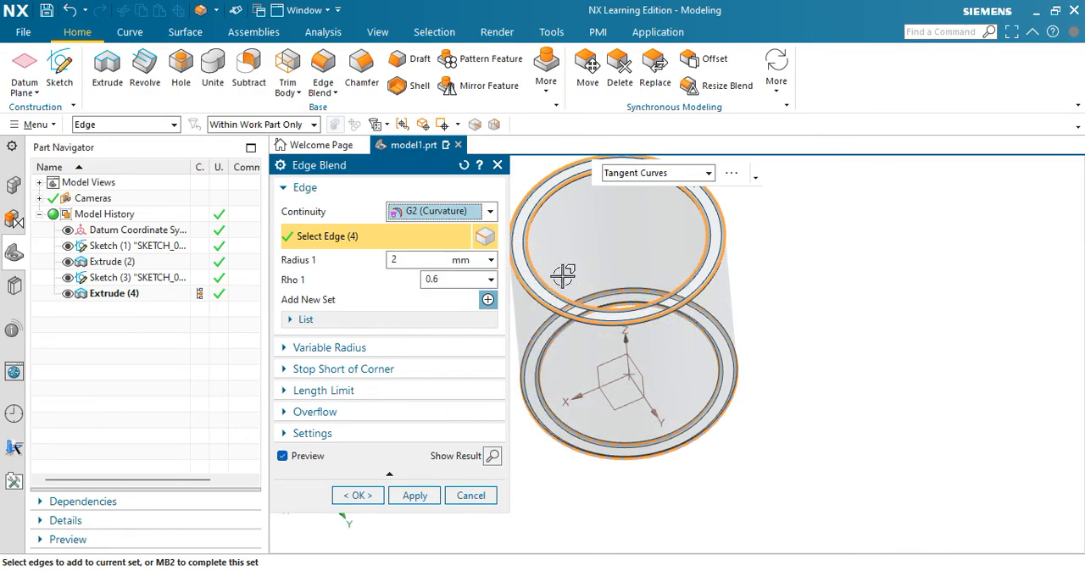
mouse_move(522, 447)
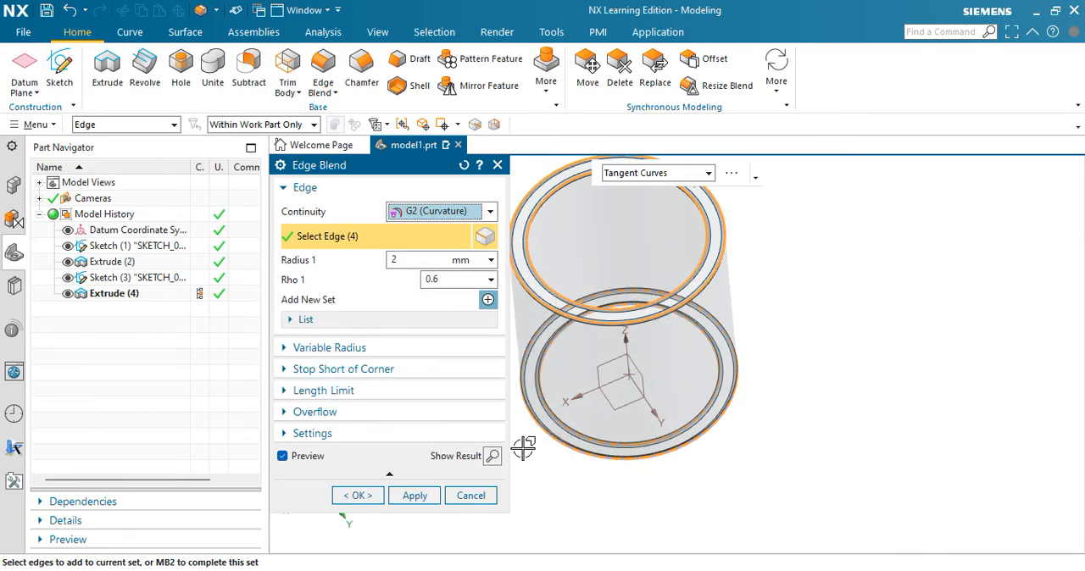
left_click(329, 347)
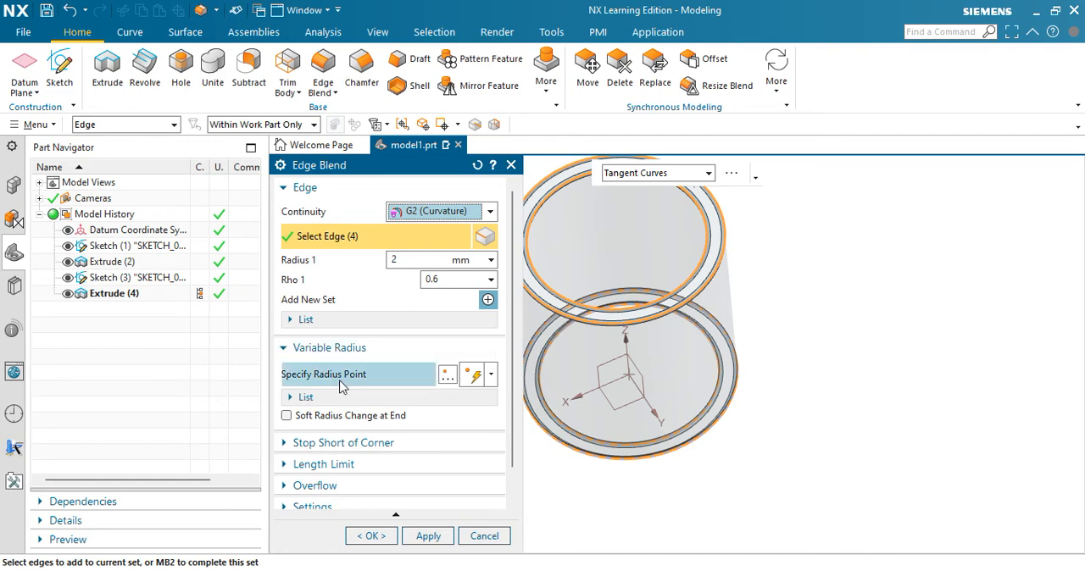
scroll("down", 3)
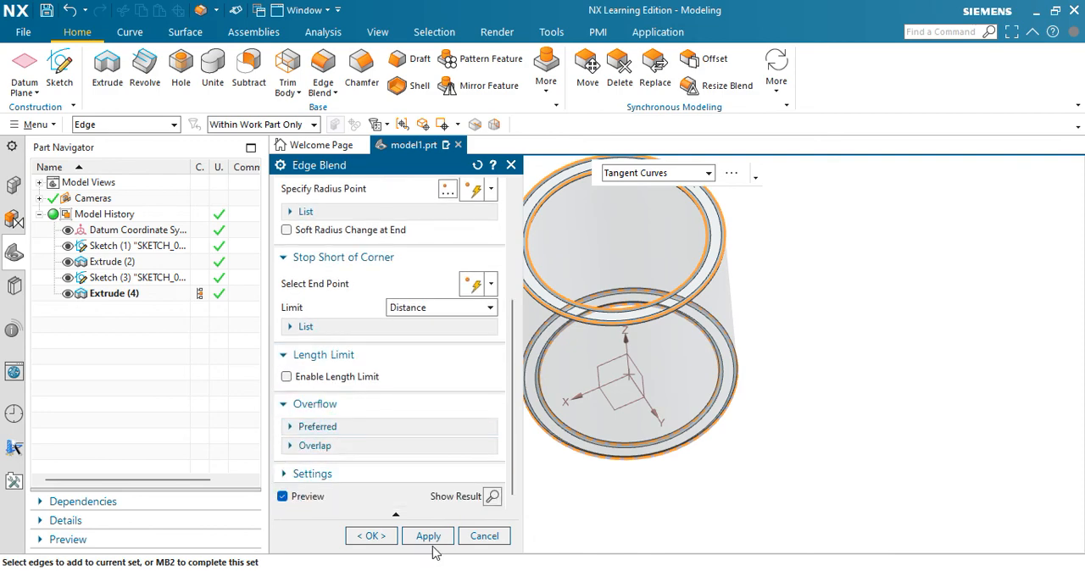
left_click(370, 535)
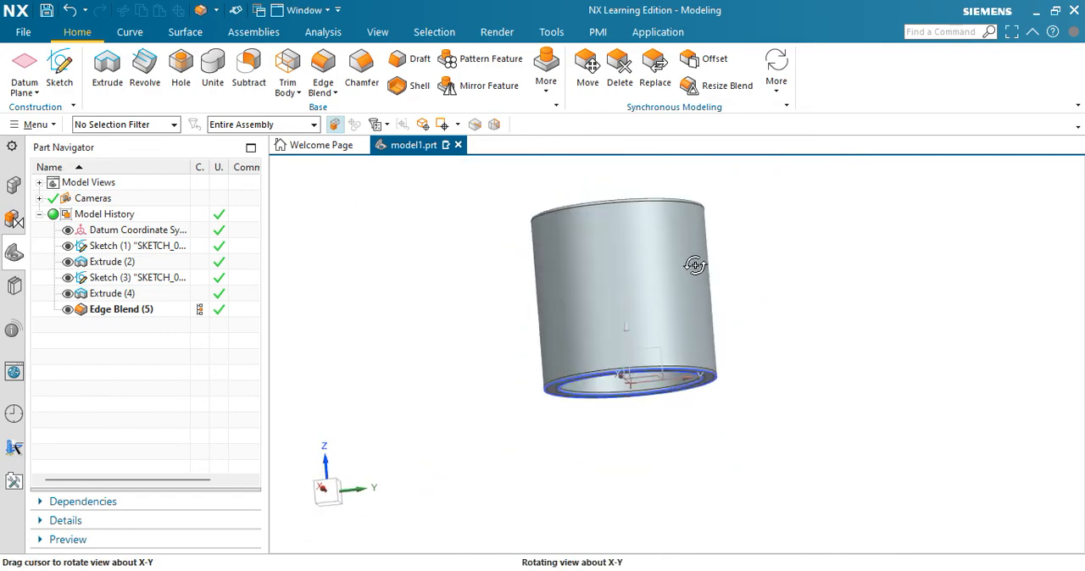
left_click_drag(695, 264, 653, 249)
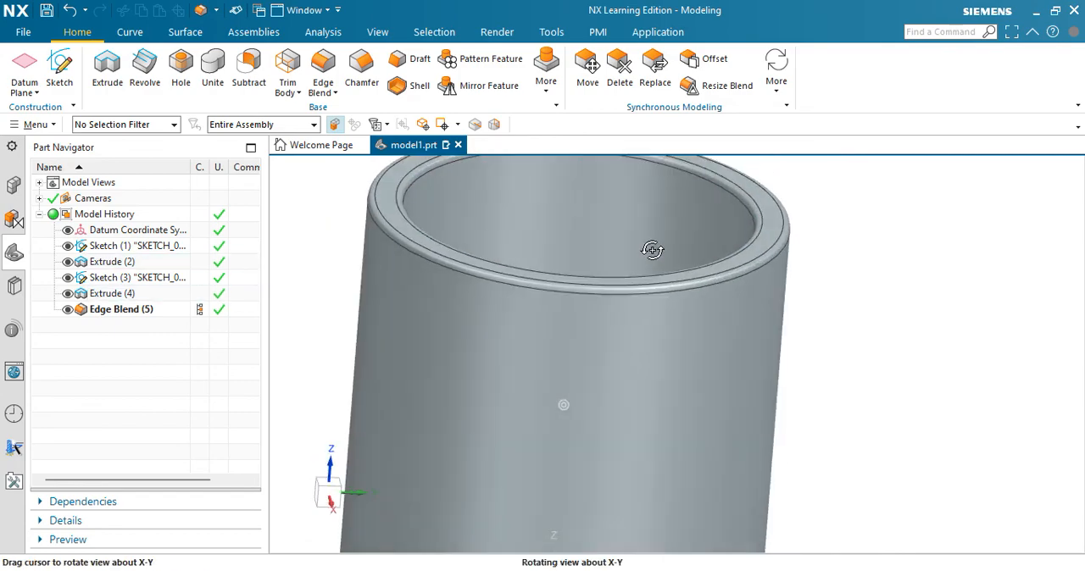
left_click_drag(652, 251, 614, 332)
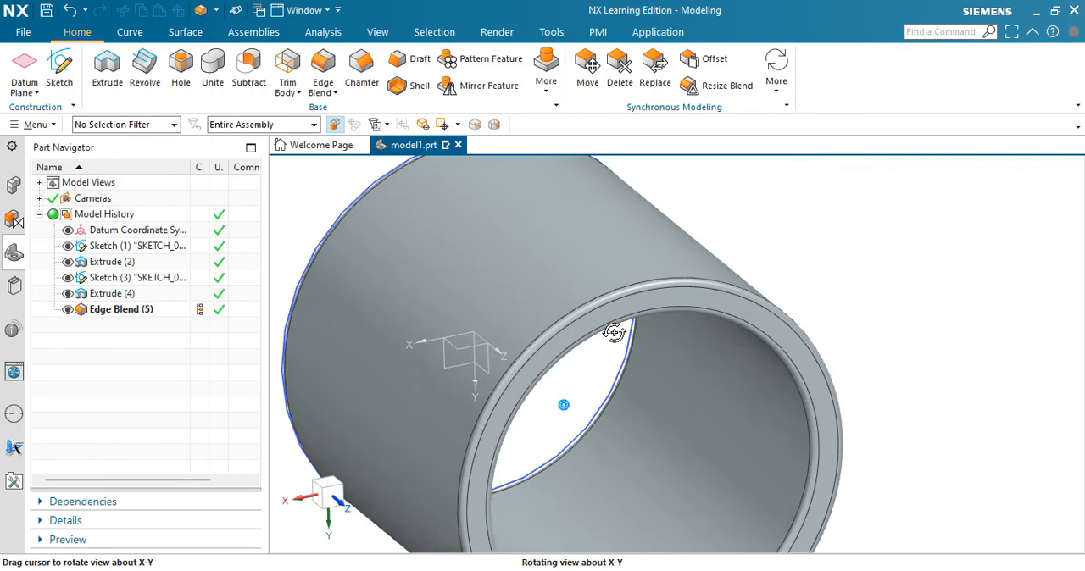
left_click_drag(613, 332, 529, 302)
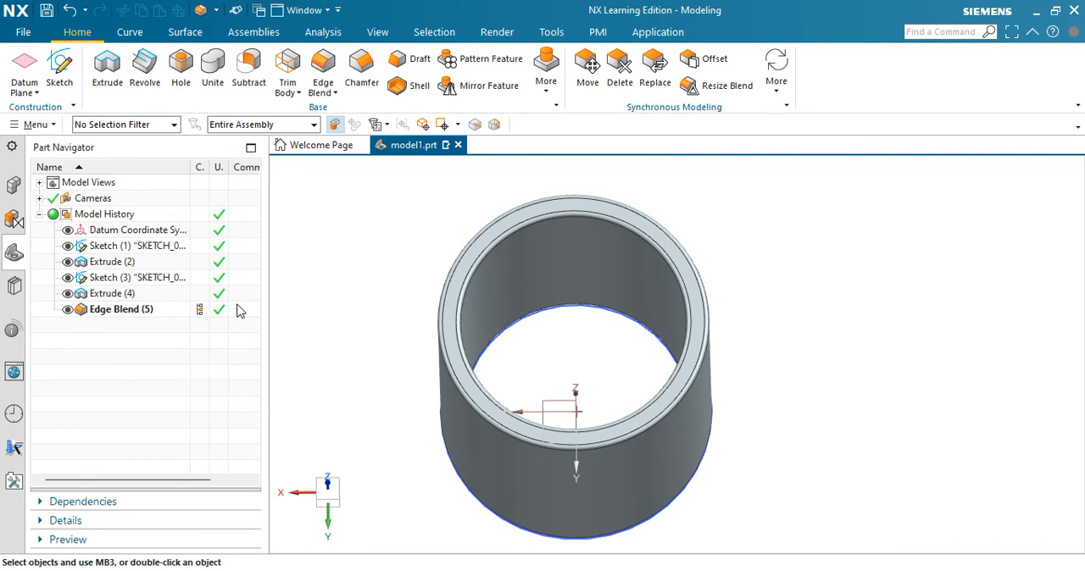
mouse_move(164, 309)
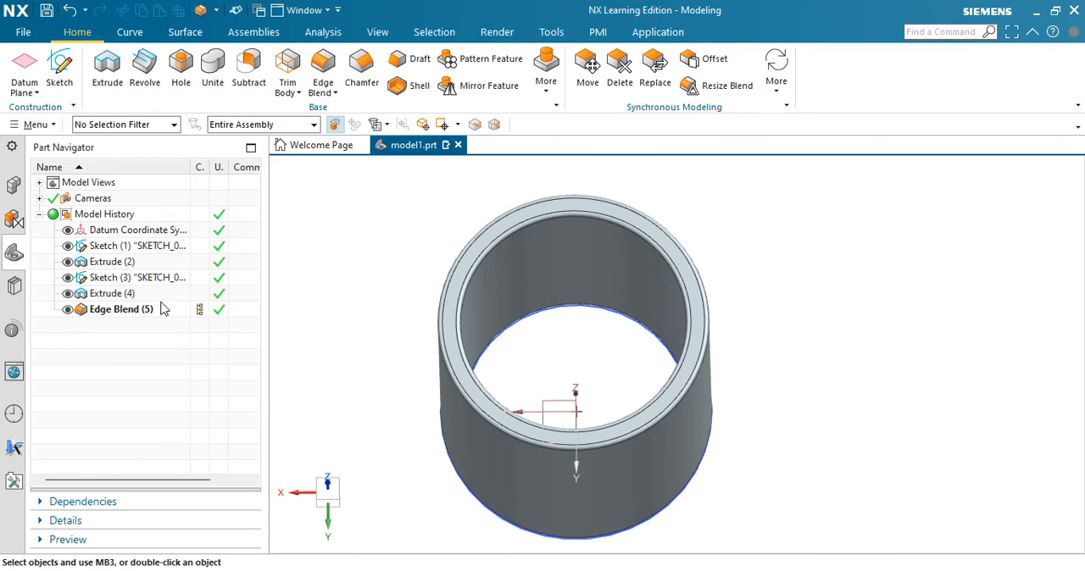
Delete Sketch (3), Extrude (4) and Edge Blend (5), leaving the solid cylinder.
left_click(120, 308)
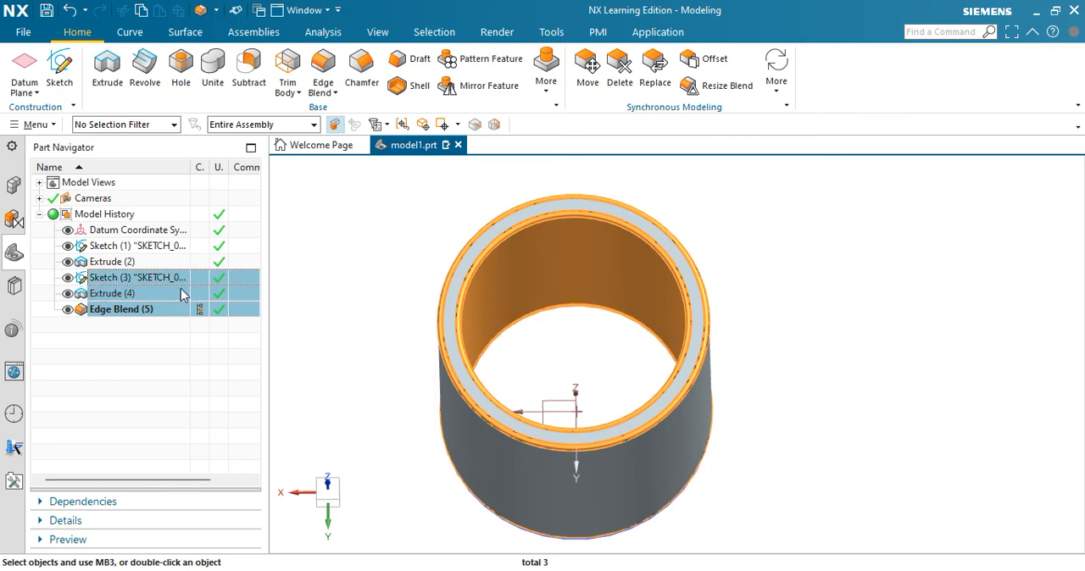
mouse_move(382, 289)
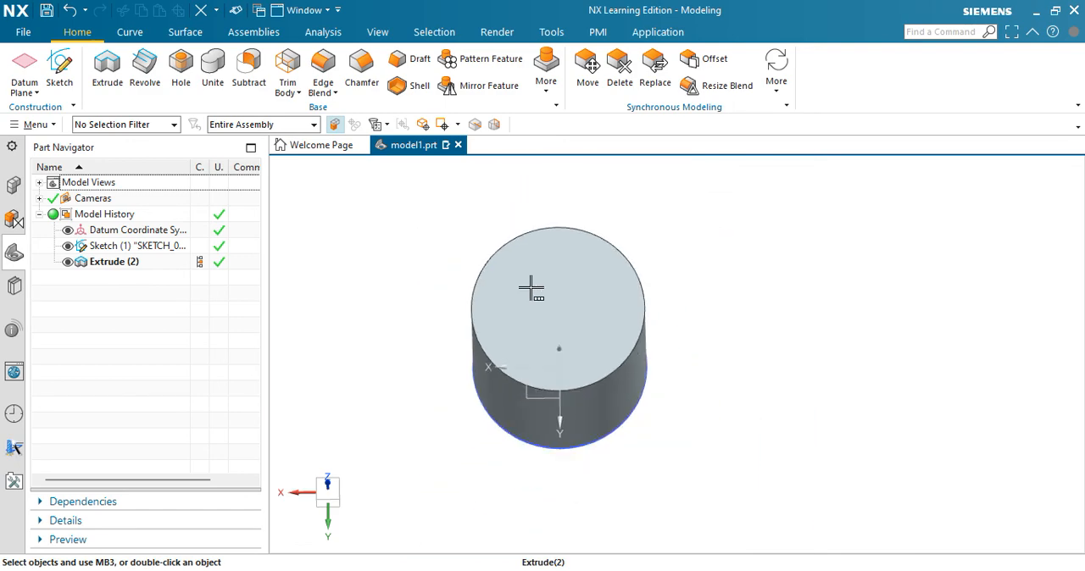
left_click_drag(532, 288, 654, 375)
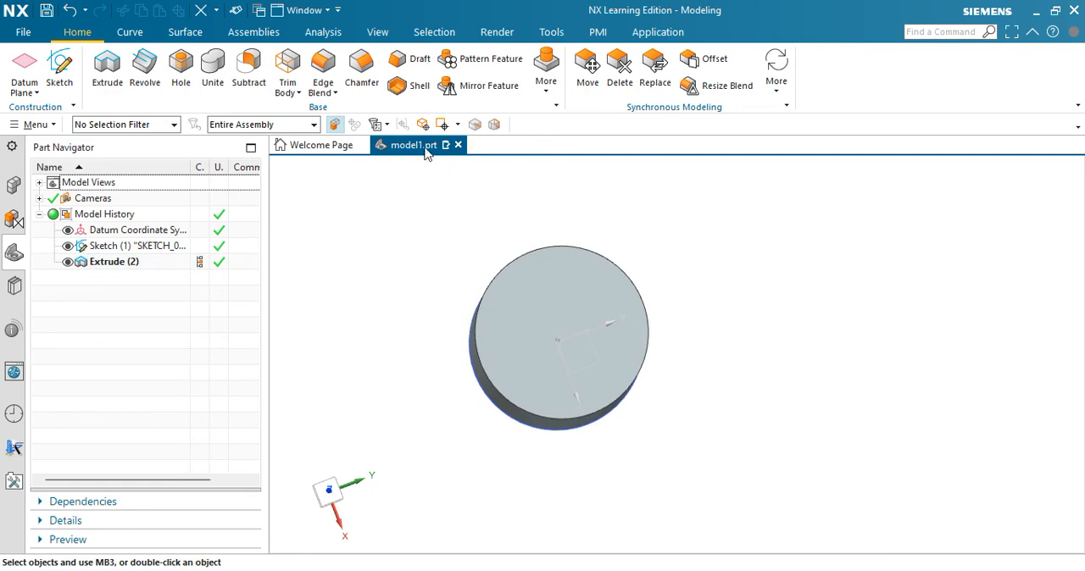
left_click(418, 87)
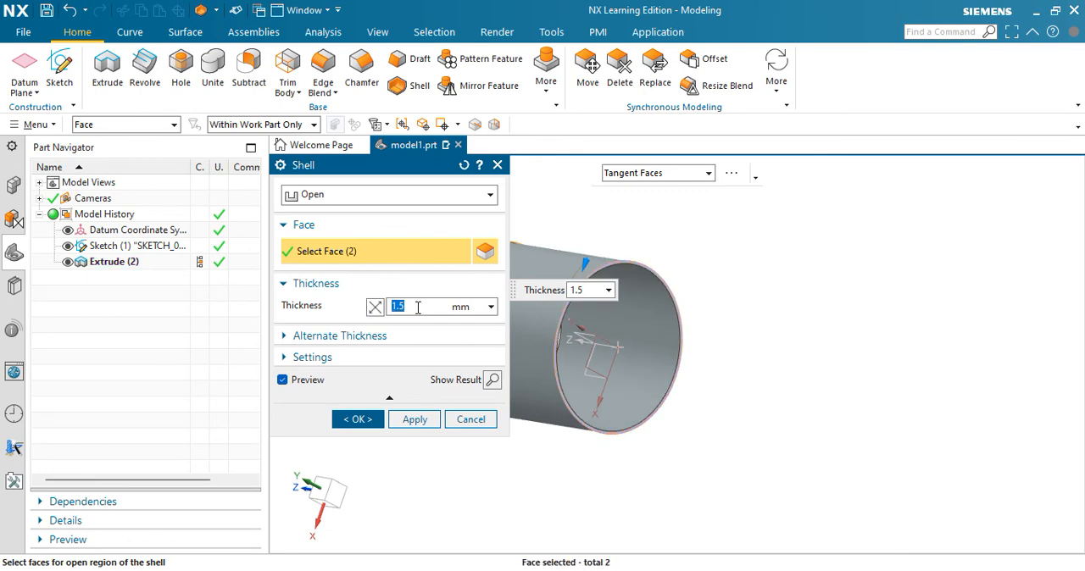
Shell the cylinder open at both ends with a 5 mm wall thickness.
type("5")
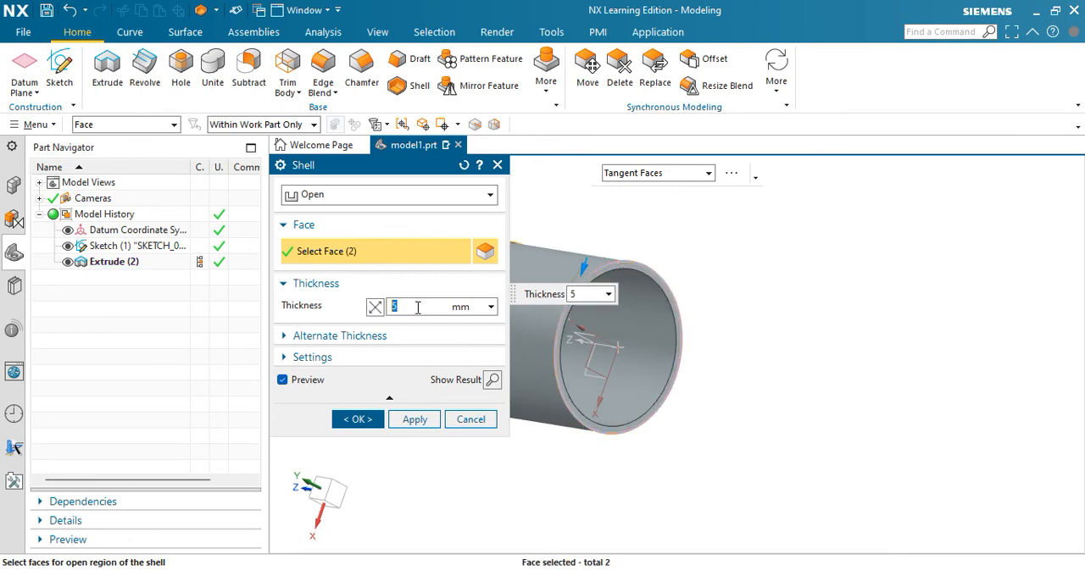
left_click(356, 419)
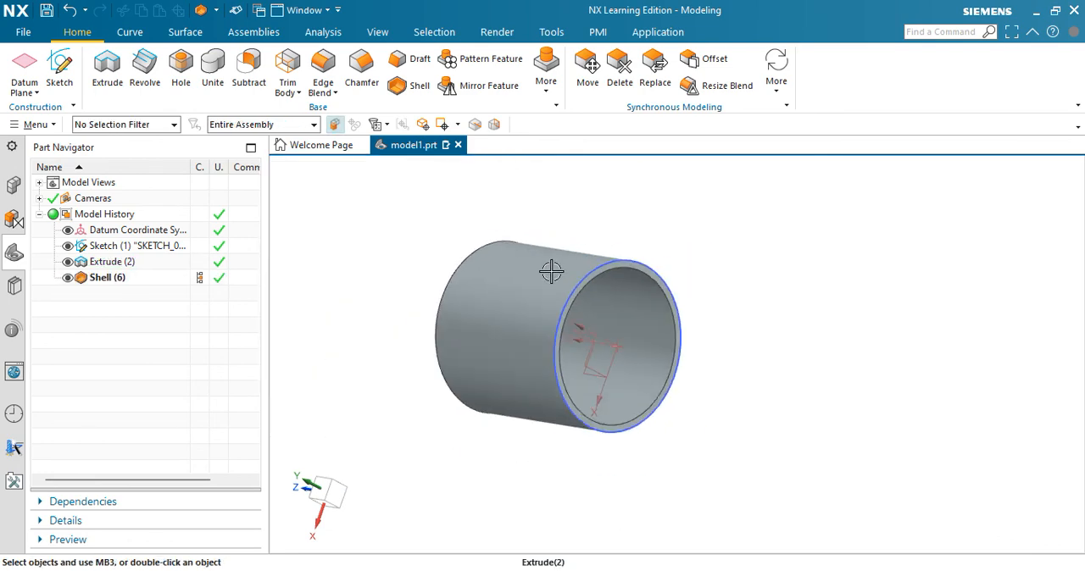
left_click_drag(553, 271, 525, 190)
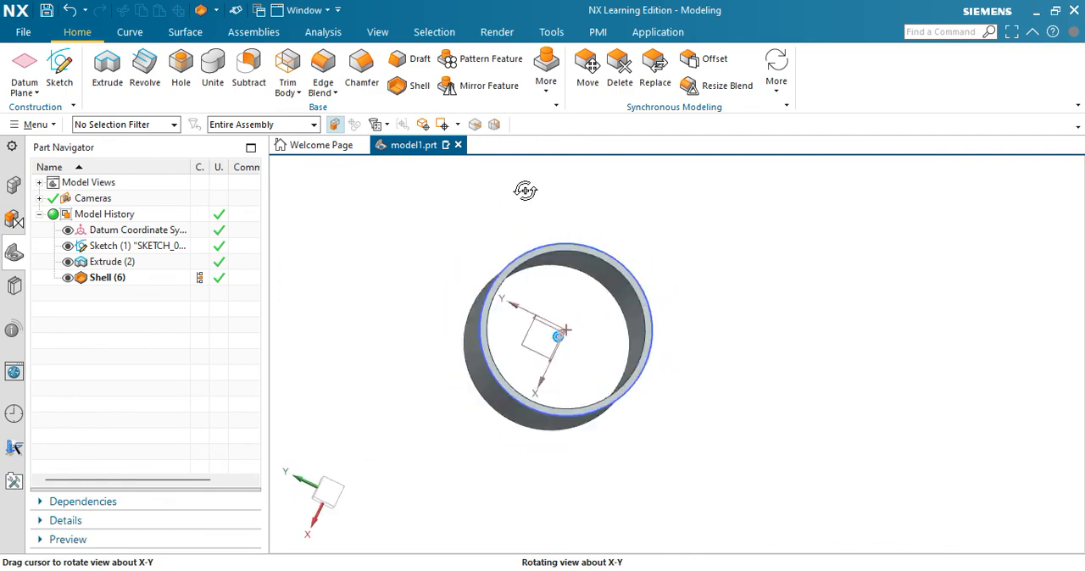
left_click_drag(525, 189, 534, 376)
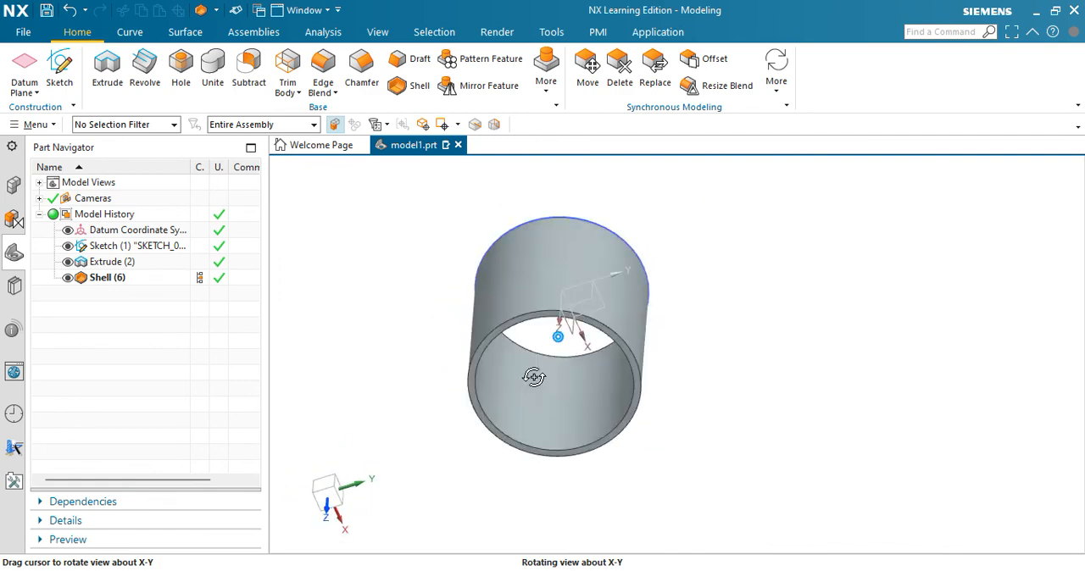
left_click_drag(556, 335, 485, 302)
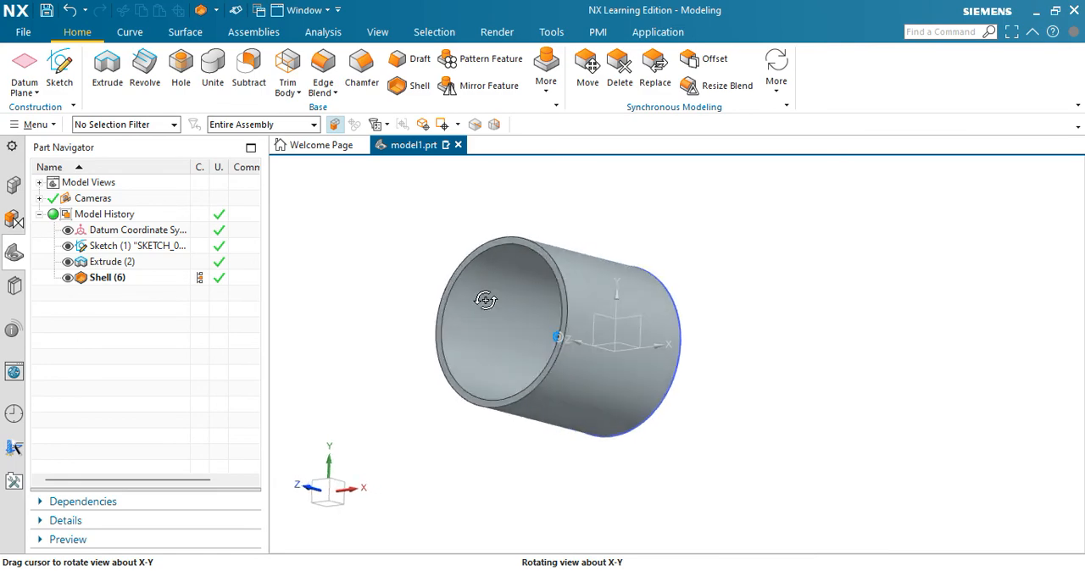
left_click_drag(485, 300, 674, 343)
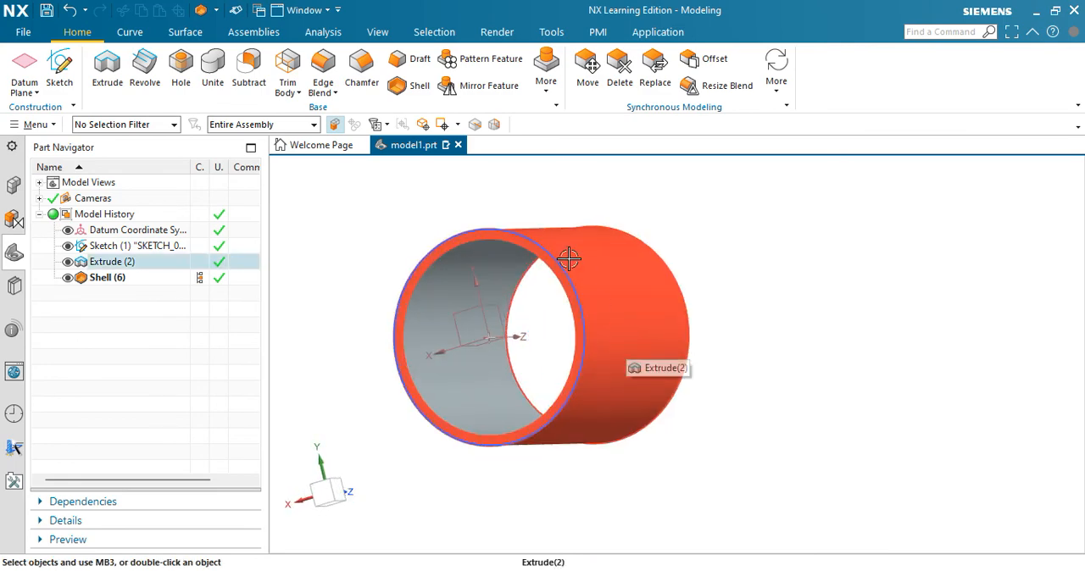
left_click_drag(568, 258, 560, 363)
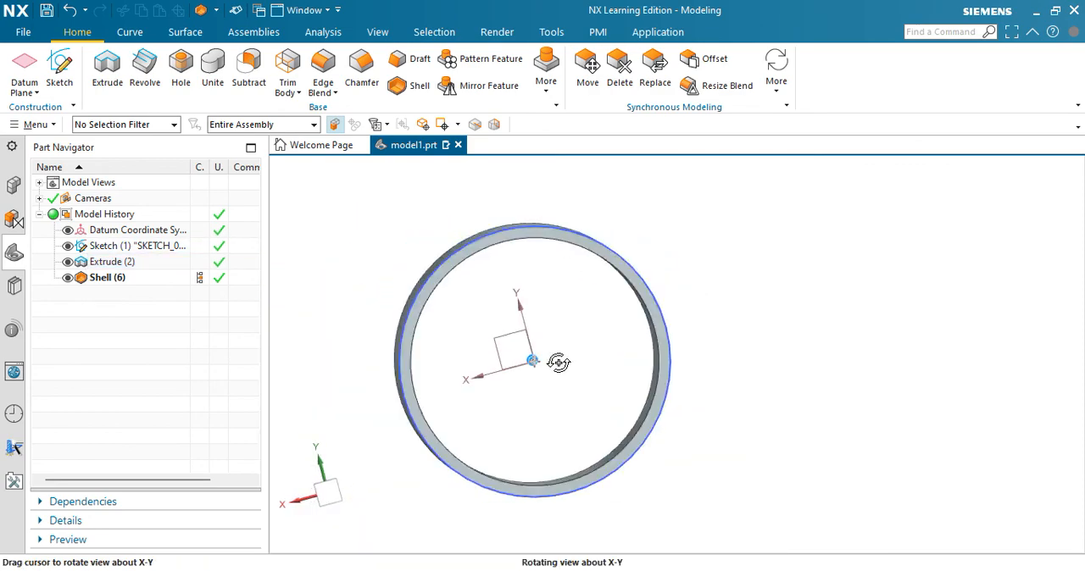
left_click_drag(533, 361, 532, 403)
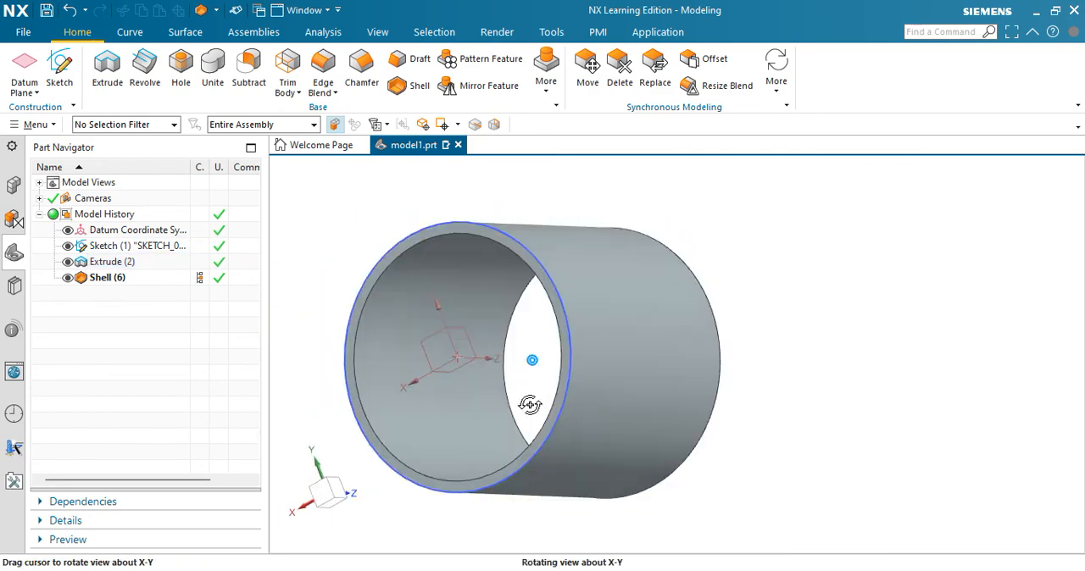
left_click_drag(532, 403, 668, 399)
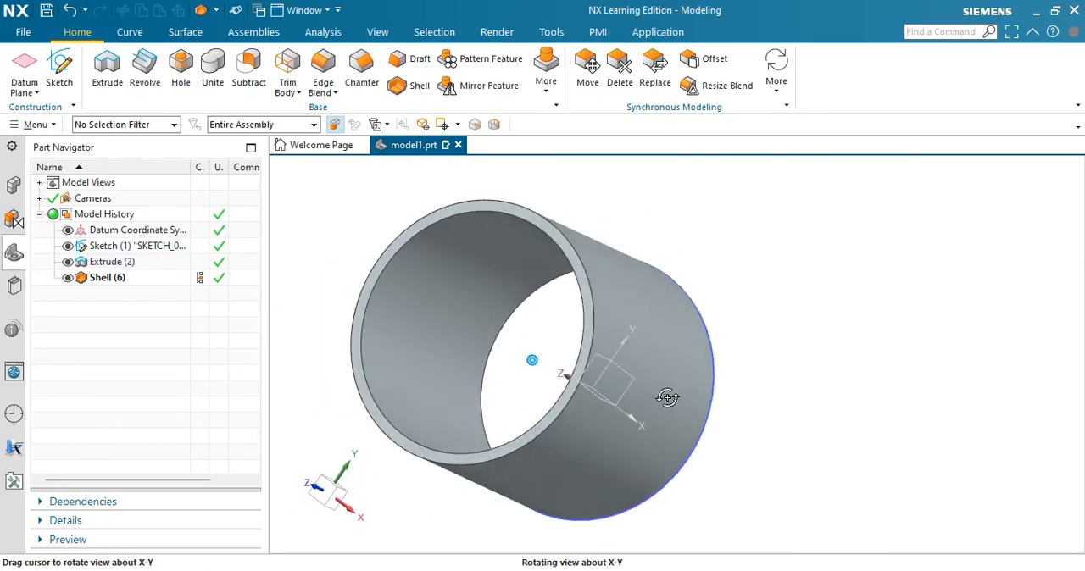
scroll("up", 3)
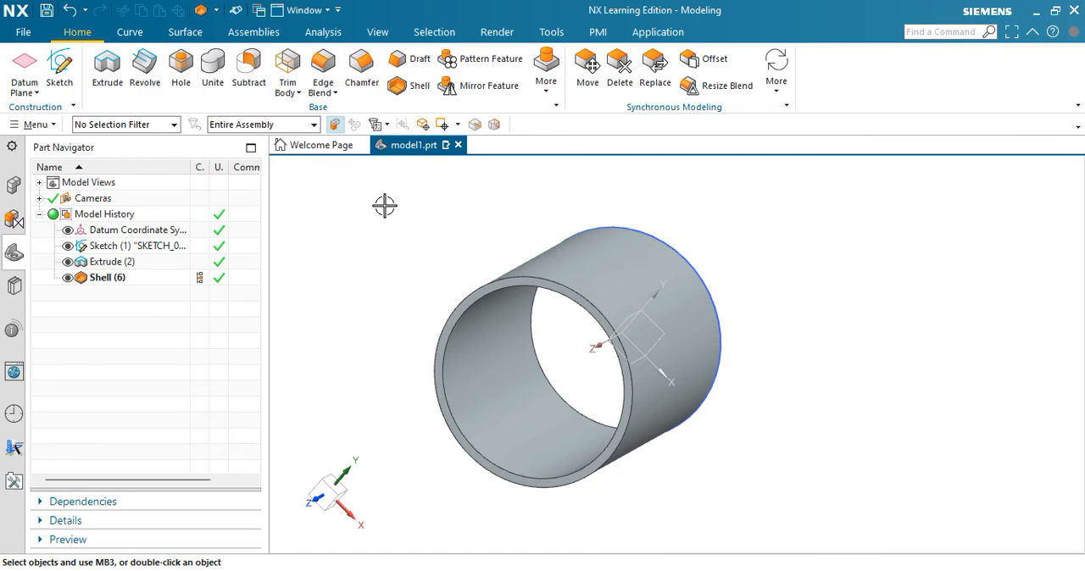
mouse_move(372, 308)
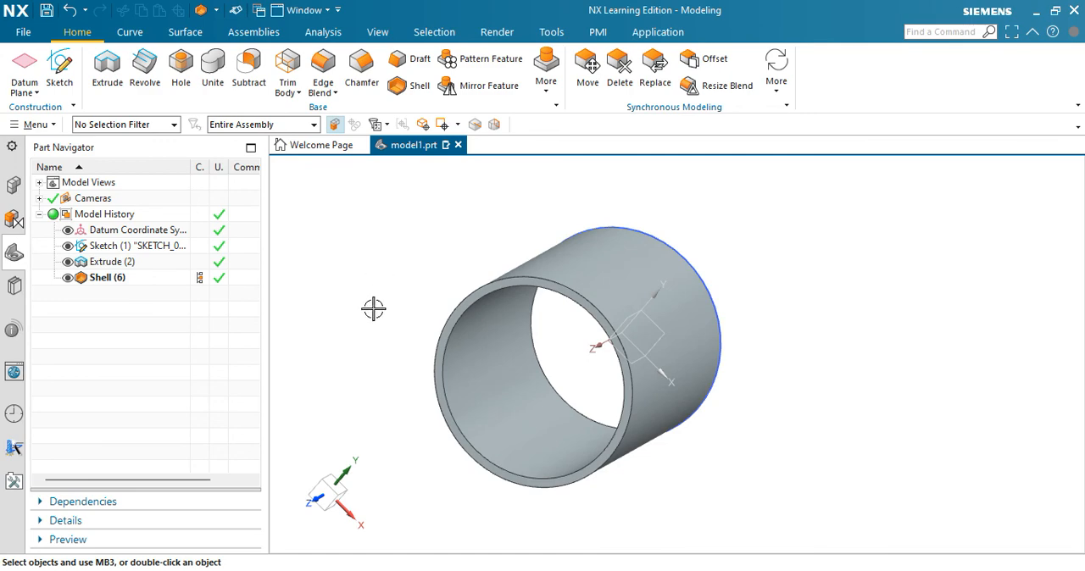
mouse_move(384, 343)
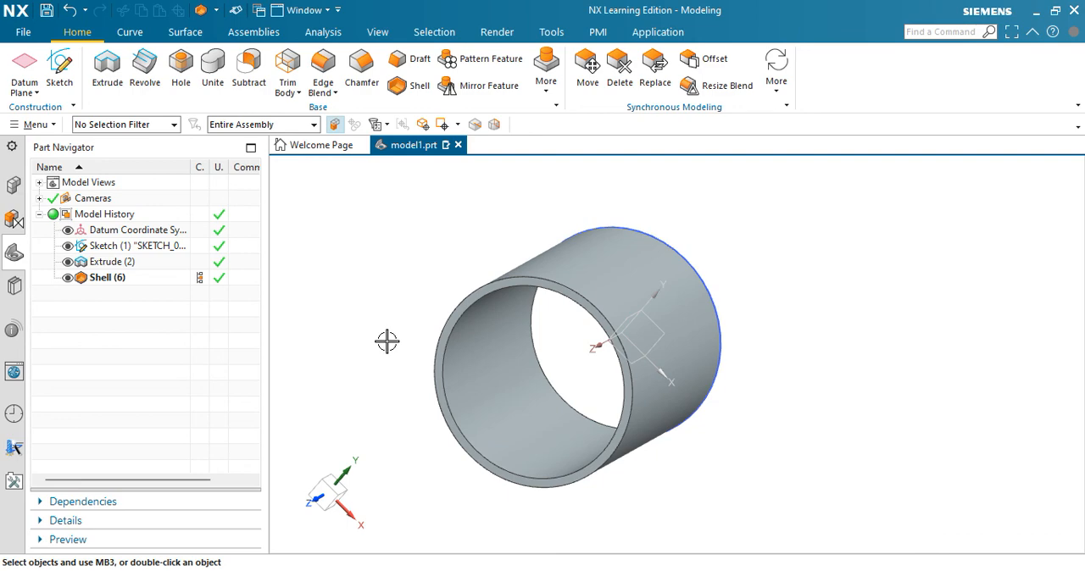
mouse_move(322, 71)
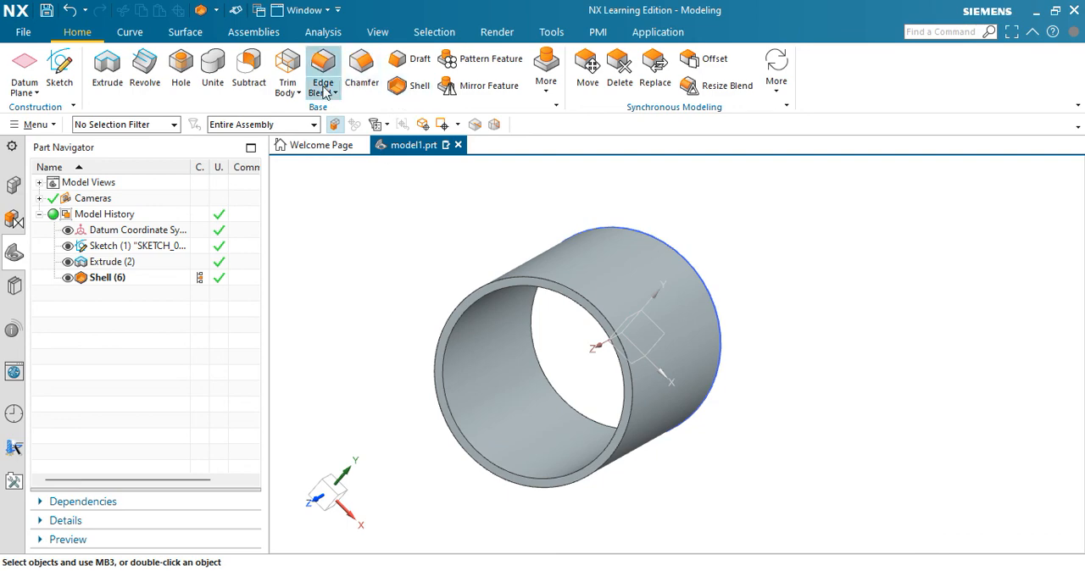
mouse_move(322, 70)
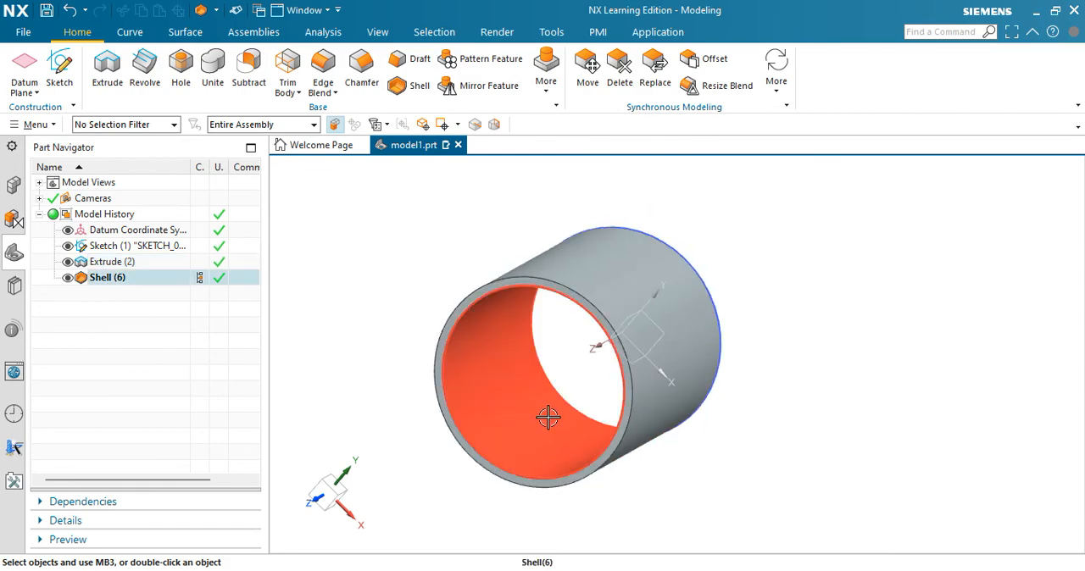
left_click_drag(549, 417, 577, 369)
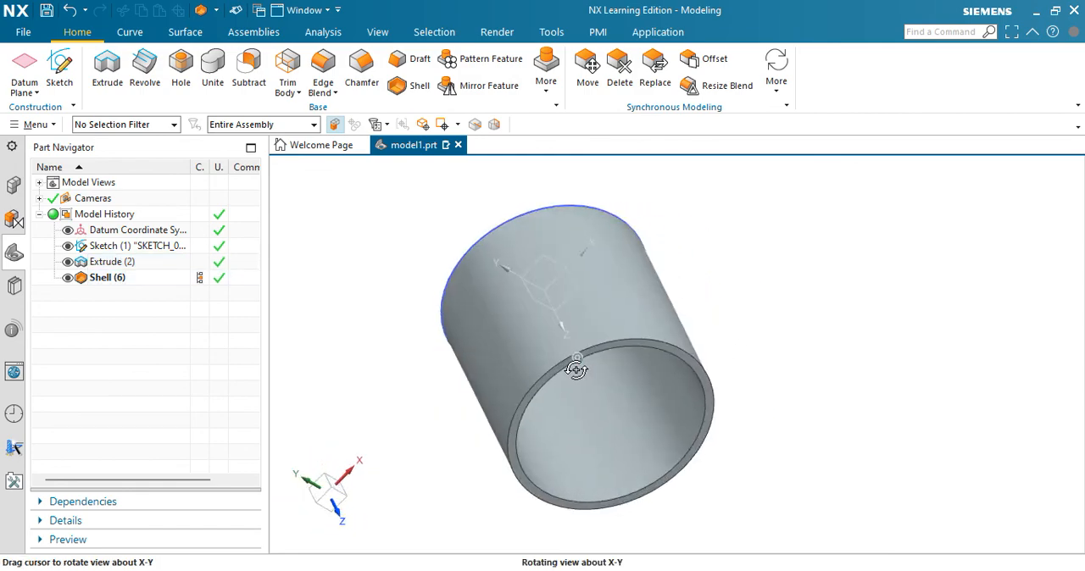
left_click_drag(577, 369, 560, 321)
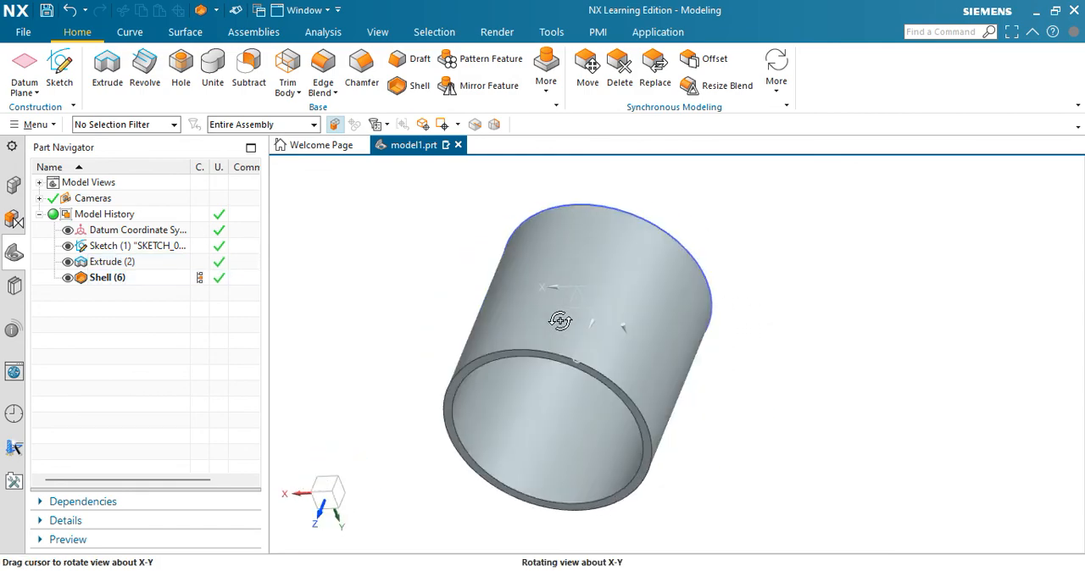
left_click_drag(559, 320, 714, 332)
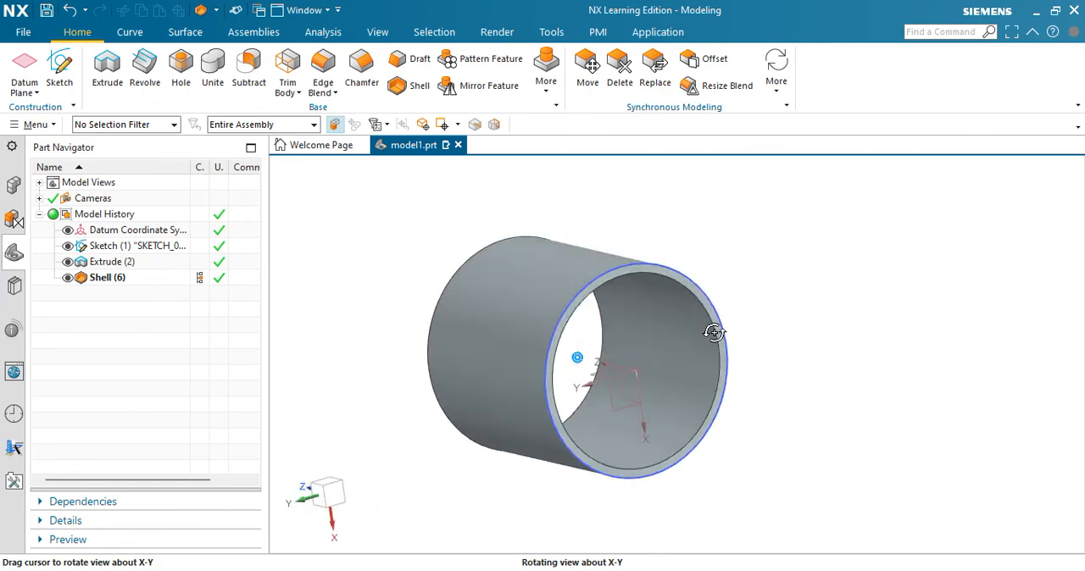